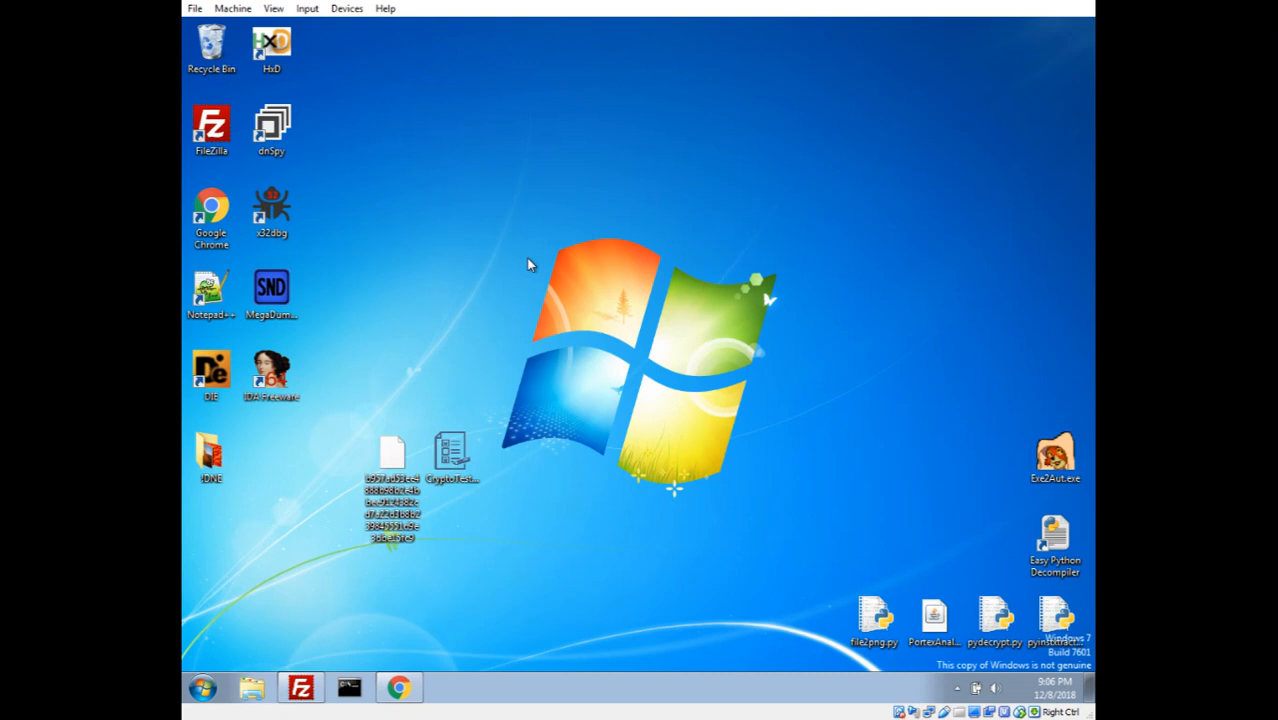
pyautogui.moveTo(520, 272)
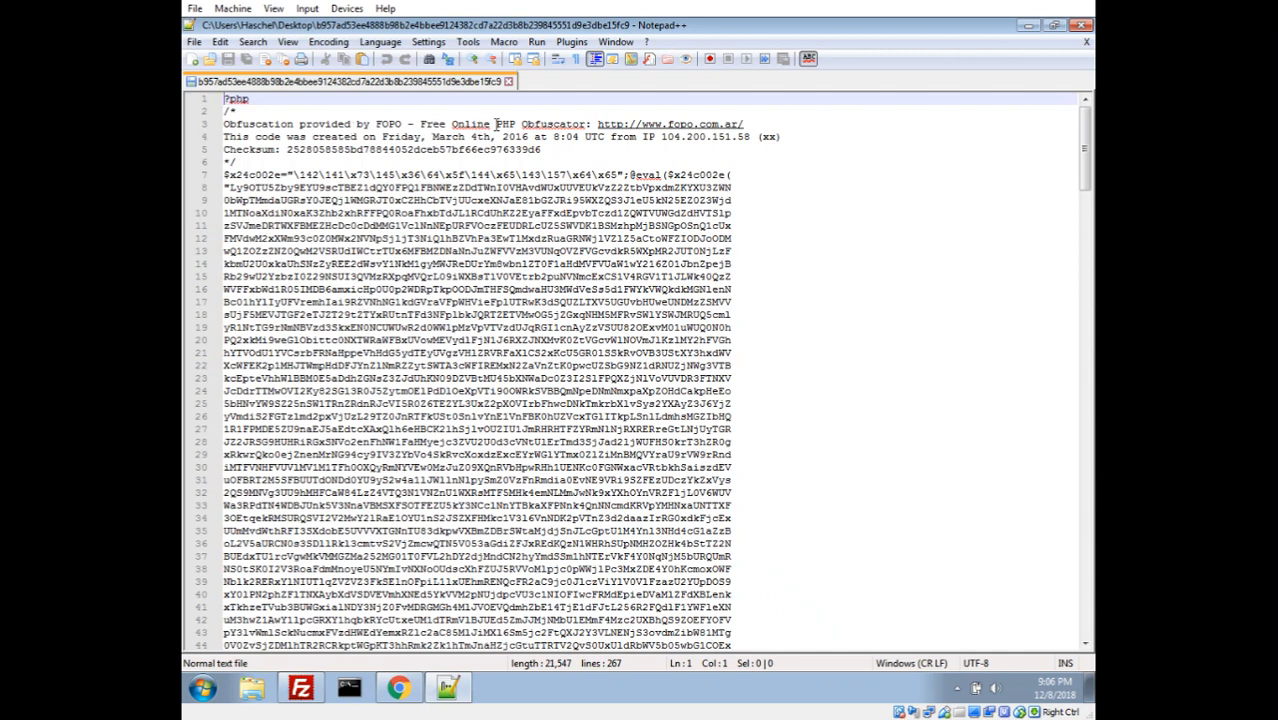
pyautogui.moveTo(718, 110)
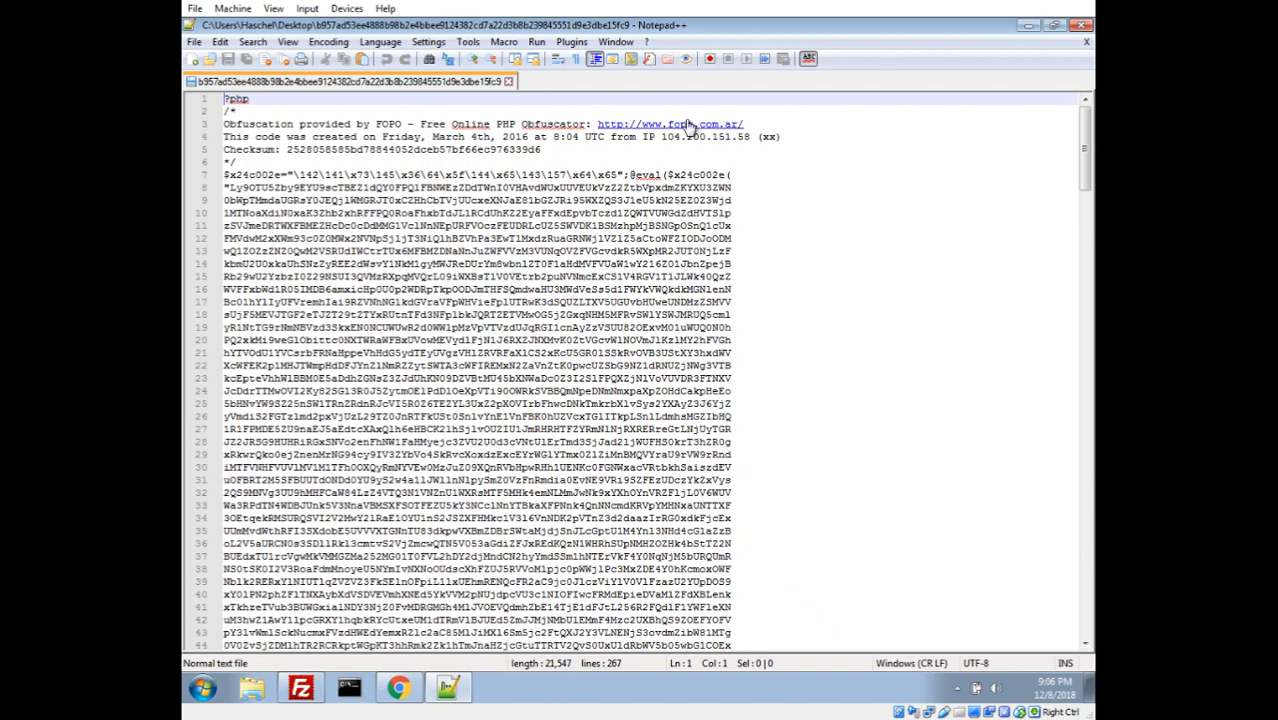
# Step: Scroll through the obfuscated PHP script, select all of it for copying, and switch to the browser
pyautogui.scroll(-3)
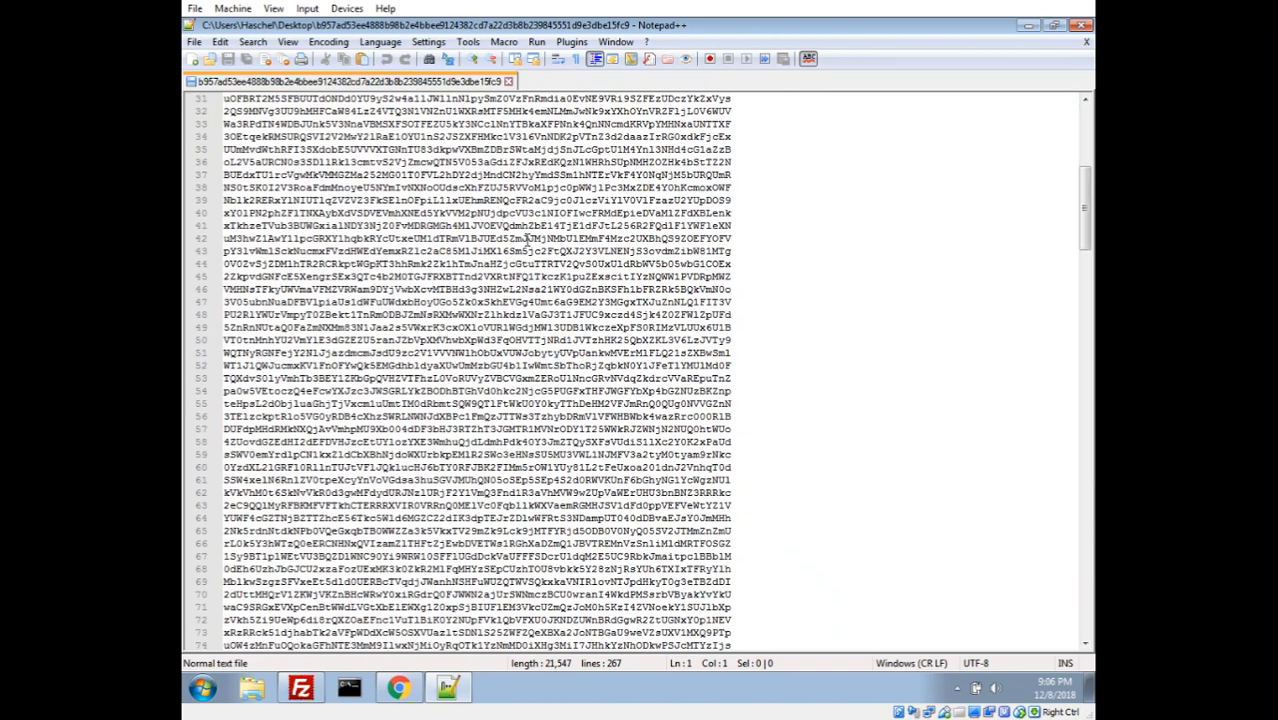
pyautogui.scroll(-3)
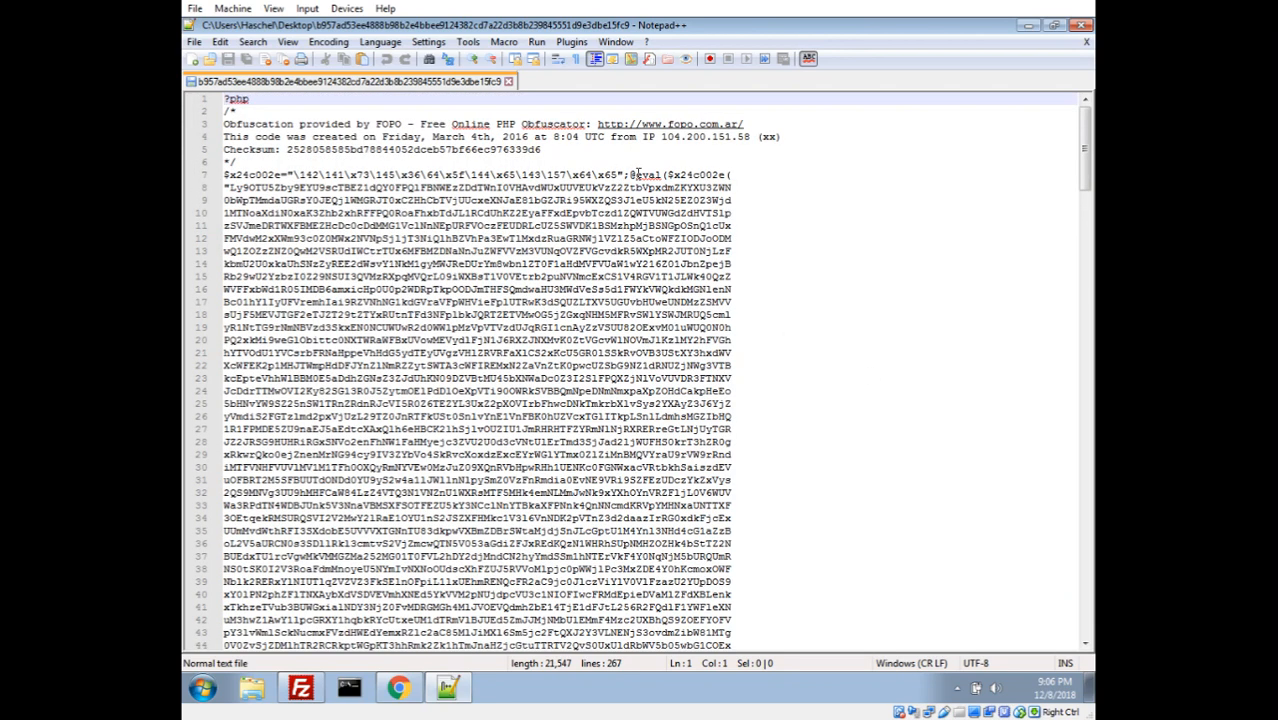
pyautogui.doubleClick(646, 174)
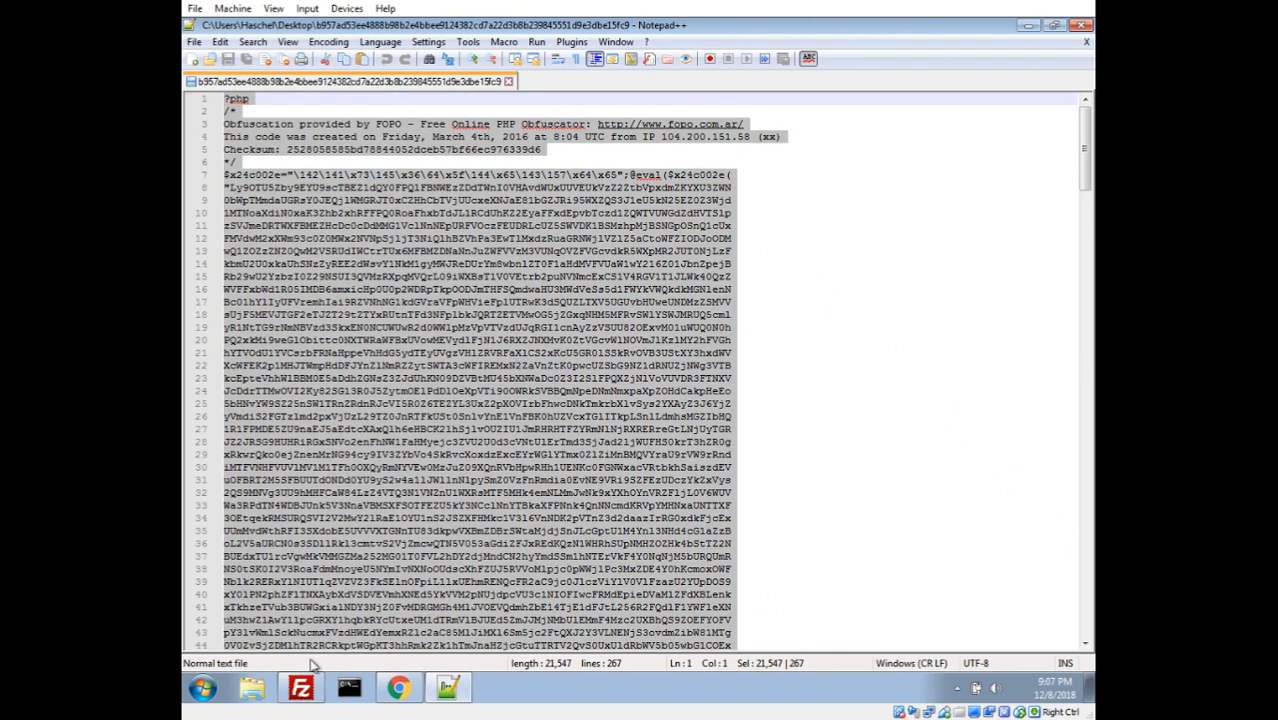
pyautogui.click(396, 684)
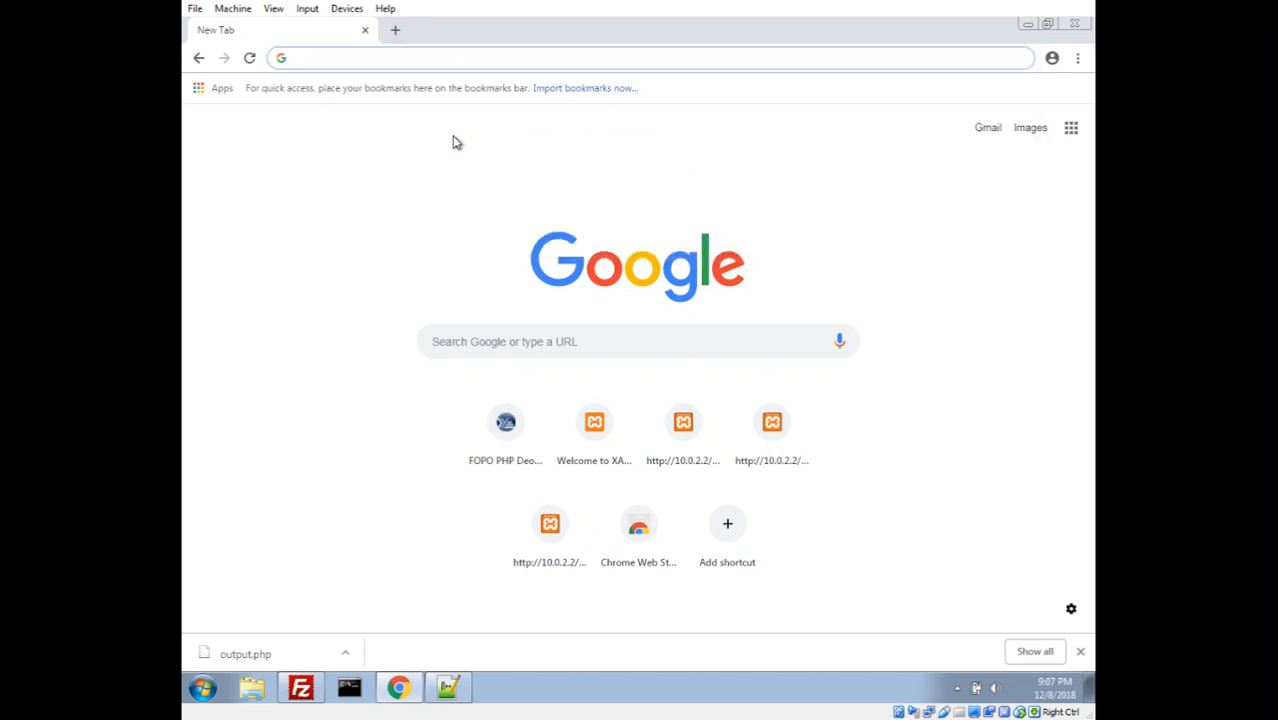
# Step: Find the glot.io FOPO Deobfuscator via a 'fopo' search and paste the script into obfuscated.php
pyautogui.write('fopo')
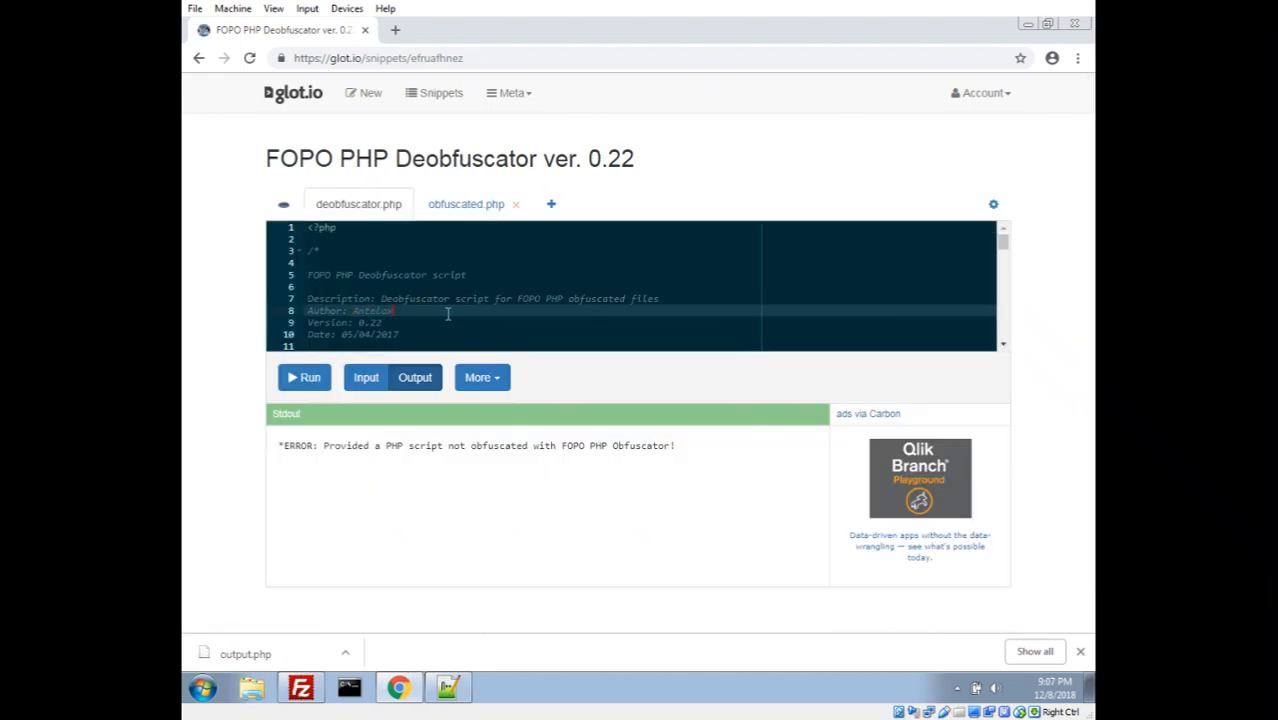
pyautogui.click(466, 204)
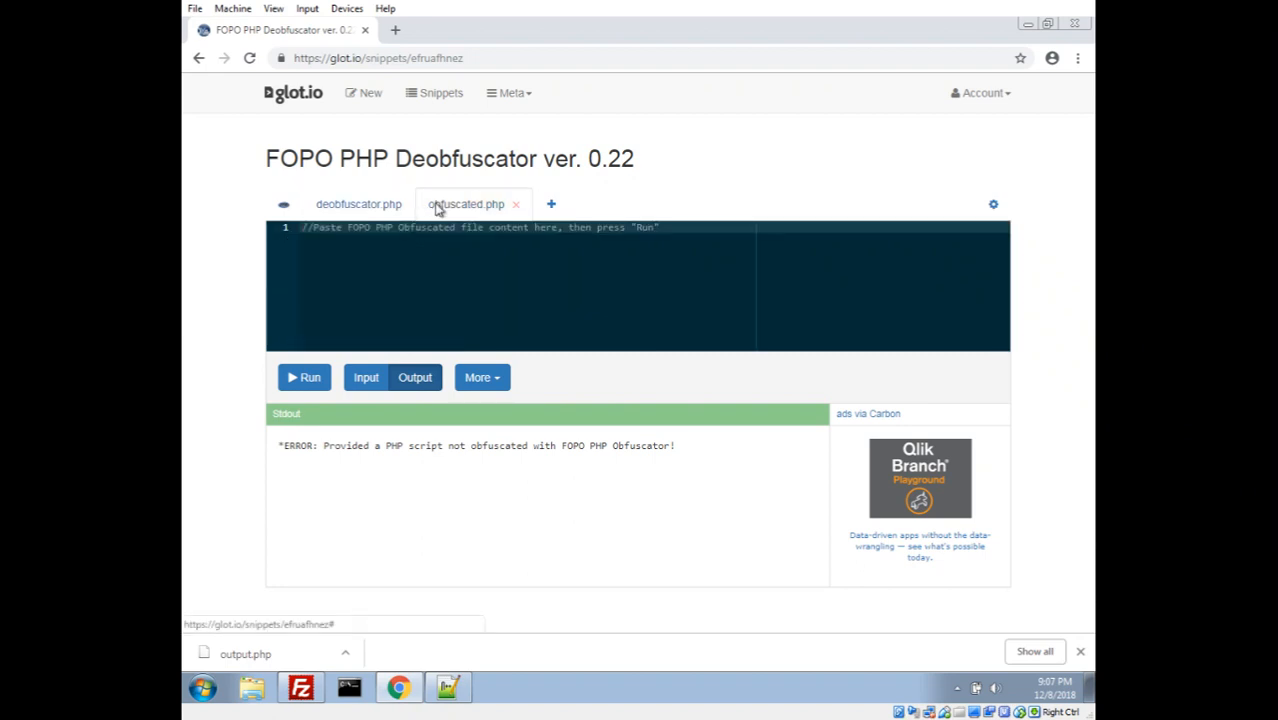
pyautogui.click(398, 284)
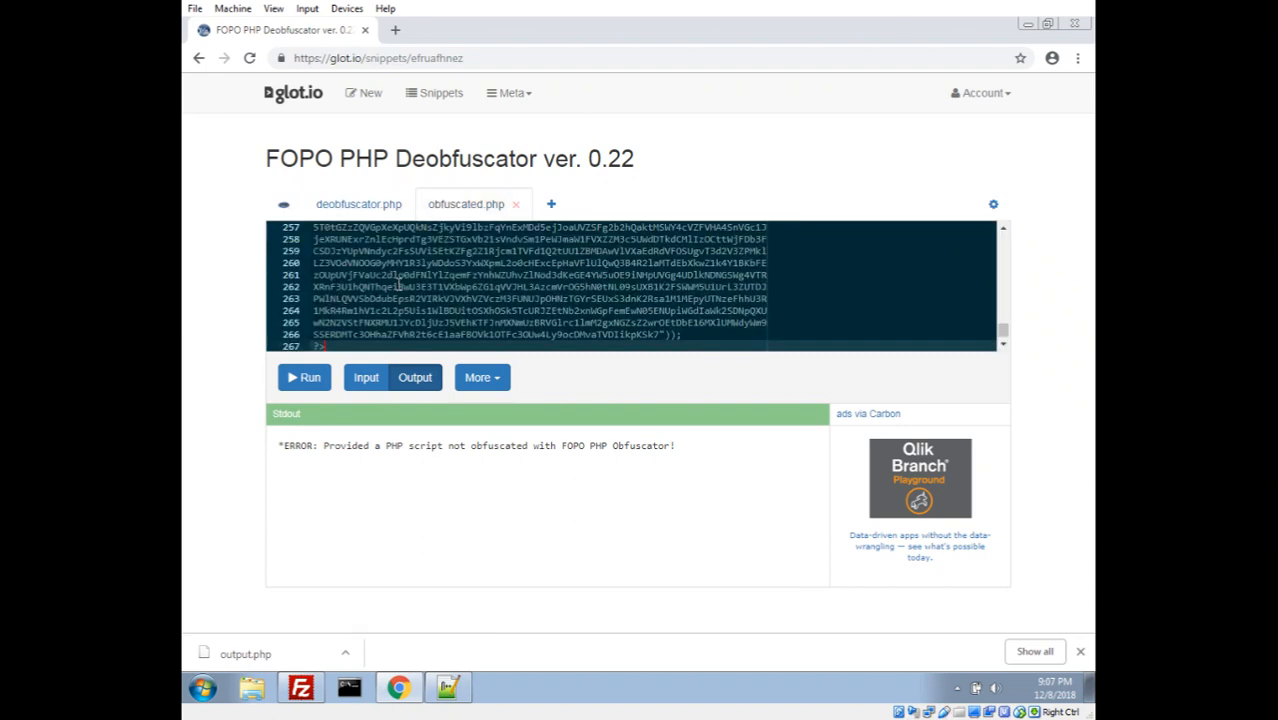
# Step: Run the deobfuscator and select the full readable PHP output in Stdout
pyautogui.click(304, 376)
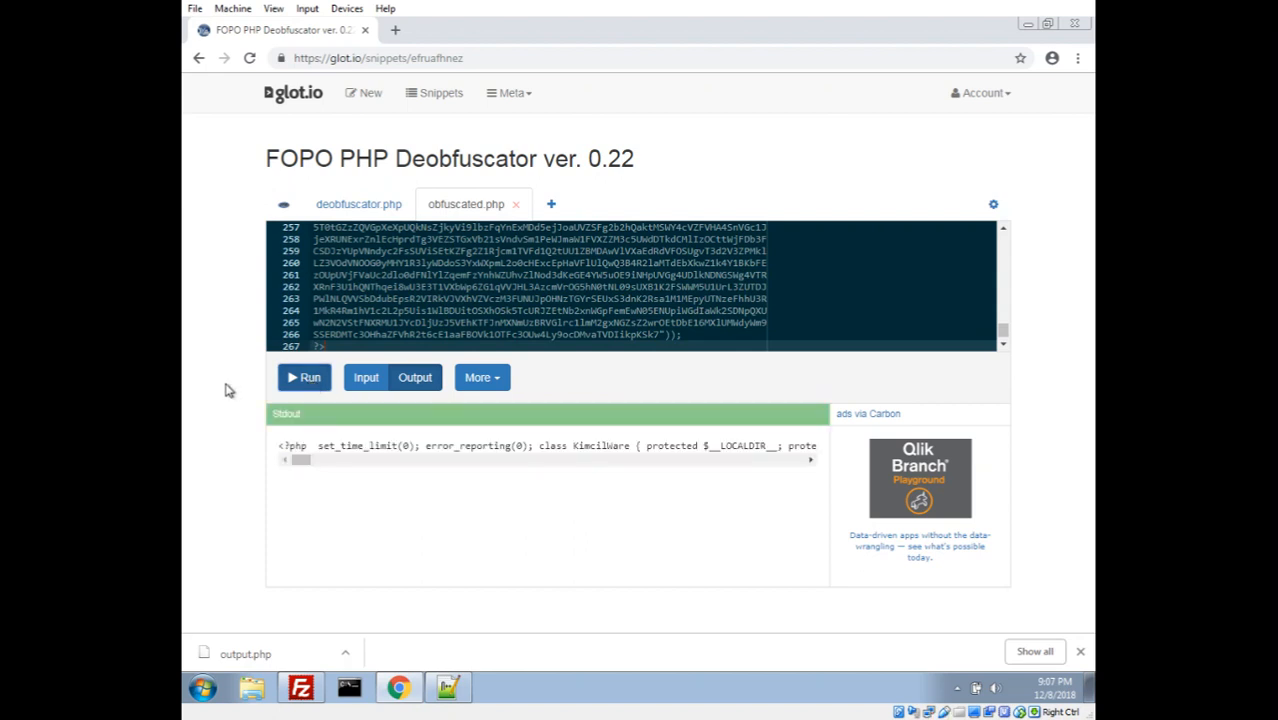
pyautogui.moveTo(300, 458); pyautogui.dragTo(436, 458)
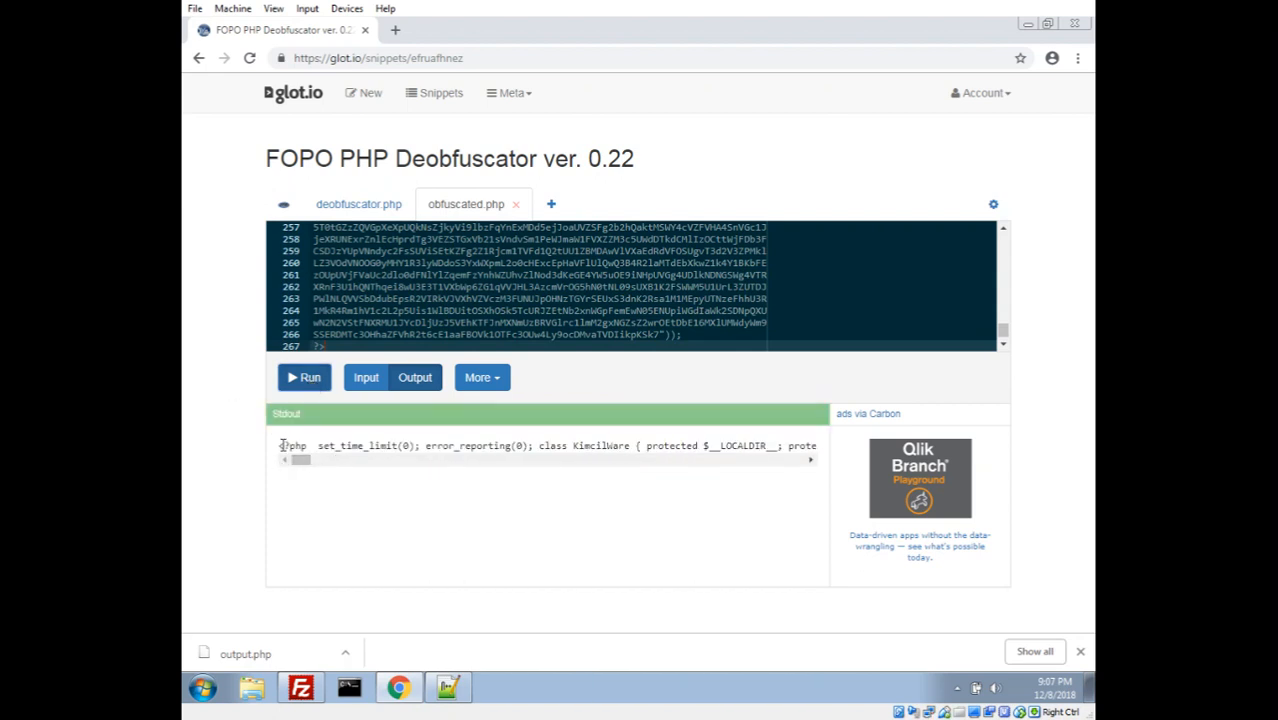
pyautogui.doubleClick(290, 444)
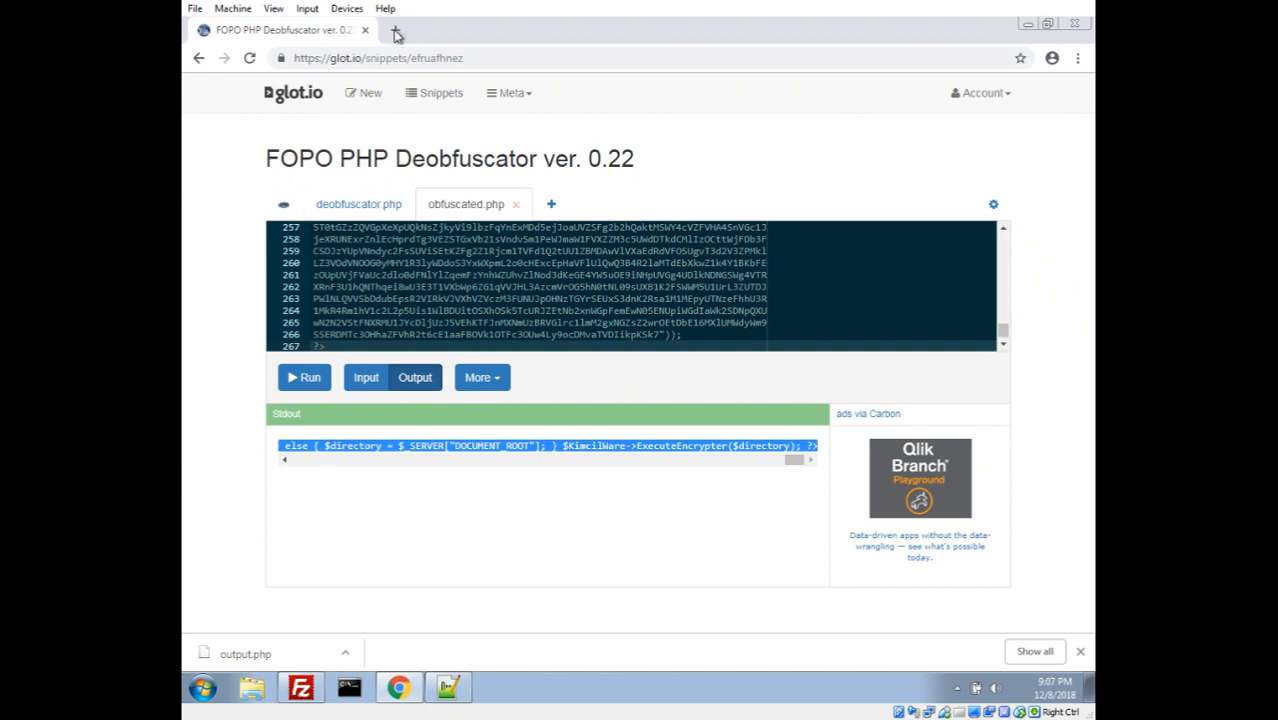
# Step: Search 'php beautifier' in a new tab and reach phpformatter.com to format the code
pyautogui.click(404, 32)
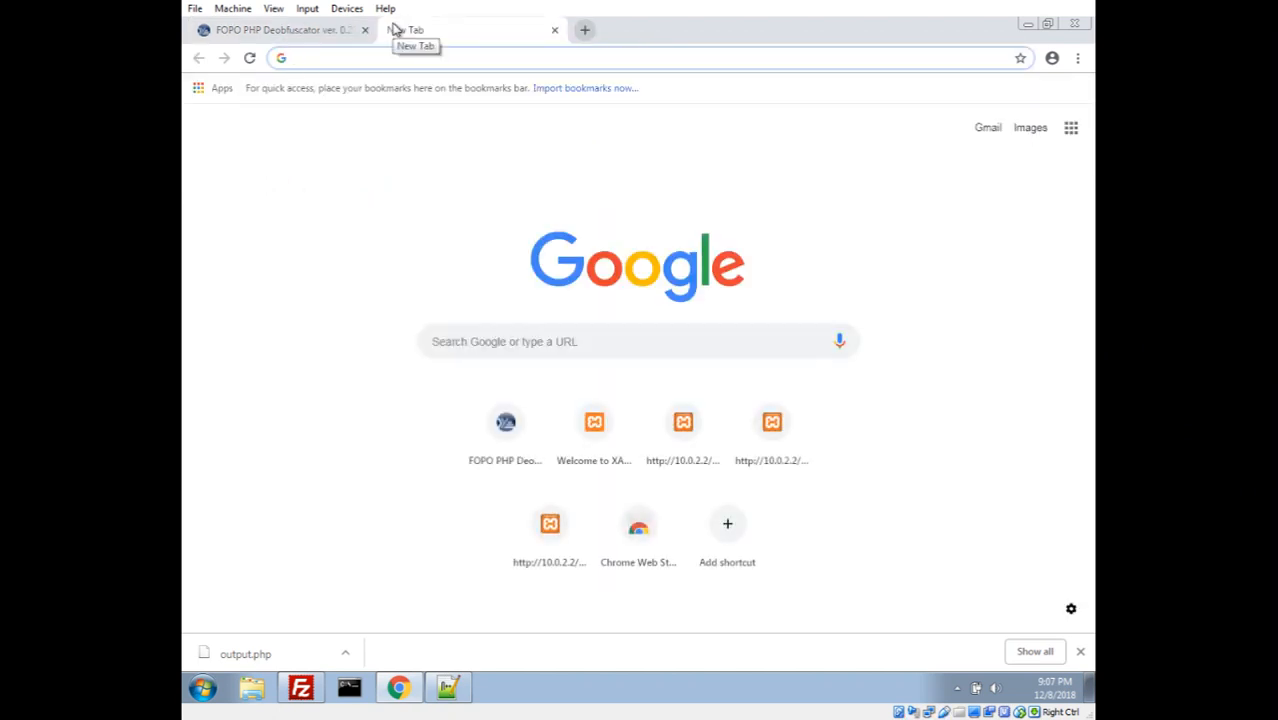
pyautogui.write('php beautifier')
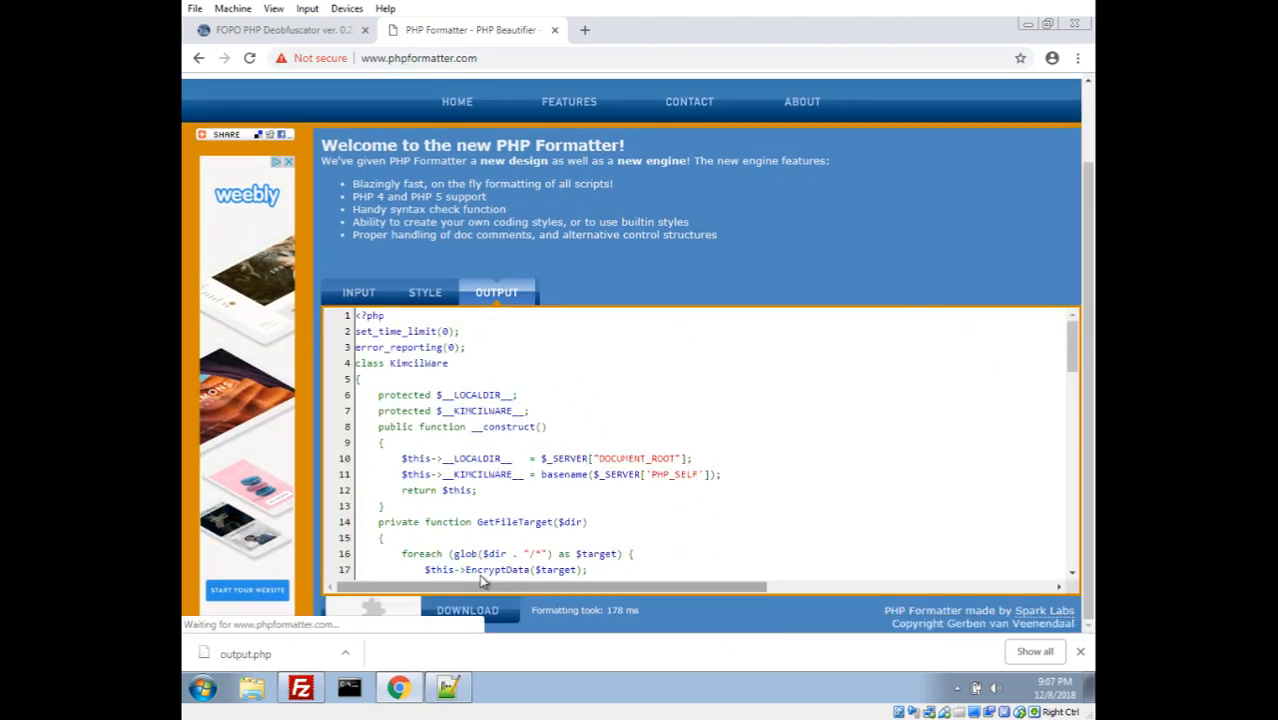
pyautogui.scroll(-3)
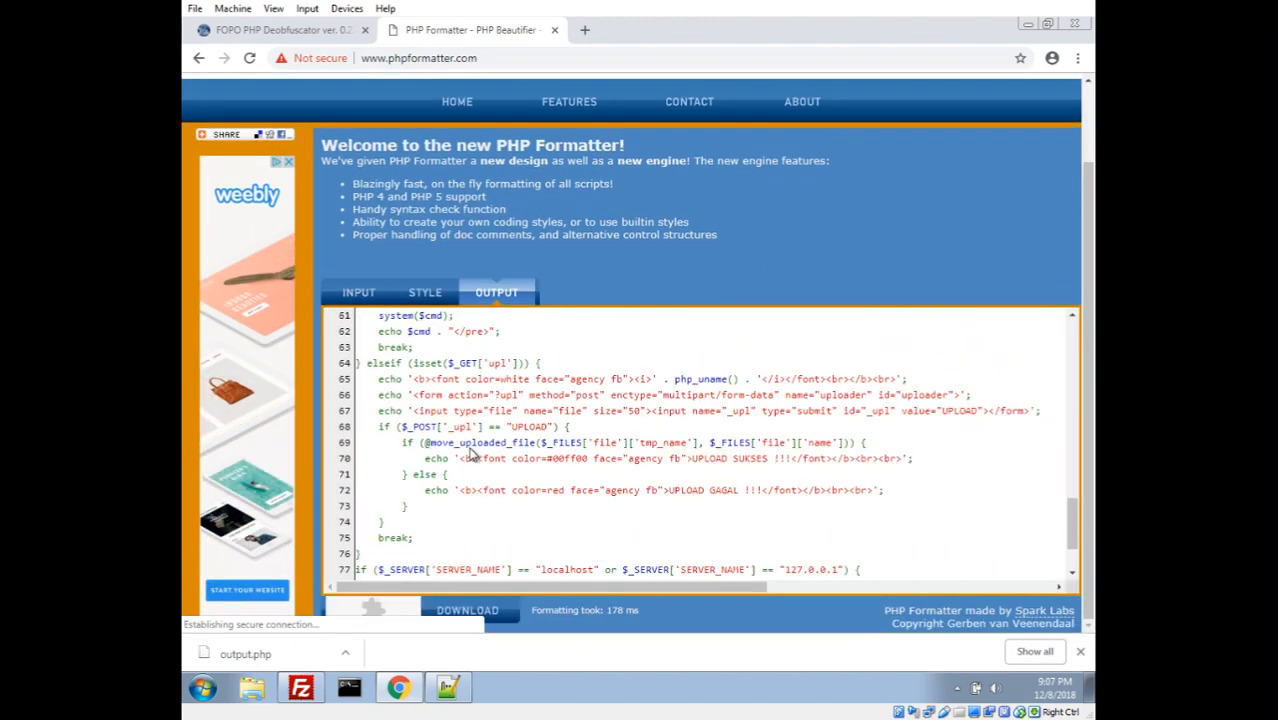
pyautogui.scroll(-3)
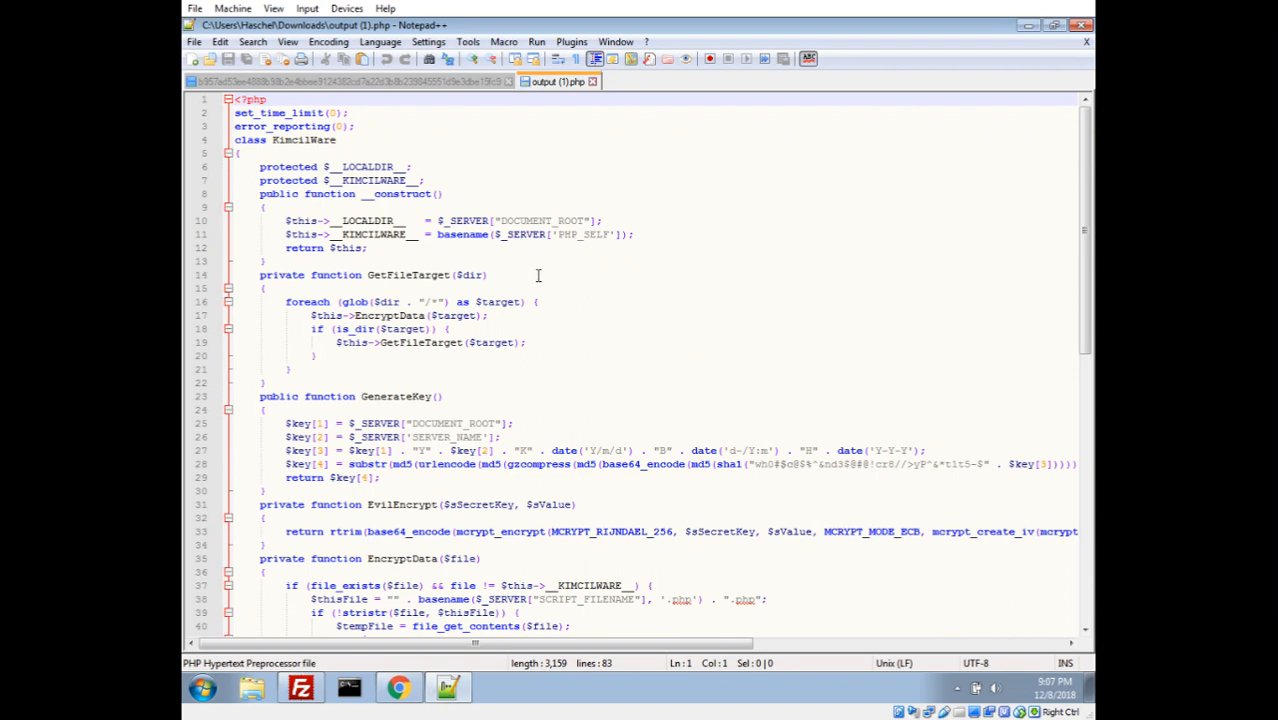
pyautogui.doubleClick(304, 140)
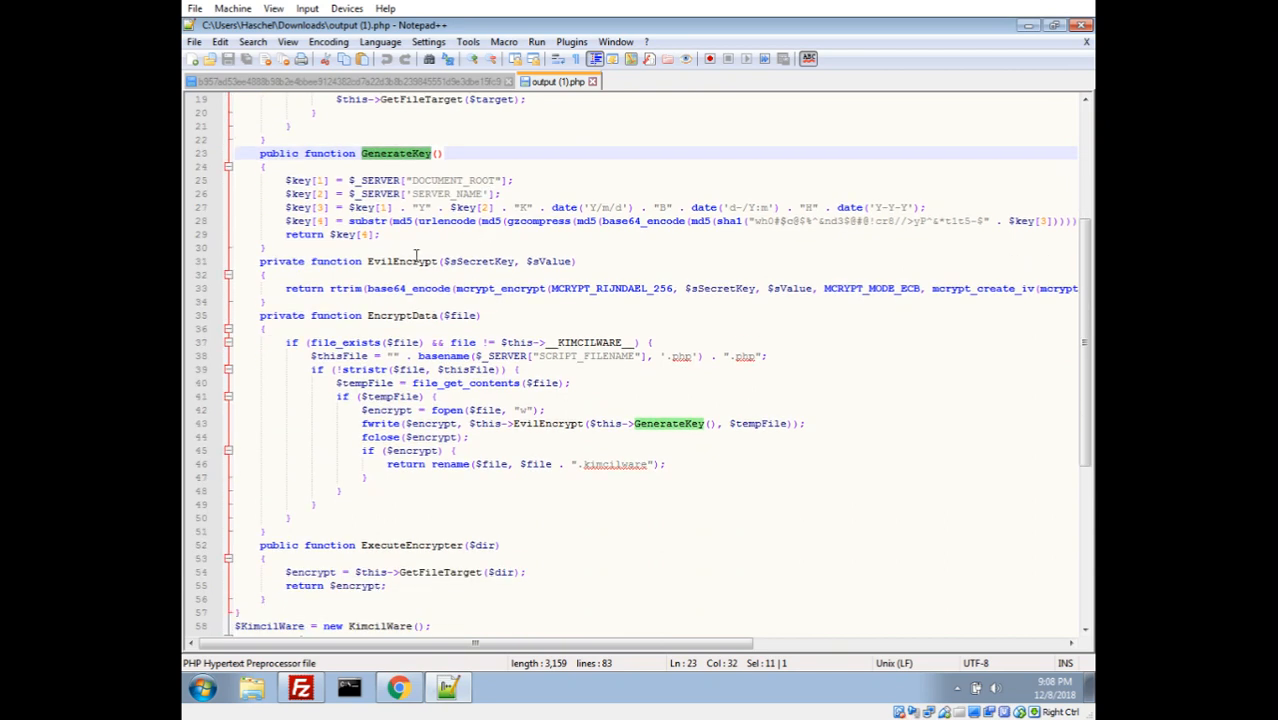
pyautogui.doubleClick(400, 260)
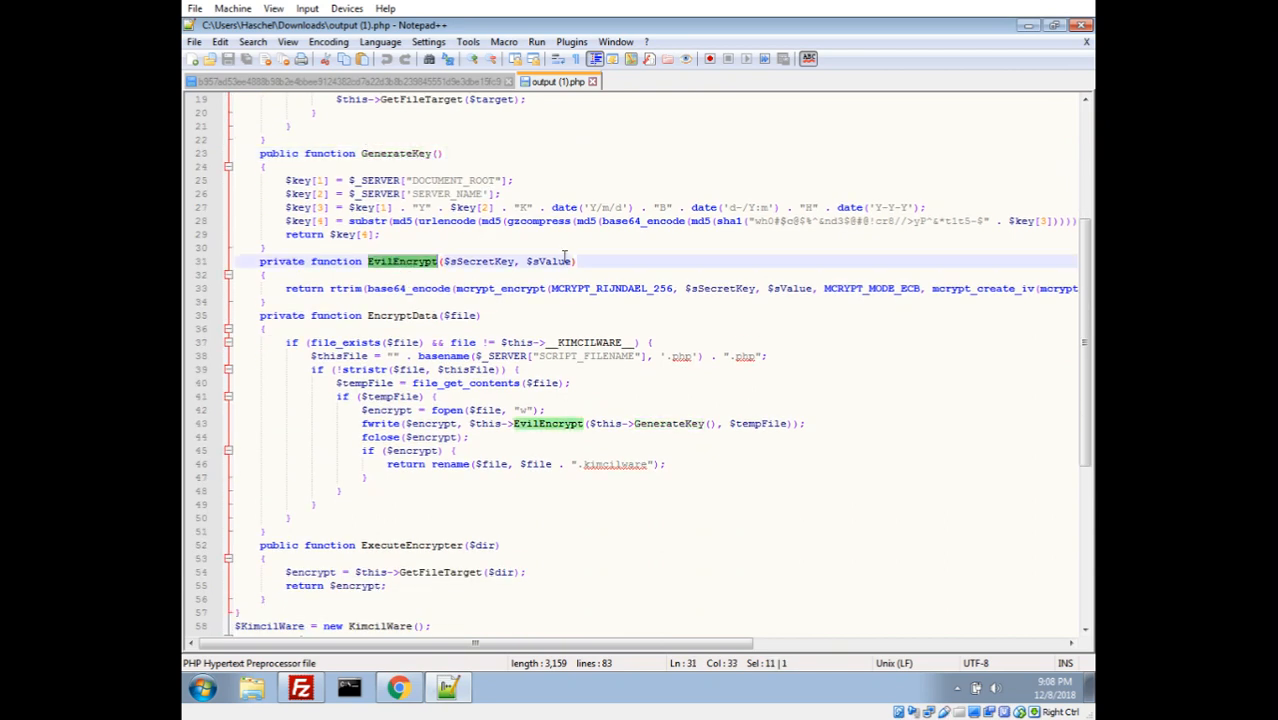
pyautogui.scroll(-3)
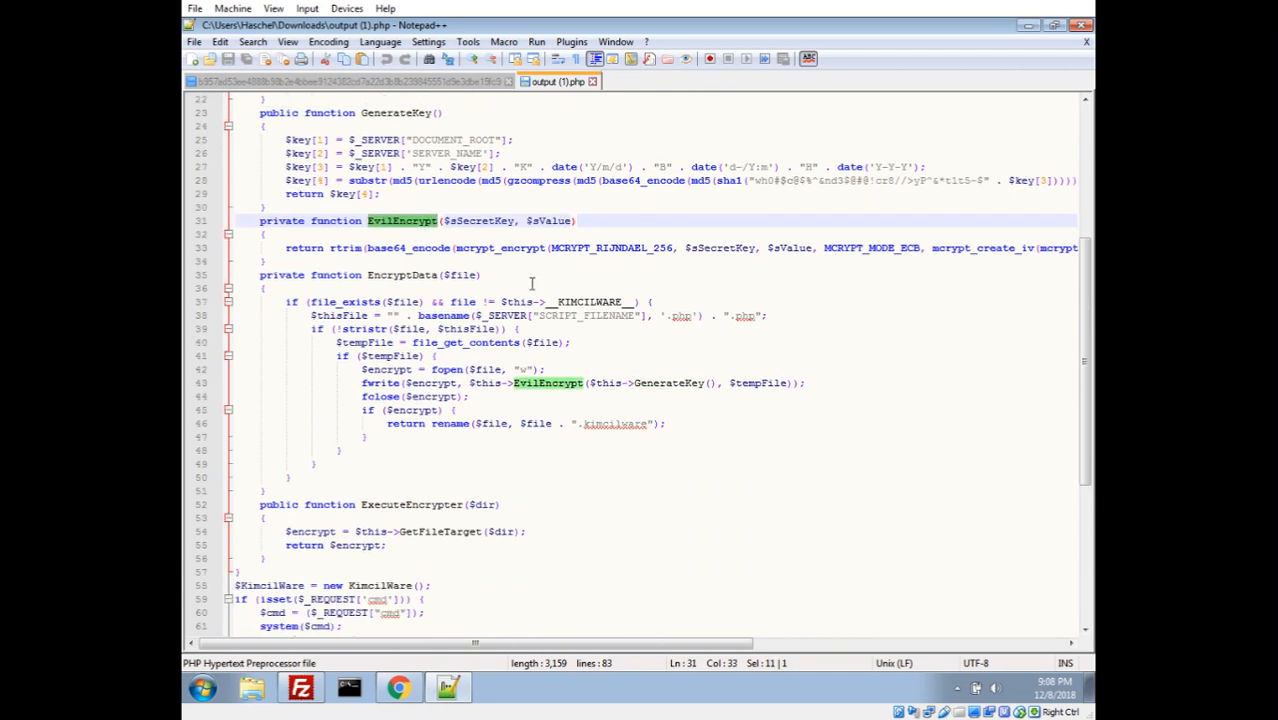
pyautogui.scroll(-3)
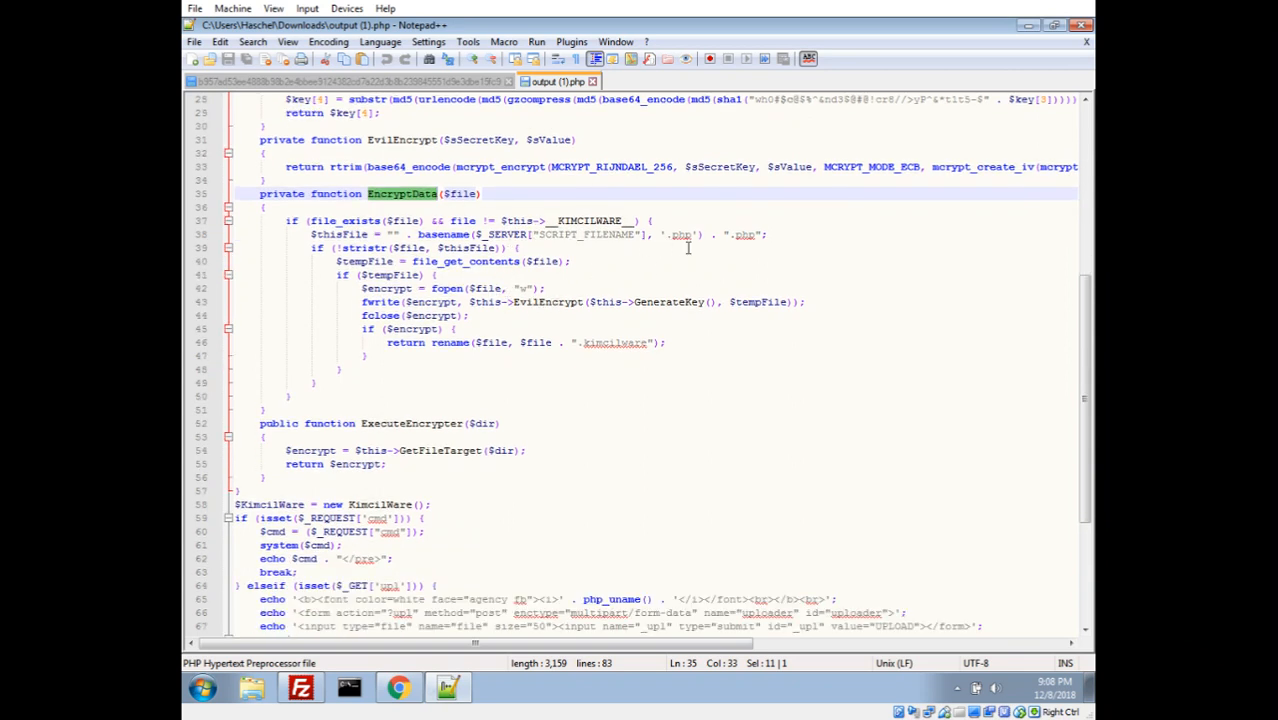
pyautogui.doubleClick(616, 342)
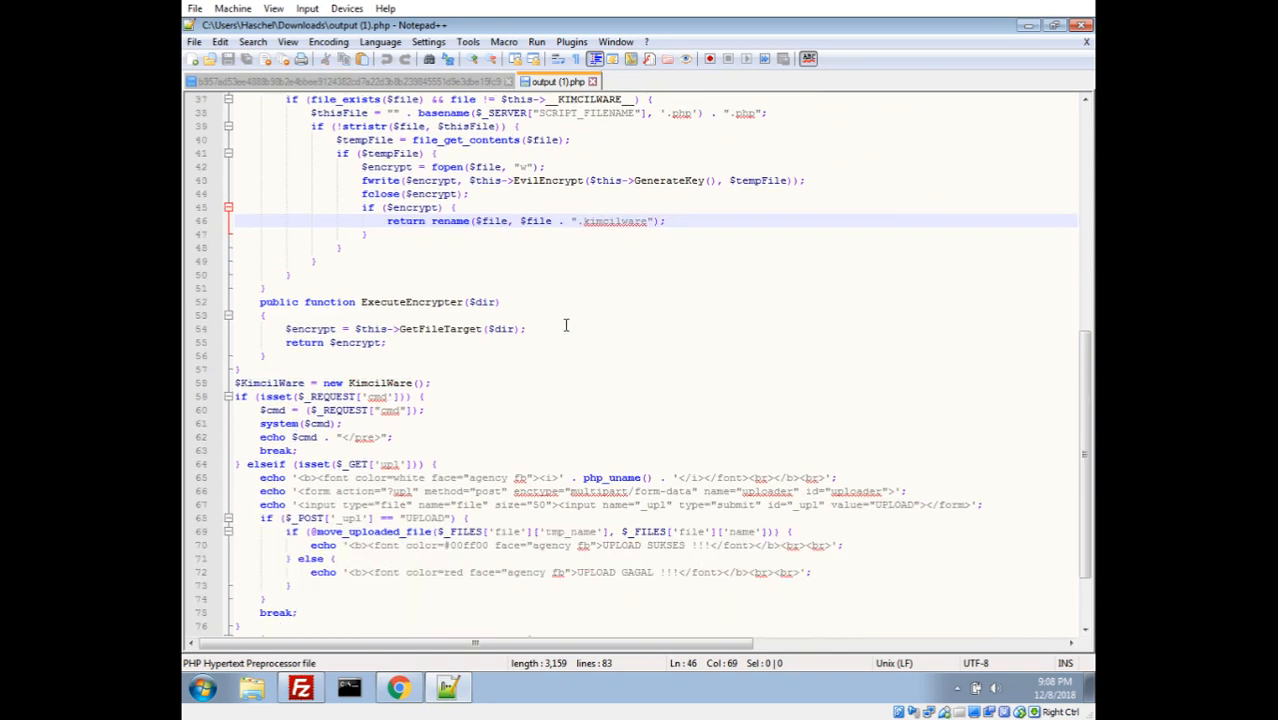
pyautogui.scroll(-3)
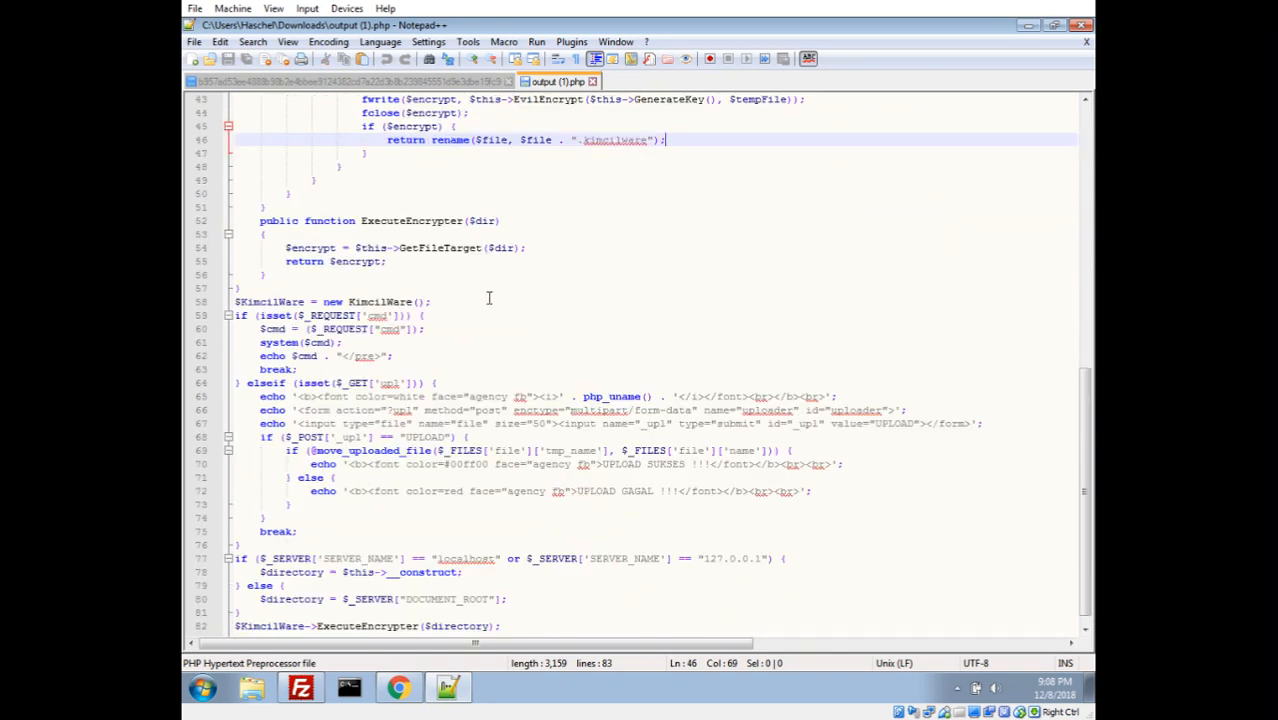
pyautogui.scroll(-3)
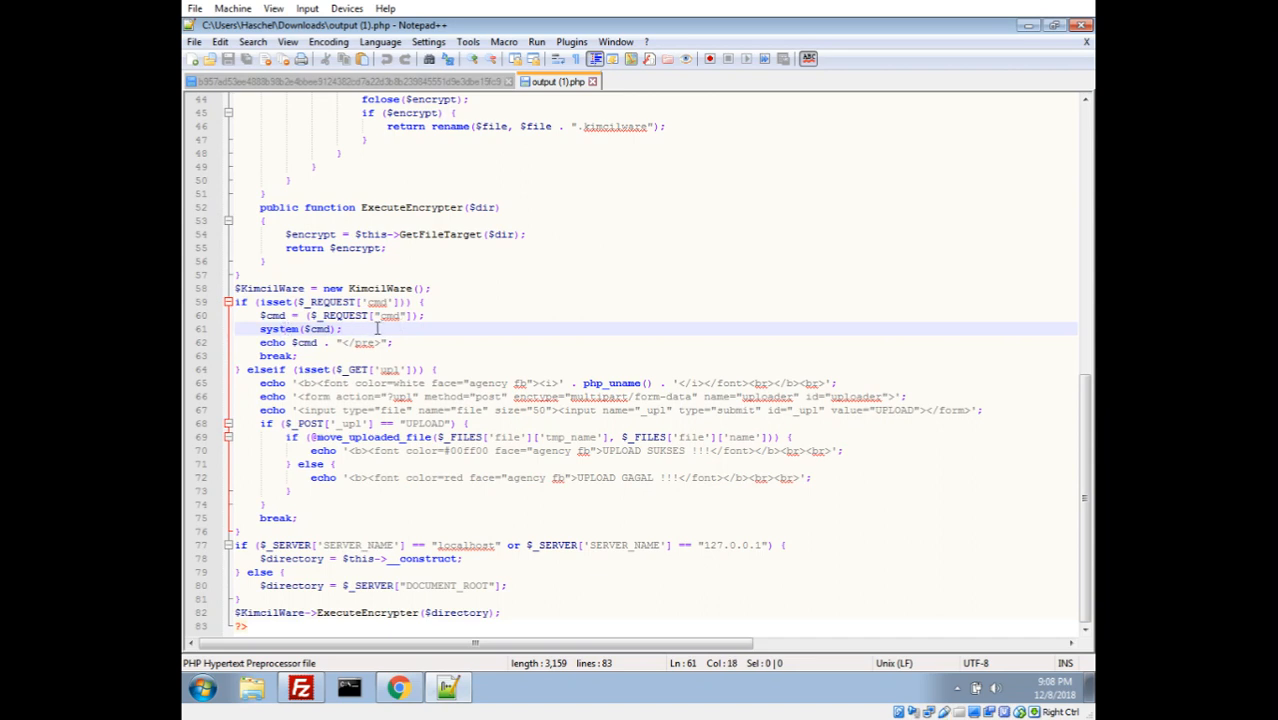
pyautogui.moveTo(488, 328)
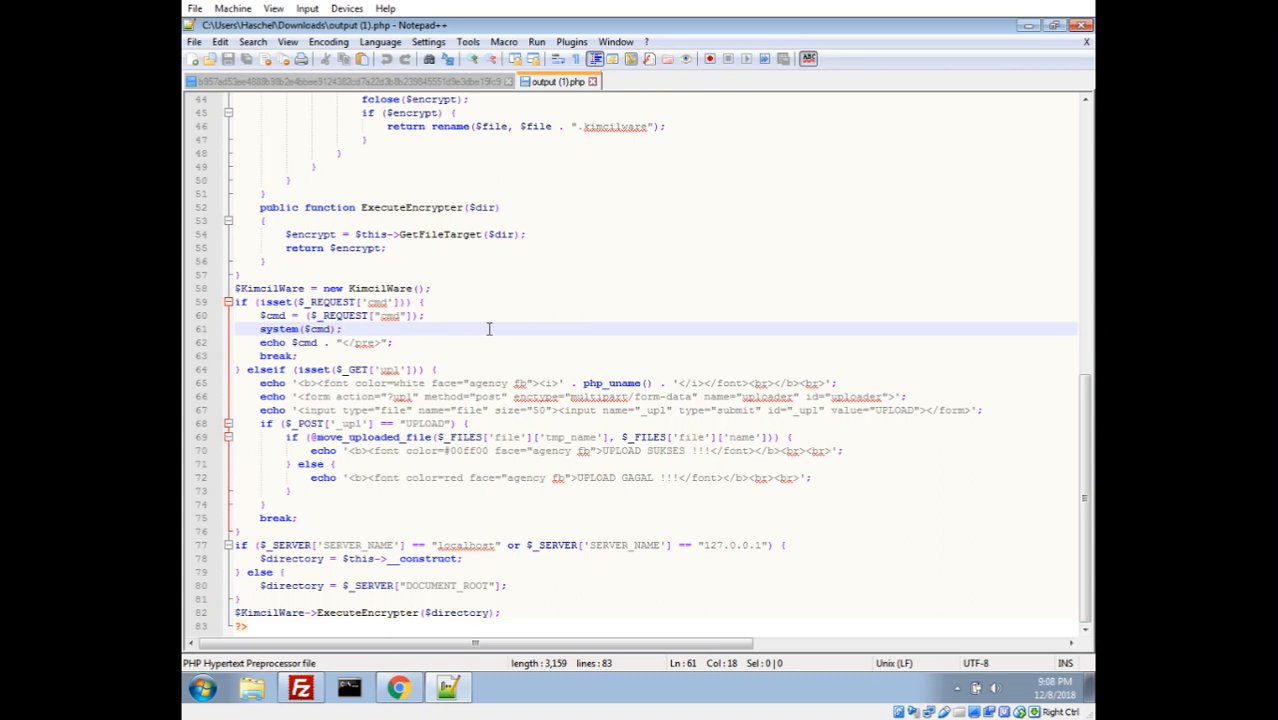
pyautogui.moveTo(478, 332)
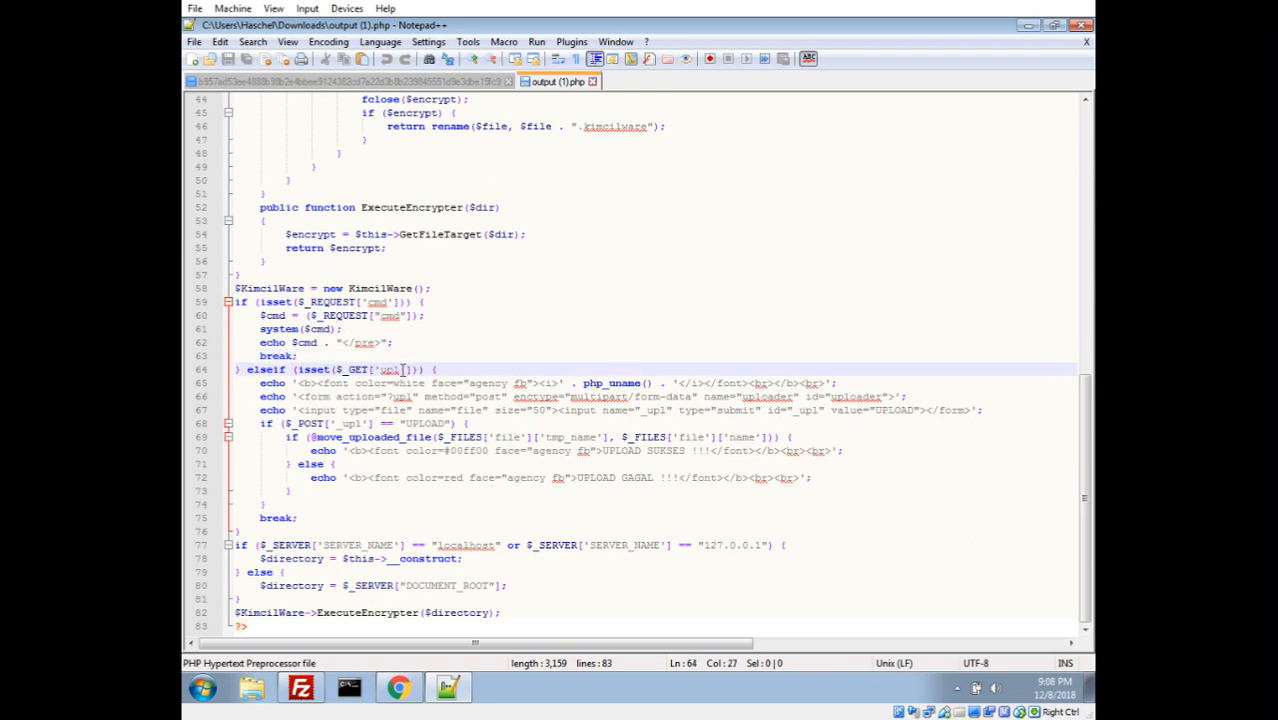
pyautogui.click(436, 424)
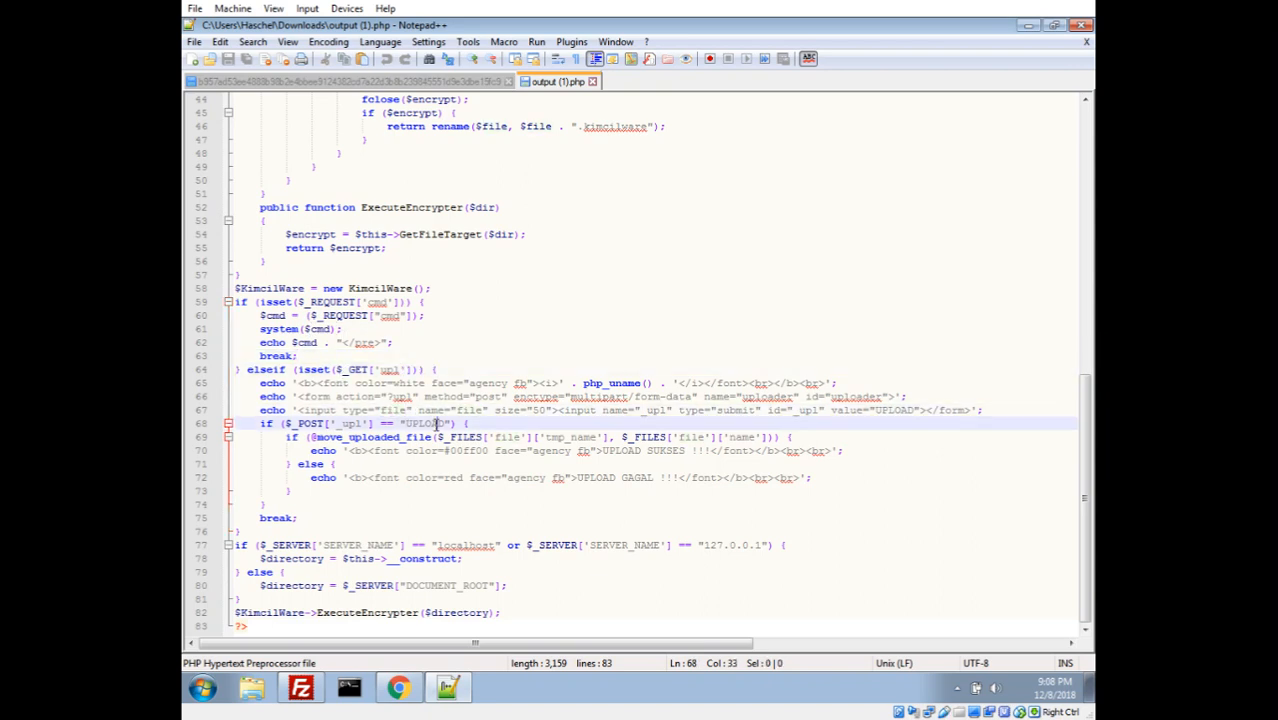
pyautogui.click(548, 424)
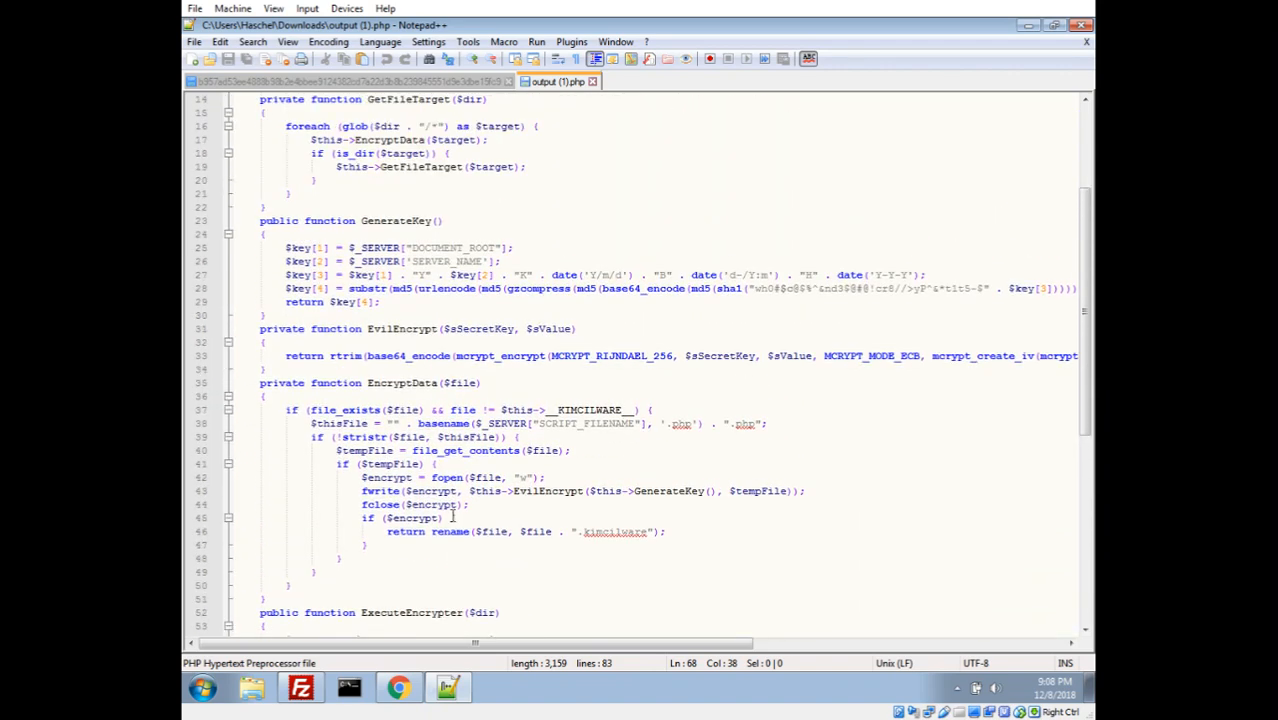
pyautogui.scroll(3)
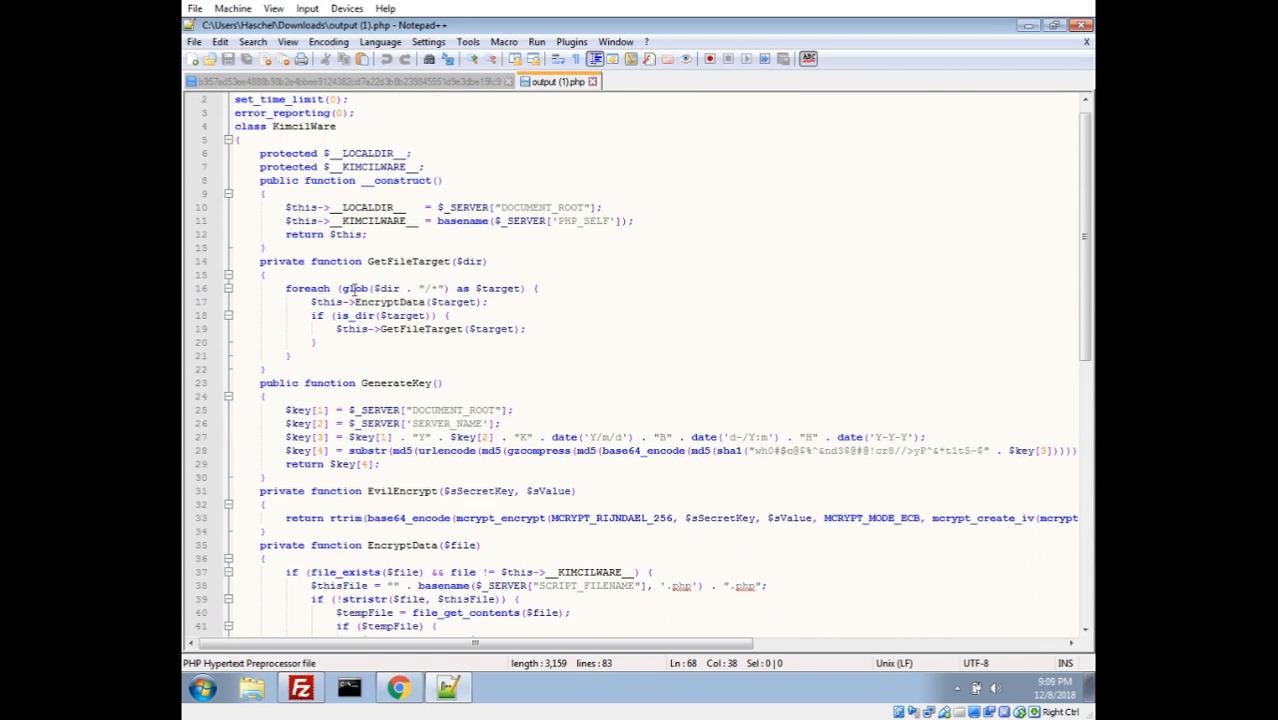
pyautogui.doubleClick(356, 288)
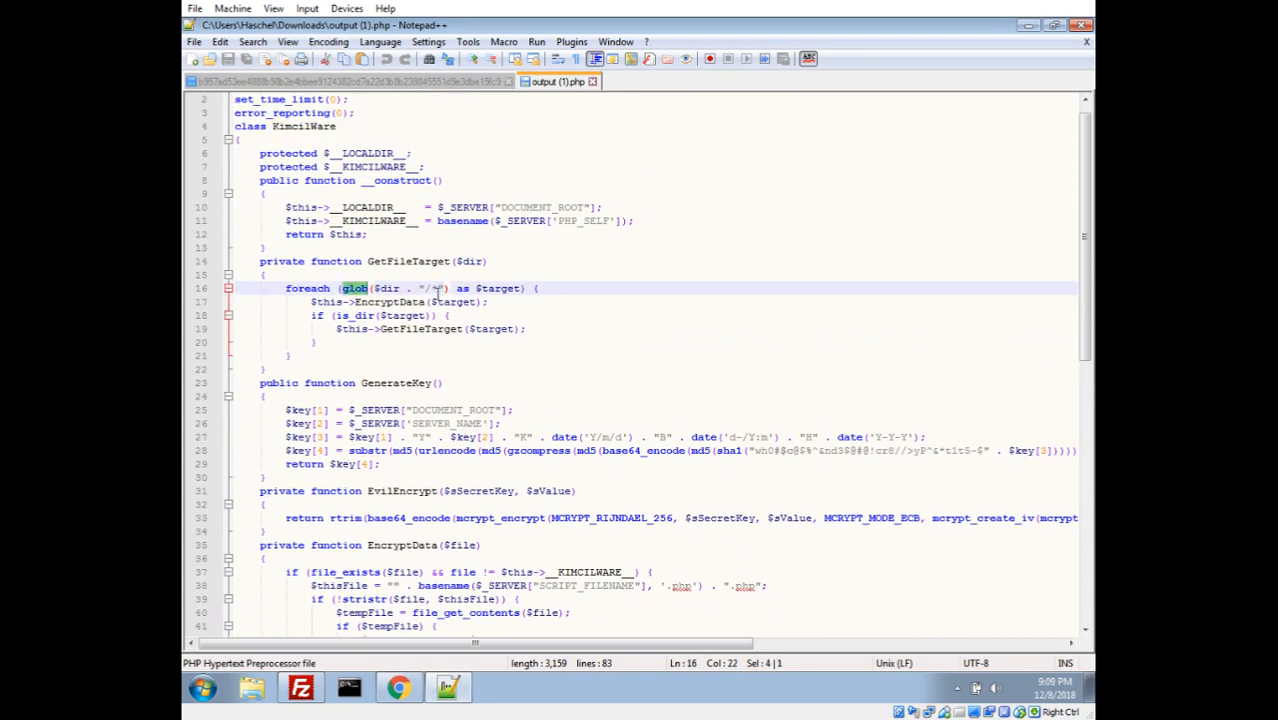
pyautogui.doubleClick(388, 300)
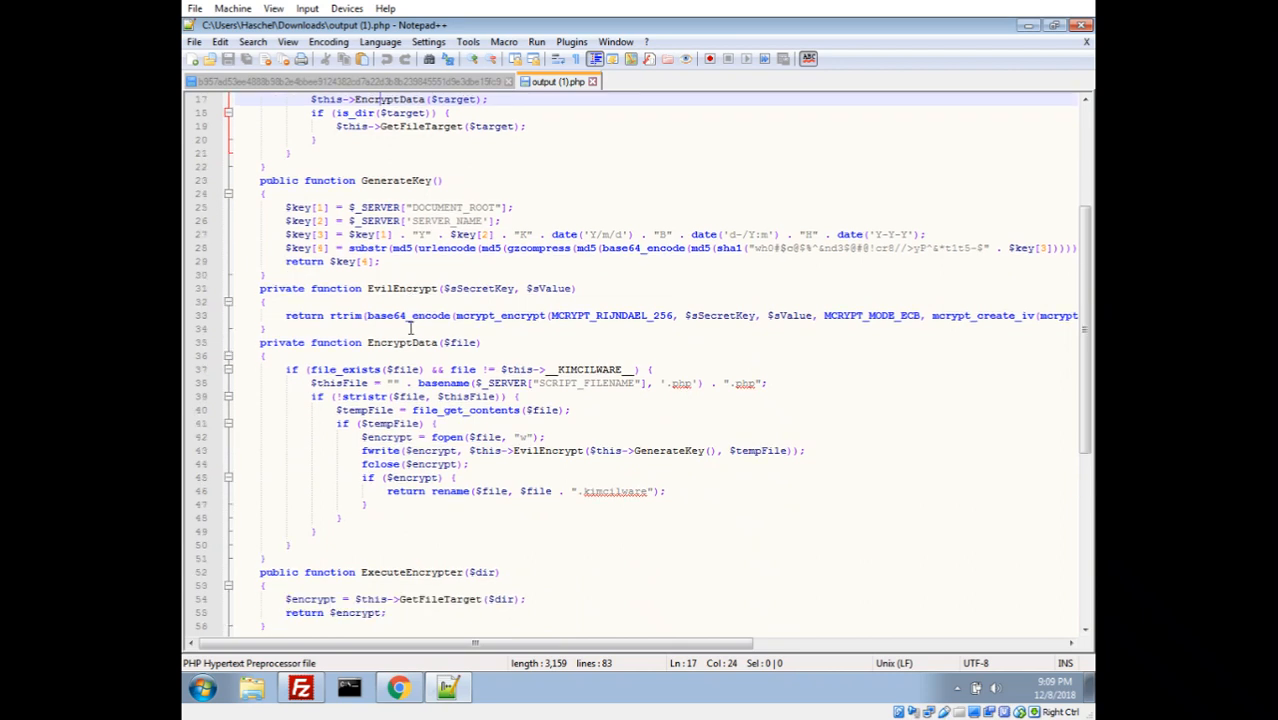
pyautogui.moveTo(628, 450)
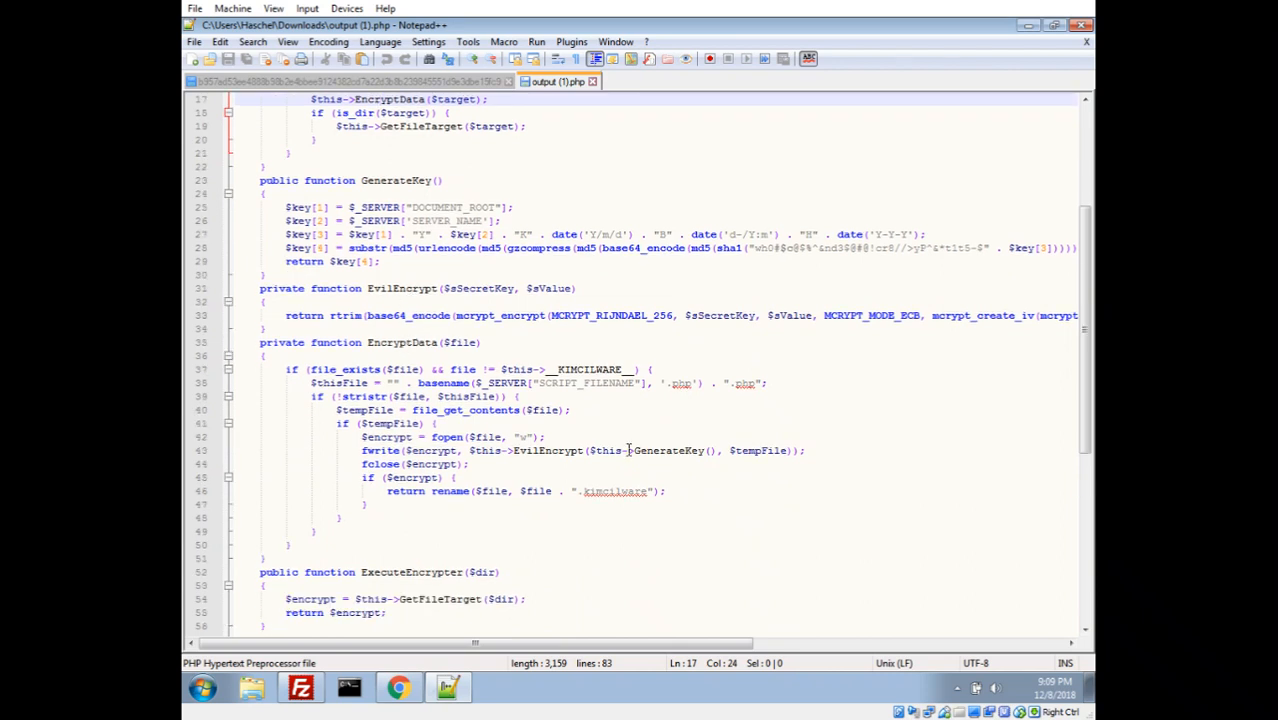
pyautogui.click(668, 450)
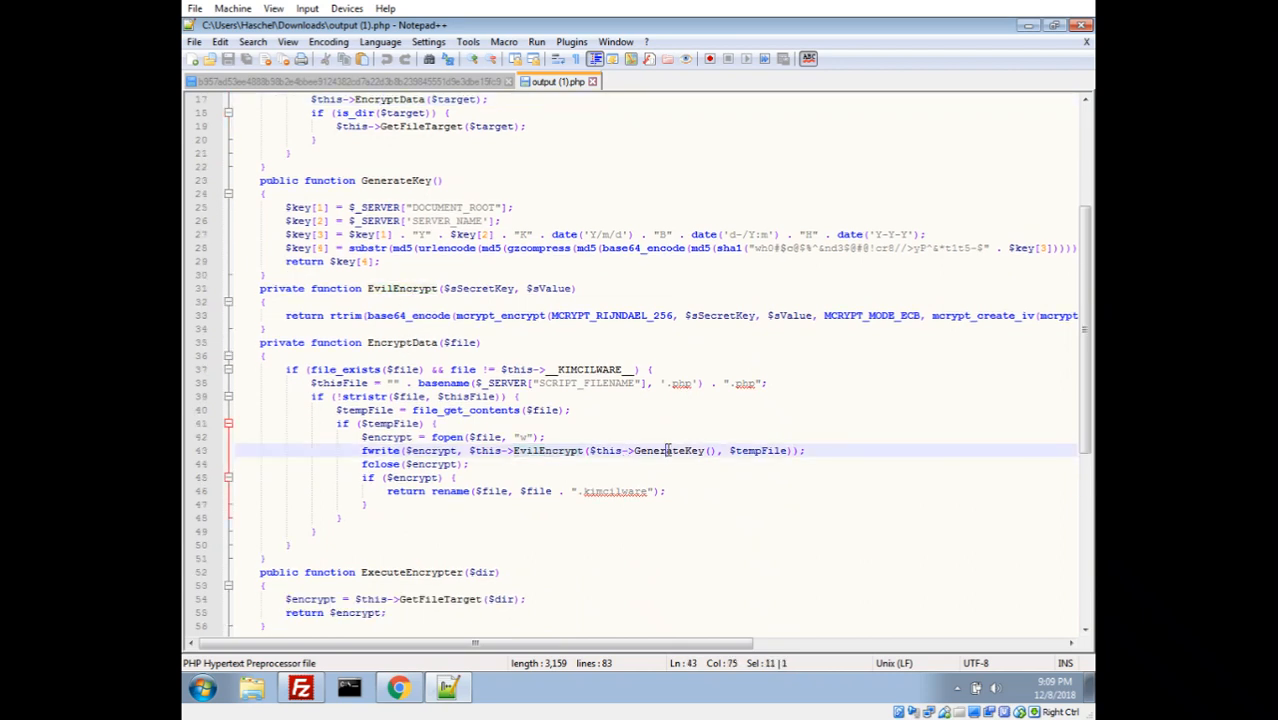
pyautogui.doubleClick(666, 450)
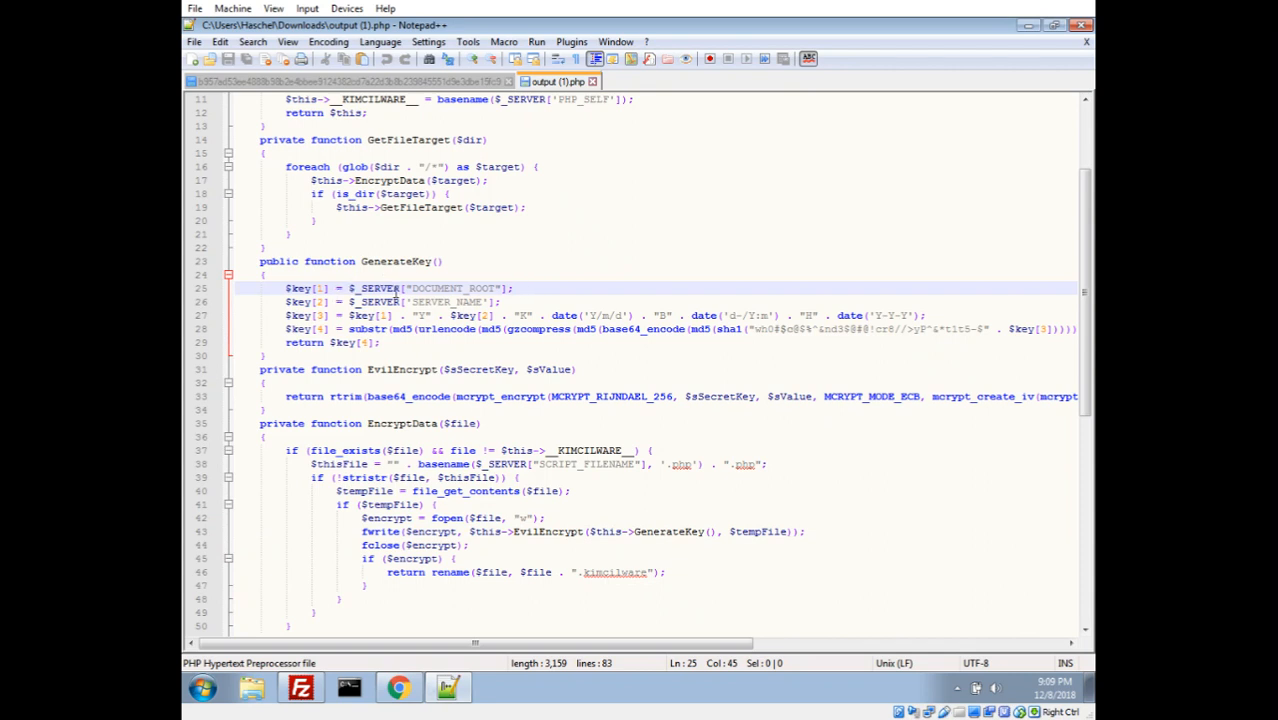
pyautogui.doubleClick(454, 288)
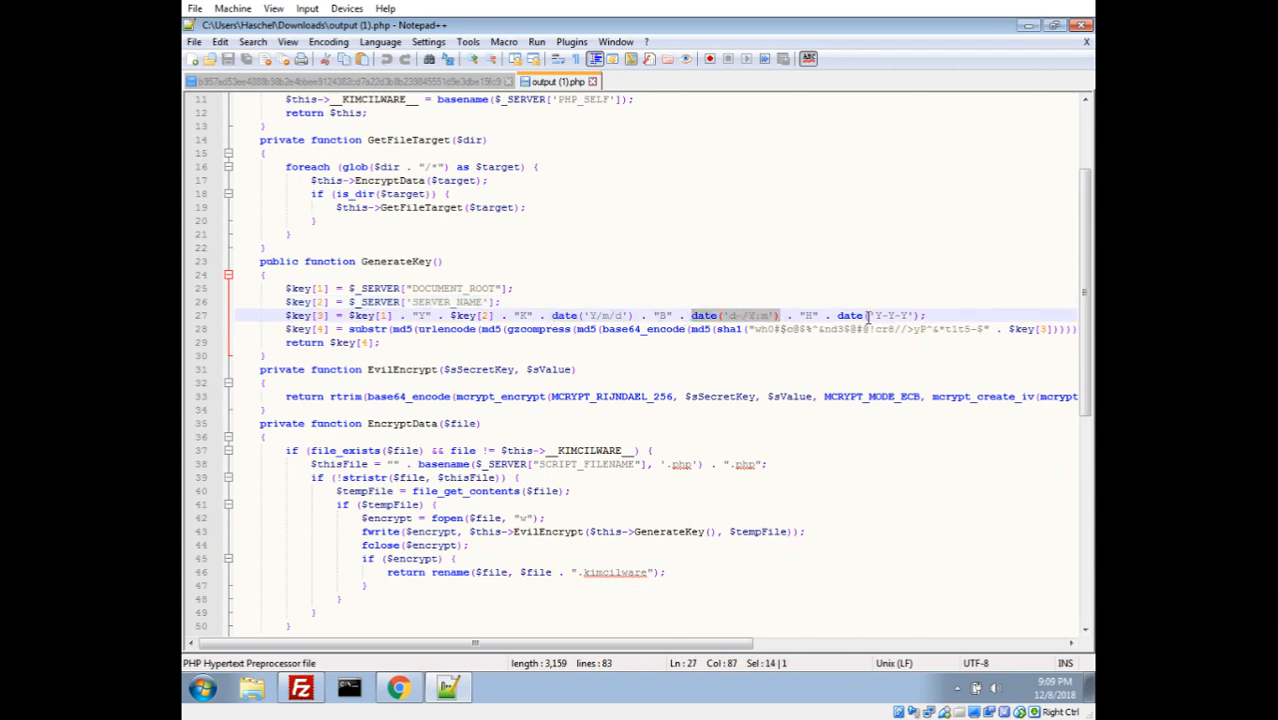
pyautogui.click(348, 328)
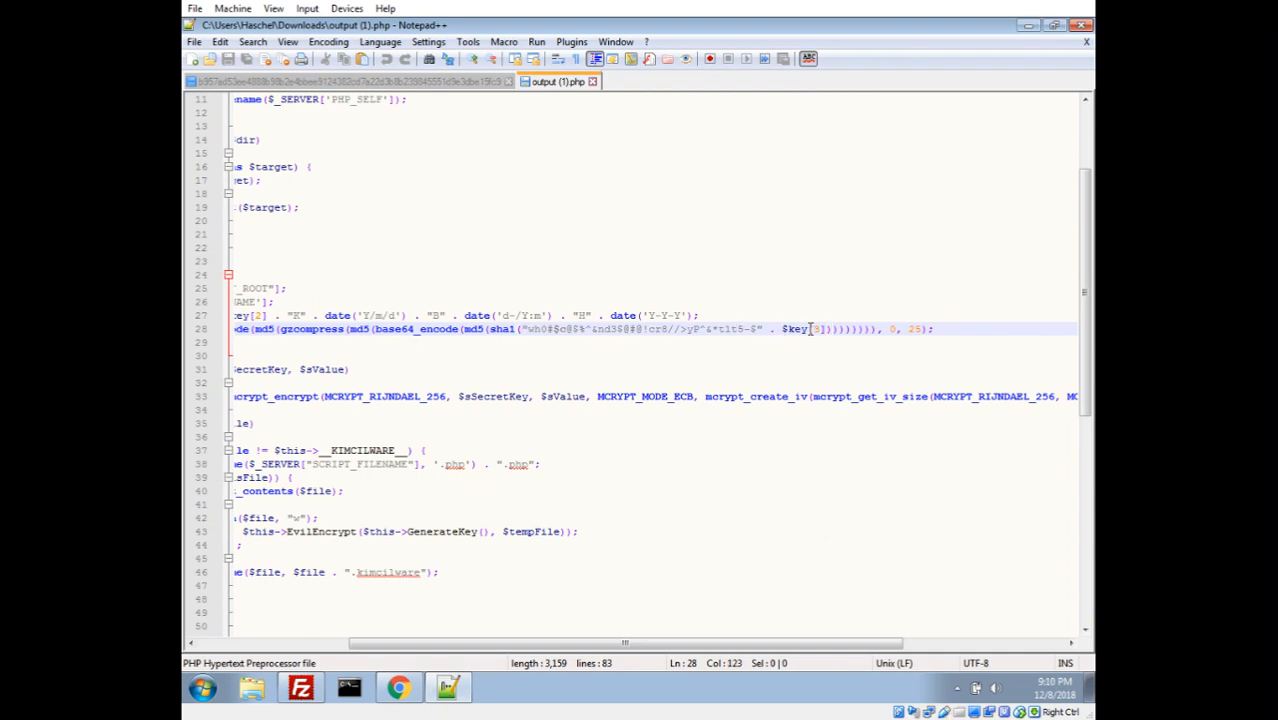
pyautogui.hscroll(-3)
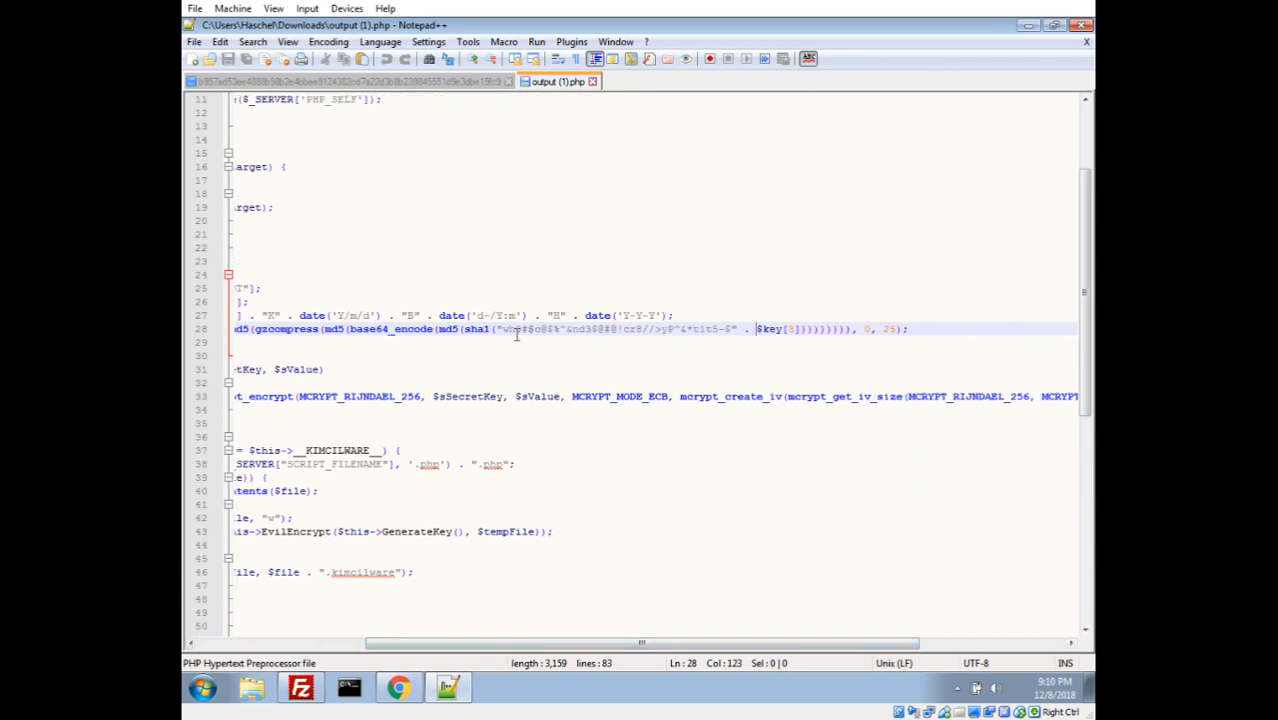
pyautogui.doubleClick(476, 328)
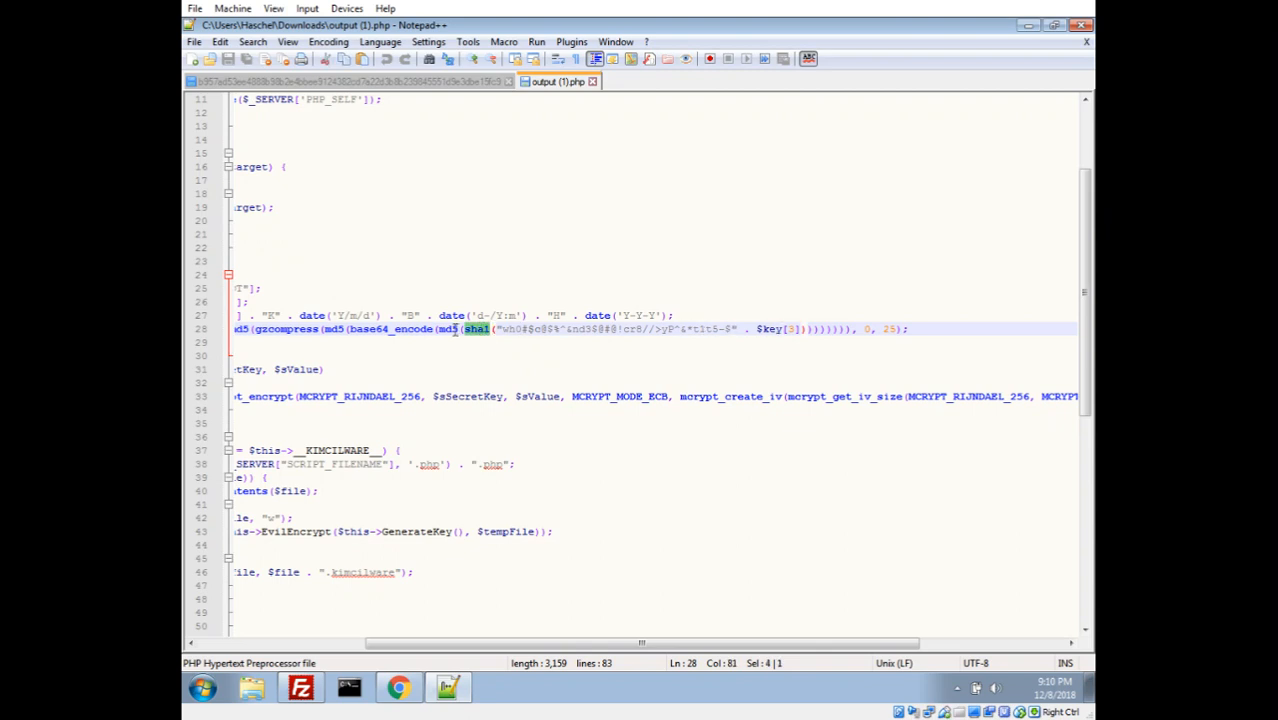
pyautogui.click(448, 328)
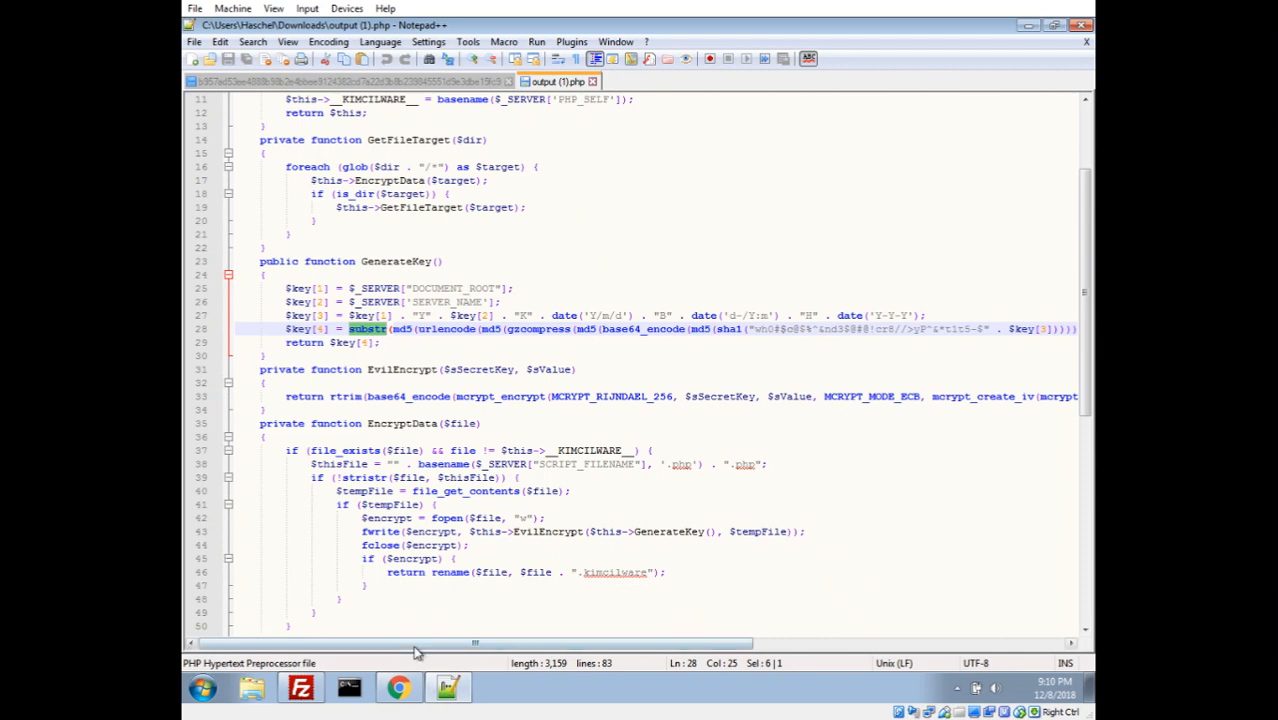
pyautogui.hscroll(3)
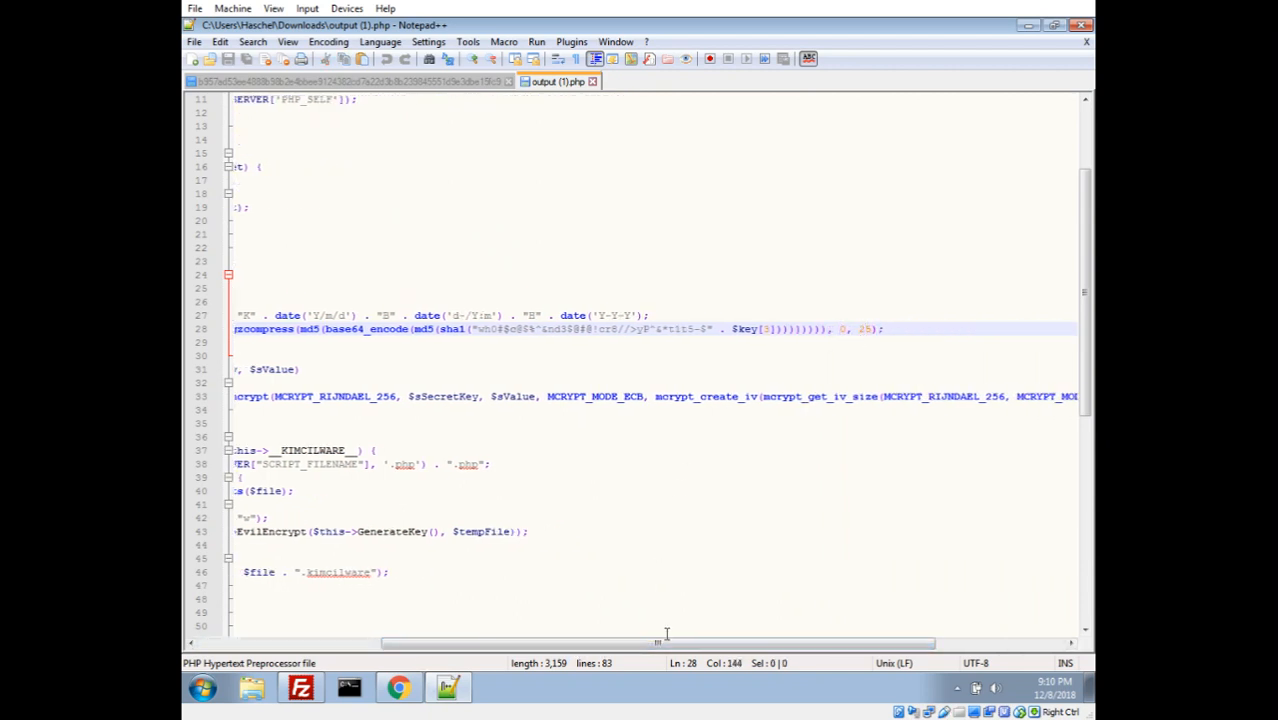
pyautogui.hscroll(-3)
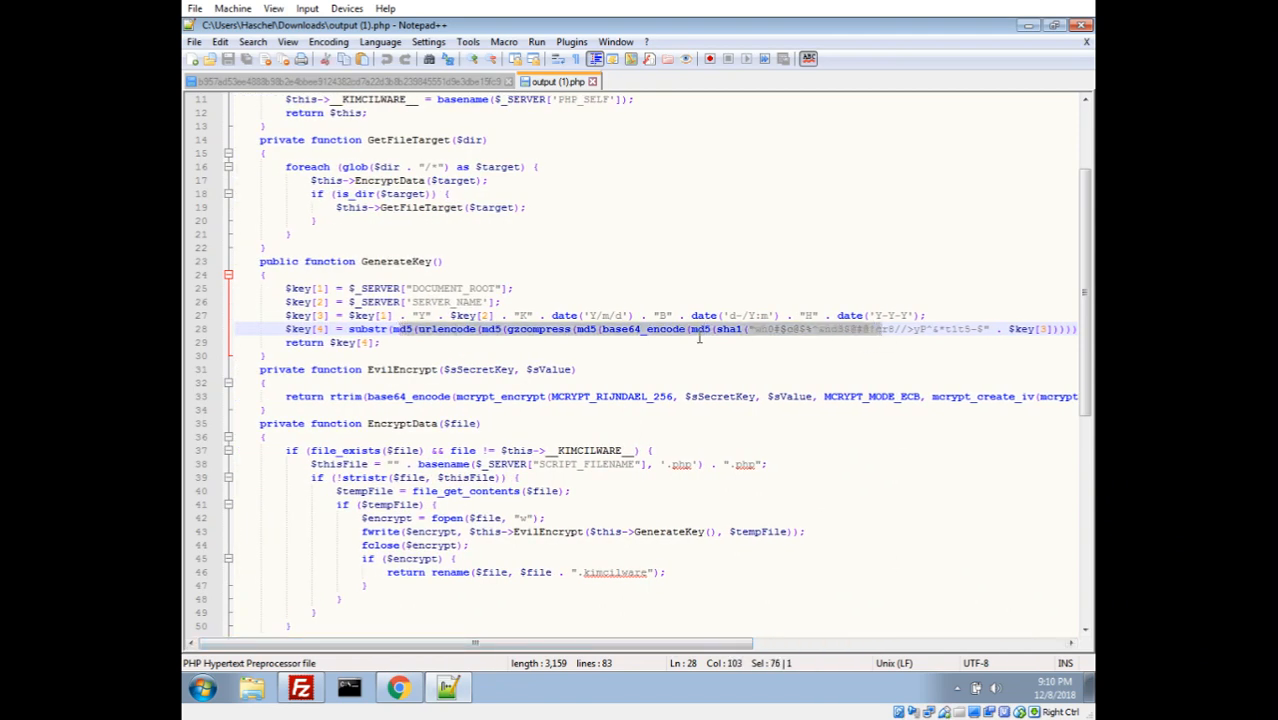
pyautogui.click(466, 344)
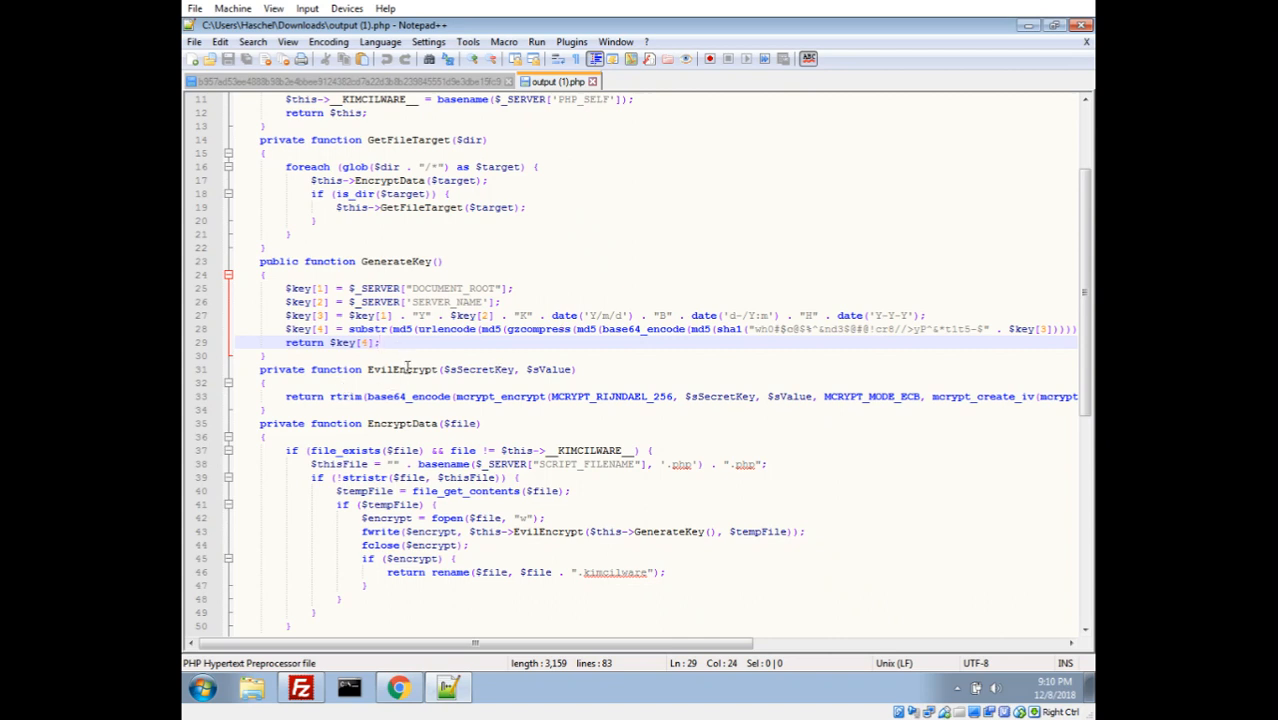
# Step: Highlight mcrypt_encrypt, MCRYPT_MODE_ECB, MCRYPT_RIJNDAEL_256, rtrim and the random IV source in EvilEncrypt
pyautogui.doubleClick(668, 532)
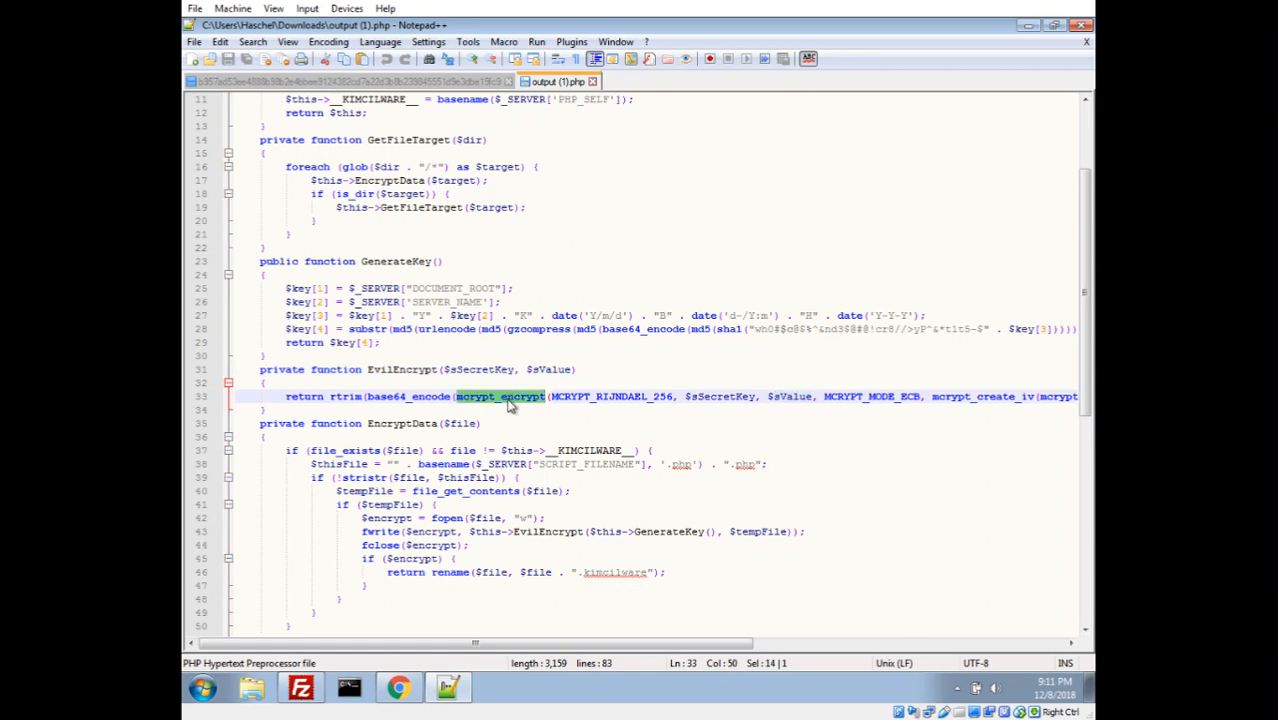
pyautogui.moveTo(588, 404)
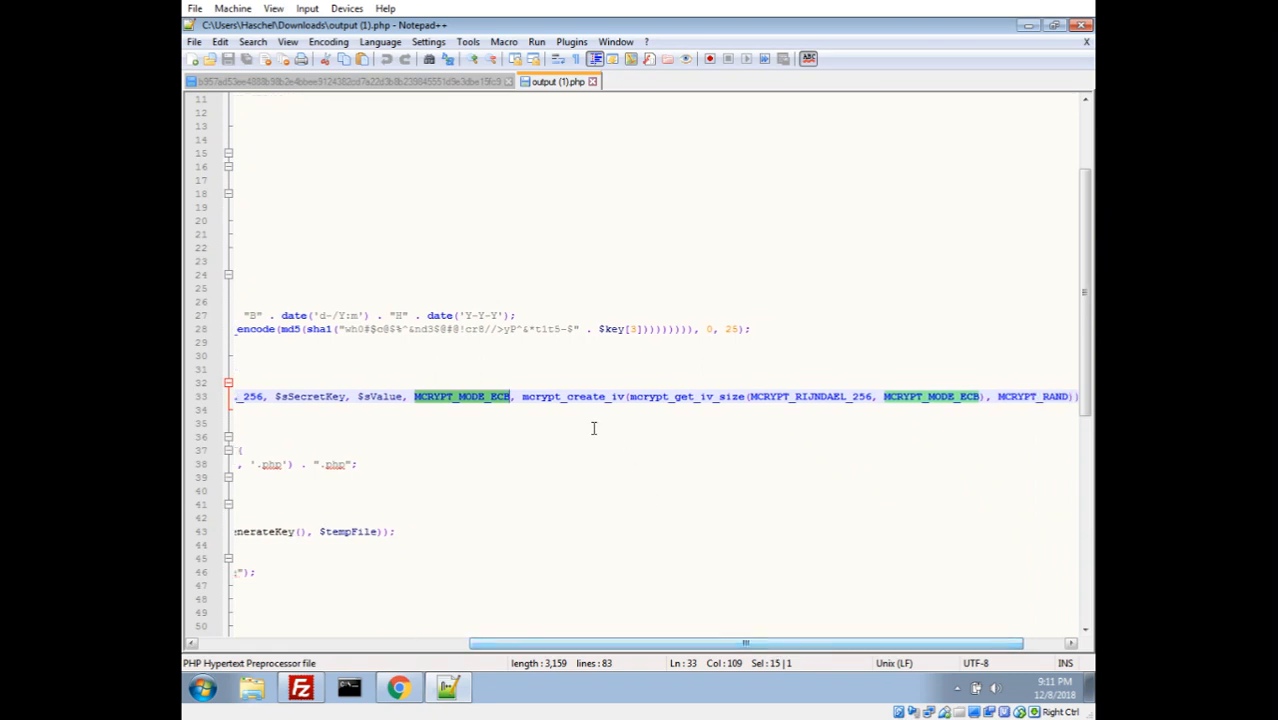
pyautogui.doubleClick(688, 396)
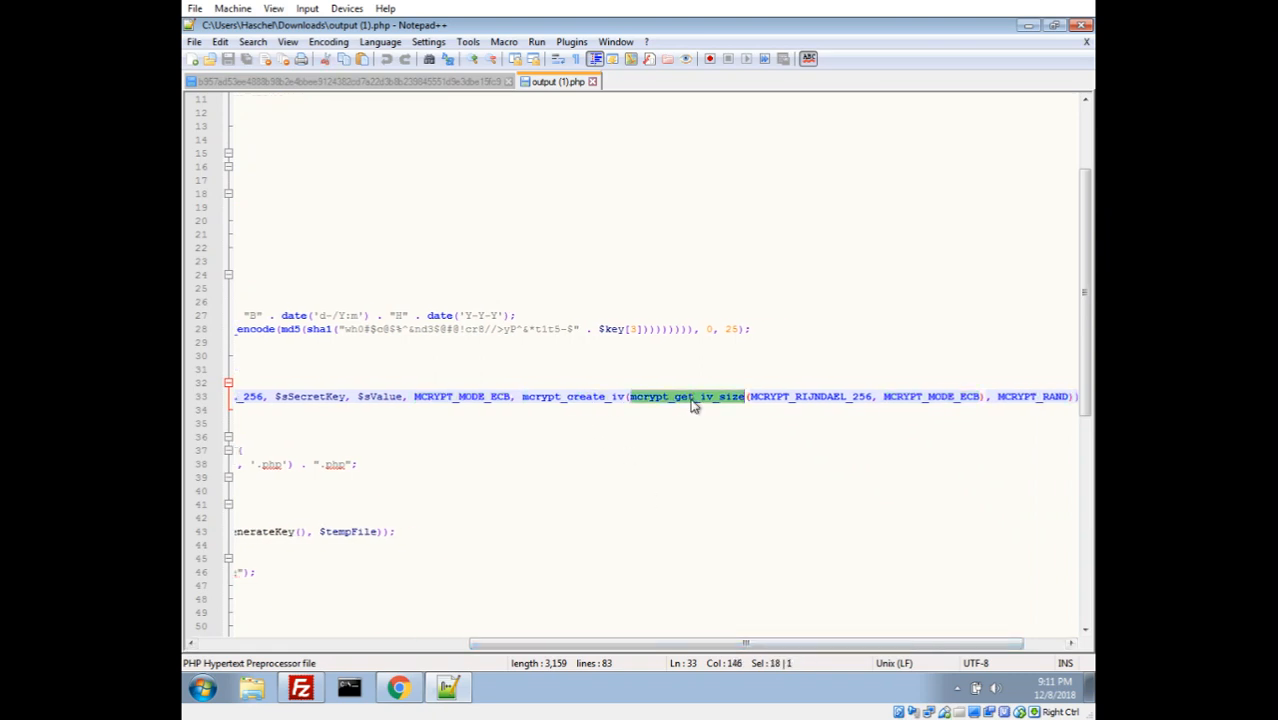
pyautogui.doubleClick(812, 396)
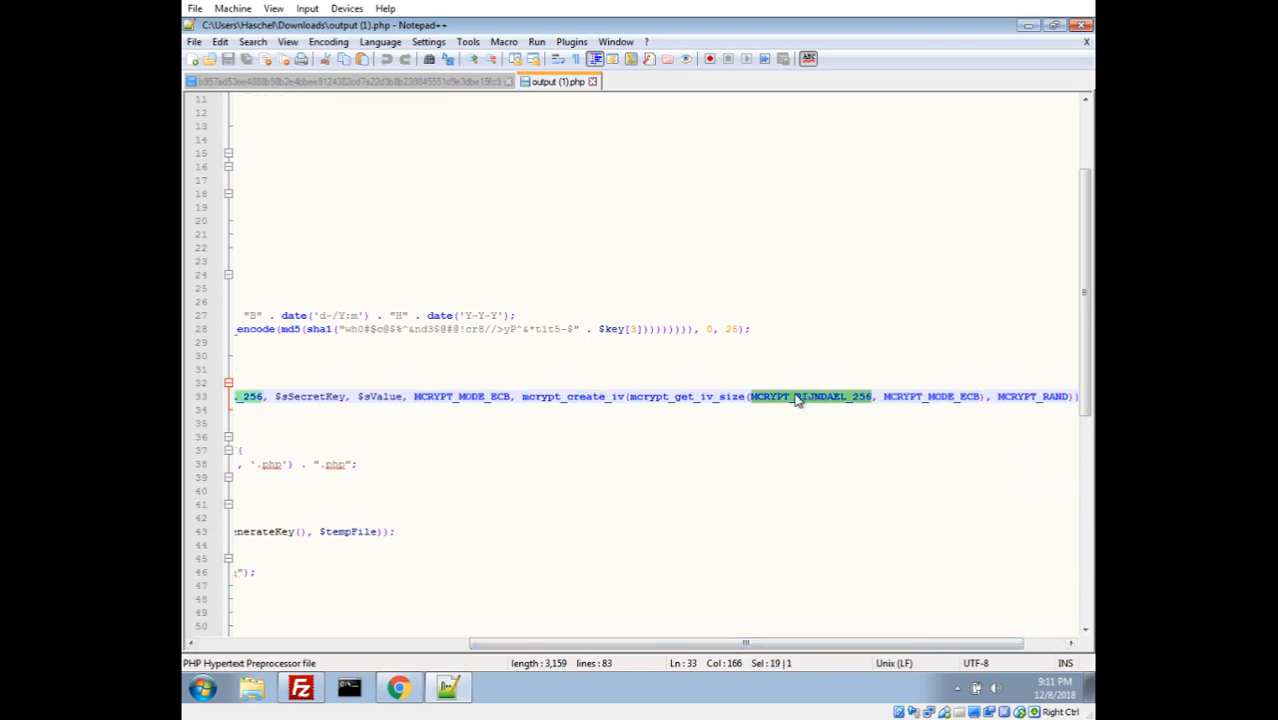
pyautogui.click(930, 396)
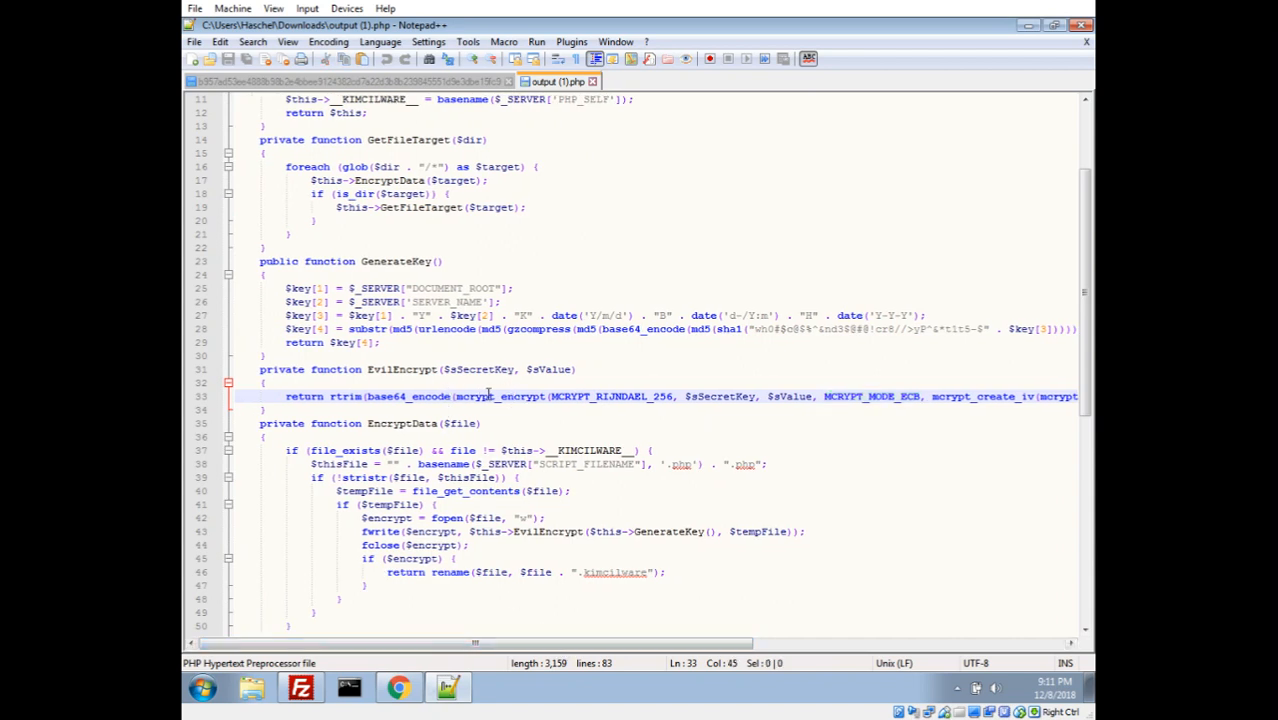
pyautogui.doubleClick(408, 396)
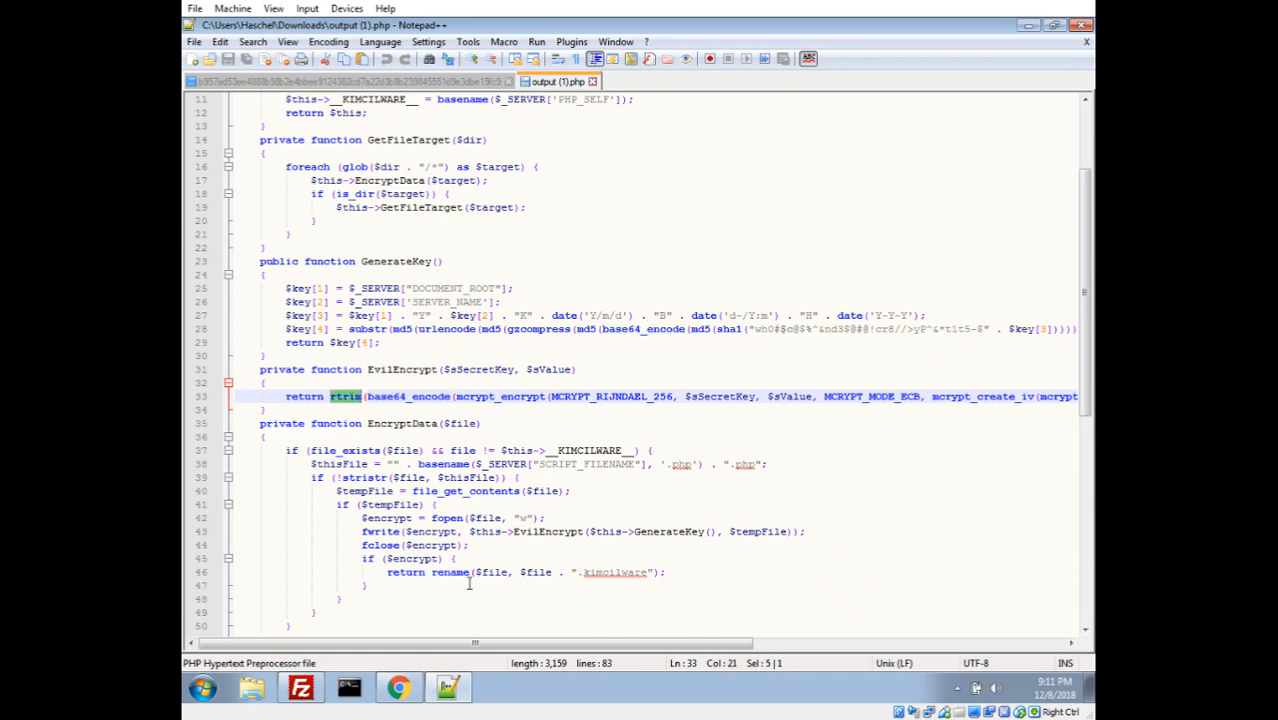
pyautogui.hscroll(3)
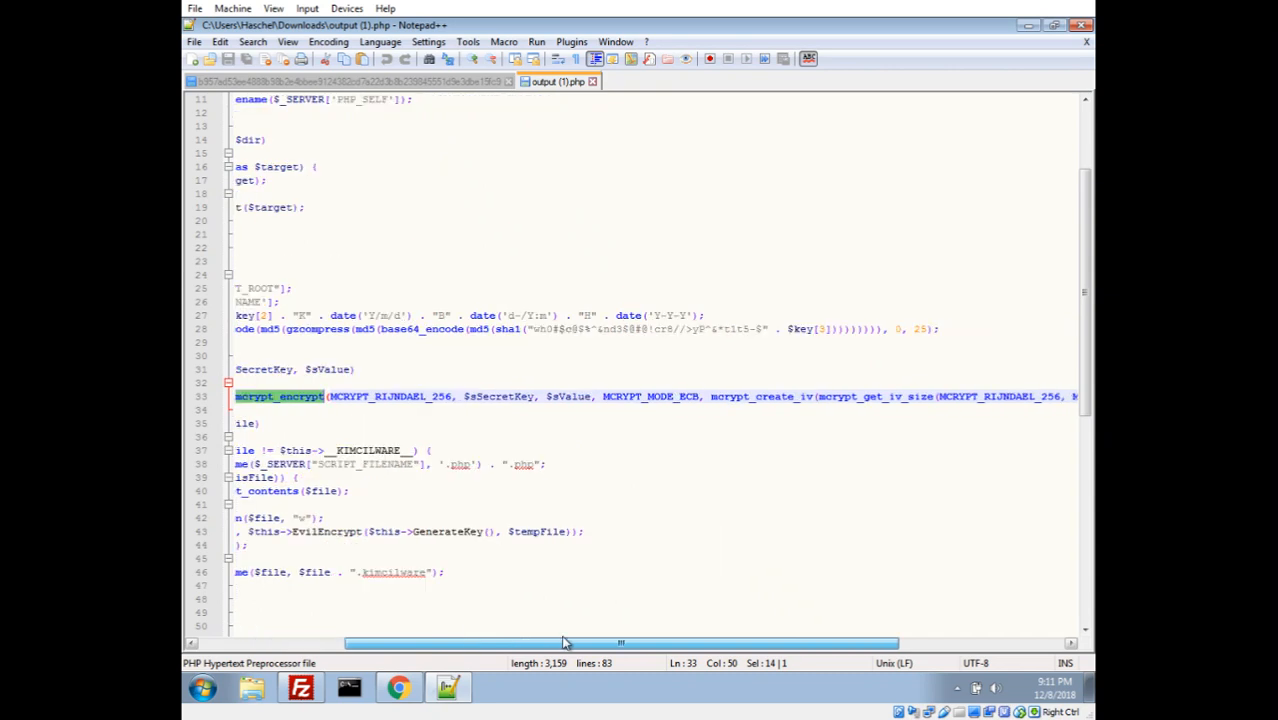
pyautogui.moveTo(564, 642); pyautogui.dragTo(768, 642)
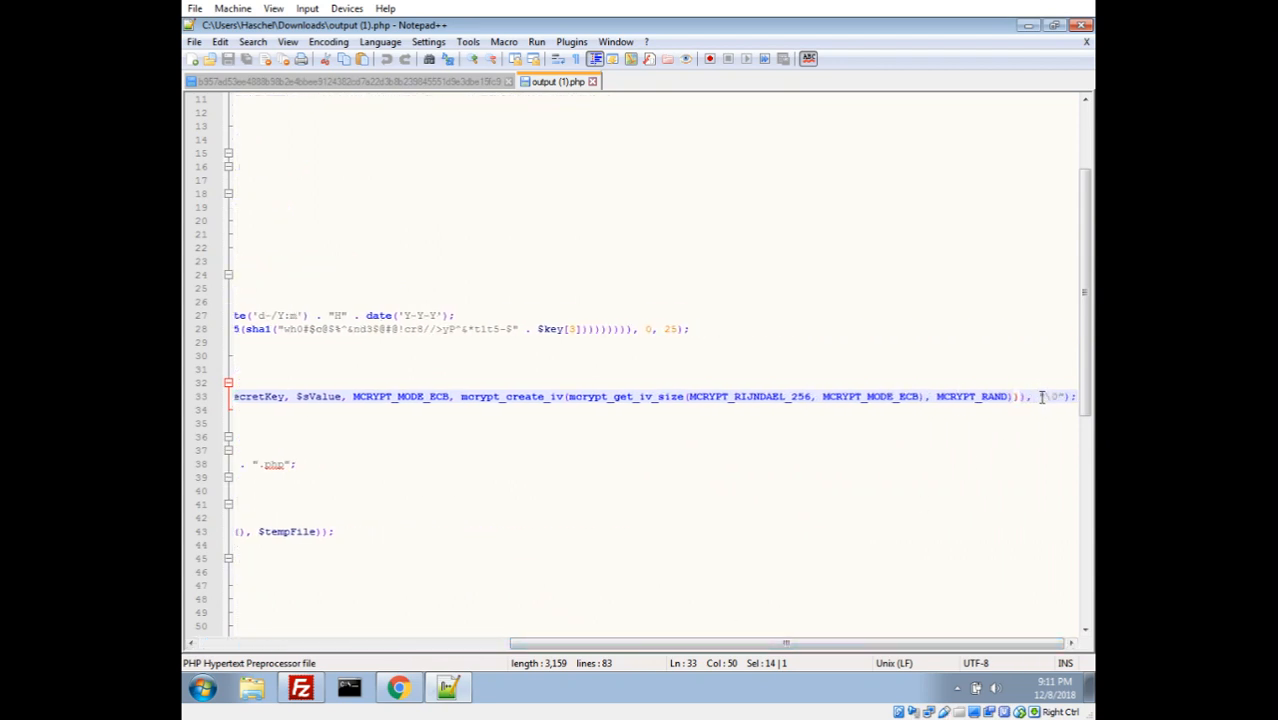
pyautogui.click(1042, 396)
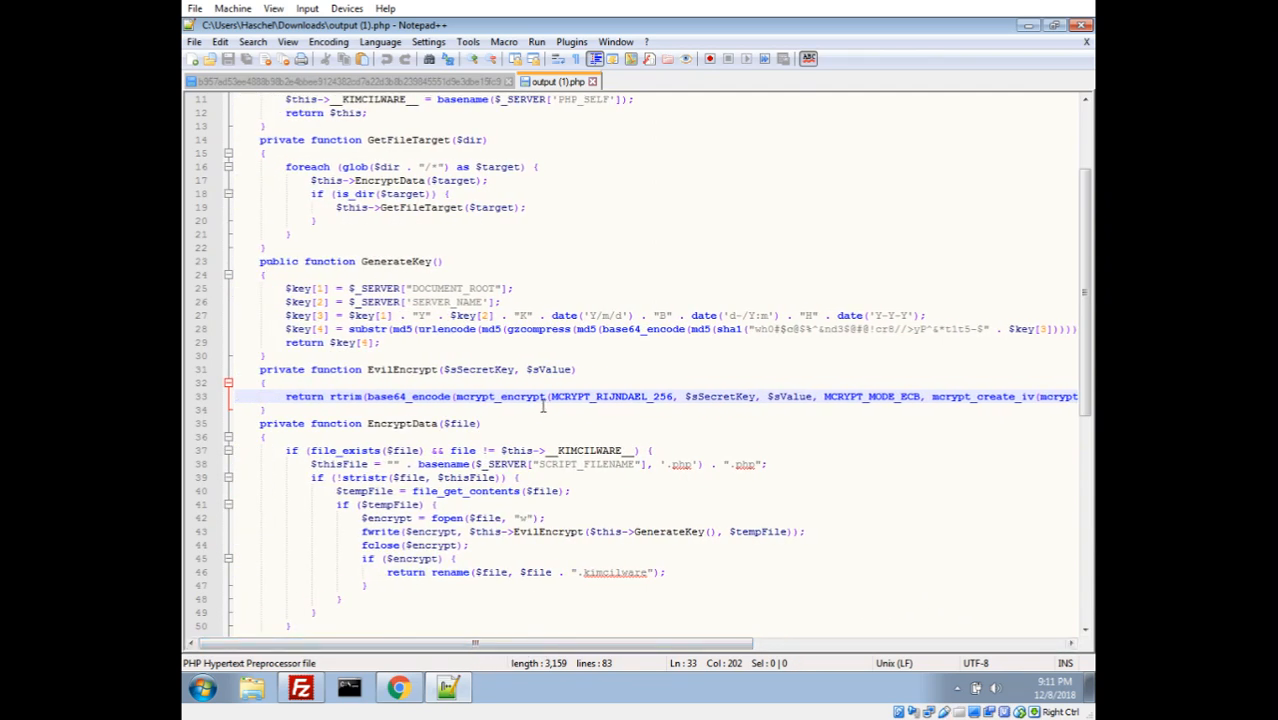
# Step: Review the script's closing lines and switch to Chrome showing the PHP Formatter output
pyautogui.scroll(-3)
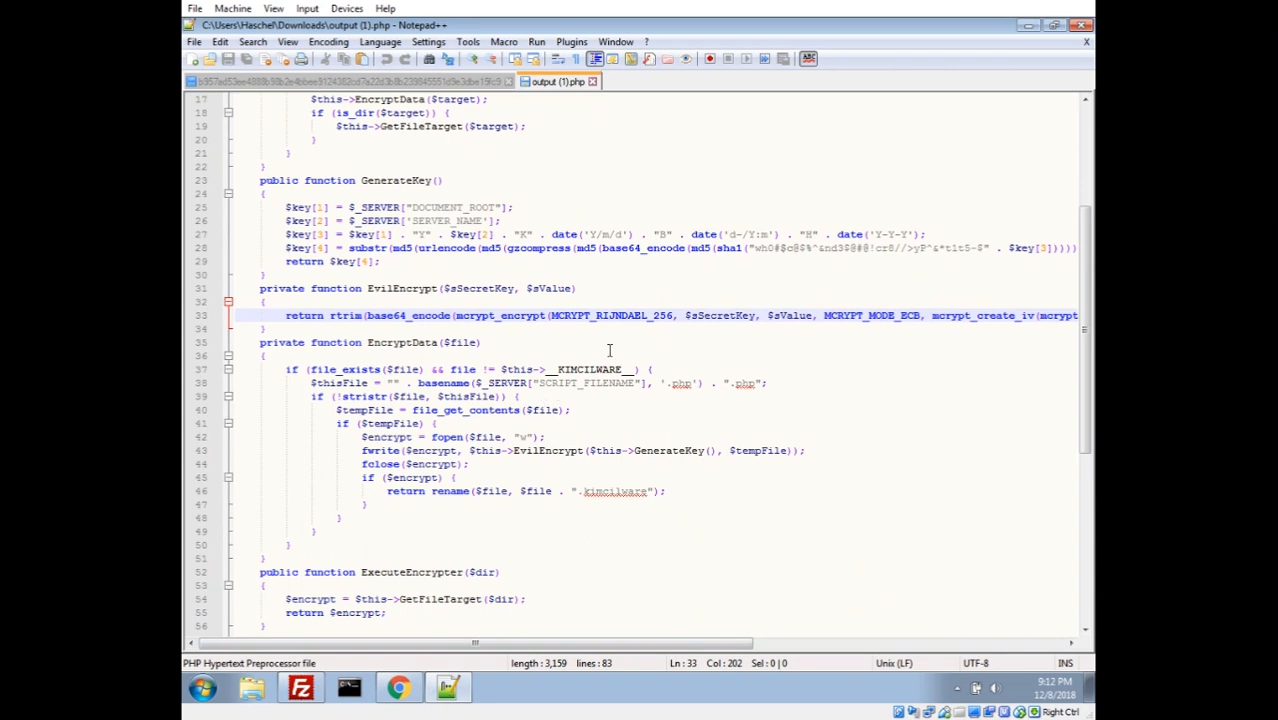
pyautogui.moveTo(586, 352)
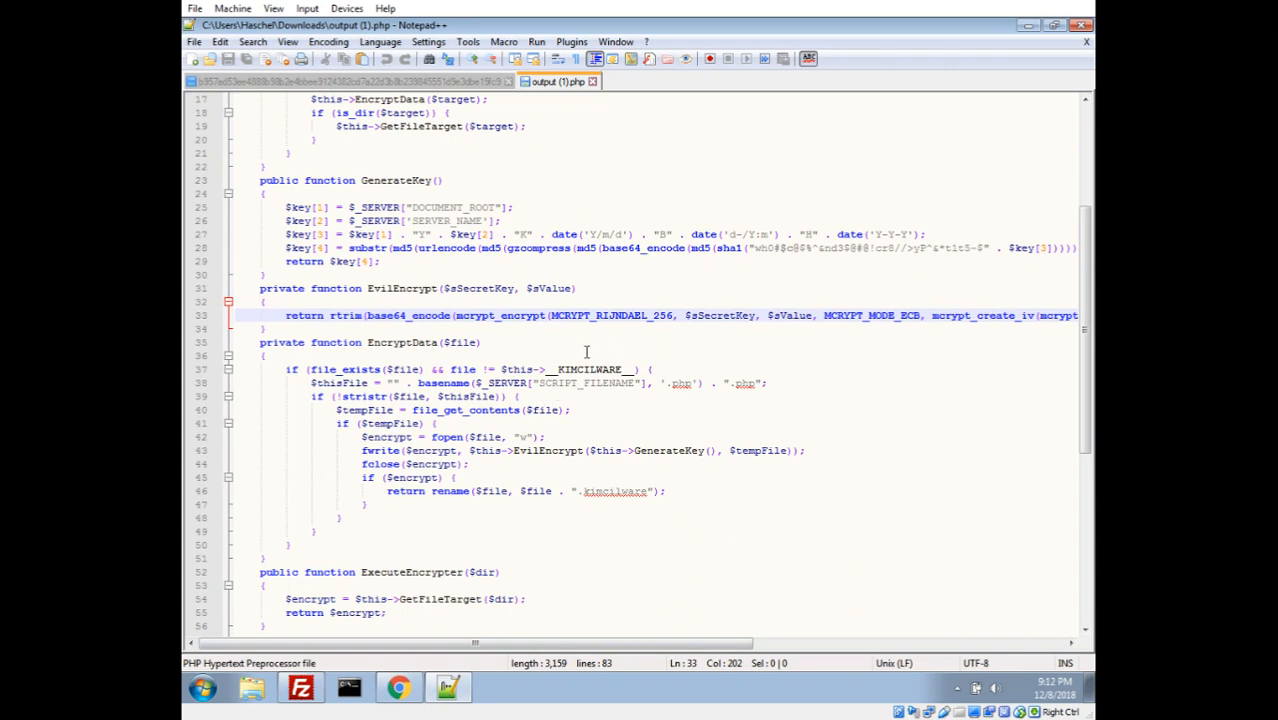
pyautogui.moveTo(476, 644); pyautogui.dragTo(724, 644)
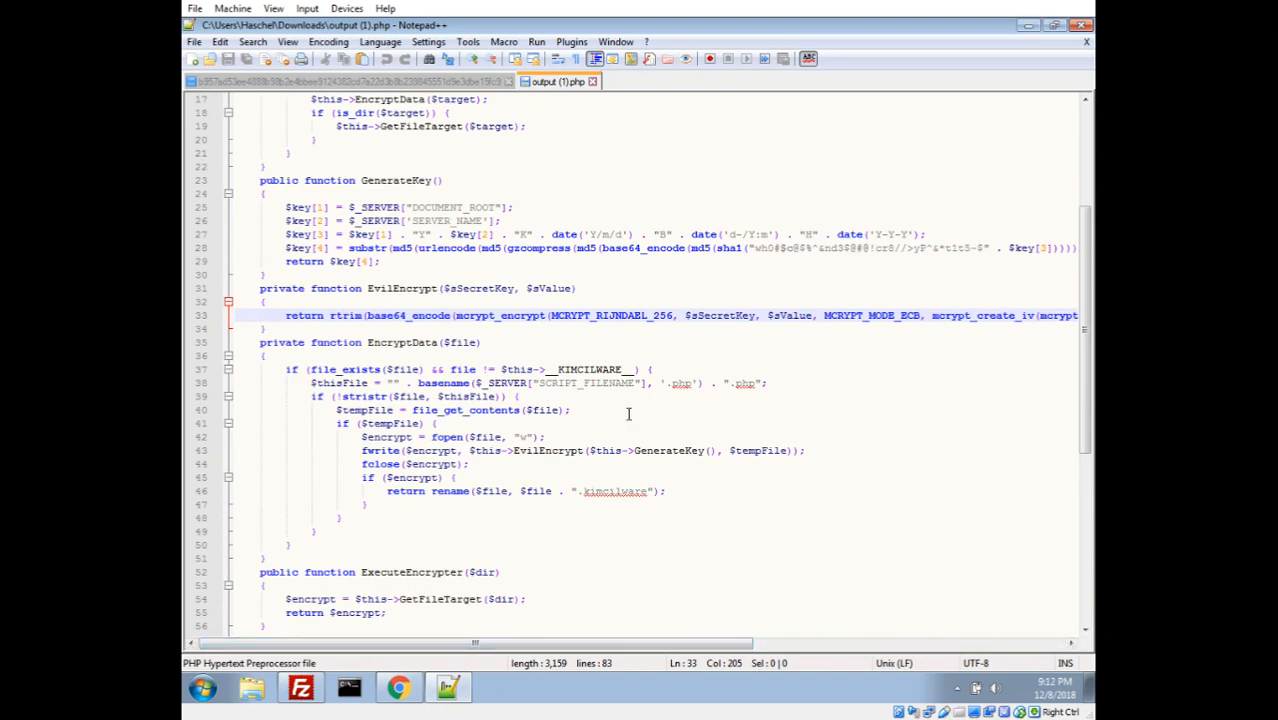
pyautogui.scroll(-3)
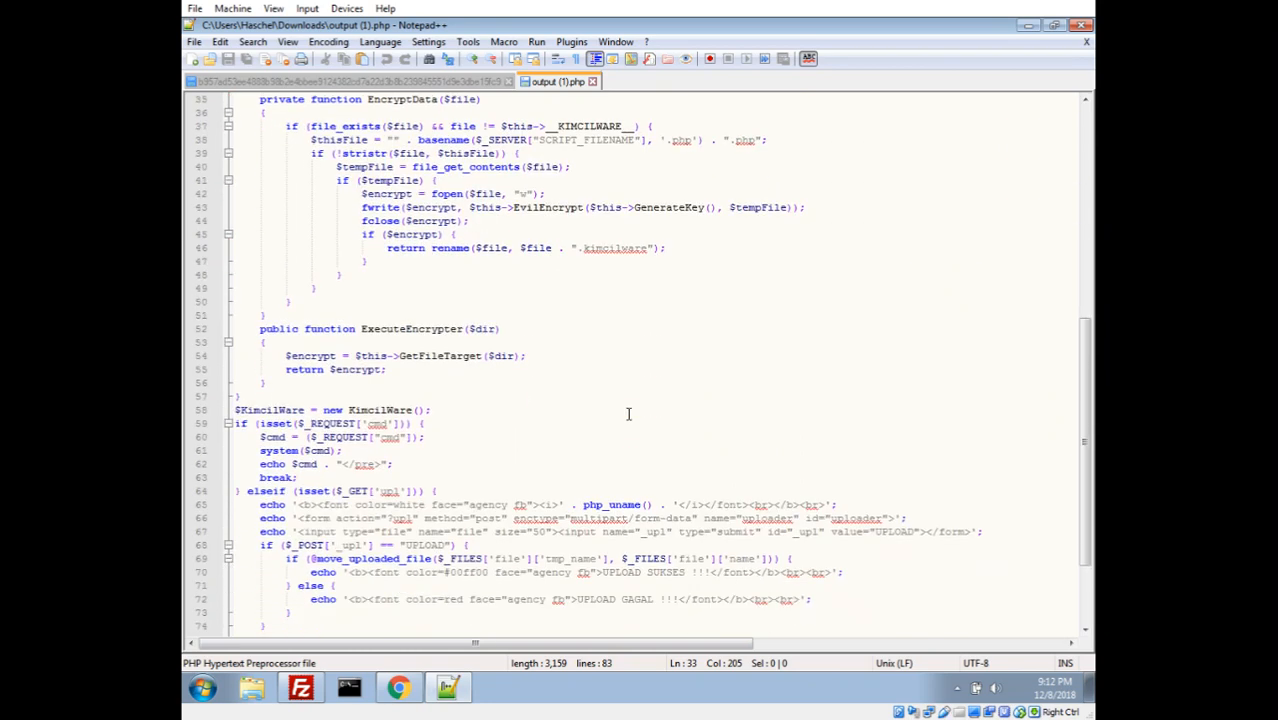
pyautogui.scroll(-3)
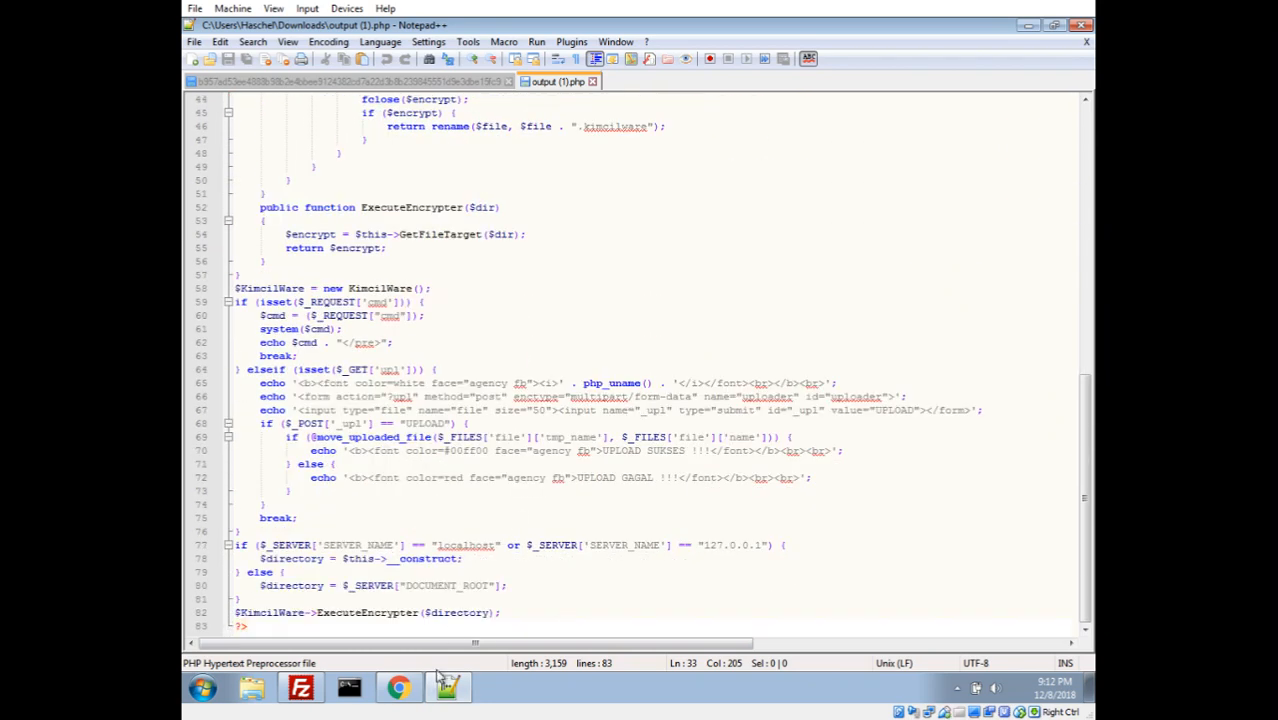
pyautogui.click(400, 688)
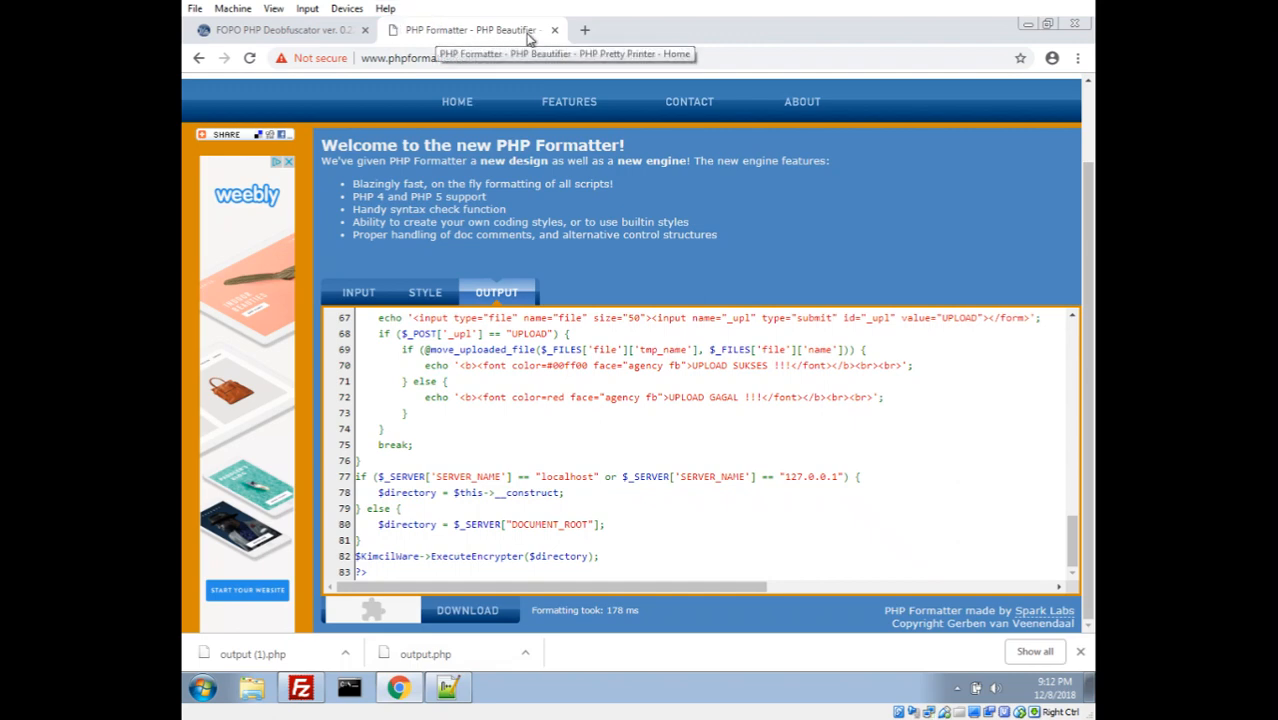
# Step: Load 10.0.2.2/kimcilware/kimcilware.php with ?upl, then without it, encrypting Chrysanthemum.jpg and zeroes.jpg
pyautogui.click(592, 30)
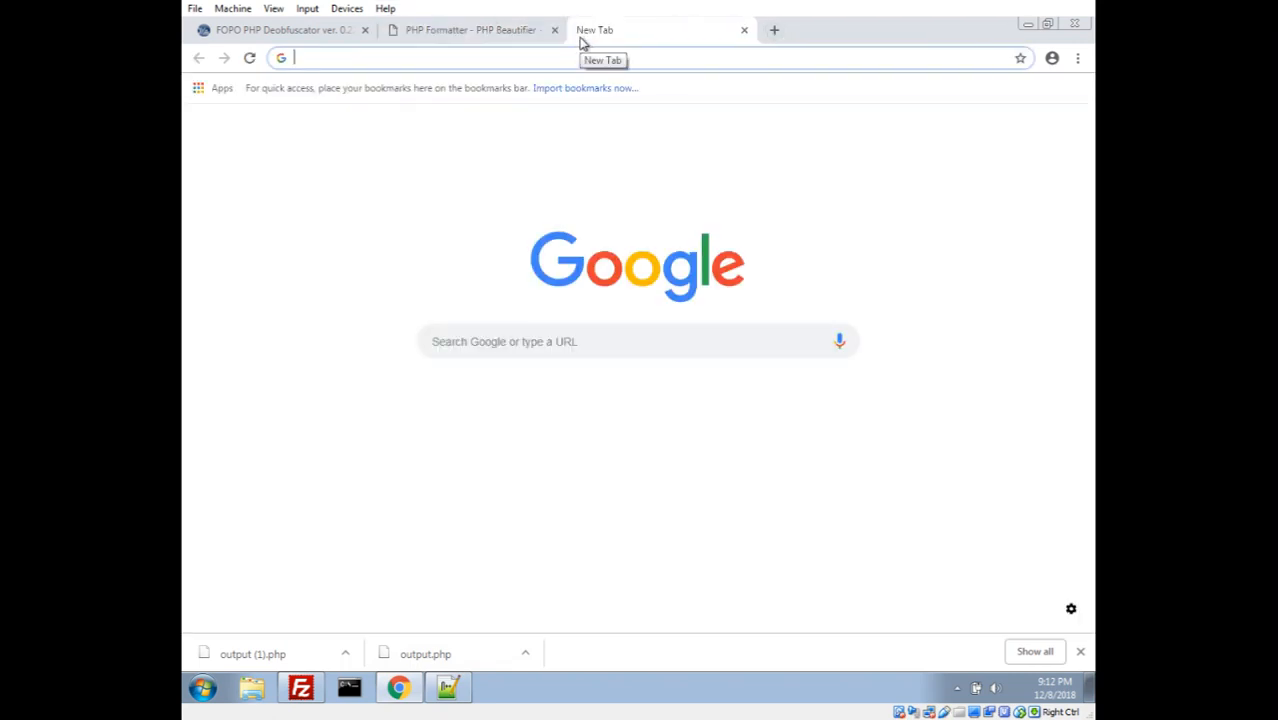
pyautogui.write('10.0.2.2/kimcilware/kimcilware.php')
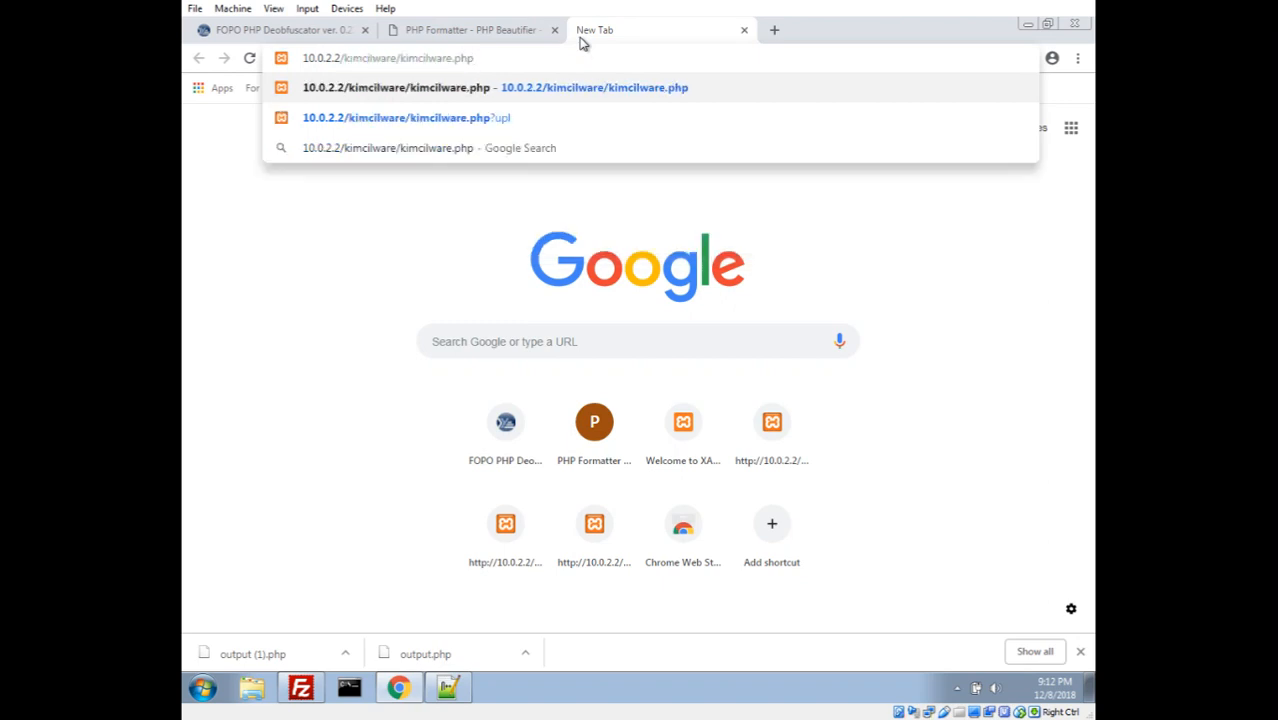
pyautogui.write('?upl')
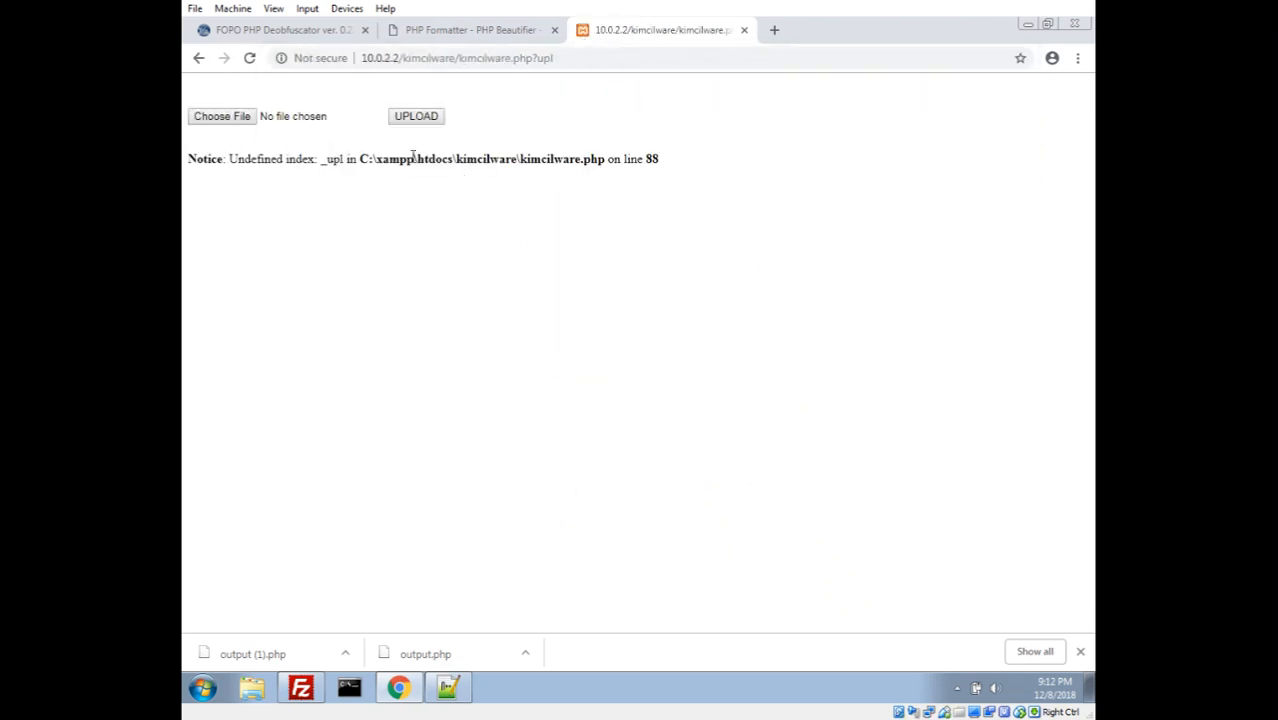
pyautogui.moveTo(416, 106)
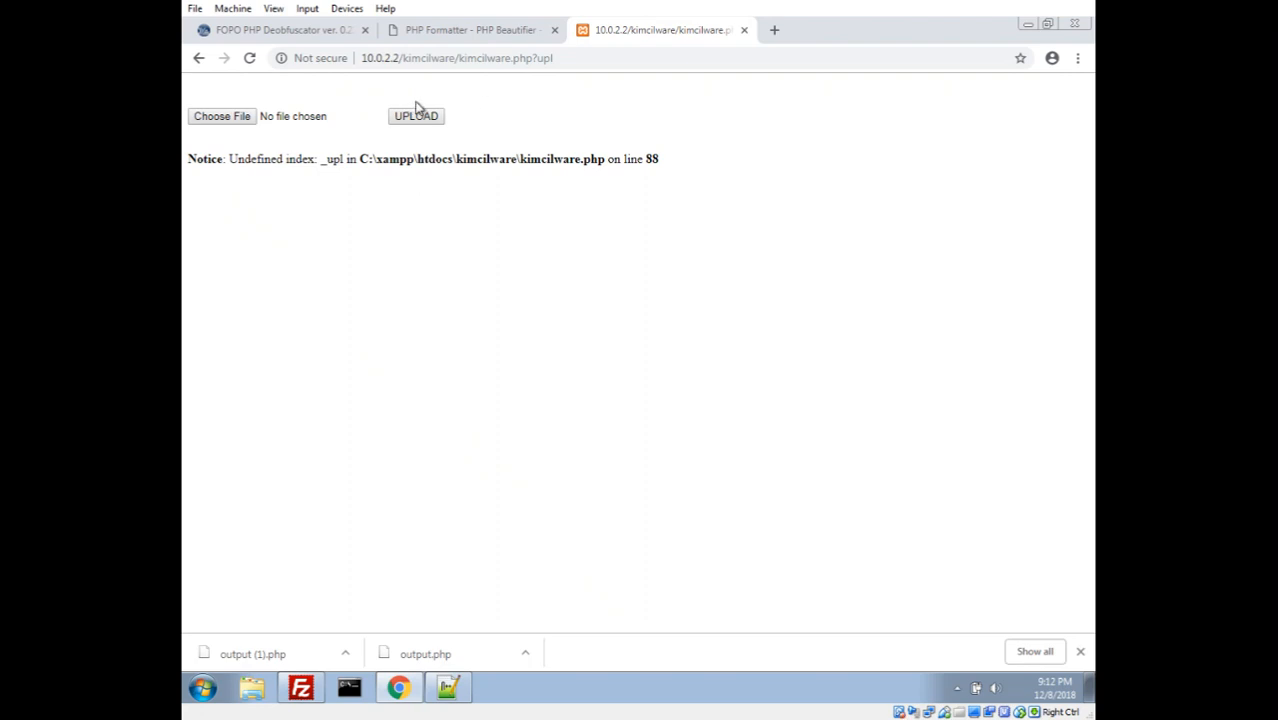
pyautogui.doubleClick(546, 56)
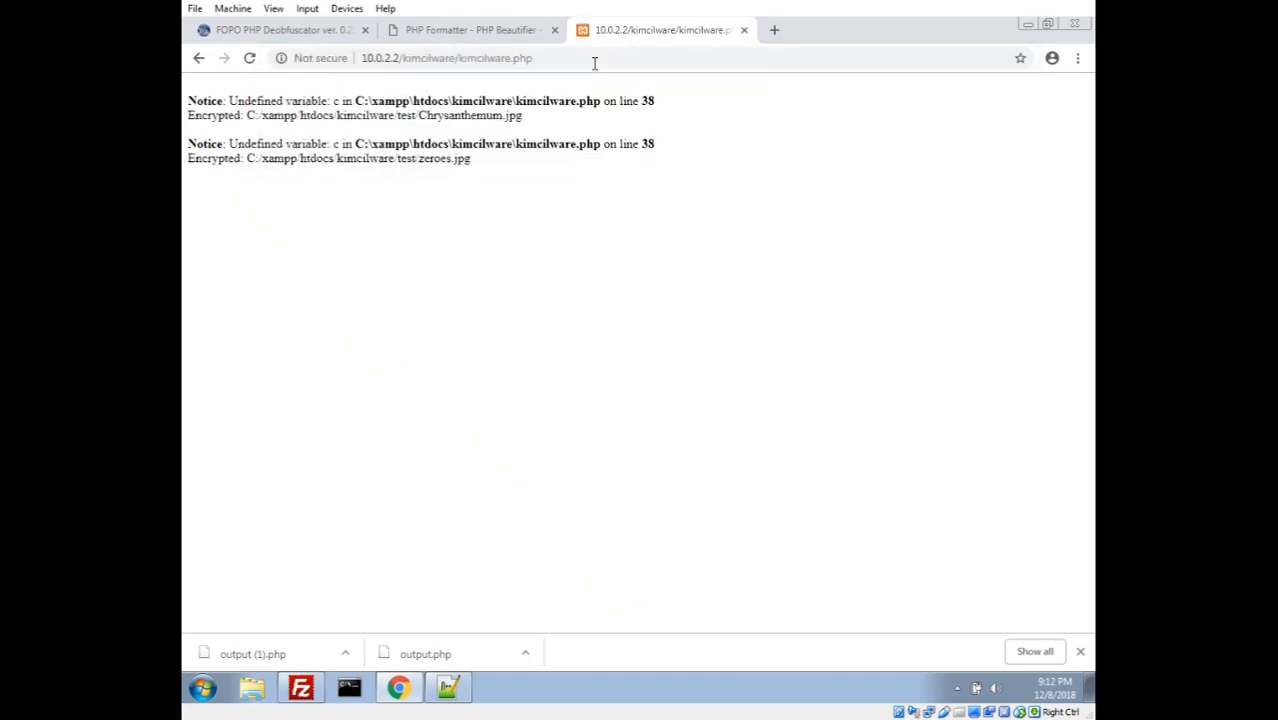
pyautogui.moveTo(586, 176)
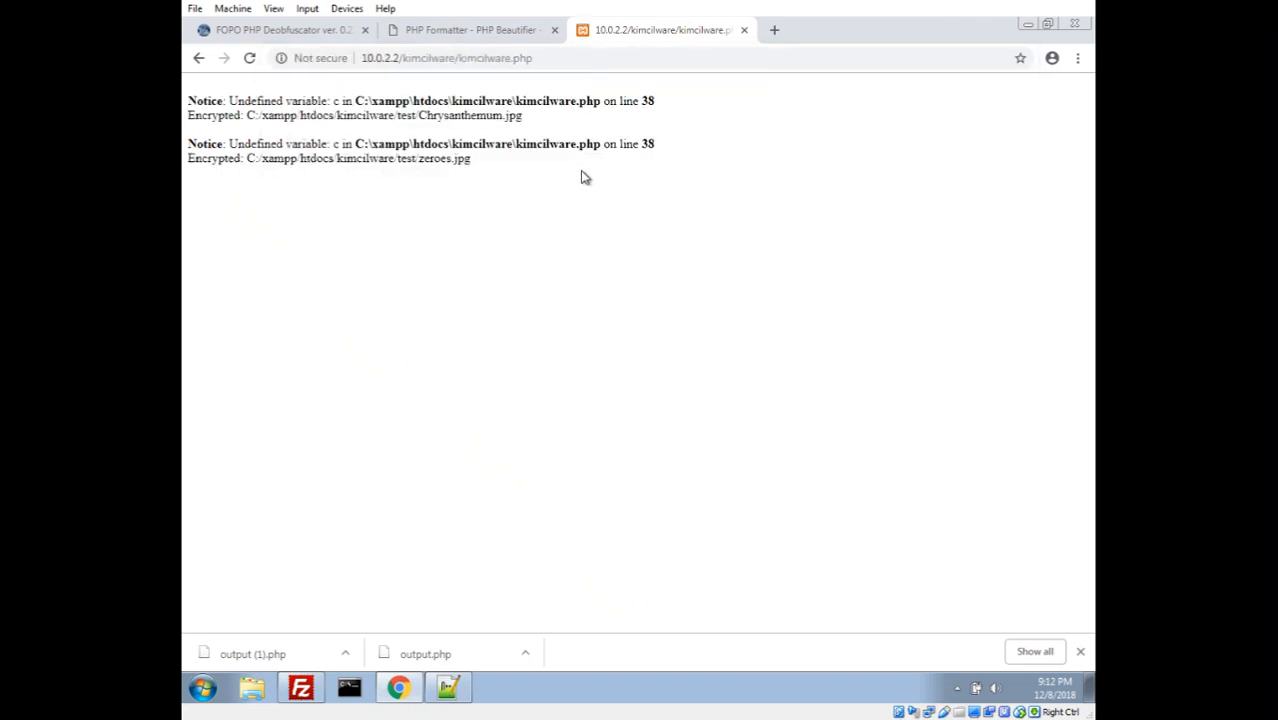
pyautogui.moveTo(296, 144)
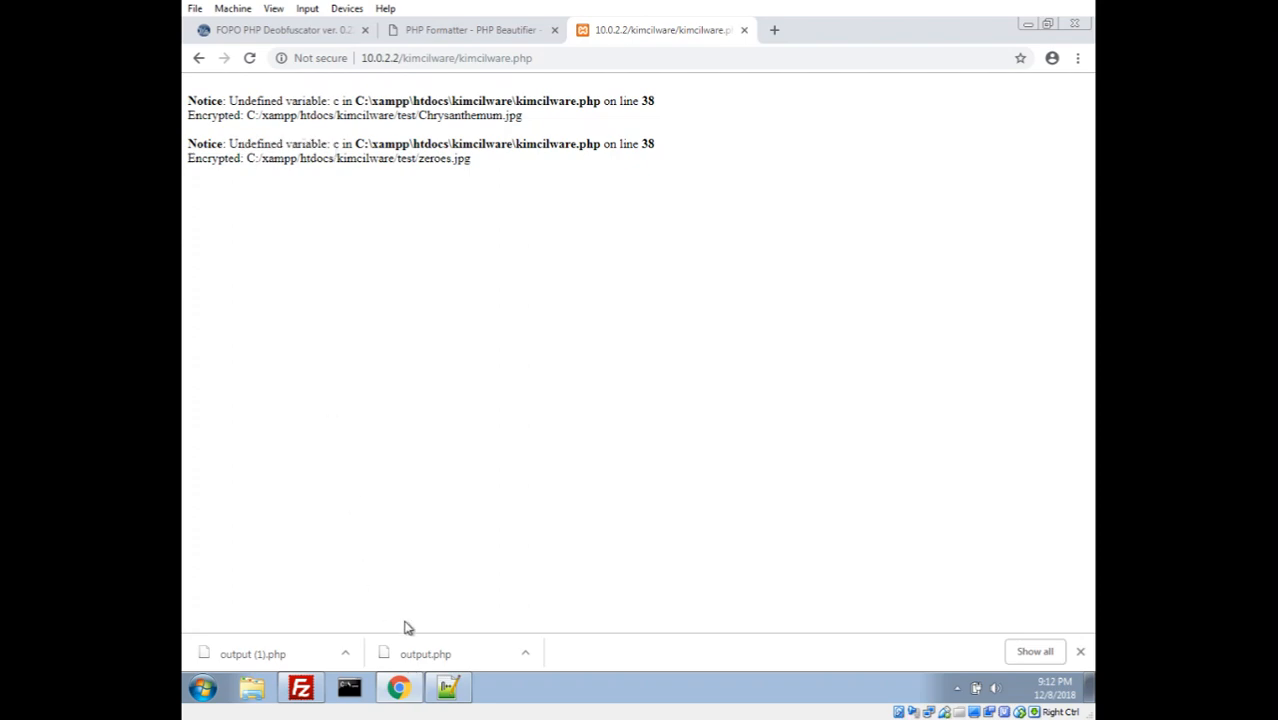
pyautogui.click(262, 652)
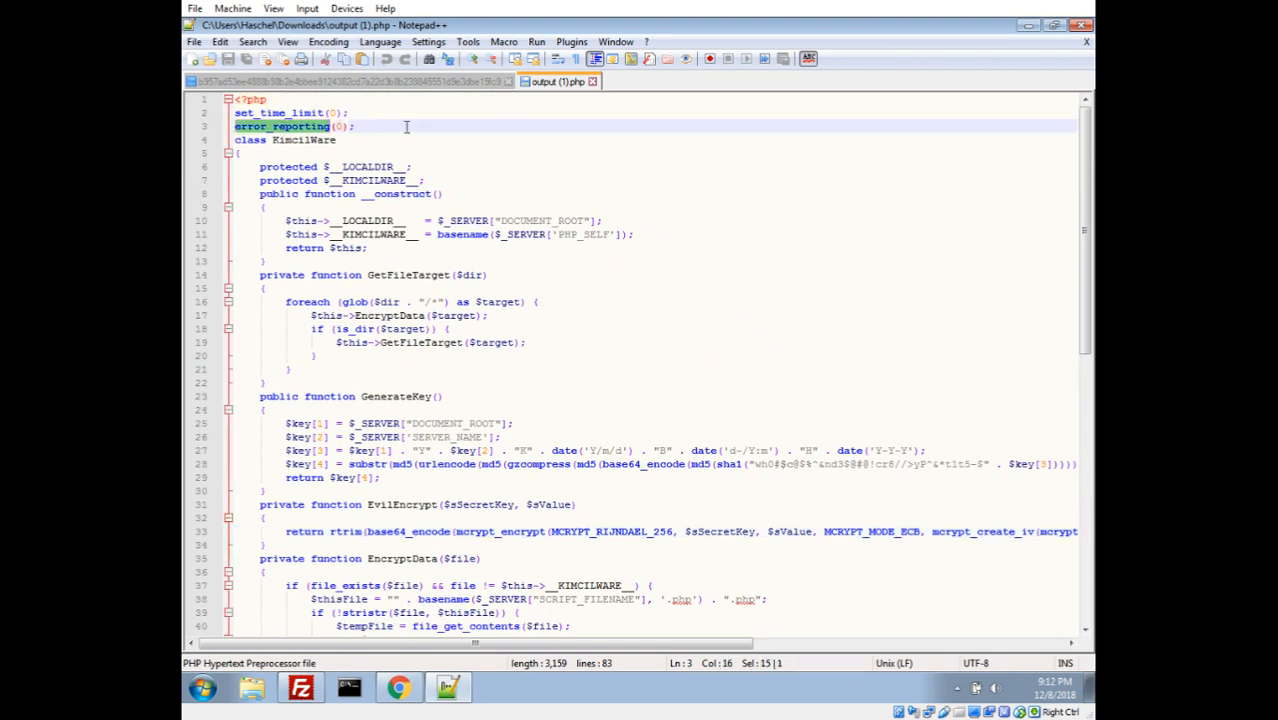
# Step: Scroll to GenerateKey in output (1).php and focus the $key[4] derivation line
pyautogui.scroll(-3)
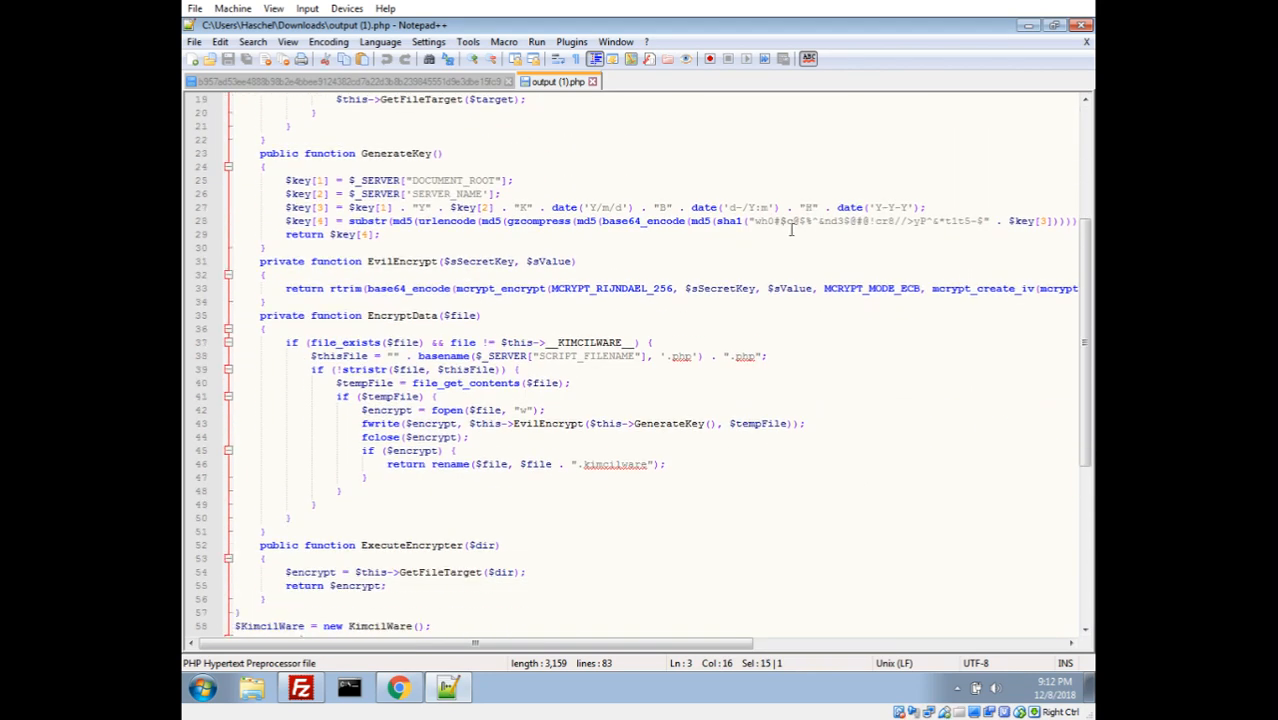
pyautogui.click(752, 220)
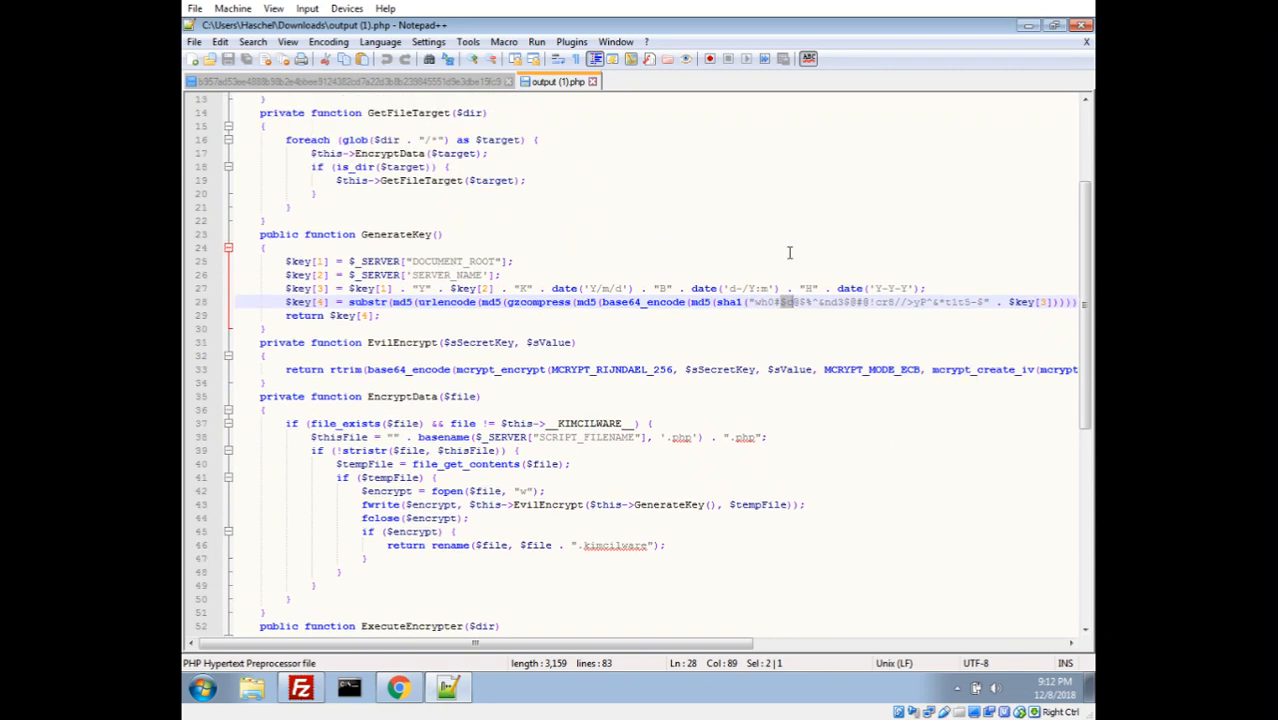
pyautogui.moveTo(790, 288)
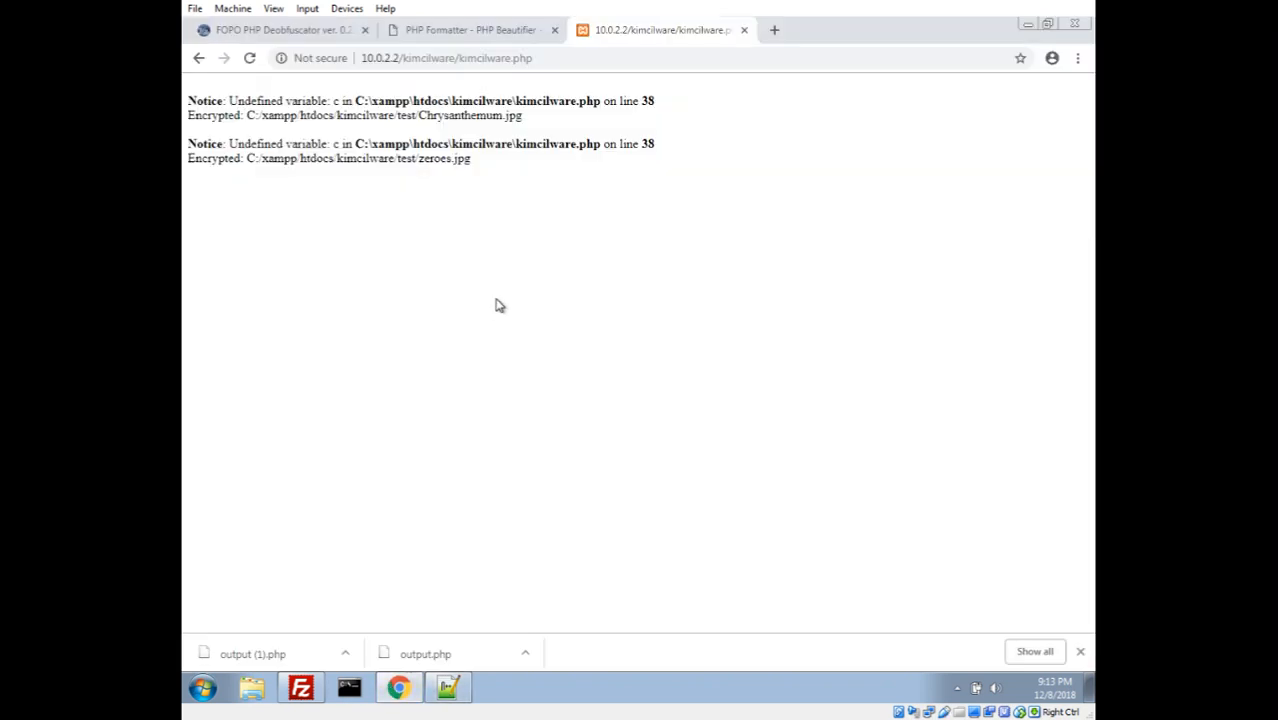
pyautogui.moveTo(1044, 382)
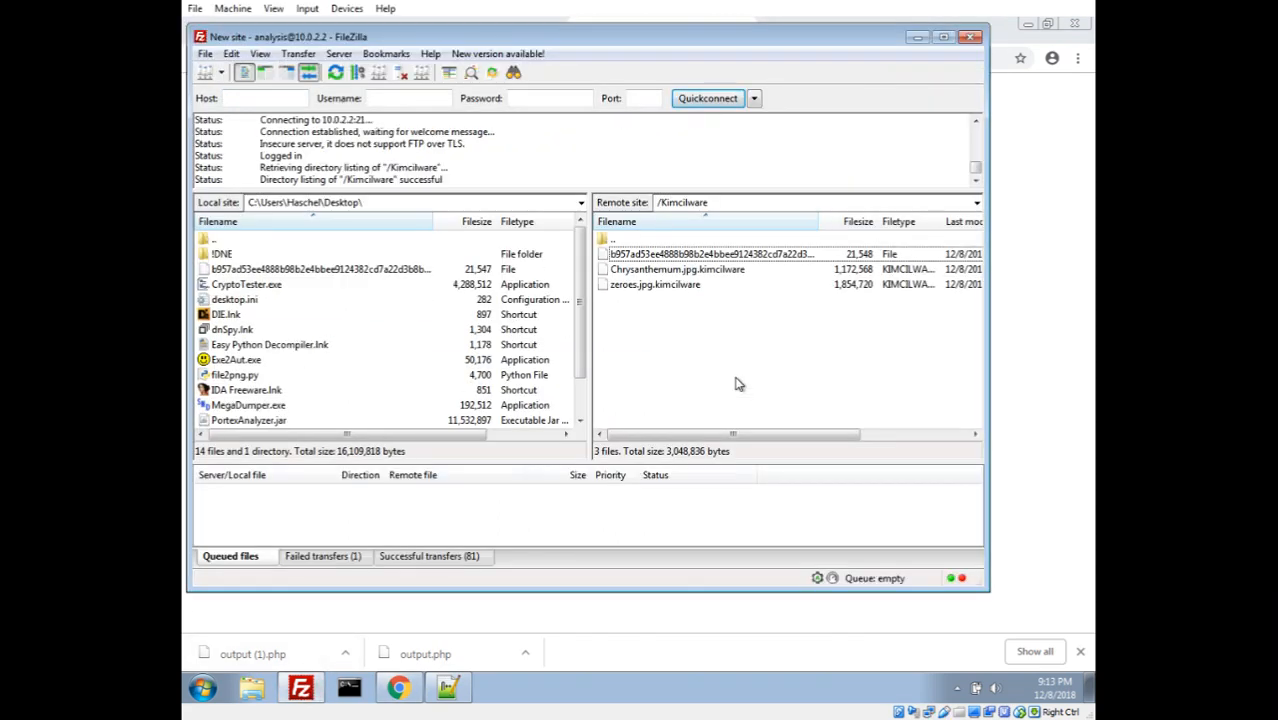
# Step: Download zeroes.jpg.kimcilware from the remote pane to the Desktop and return to Chrome
pyautogui.click(656, 284)
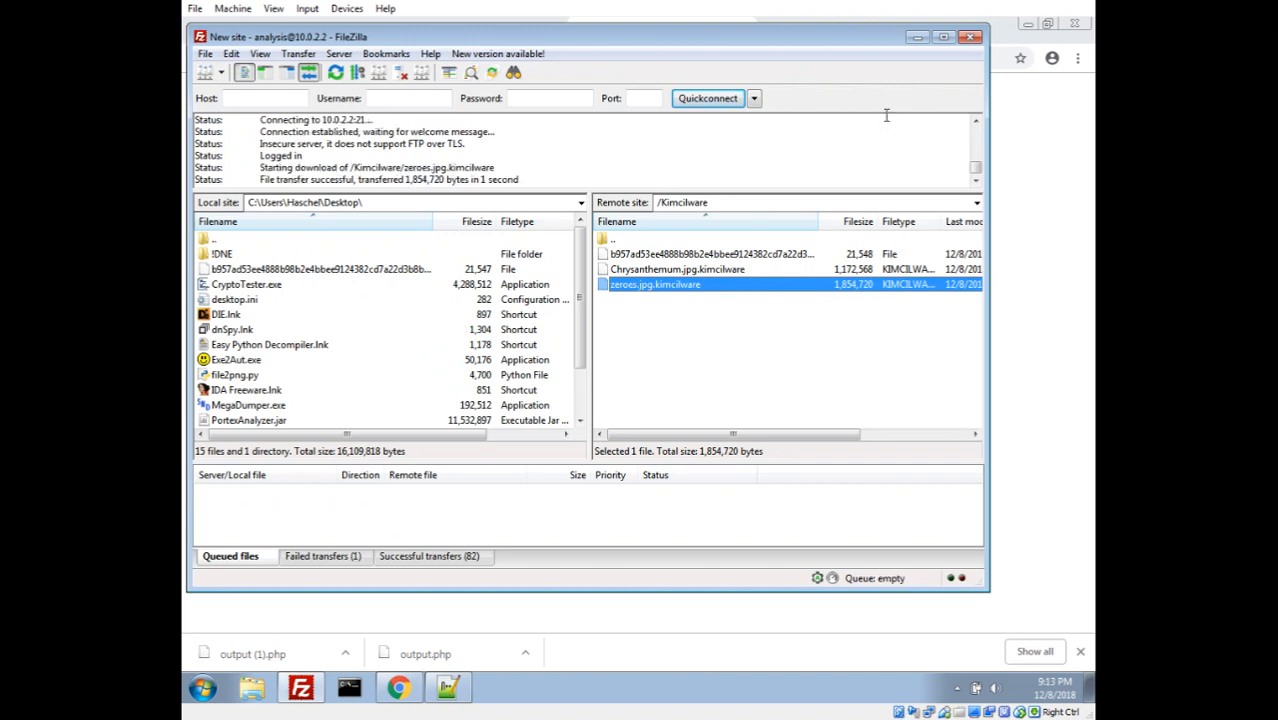
pyautogui.click(400, 688)
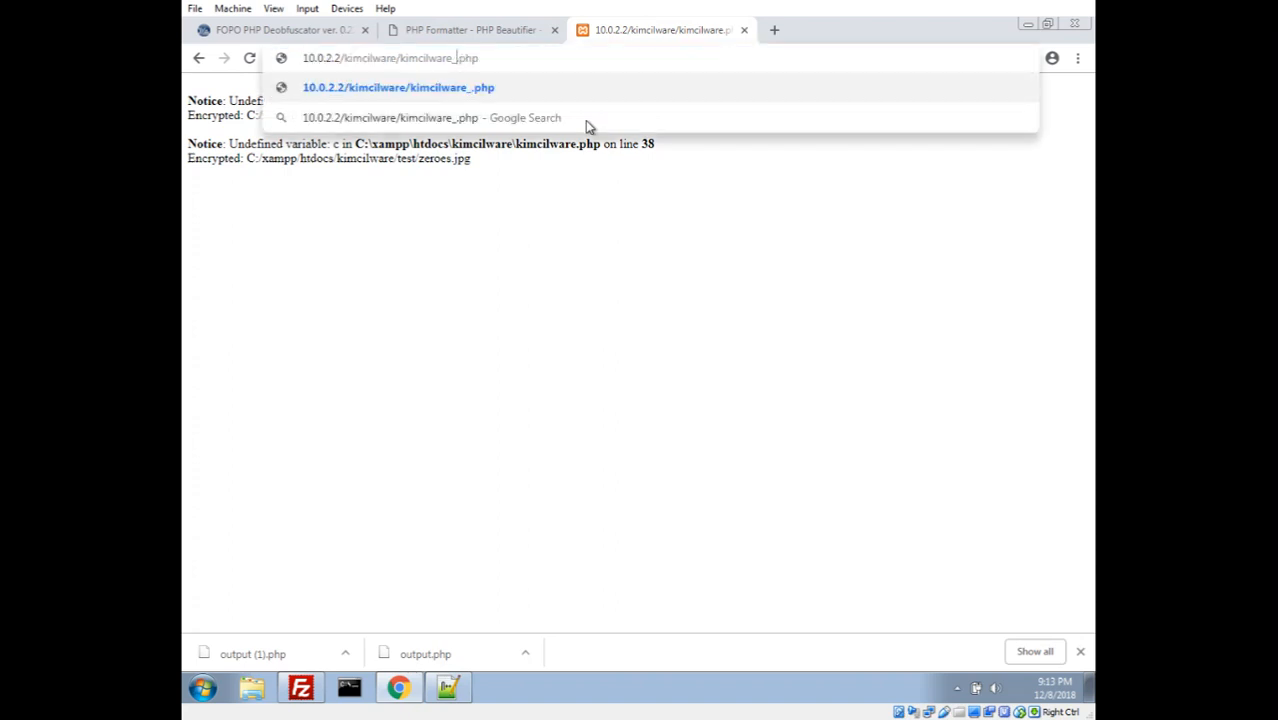
# Step: Load kimcilware_keygen.php and mark the $key[3] date string
pyautogui.write('keygen')
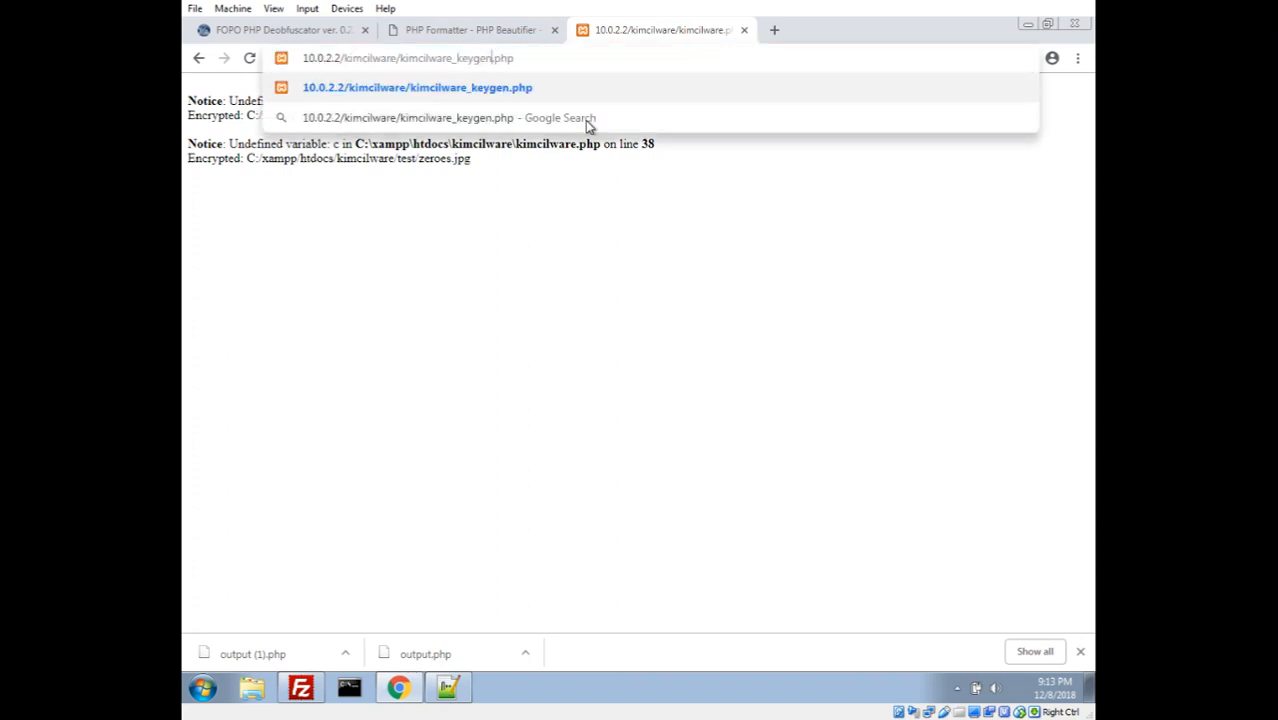
pyautogui.click(440, 88)
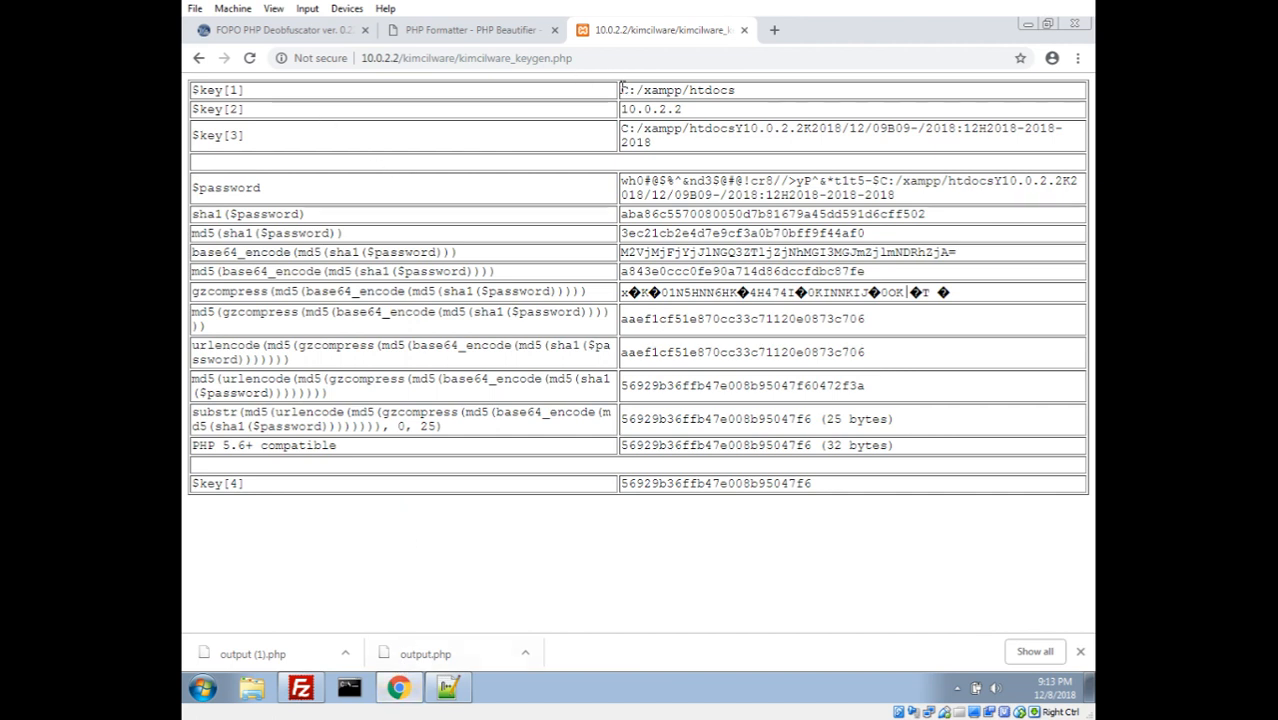
pyautogui.doubleClick(676, 90)
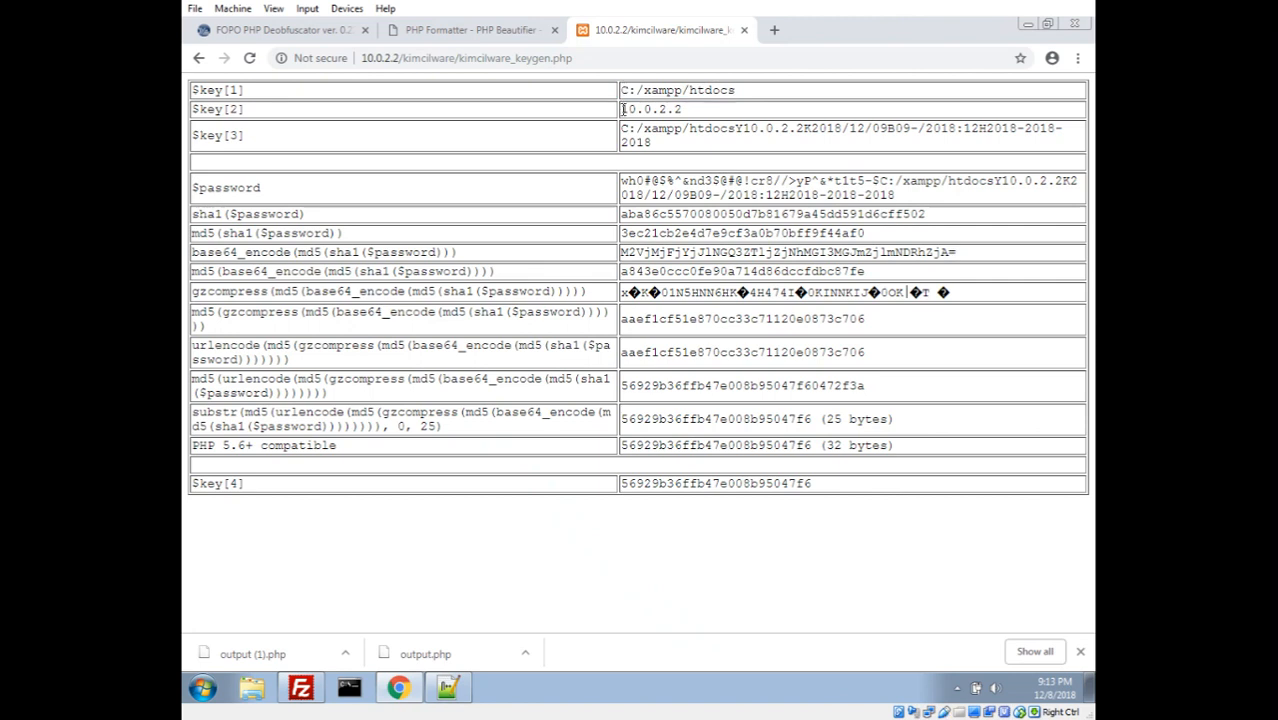
pyautogui.doubleClick(656, 108)
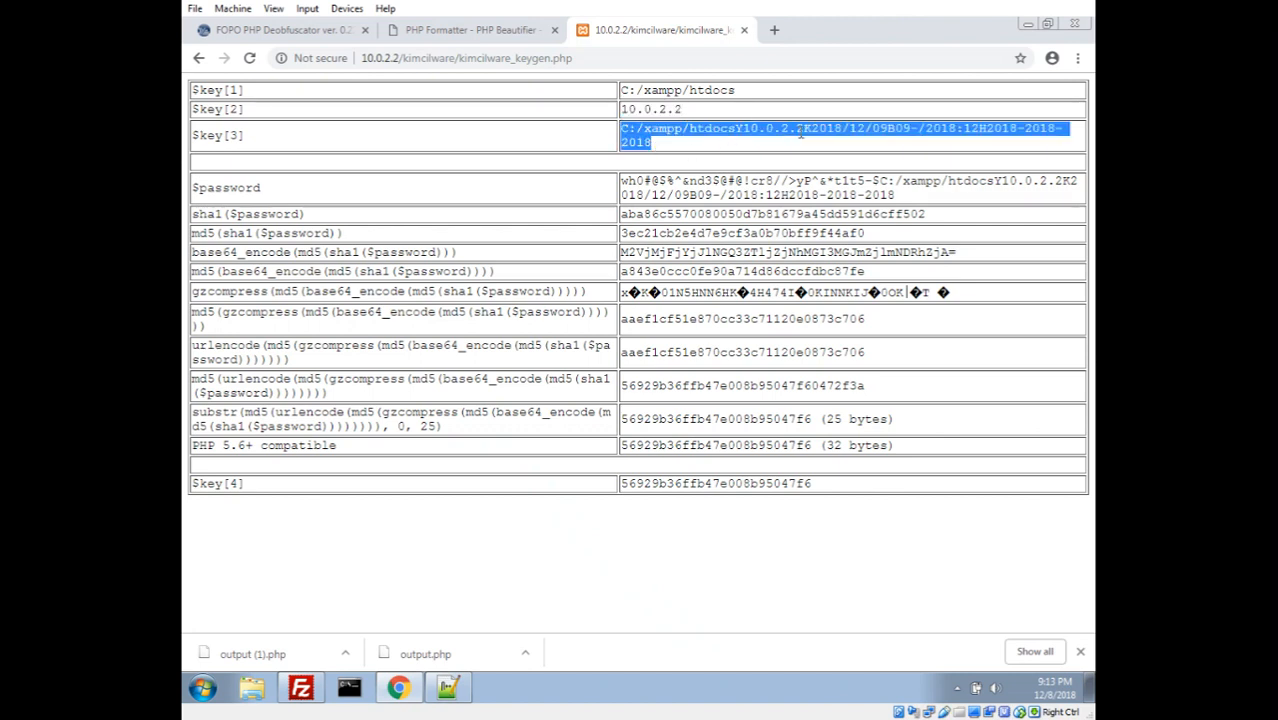
pyautogui.moveTo(736, 152)
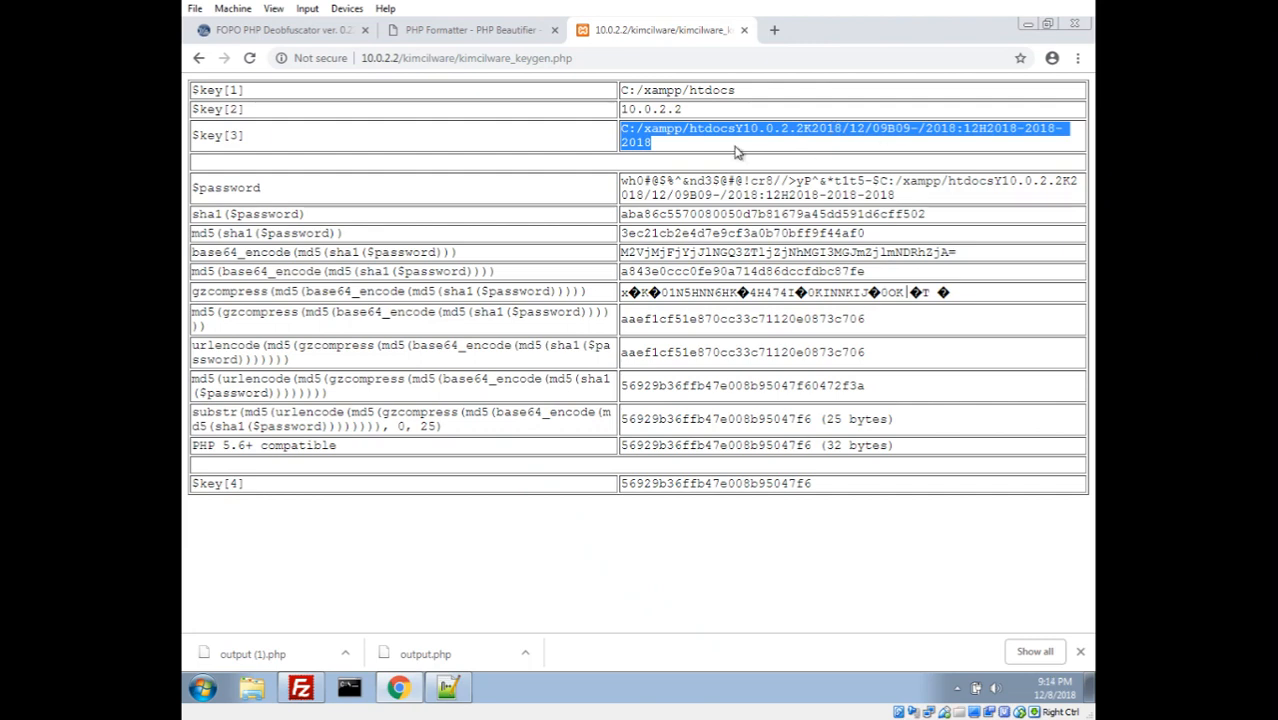
pyautogui.moveTo(620, 188)
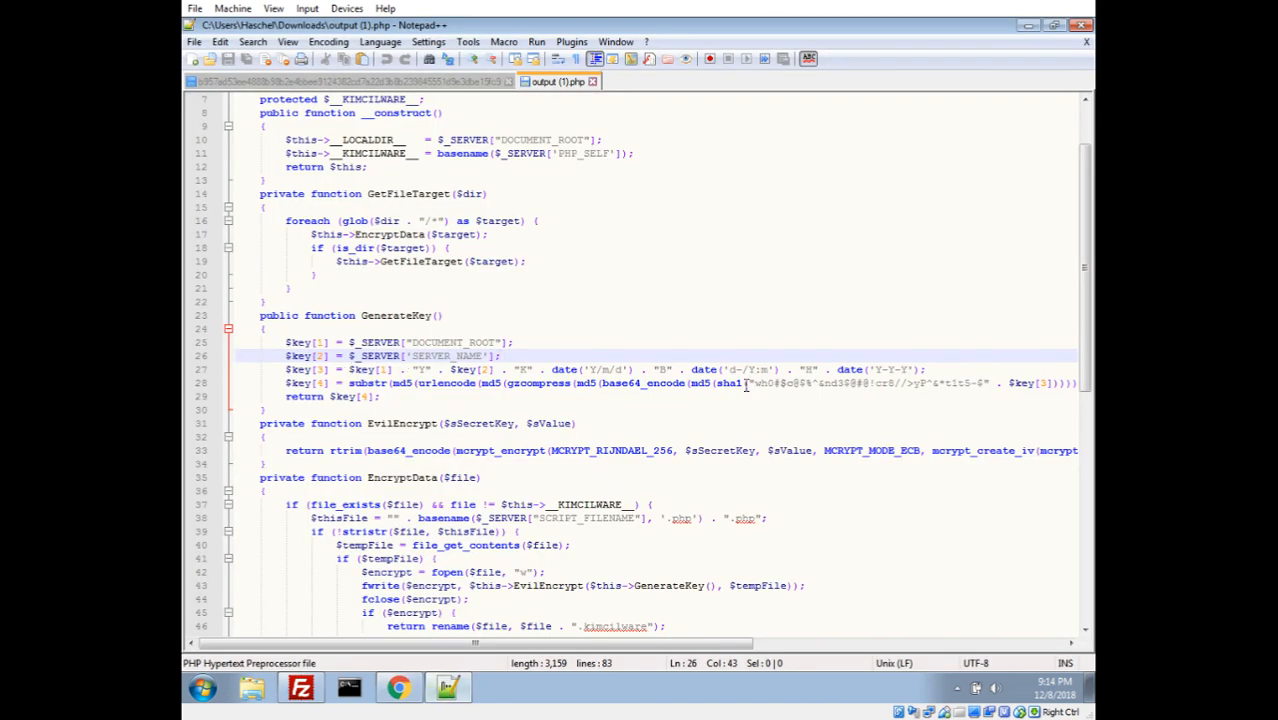
# Step: Highlight the full $password string, the 25-byte substr key value and the final $key[4]
pyautogui.moveTo(746, 384); pyautogui.dragTo(1050, 384)
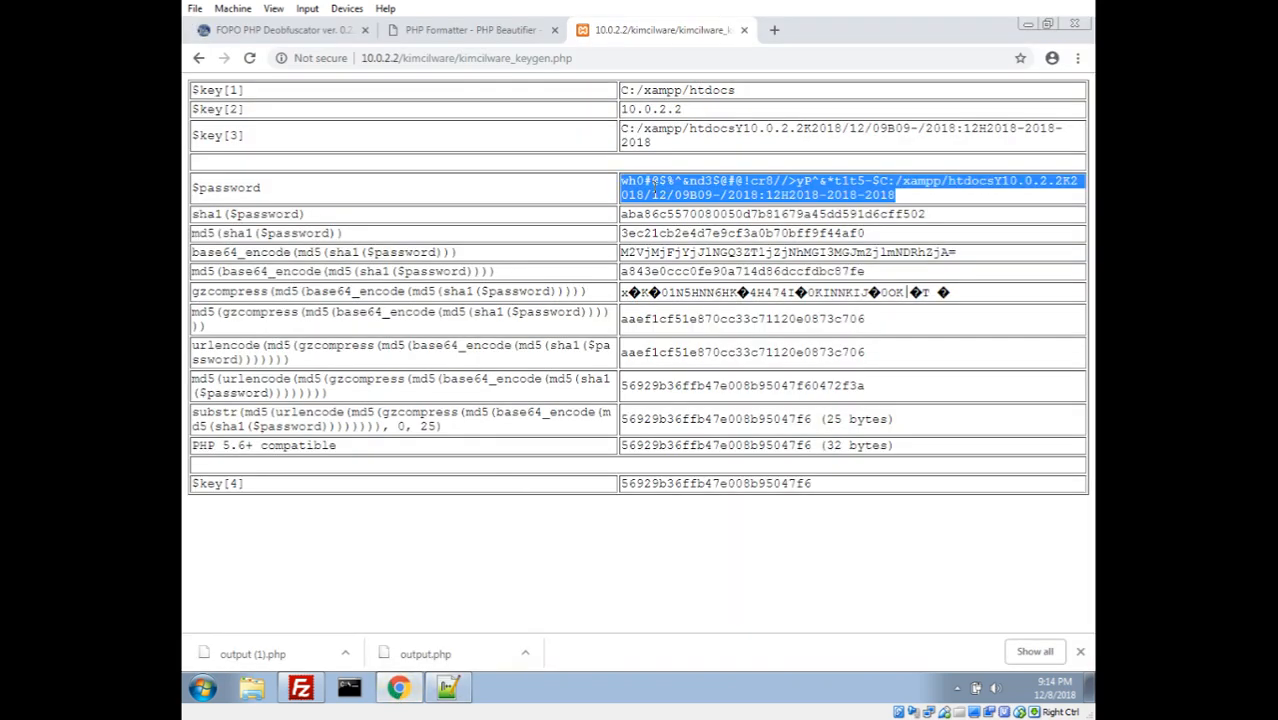
pyautogui.moveTo(202, 214)
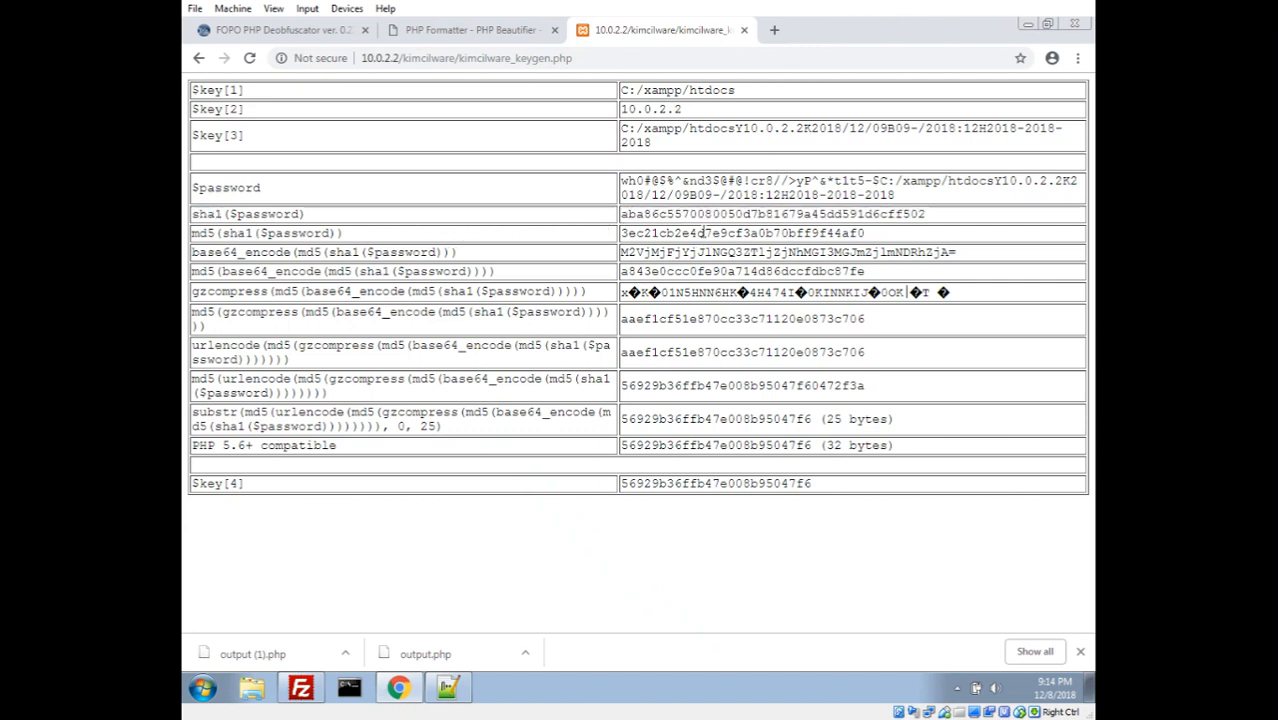
pyautogui.doubleClick(736, 272)
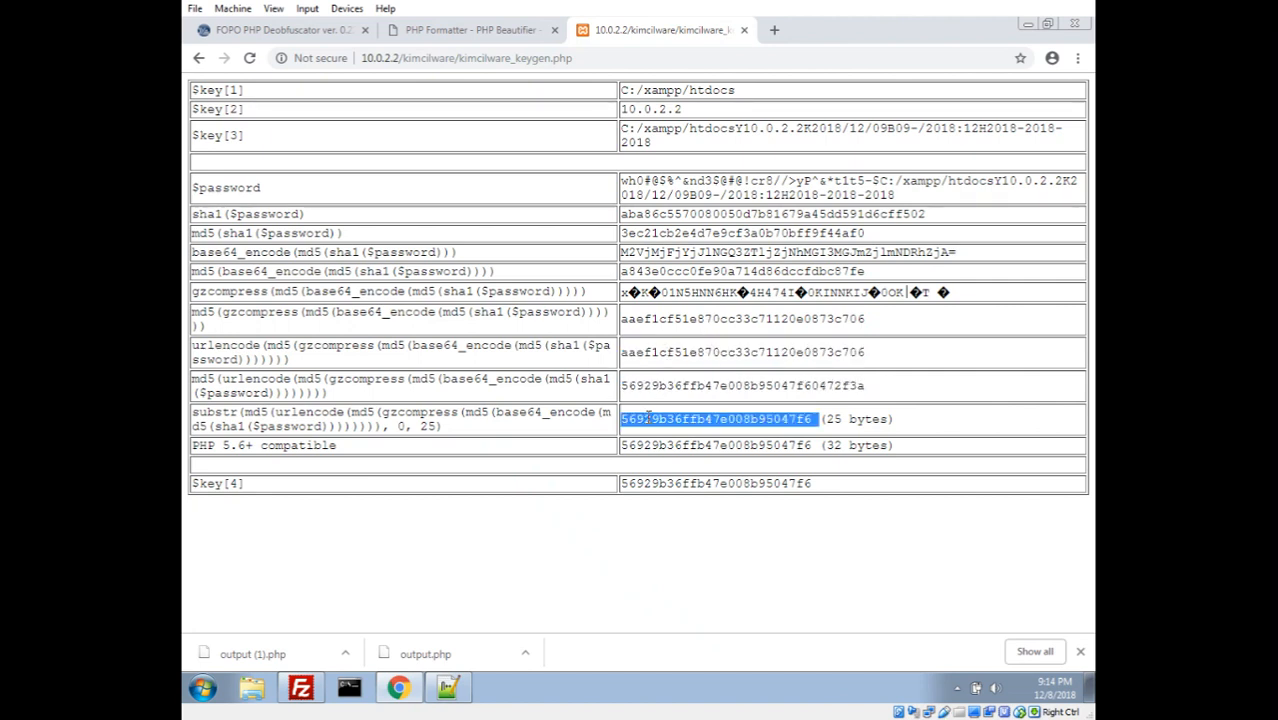
pyautogui.moveTo(810, 386)
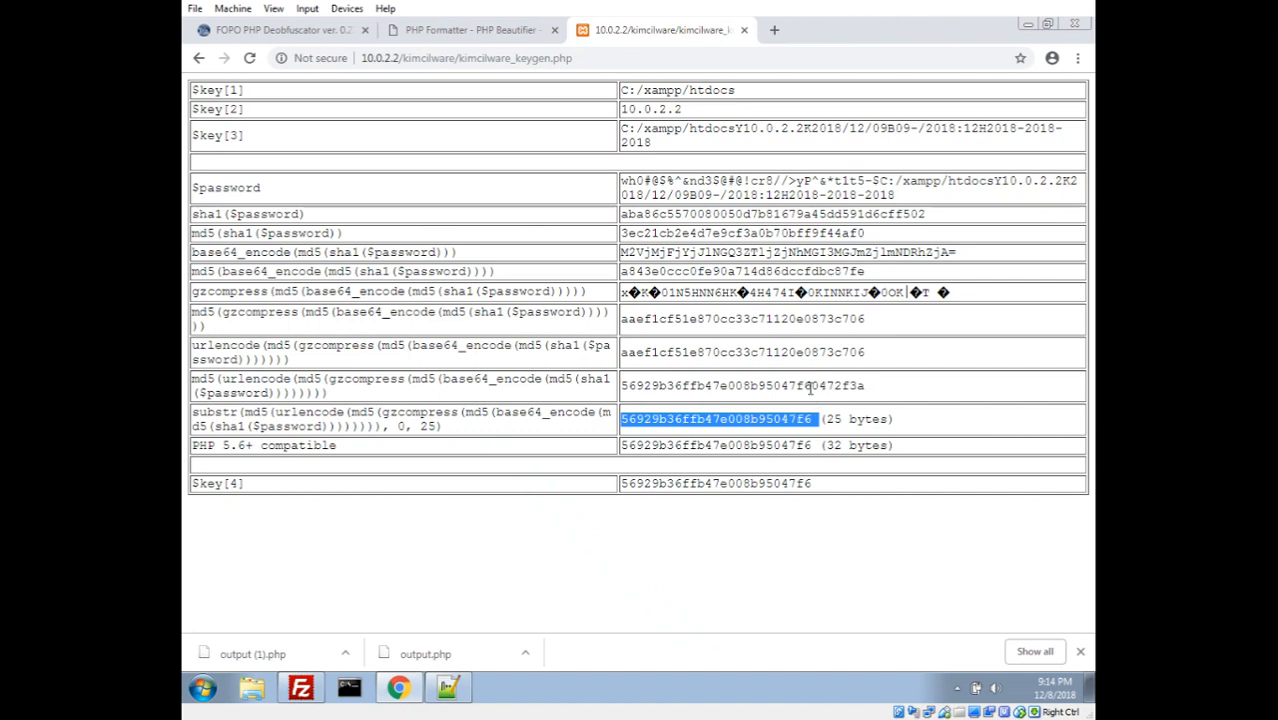
pyautogui.click(798, 386)
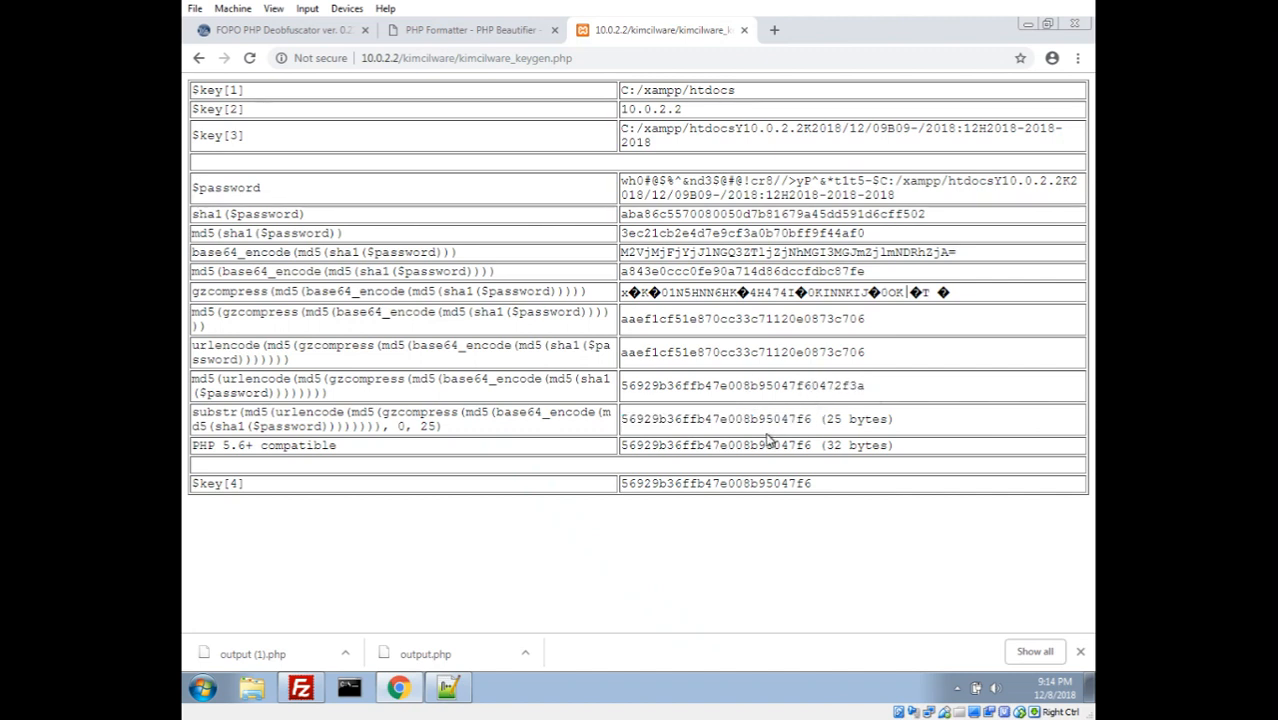
pyautogui.moveTo(726, 458)
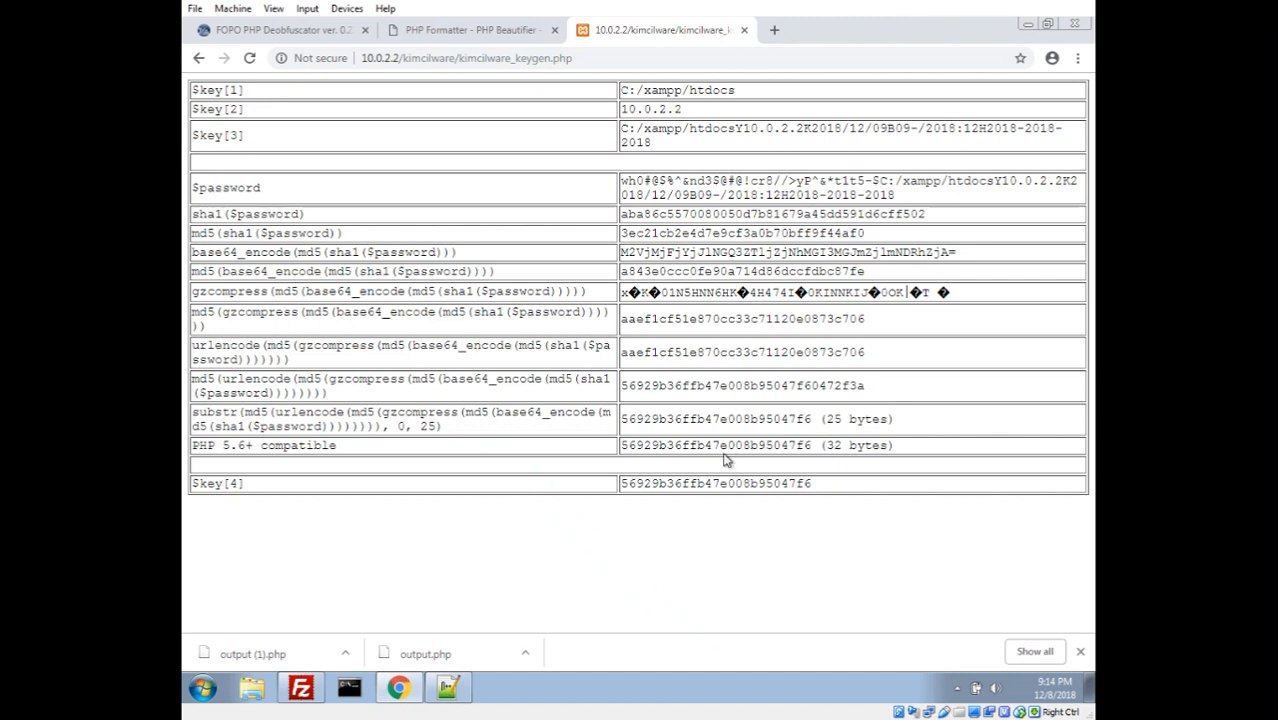
pyautogui.doubleClick(716, 420)
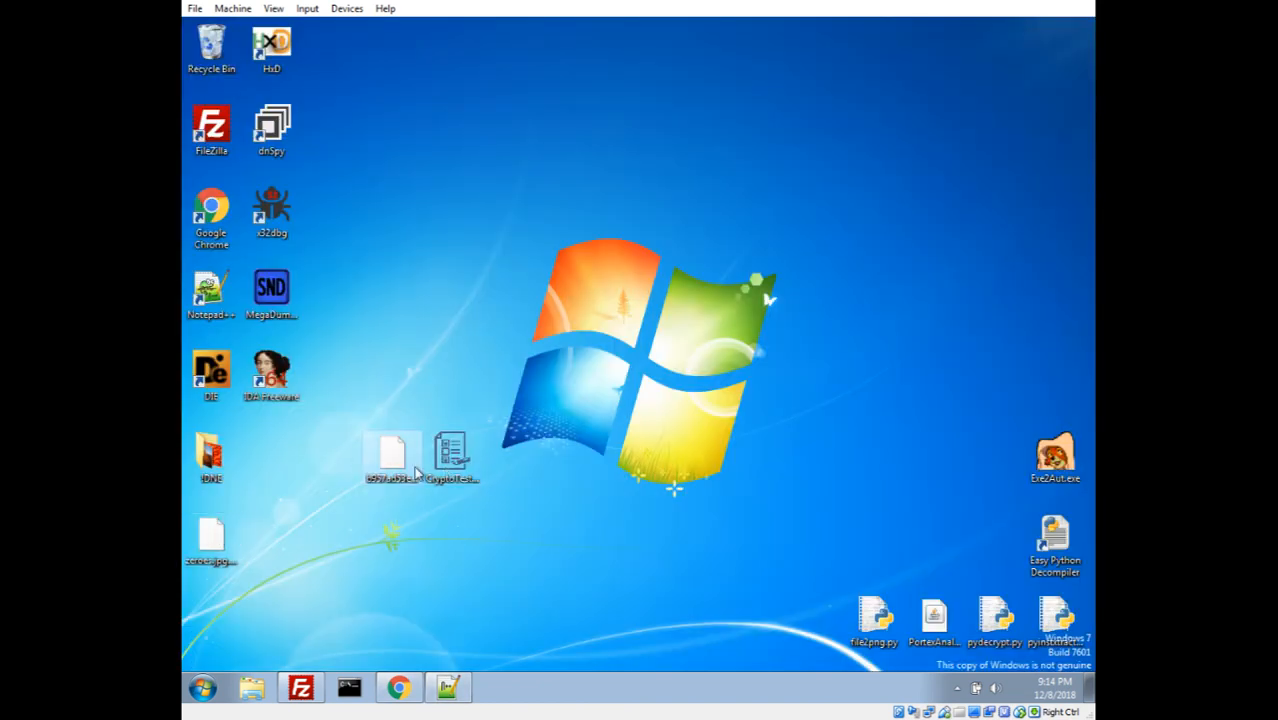
# Step: Decrypt zeroes.jpg.kimcilware in CryptoTester with the 25-byte key as AES, getting an invalid key-size error
pyautogui.doubleClick(452, 456)
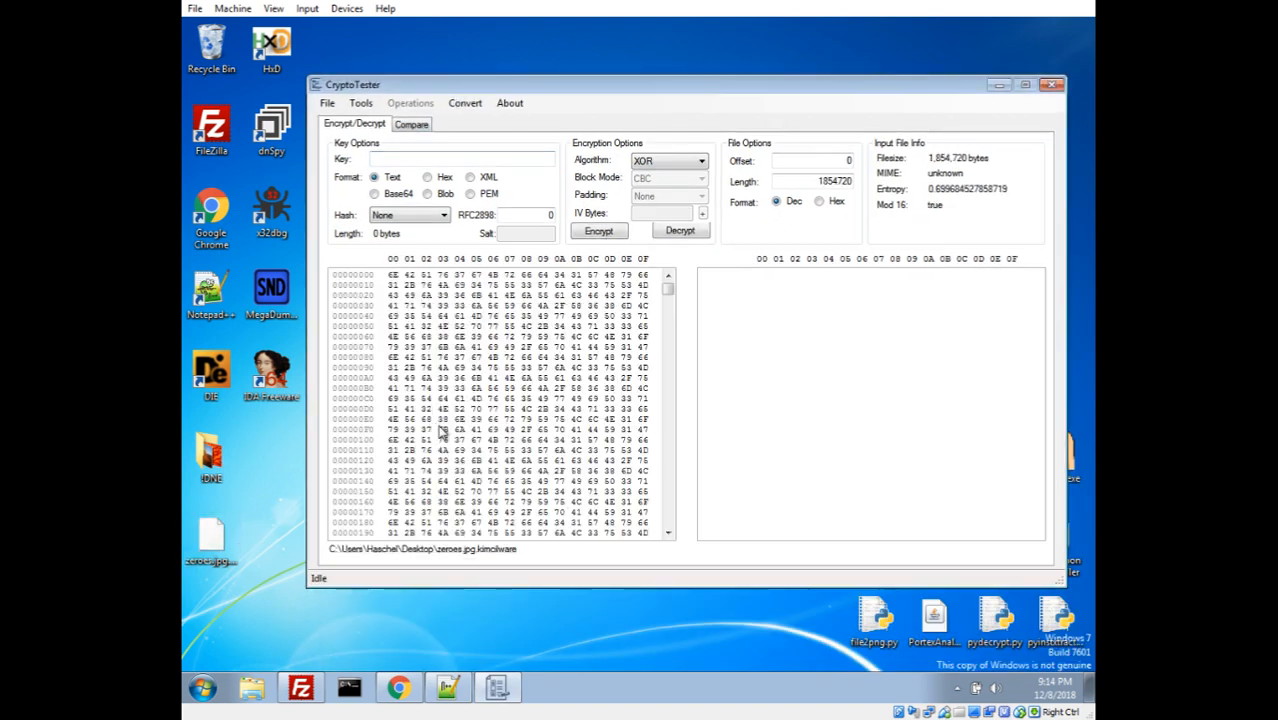
pyautogui.click(430, 160)
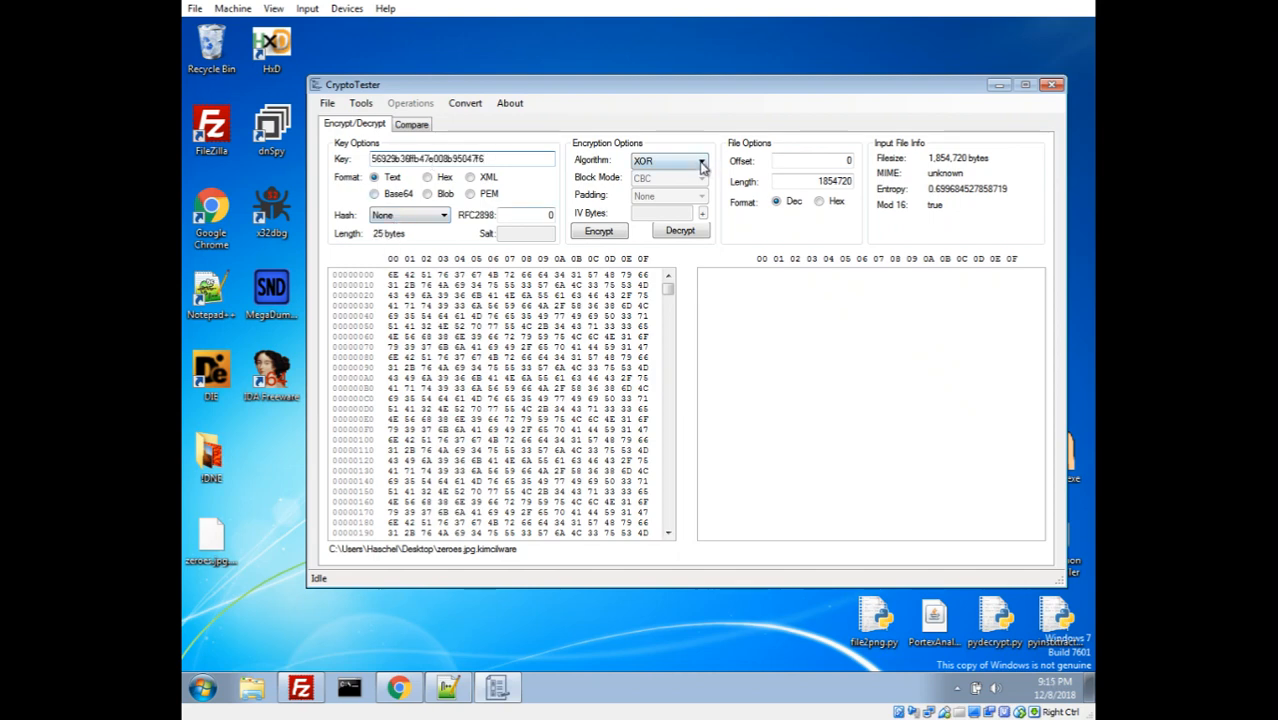
pyautogui.click(694, 160)
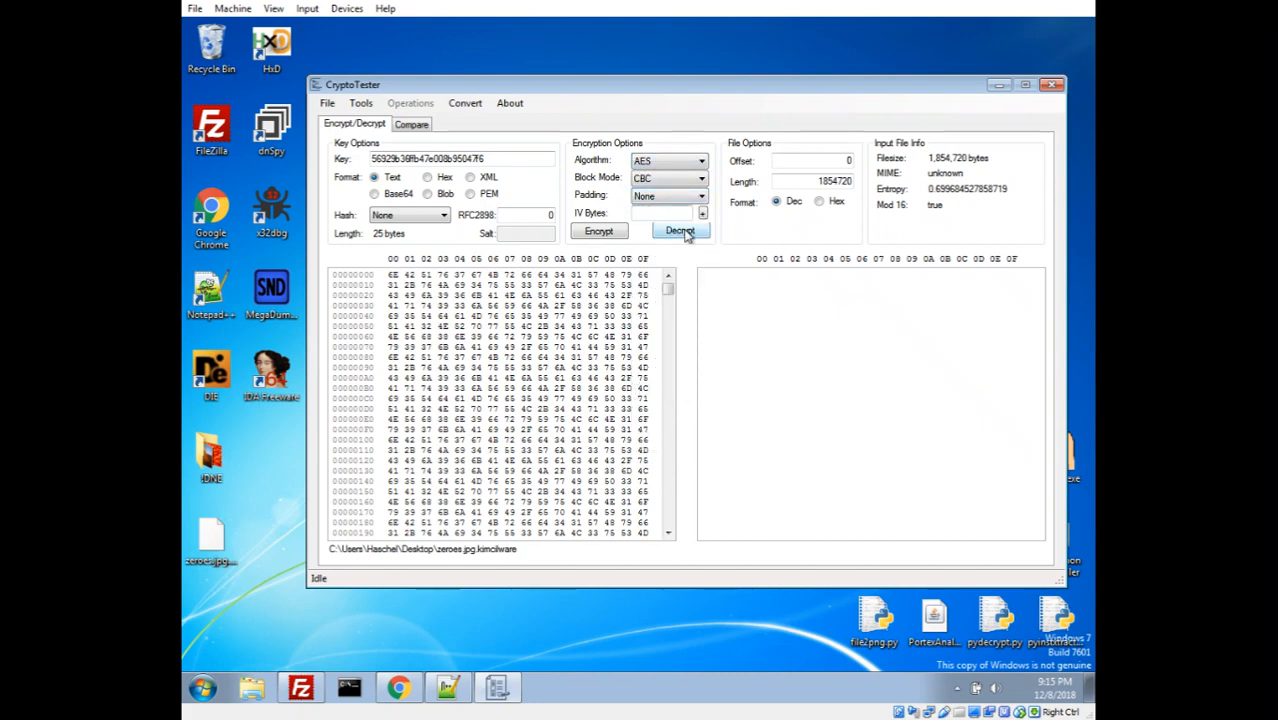
pyautogui.click(680, 232)
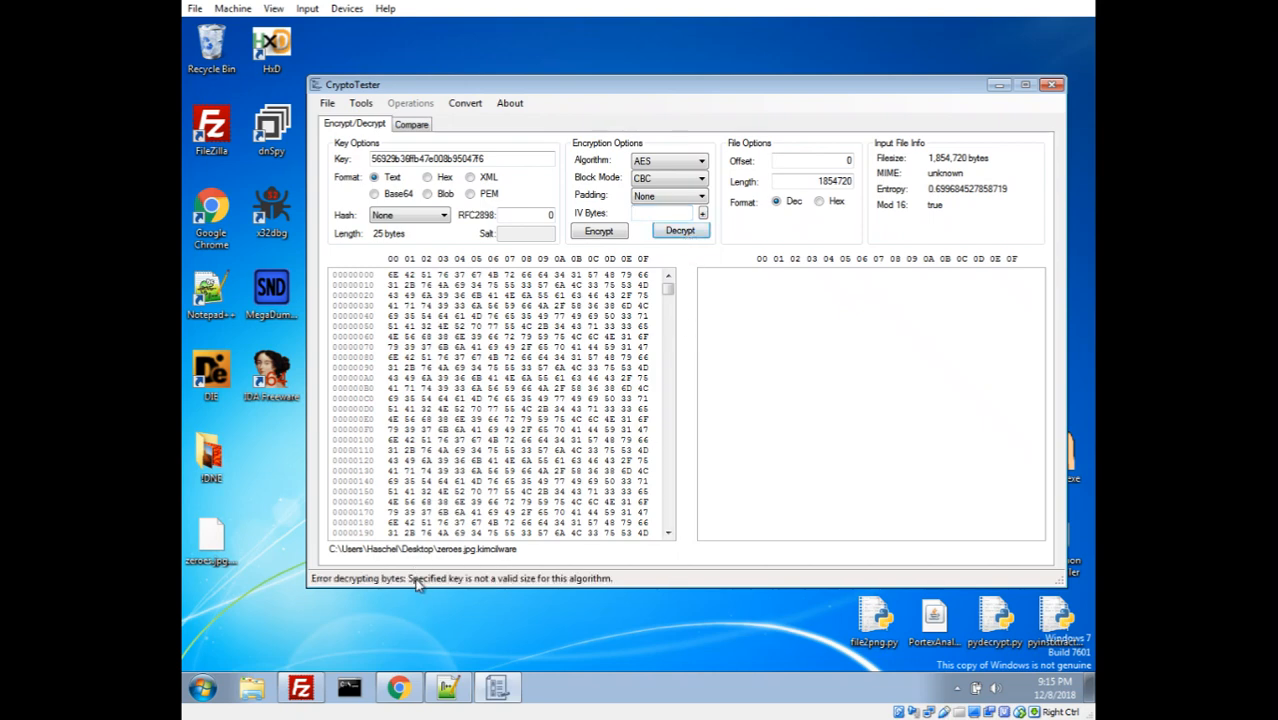
pyautogui.moveTo(544, 588)
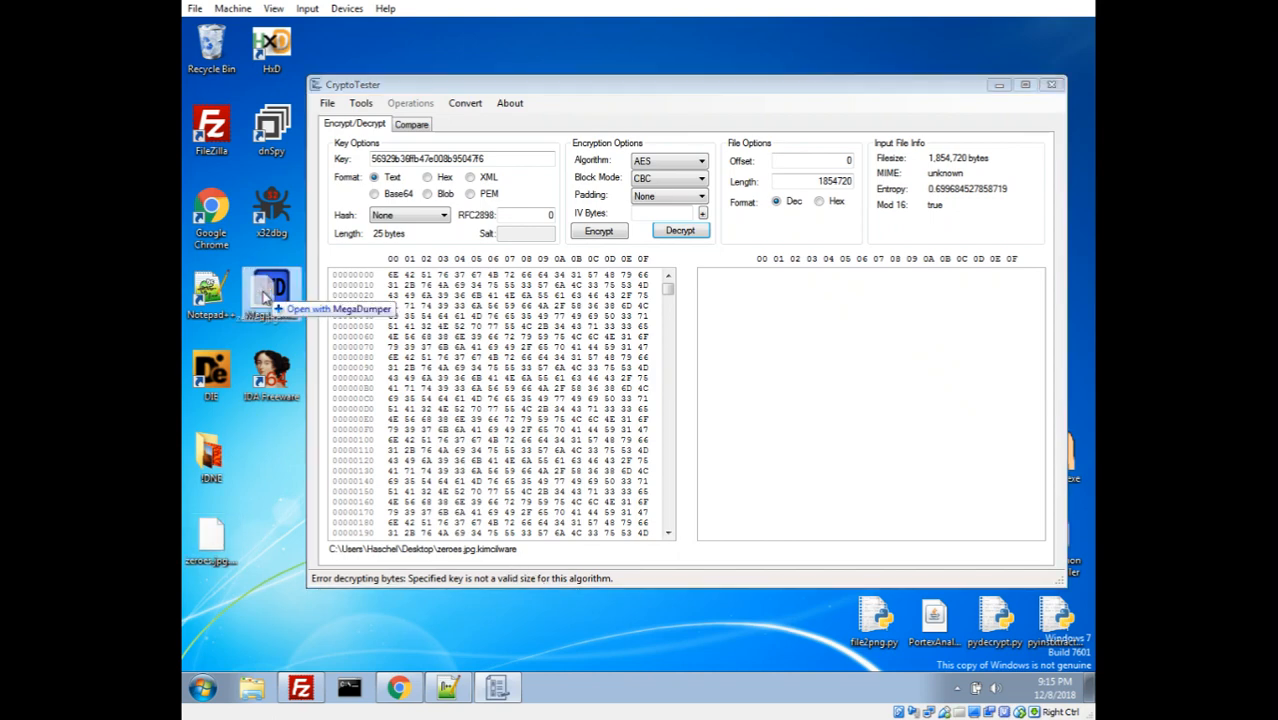
# Step: View zeroes.jpg.kimcilware's bytes in HxD, recheck $key[4] in Chrome, and return to the base64_encode wrapper
pyautogui.doubleClick(270, 290)
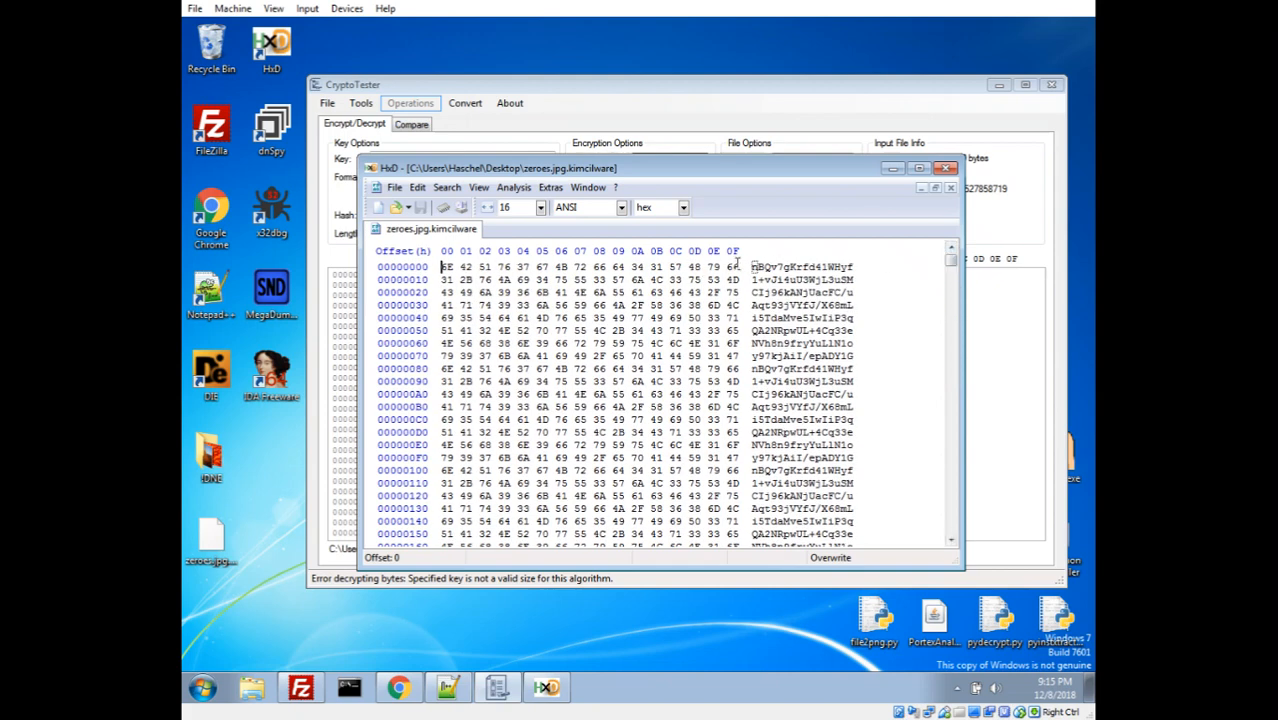
pyautogui.click(952, 188)
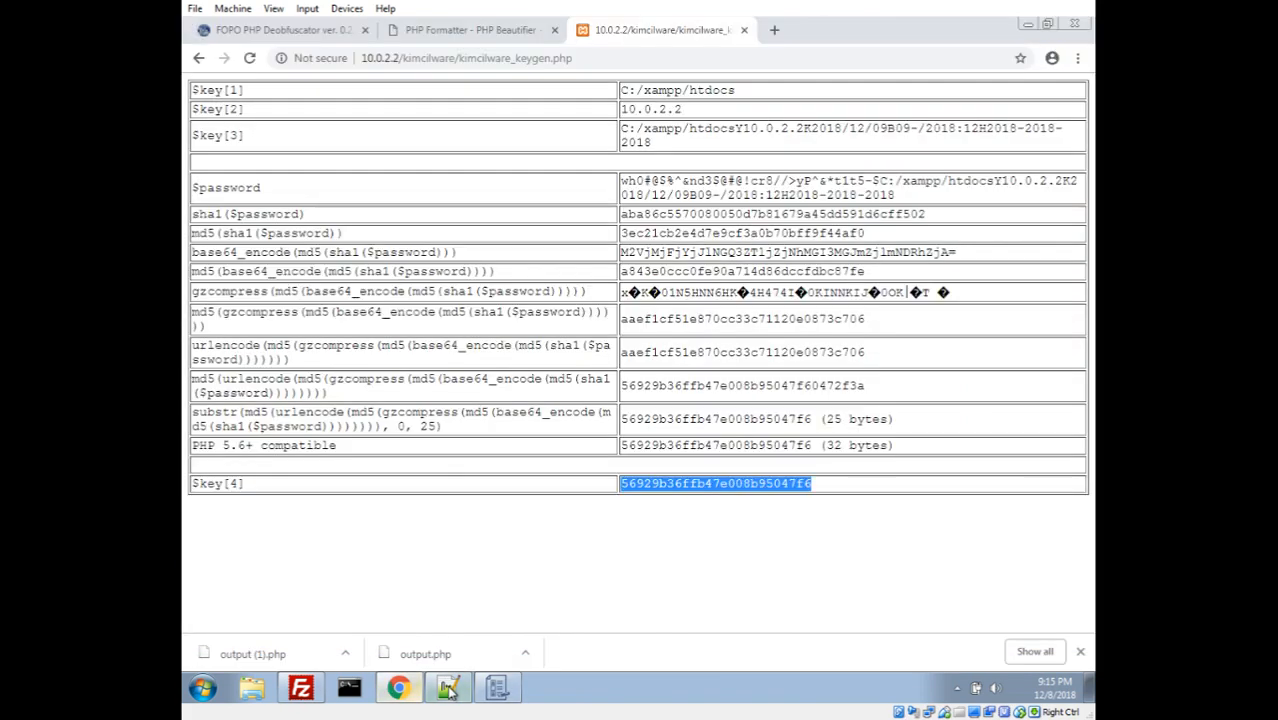
pyautogui.click(448, 688)
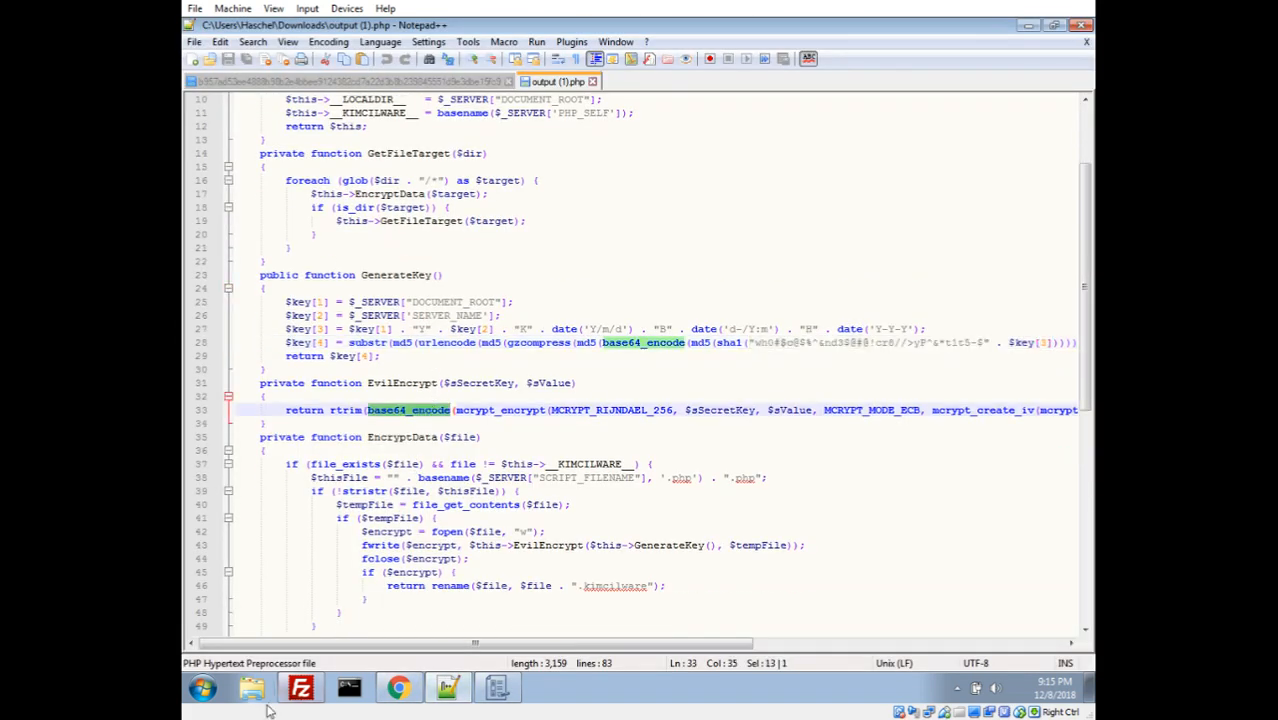
pyautogui.moveTo(300, 684)
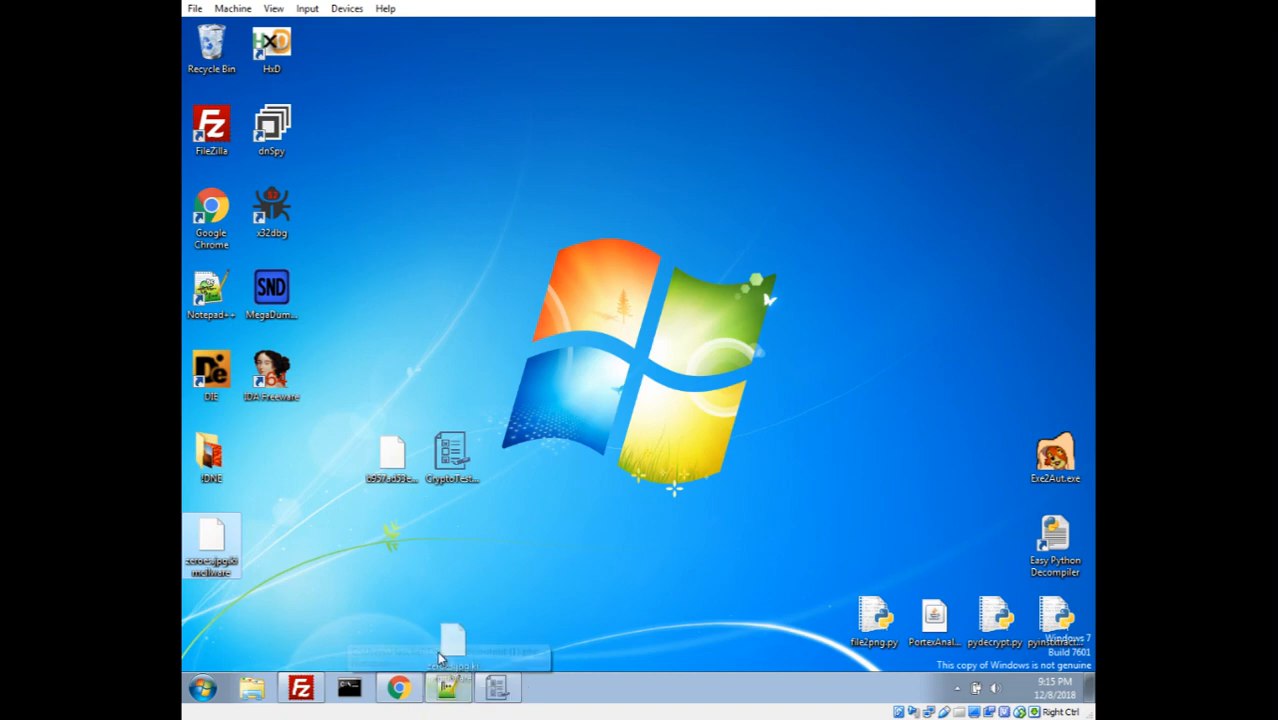
# Step: Open zerves.jpg.kimcilware as text and Base64-decode its entire contents into raw ciphertext bytes
pyautogui.doubleClick(212, 544)
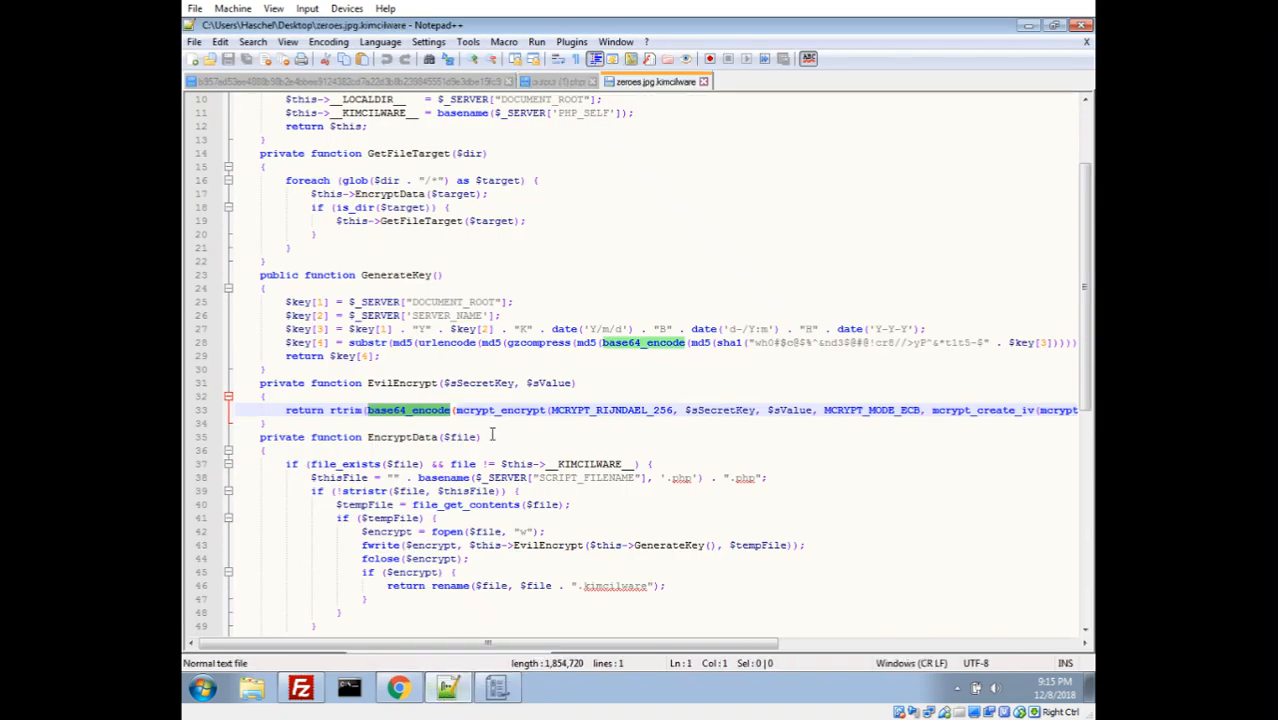
pyautogui.moveTo(606, 140)
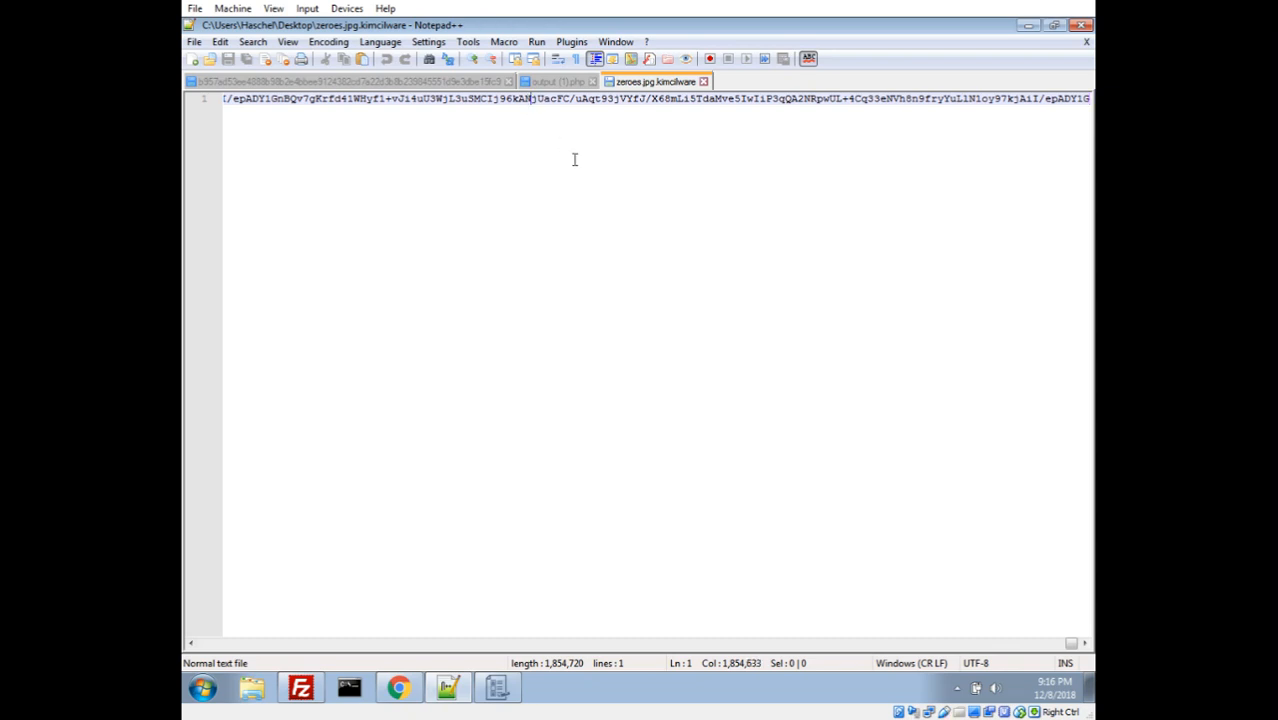
pyautogui.press('ctrl+a')
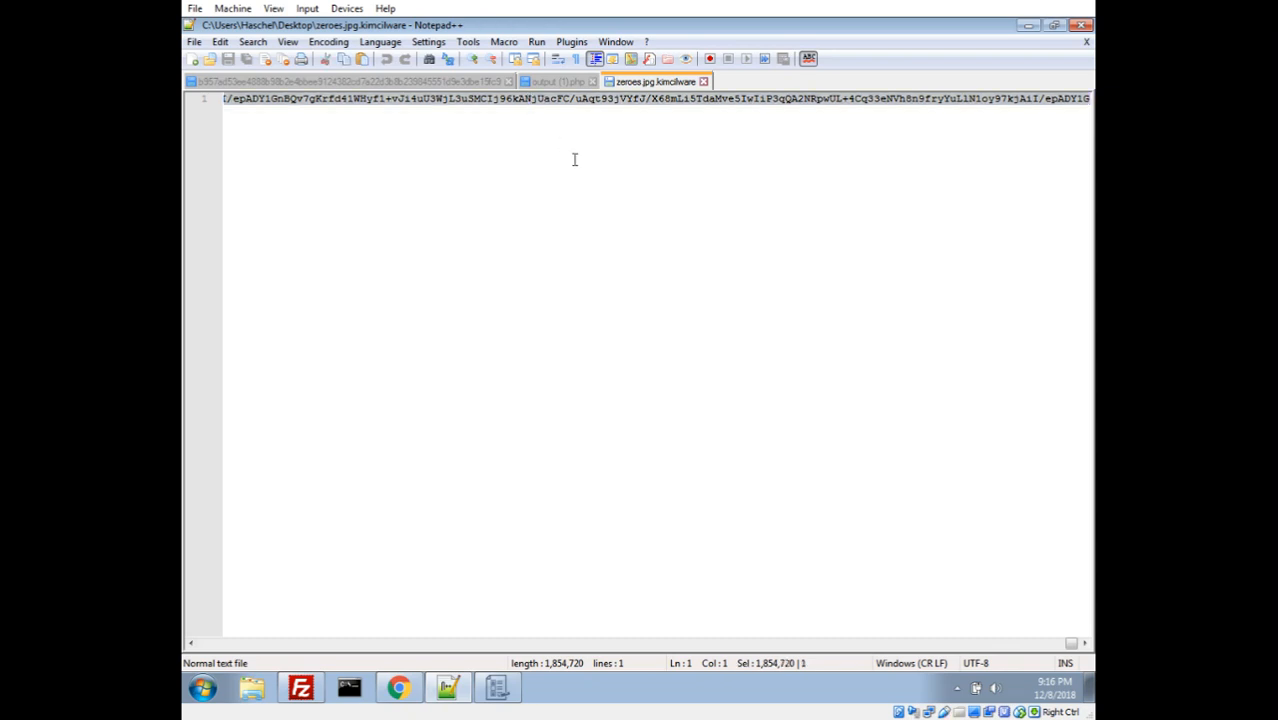
pyautogui.rightClick(574, 160)
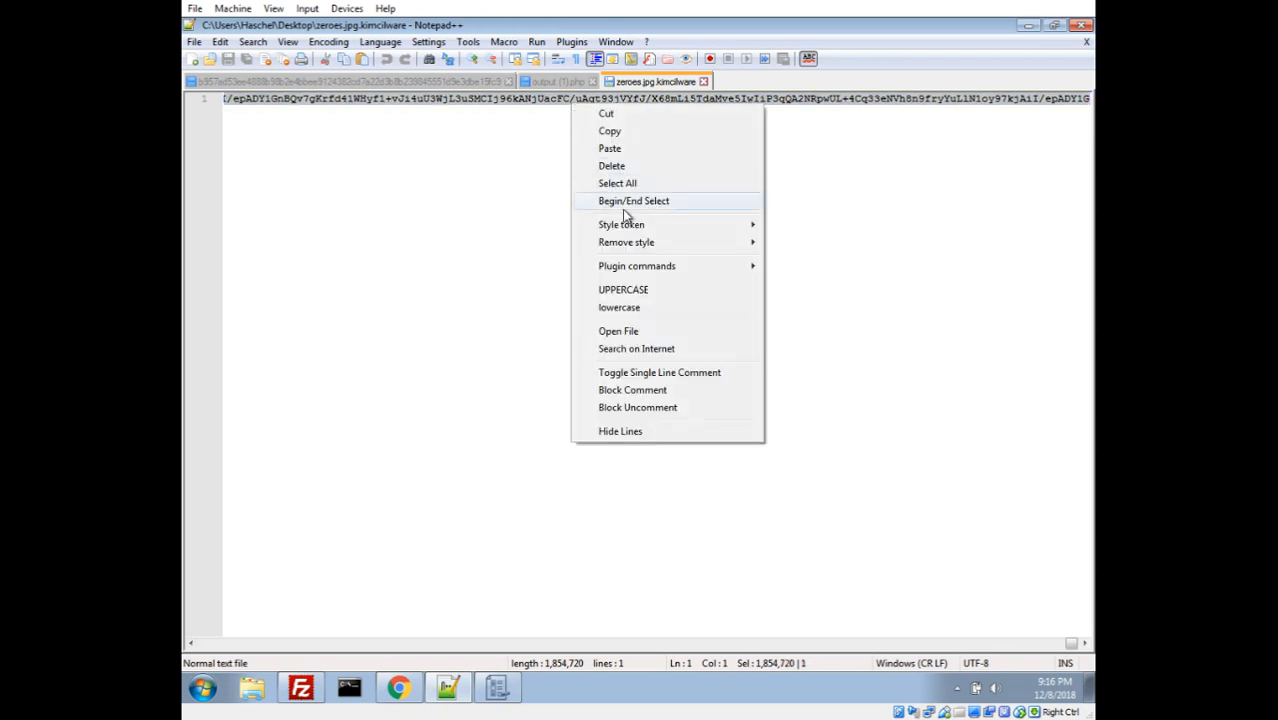
pyautogui.moveTo(636, 266)
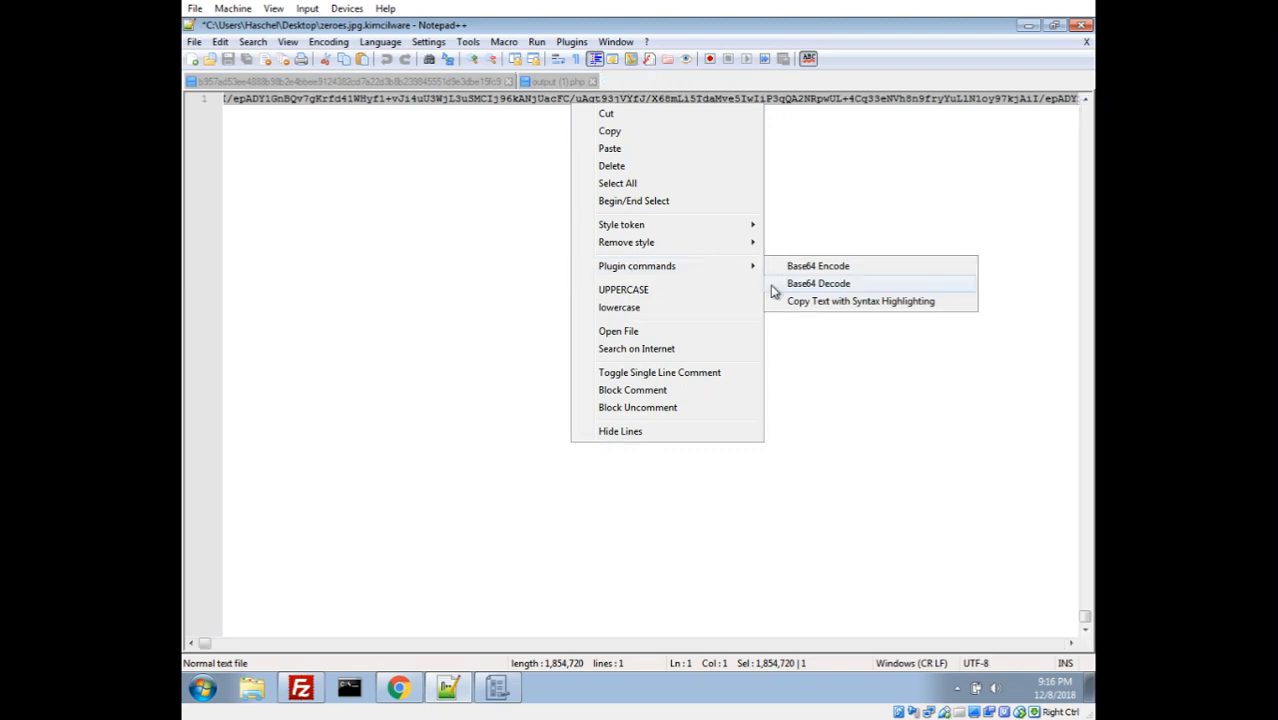
pyautogui.click(816, 284)
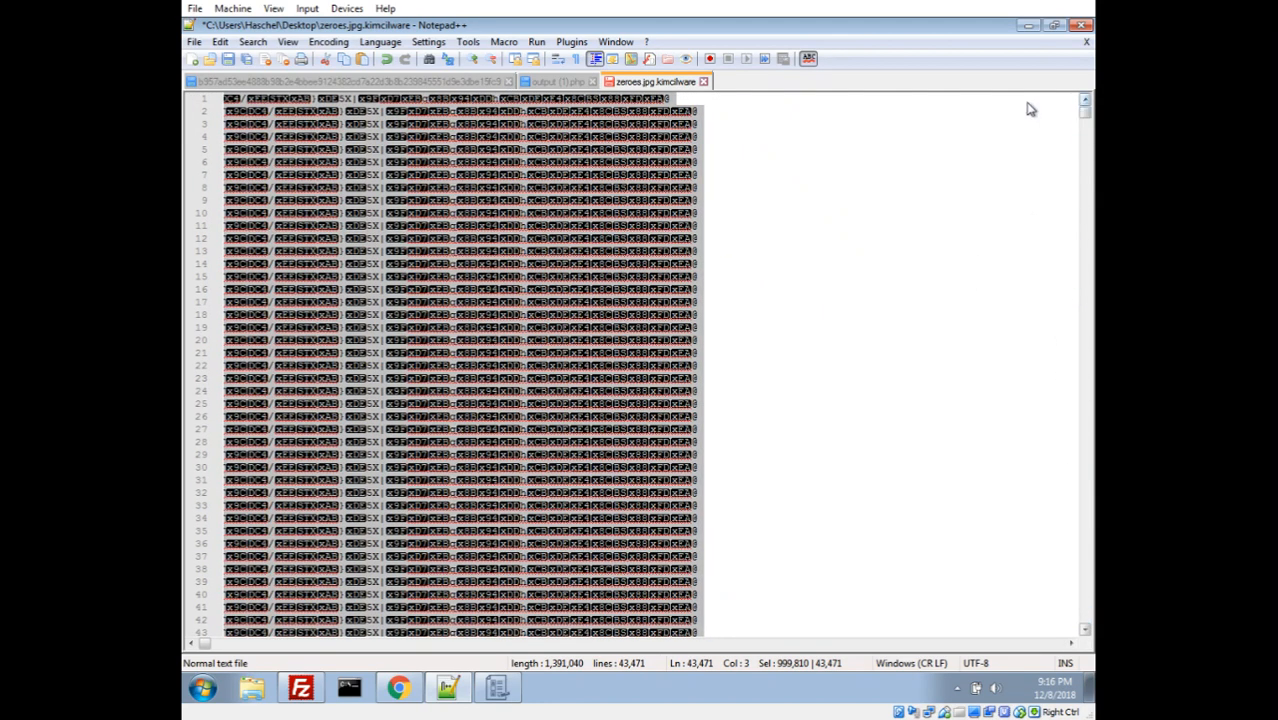
pyautogui.moveTo(370, 236)
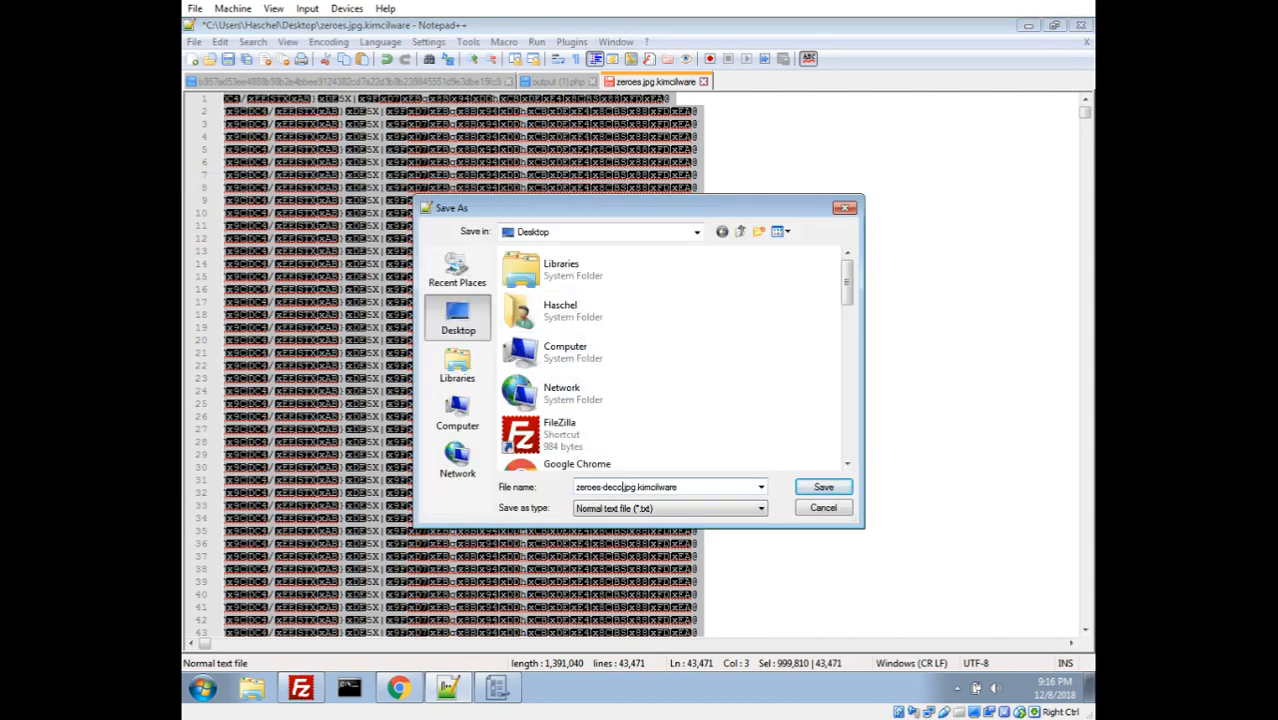
# Step: Save the decoded bytes as zerves-decoded.jpg.kimcilware for loading into CryptoTester
pyautogui.click(824, 486)
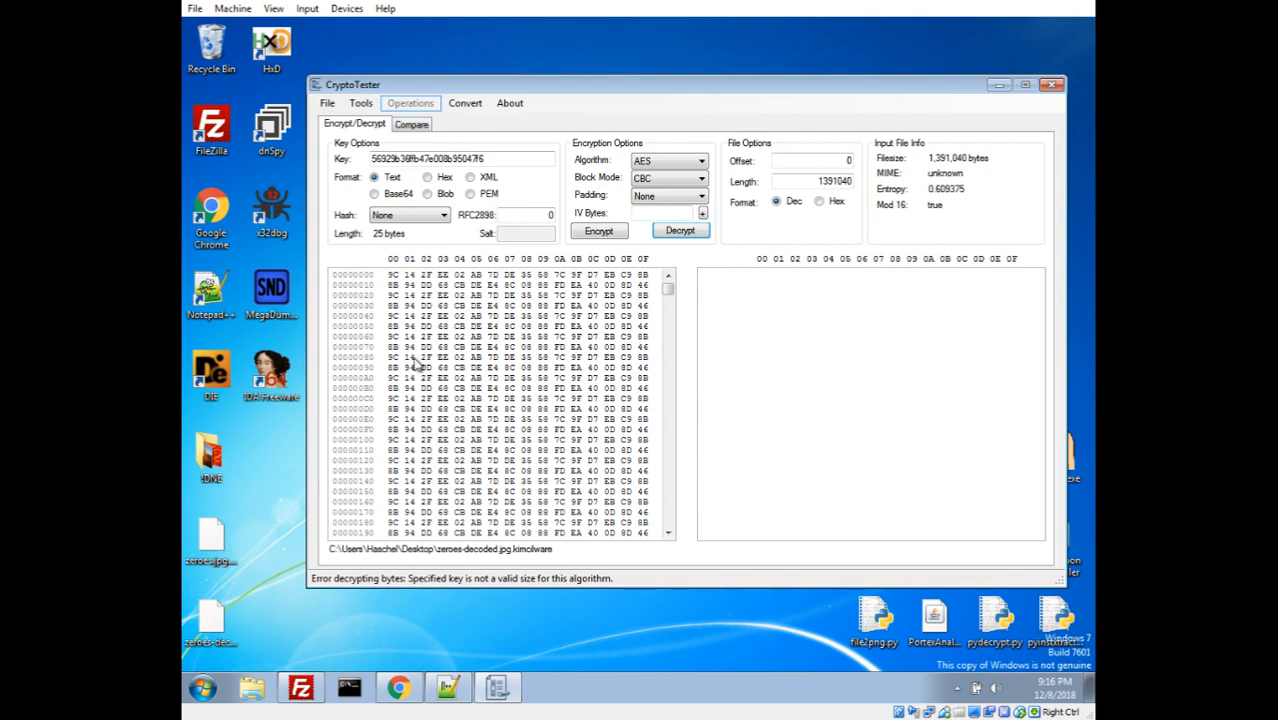
pyautogui.moveTo(572, 290)
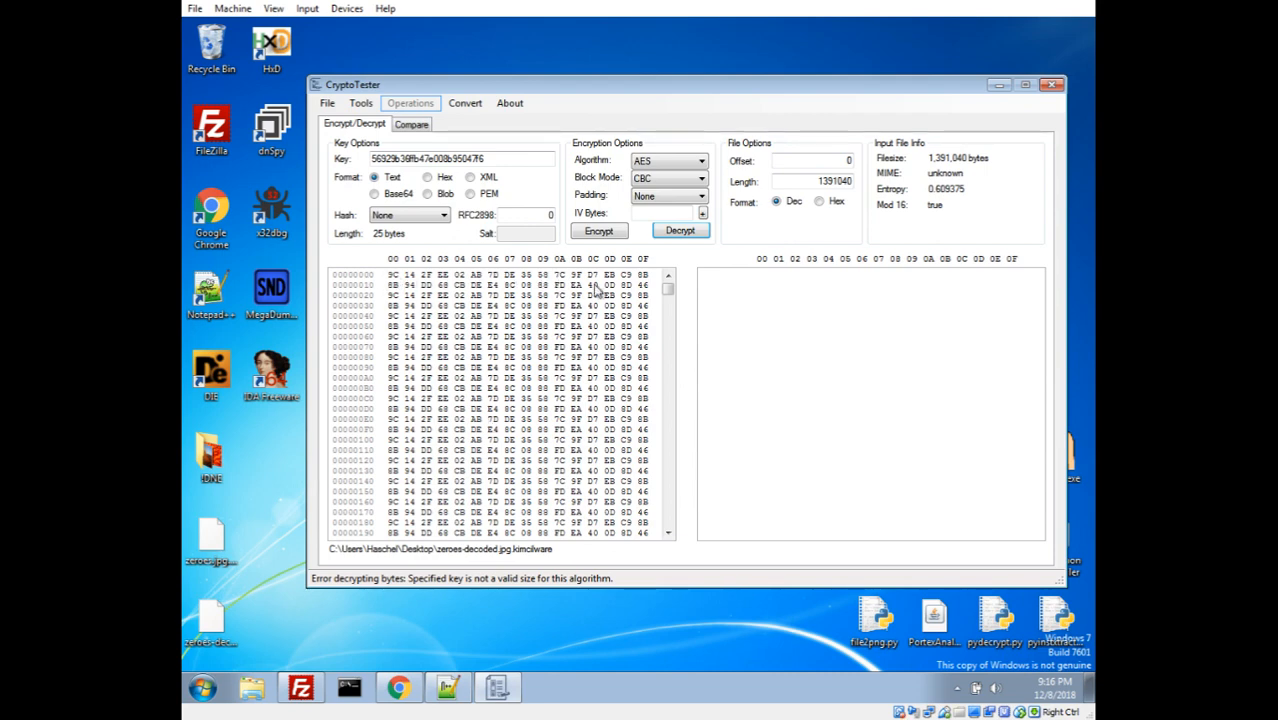
pyautogui.moveTo(472, 600)
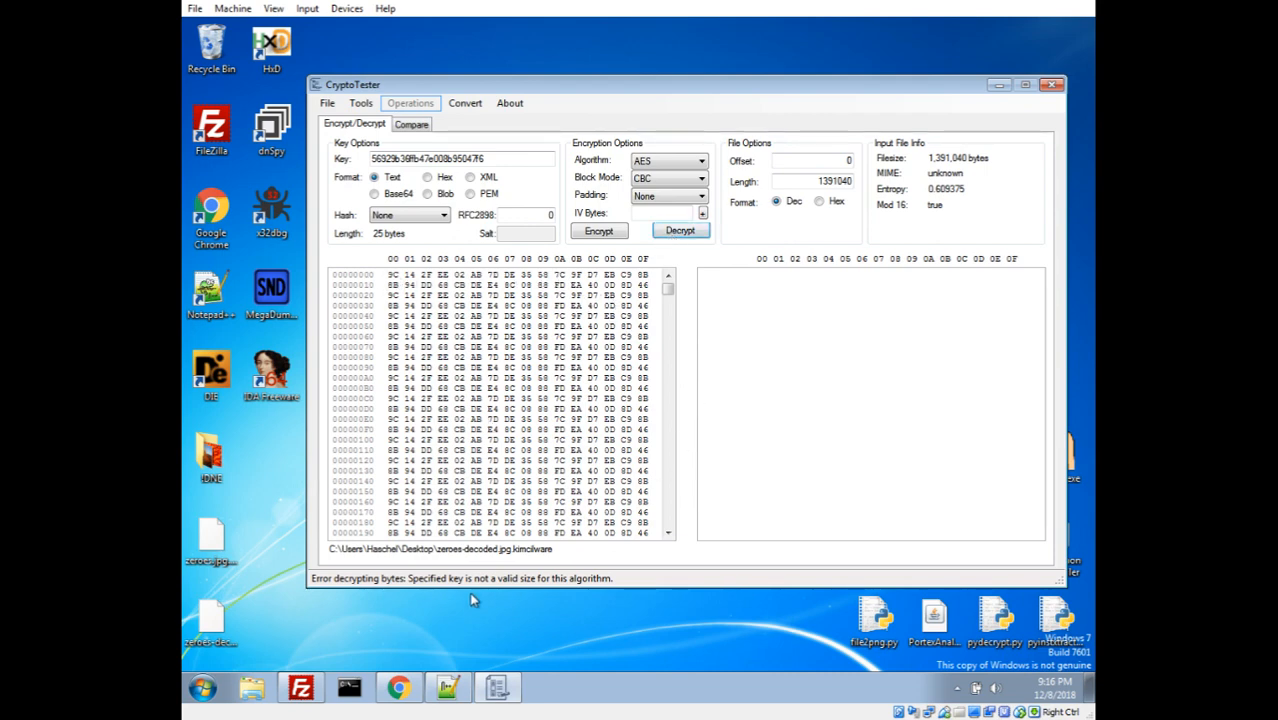
pyautogui.moveTo(496, 584)
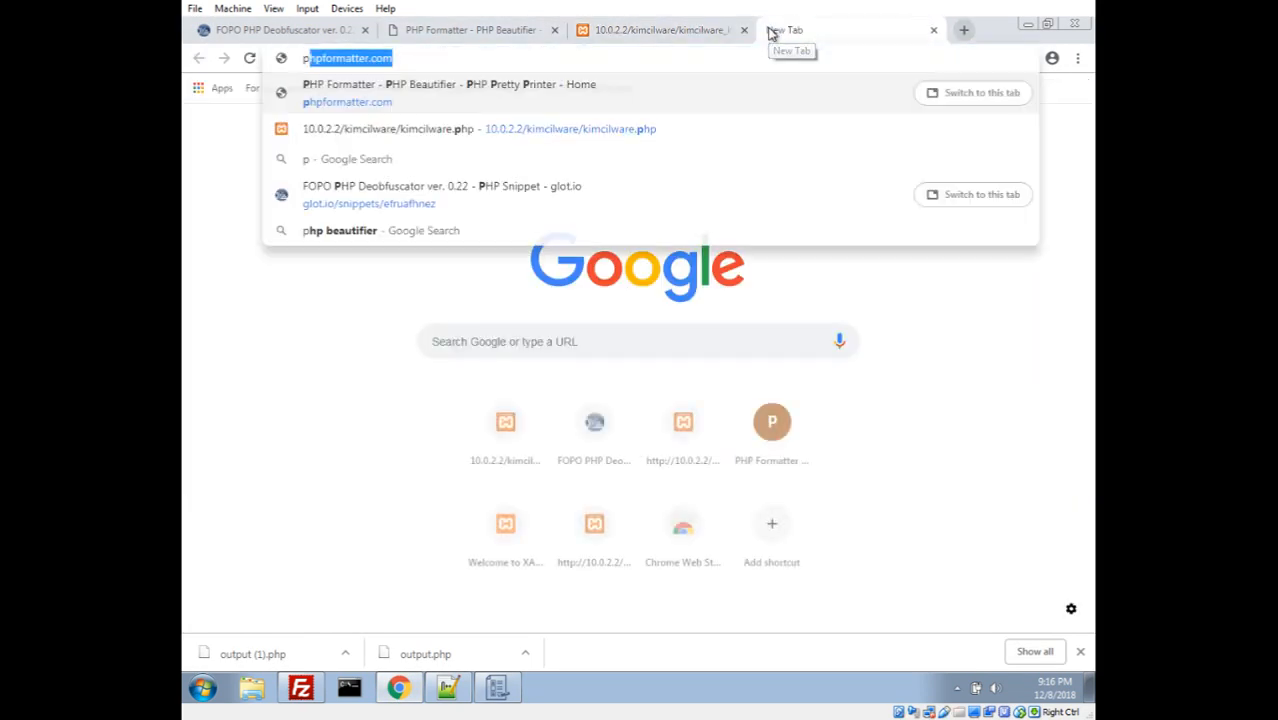
# Step: Reach php.net's mcrypt_encrypt page and highlight the Parameters note that data is padded with '\0'
pyautogui.write('phpnet/mcrypt')
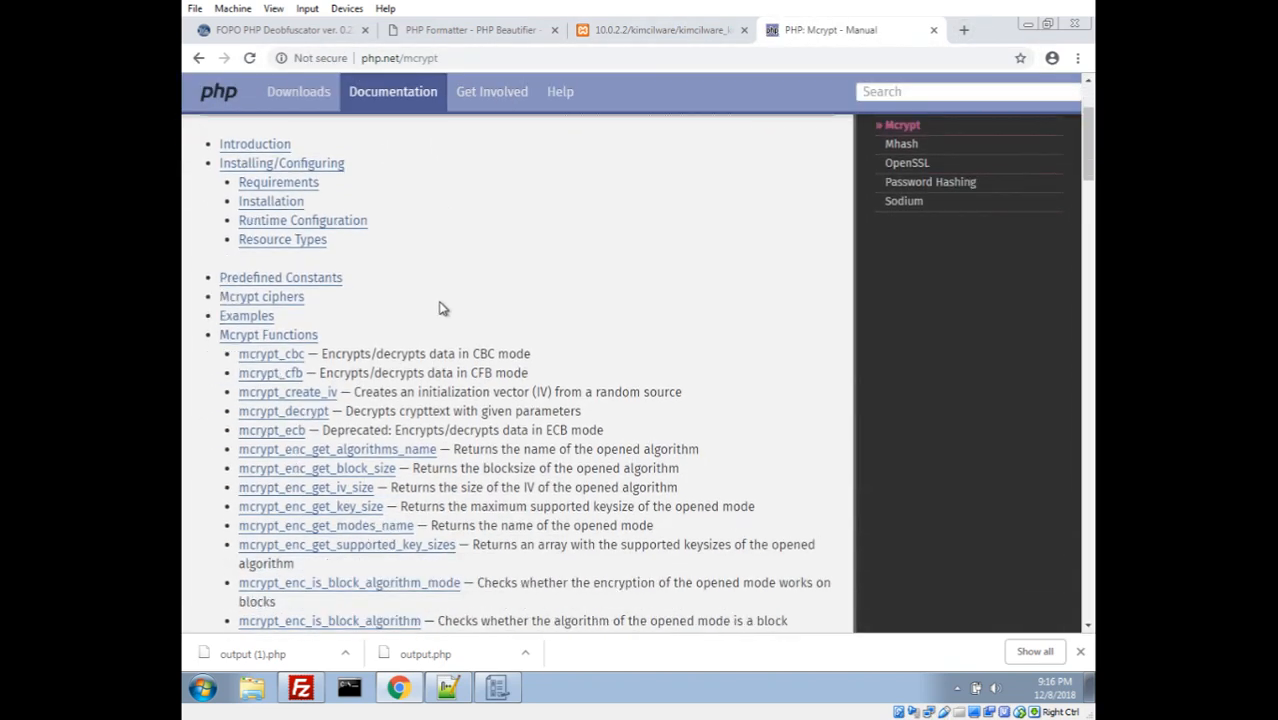
pyautogui.scroll(-3)
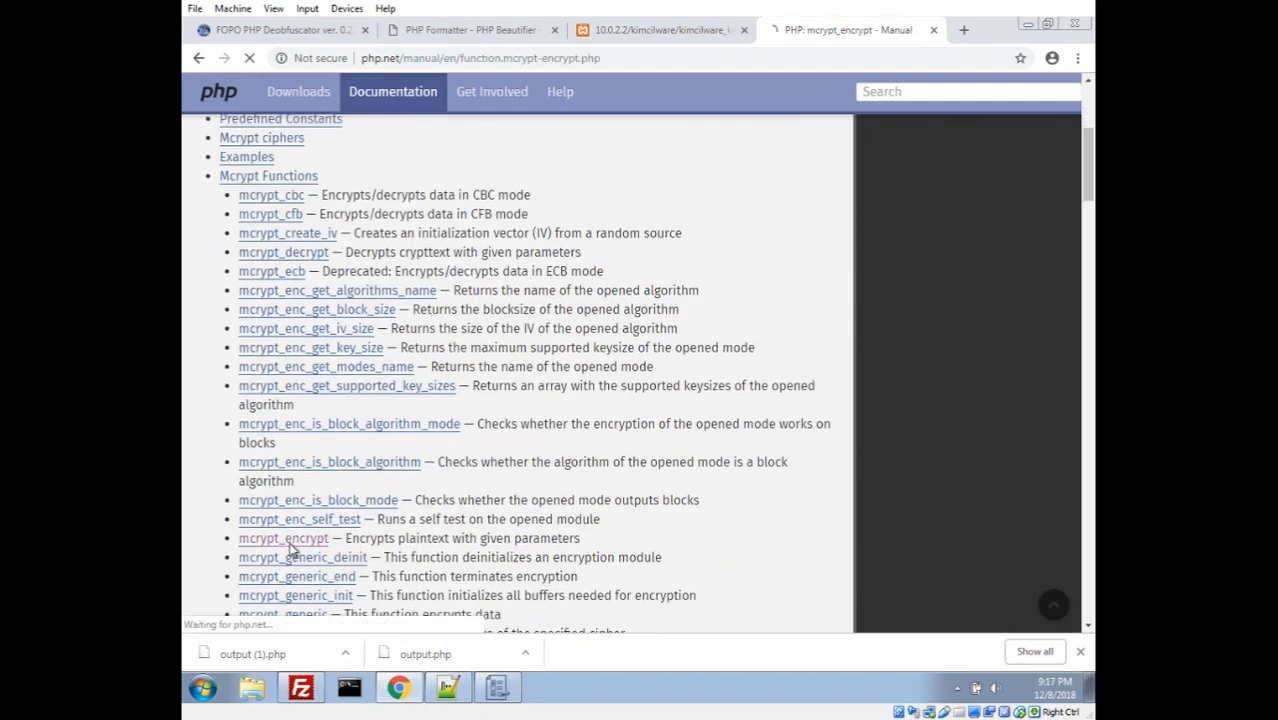
pyautogui.click(284, 538)
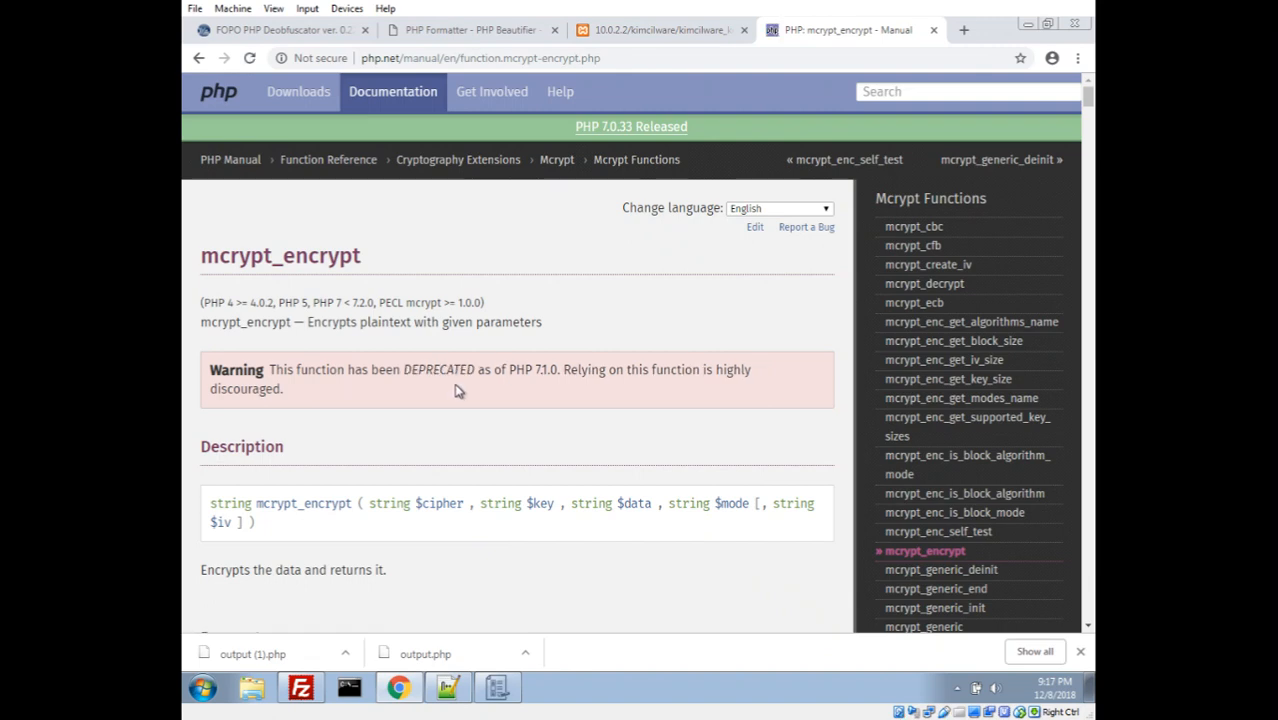
pyautogui.scroll(-3)
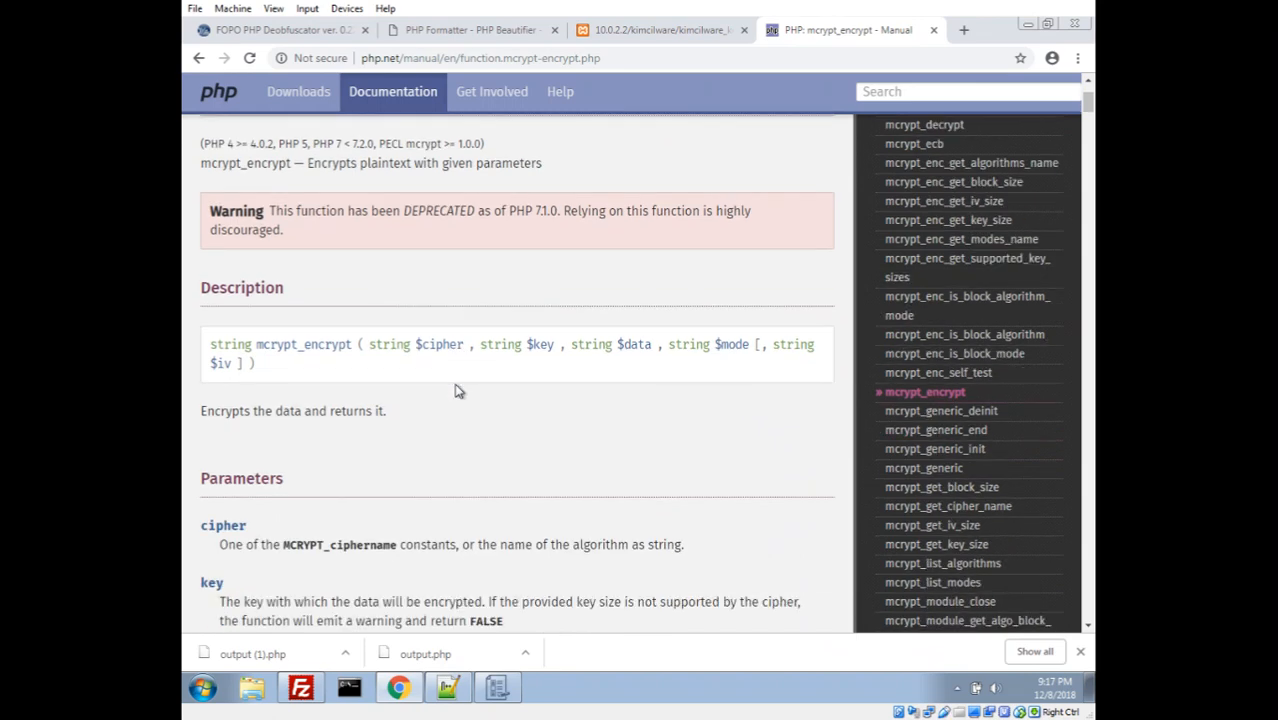
pyautogui.moveTo(498, 310)
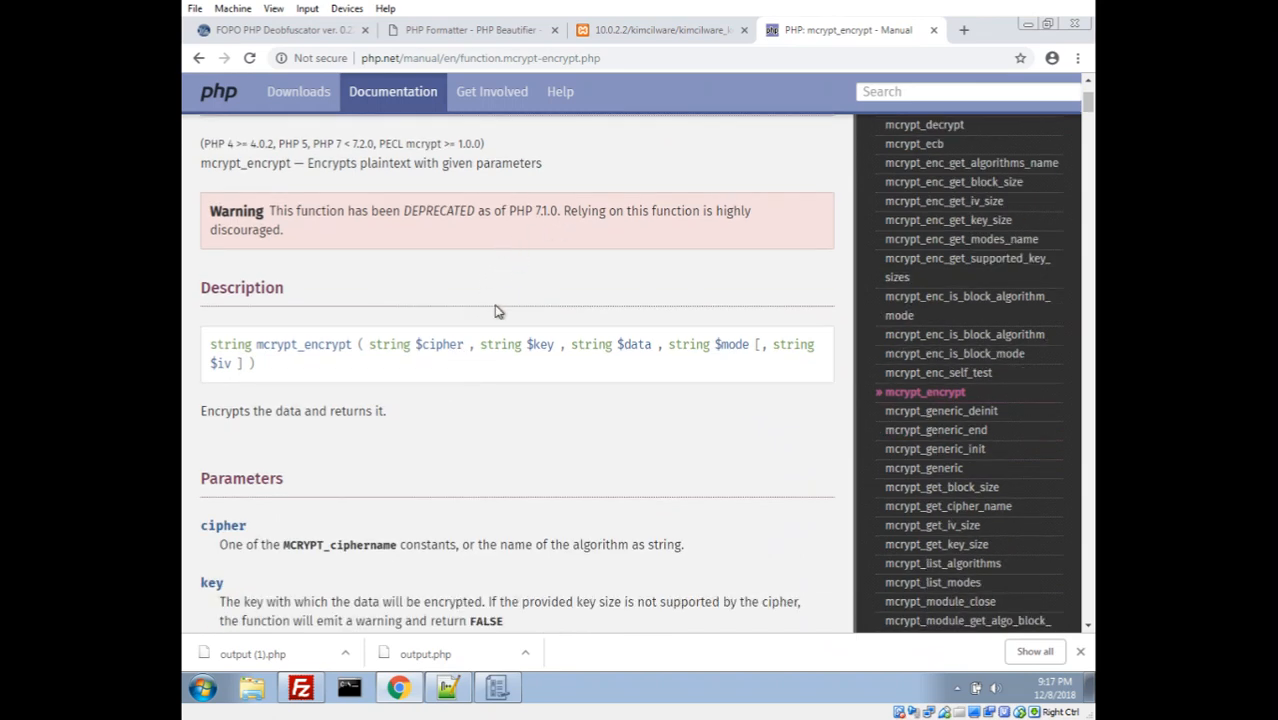
pyautogui.scroll(-3)
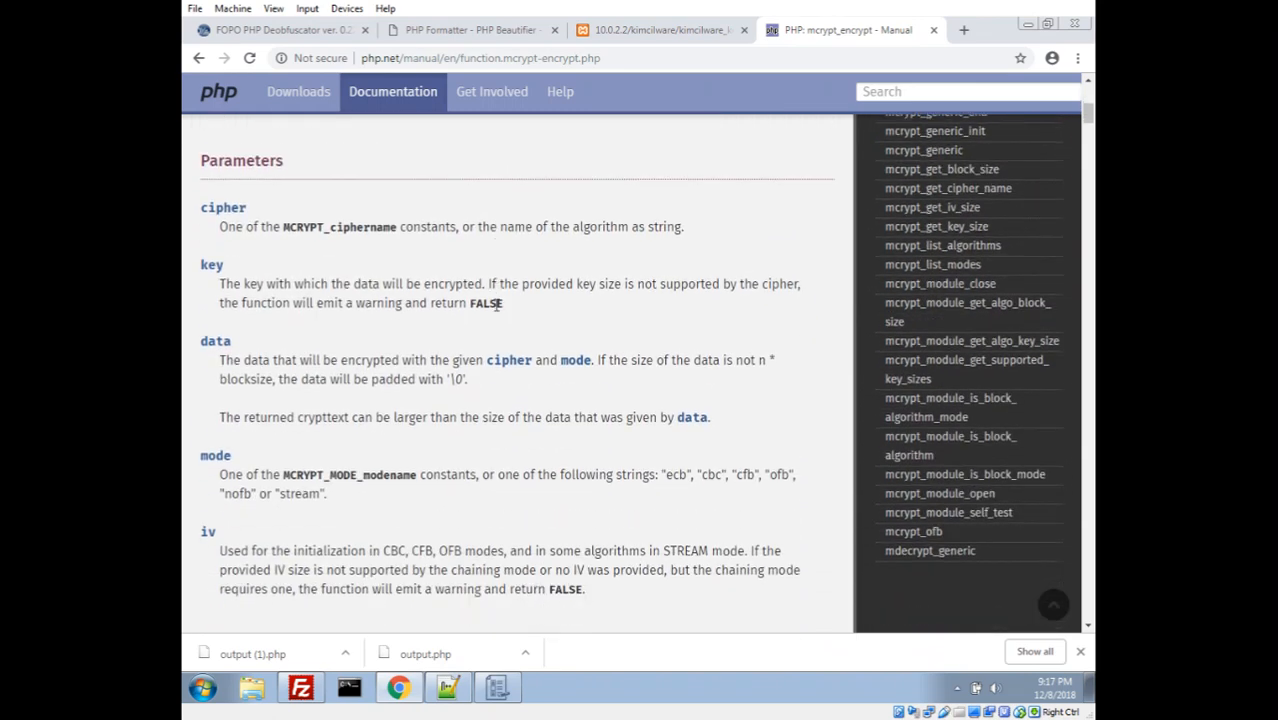
pyautogui.moveTo(500, 284)
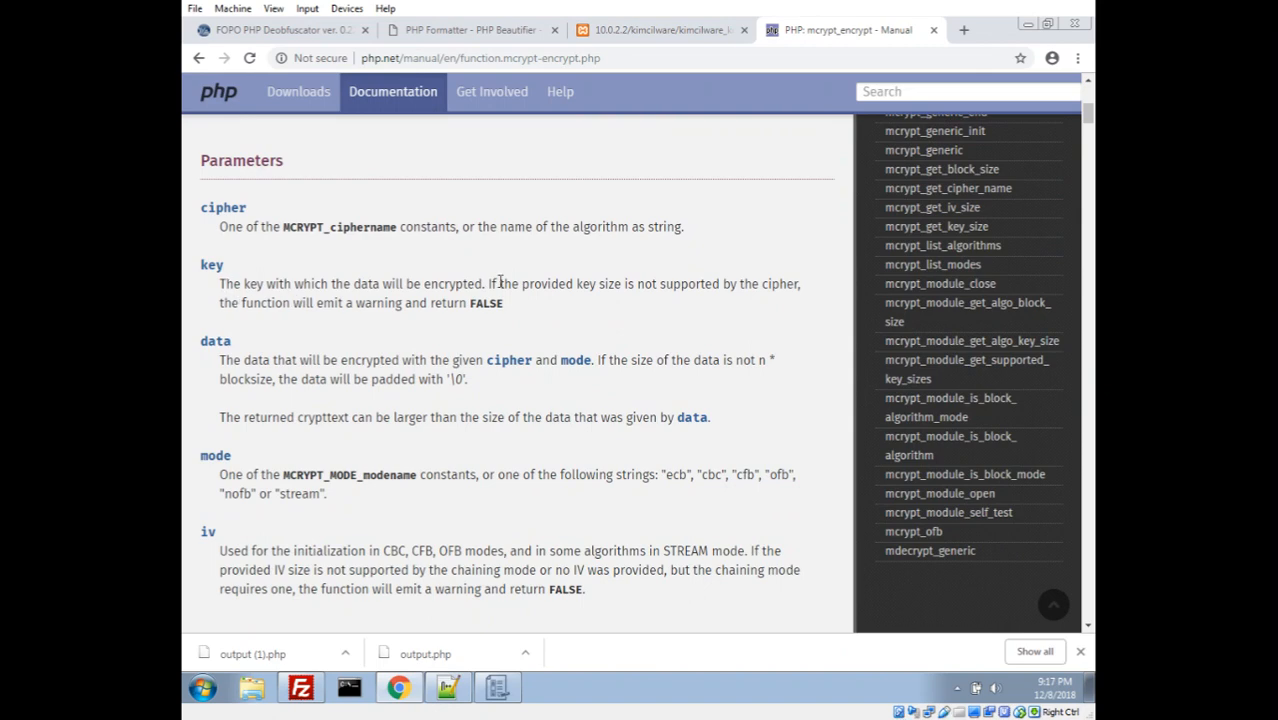
pyautogui.moveTo(644, 356)
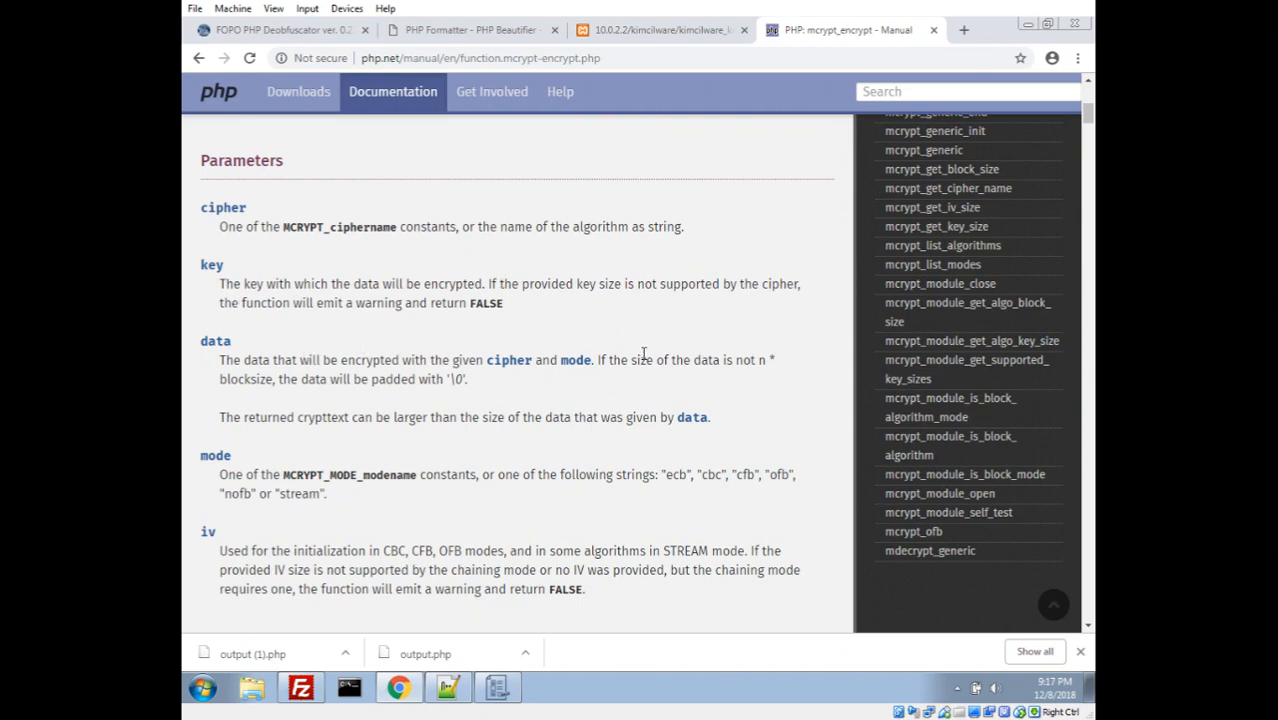
pyautogui.moveTo(288, 380)
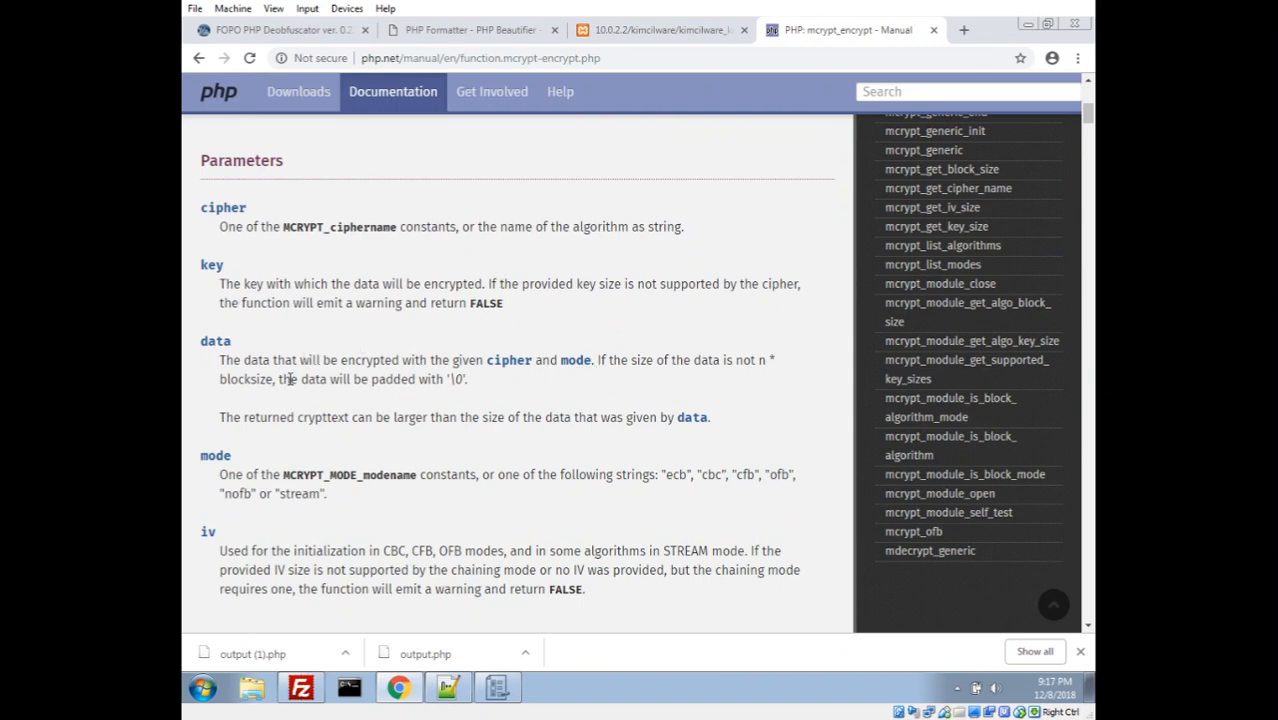
pyautogui.moveTo(278, 380); pyautogui.dragTo(466, 380)
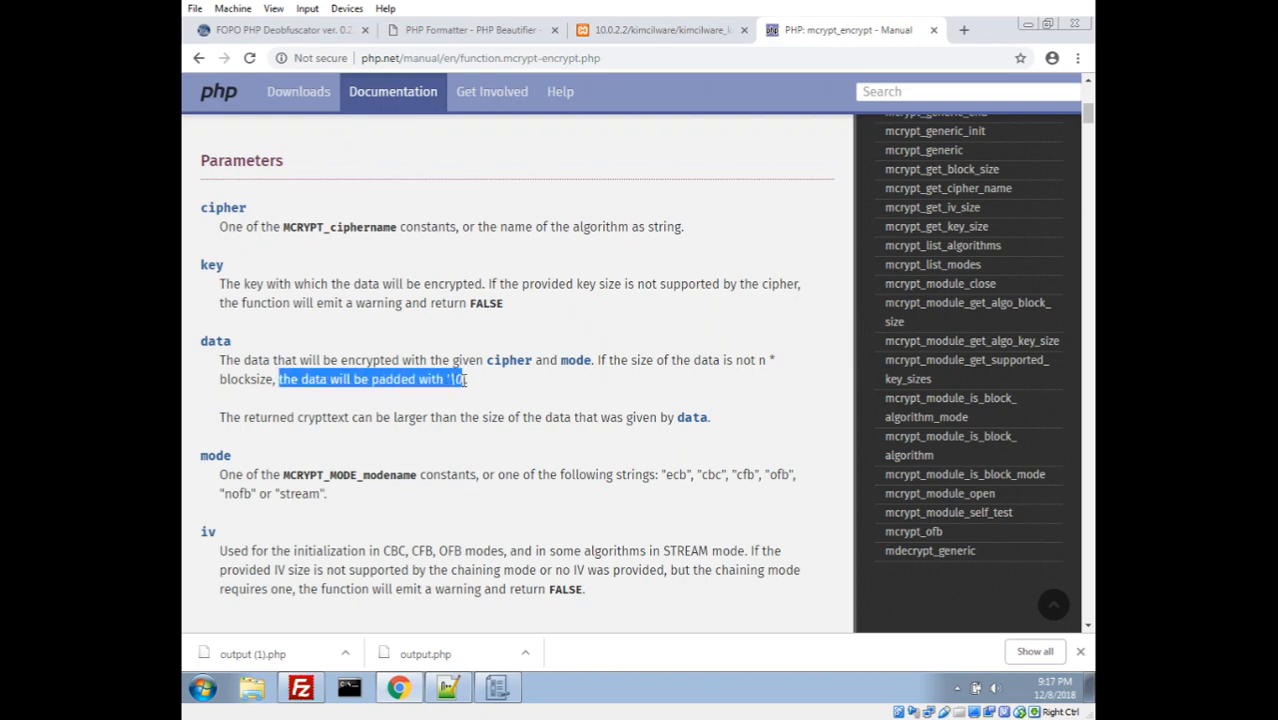
pyautogui.click(492, 388)
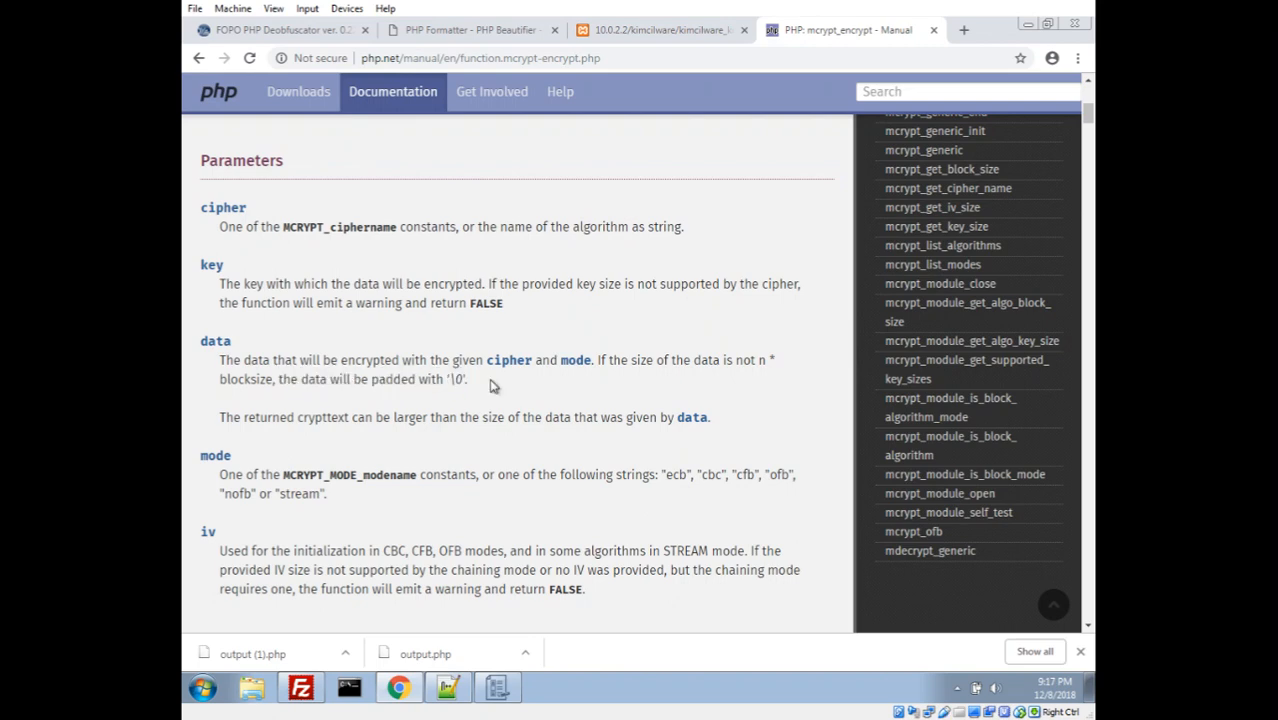
# Step: Find and highlight the Changelog note that keys were padded with '\0' bytes
pyautogui.scroll(-3)
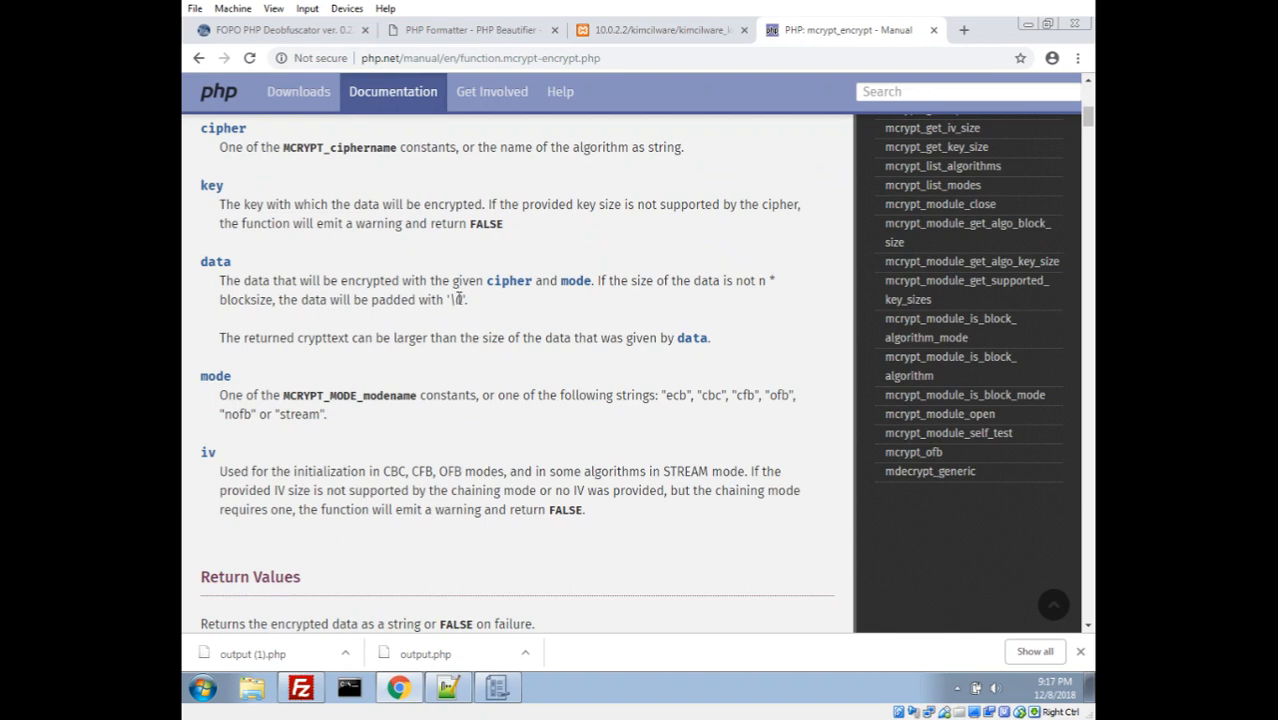
pyautogui.scroll(-3)
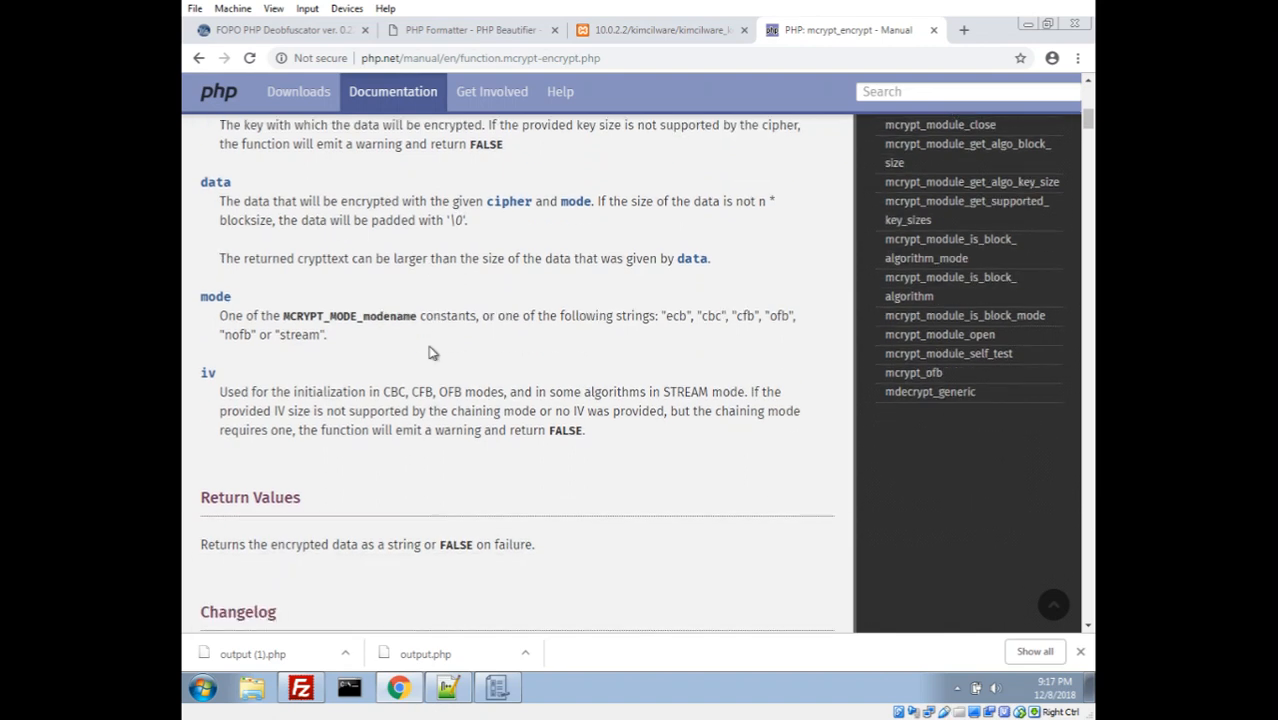
pyautogui.moveTo(452, 330)
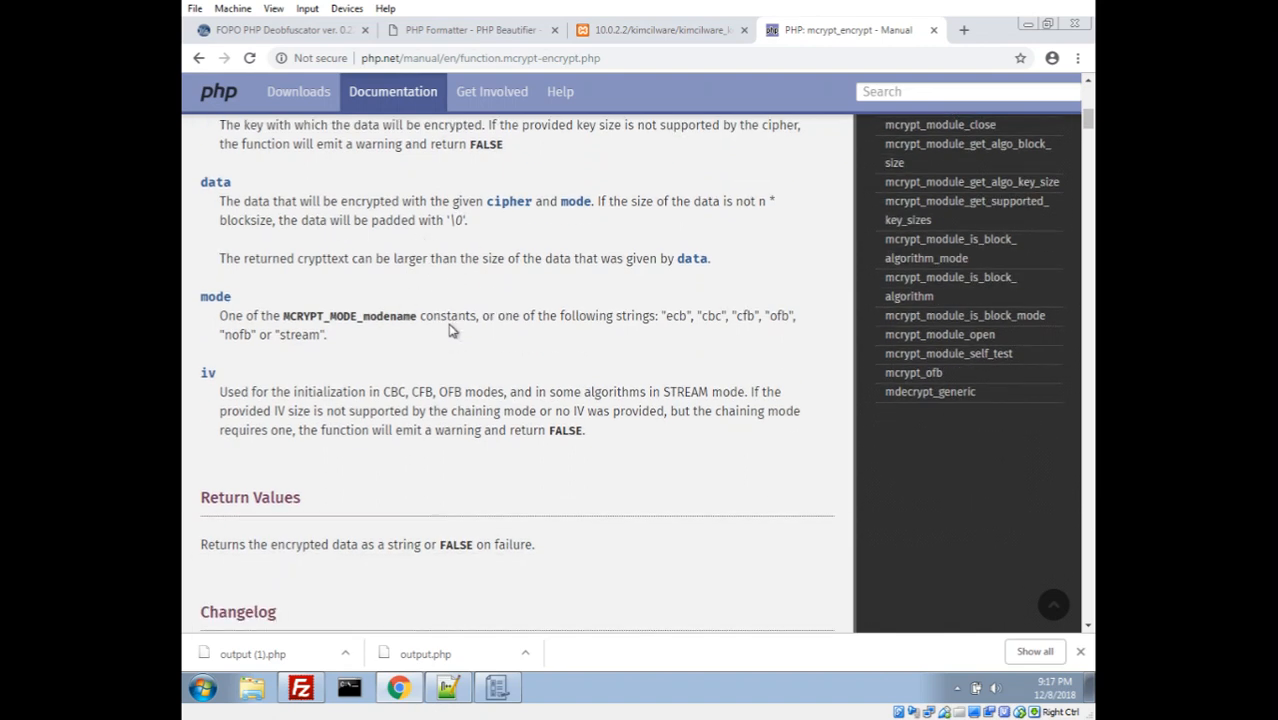
pyautogui.scroll(-3)
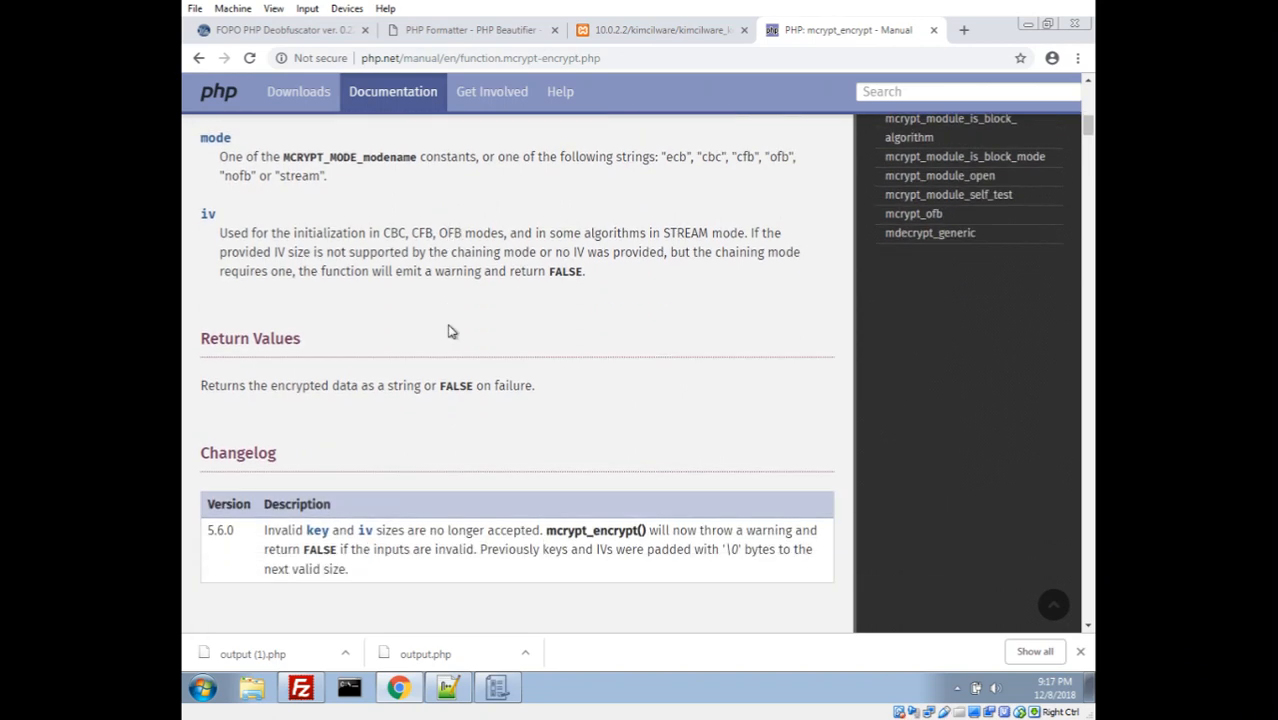
pyautogui.scroll(-3)
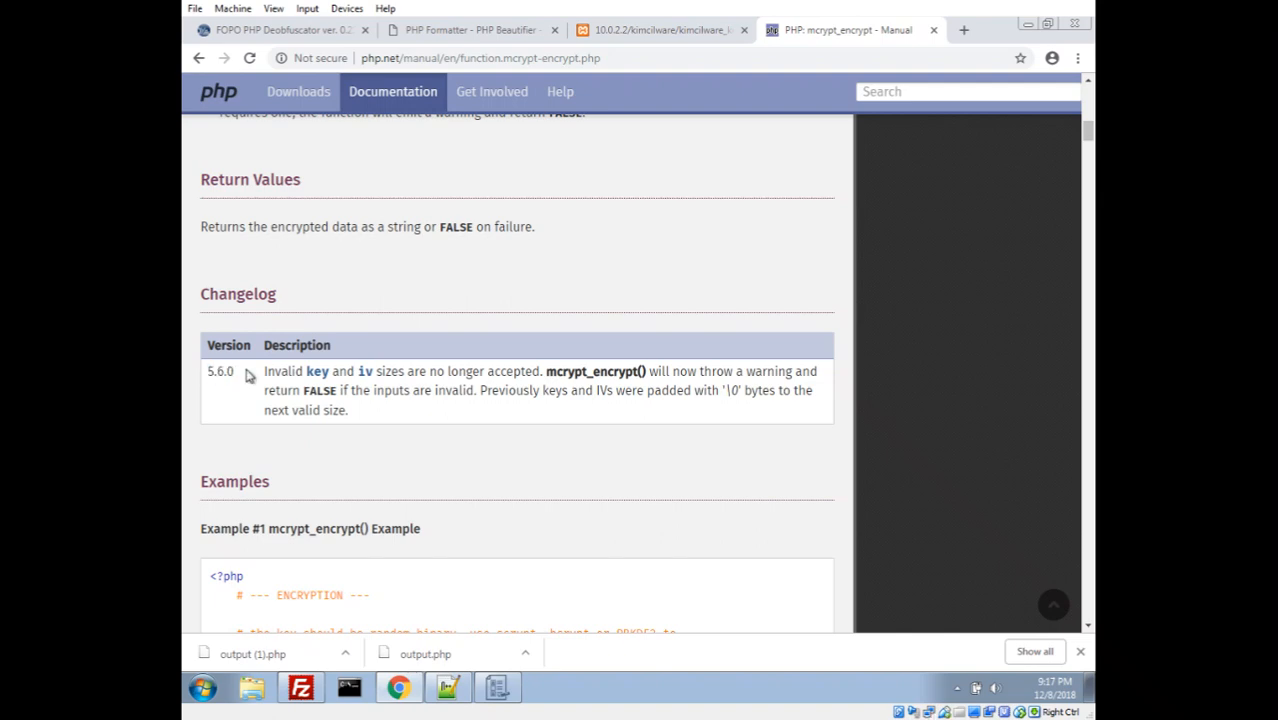
pyautogui.moveTo(424, 392)
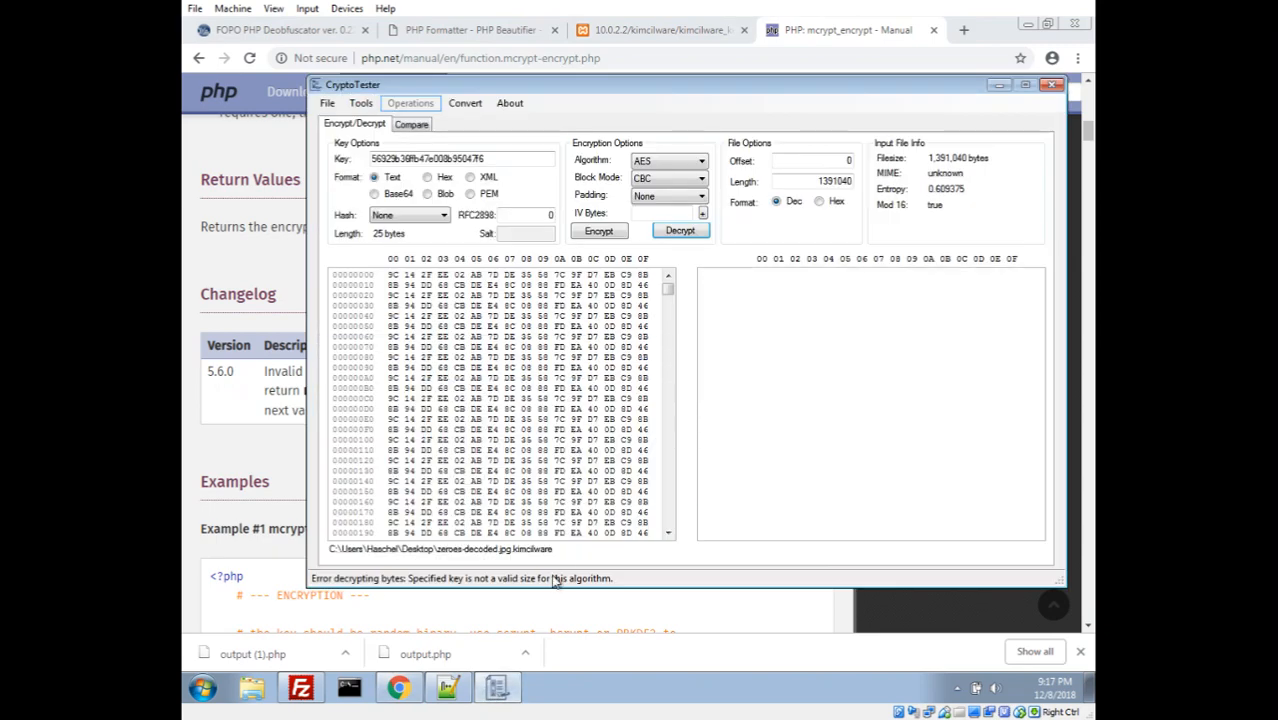
pyautogui.click(1048, 88)
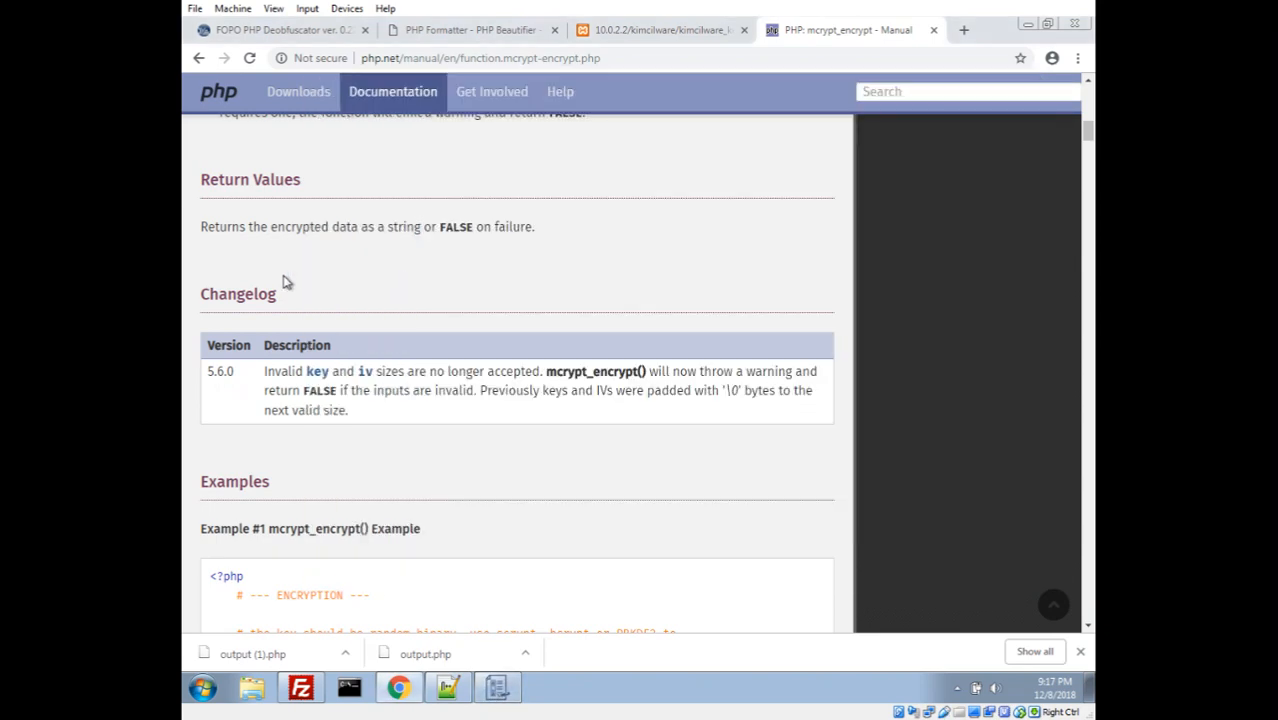
pyautogui.moveTo(756, 370)
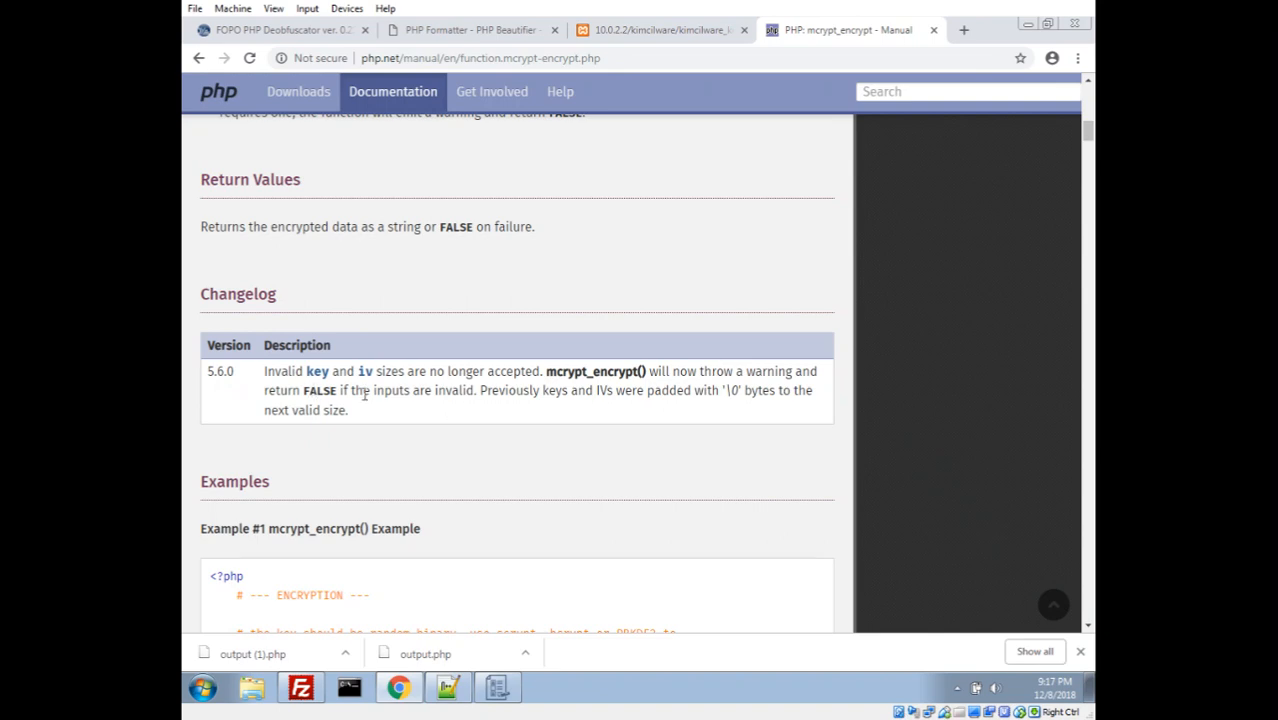
pyautogui.moveTo(452, 424)
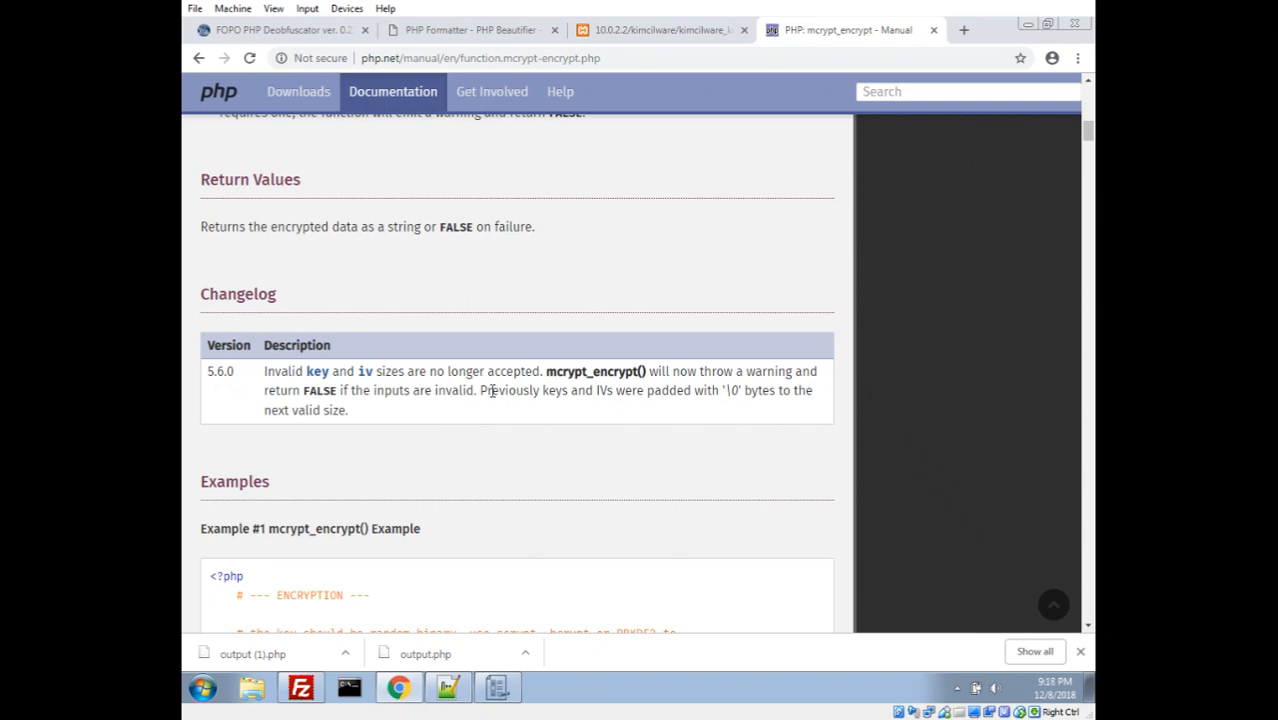
pyautogui.moveTo(482, 390)
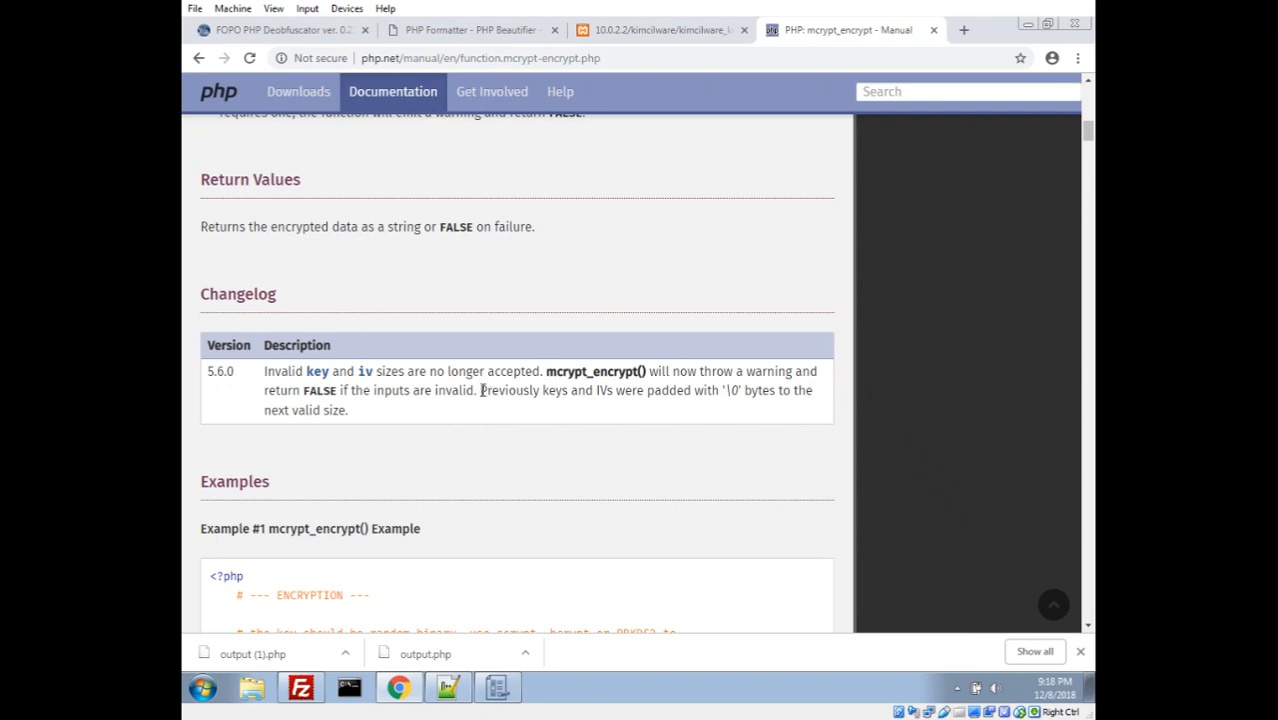
pyautogui.moveTo(480, 390); pyautogui.dragTo(348, 410)
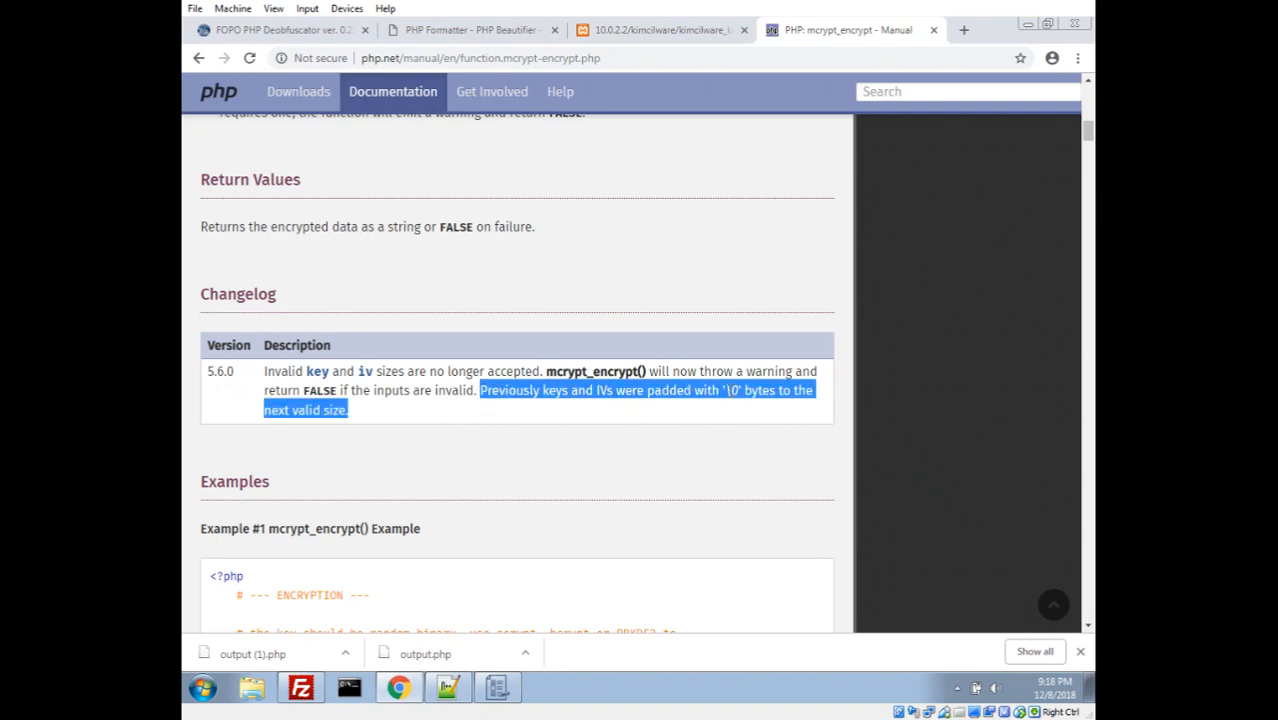
pyautogui.moveTo(742, 400)
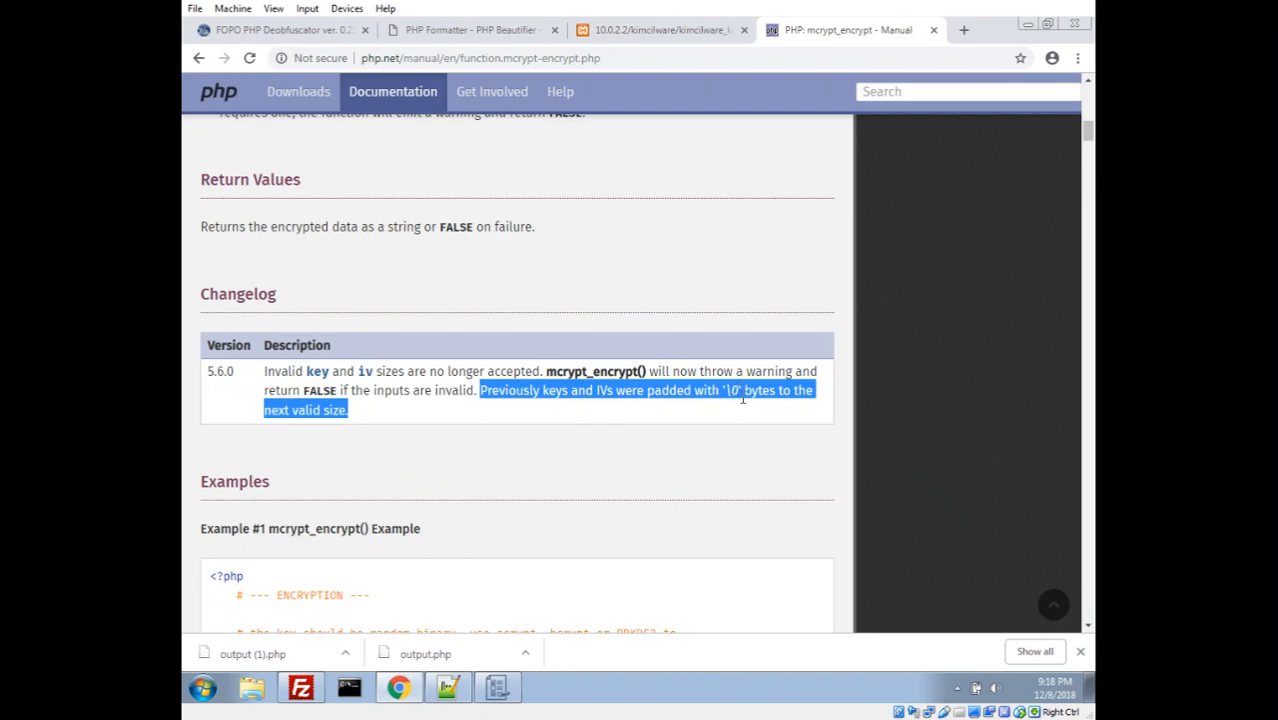
pyautogui.click(372, 414)
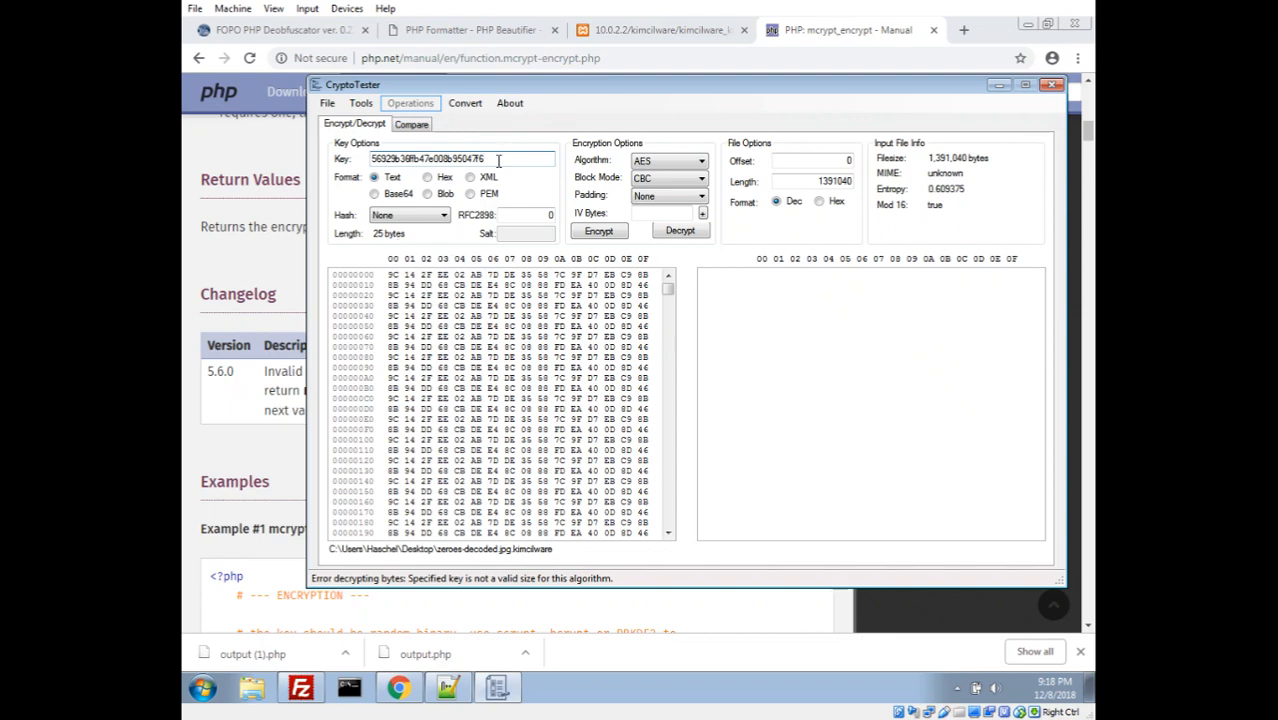
# Step: Trim the key's stray last character, zero-pad it to 32 bytes in HxD, and set the Key format to Hex
pyautogui.tripleClick(434, 160)
pyautogui.write('0')
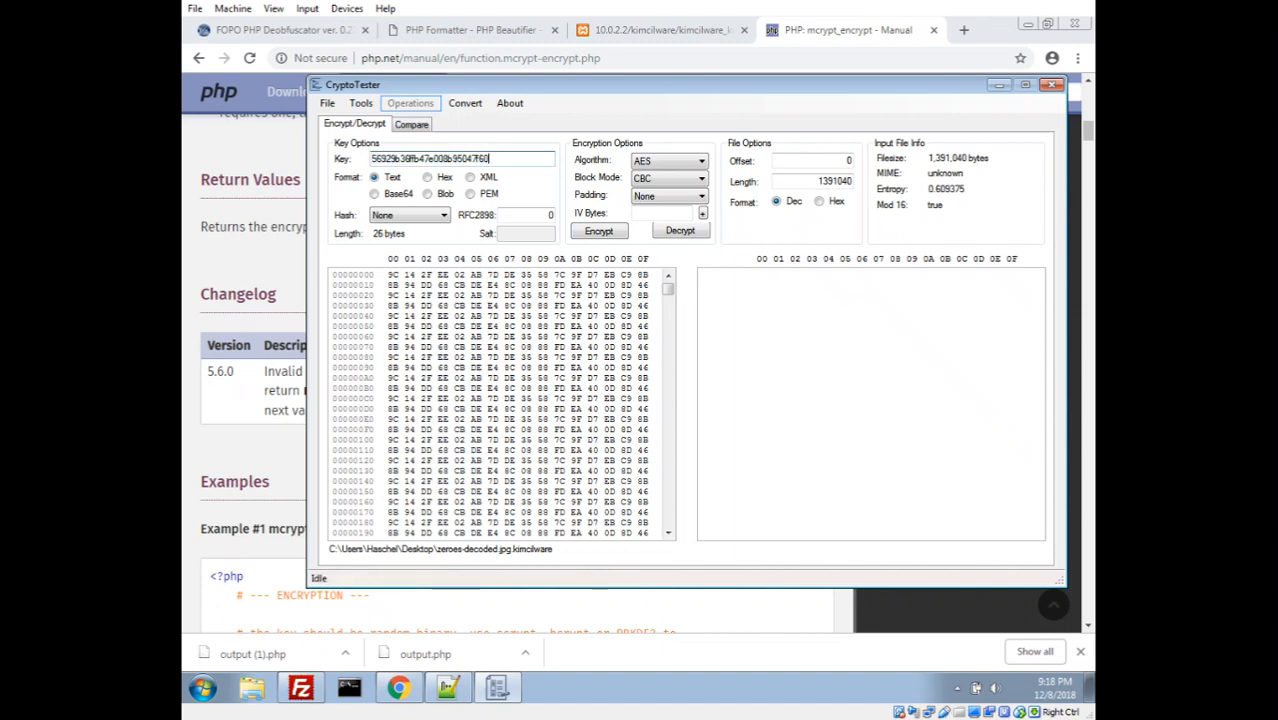
pyautogui.press('Backspace')
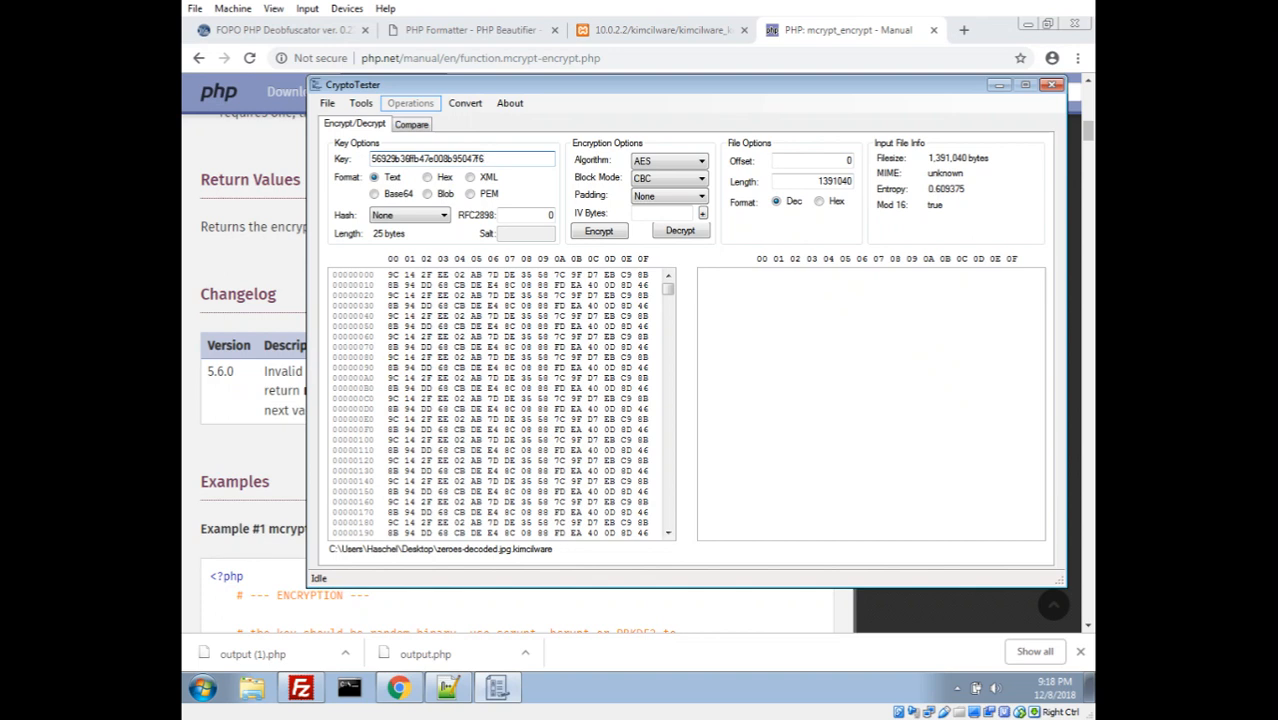
pyautogui.tripleClick(456, 160)
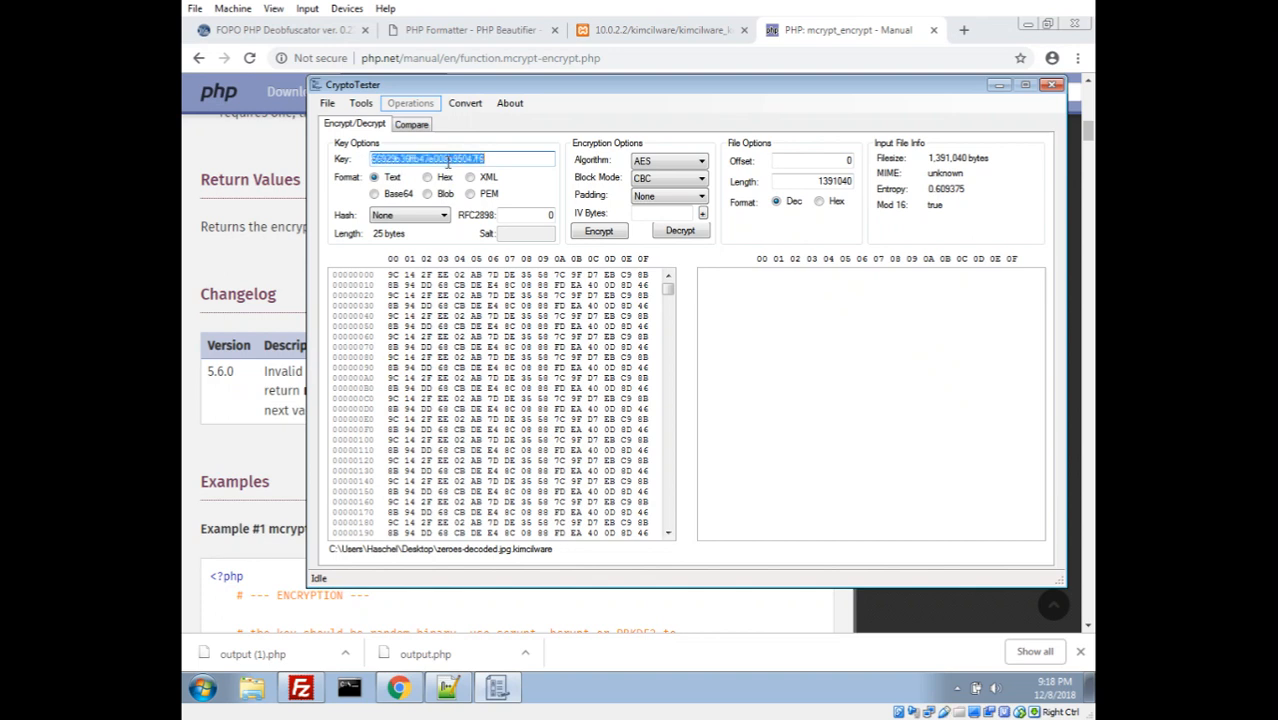
pyautogui.click(206, 684)
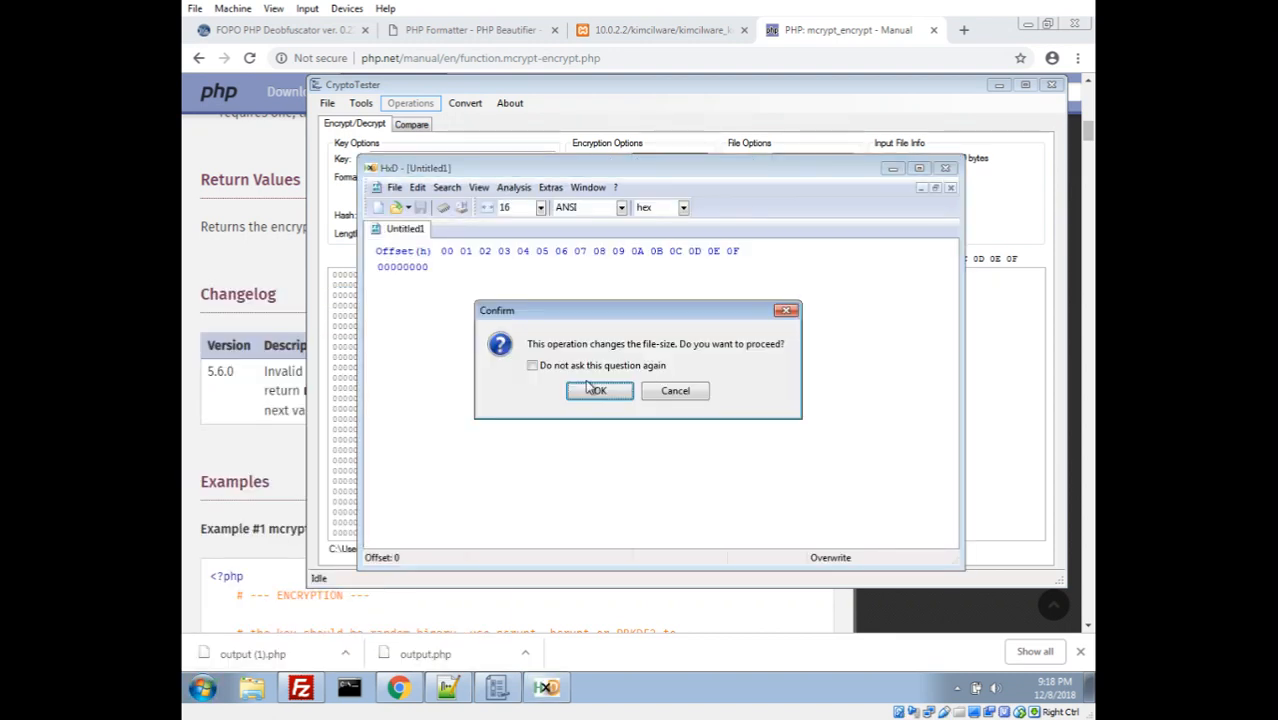
pyautogui.click(598, 390)
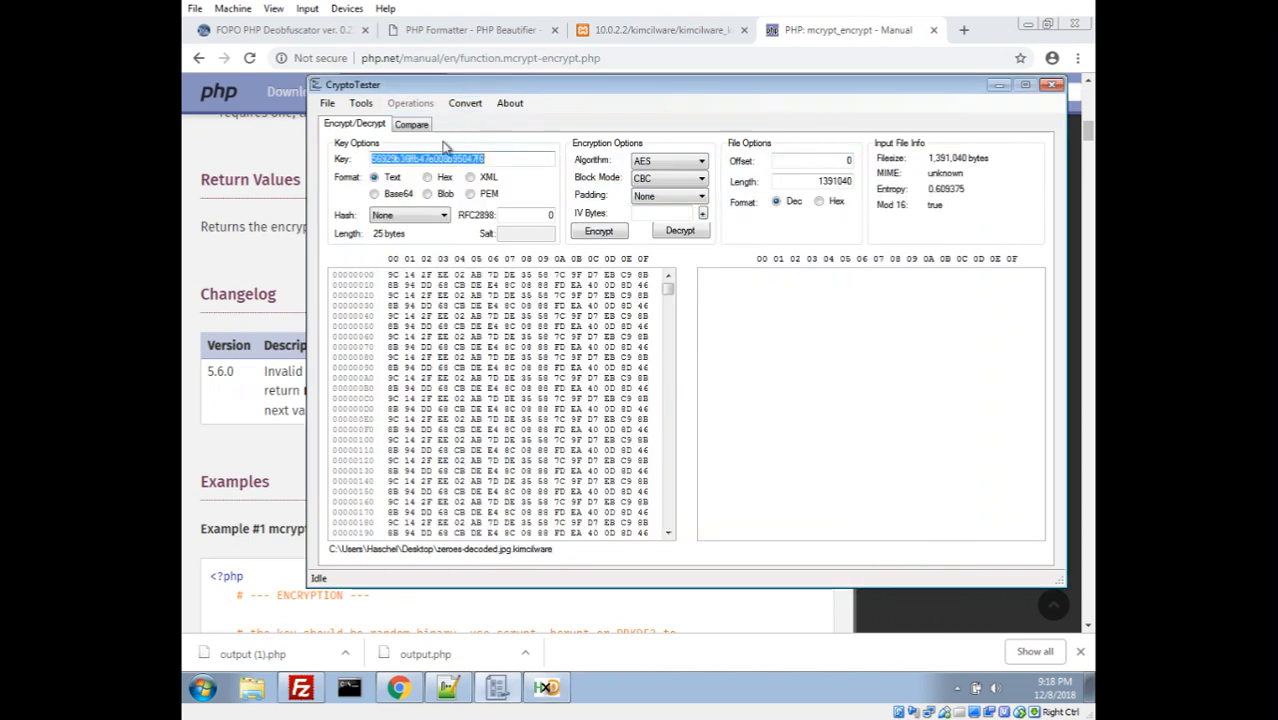
pyautogui.click(428, 176)
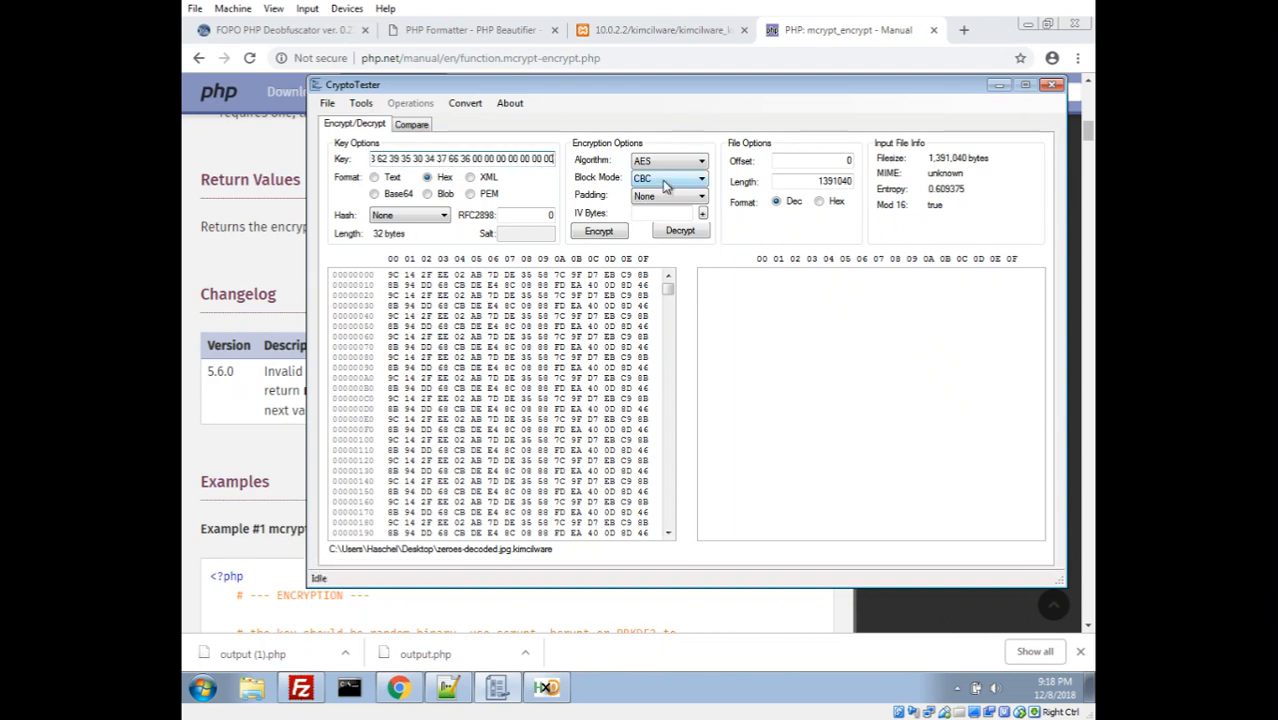
# Step: Decrypt with AES using Block Mode ECB and the zero-padded 32-byte hex key
pyautogui.click(668, 176)
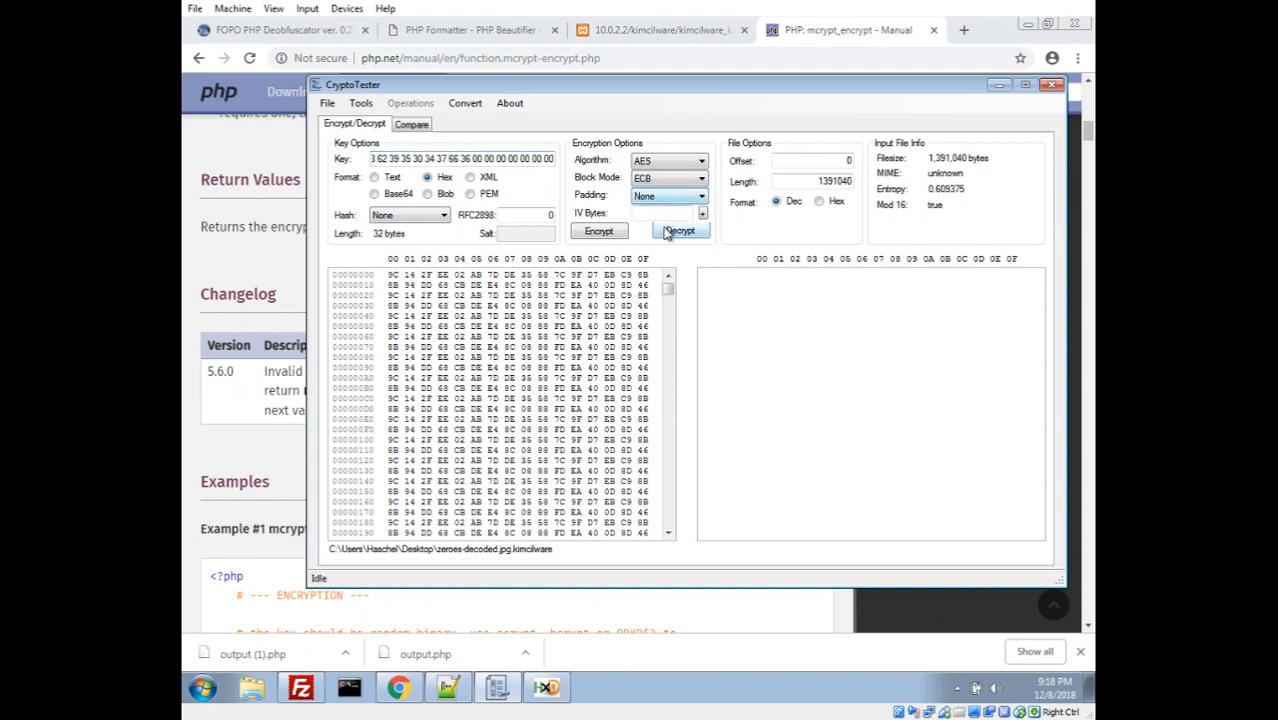
pyautogui.click(680, 232)
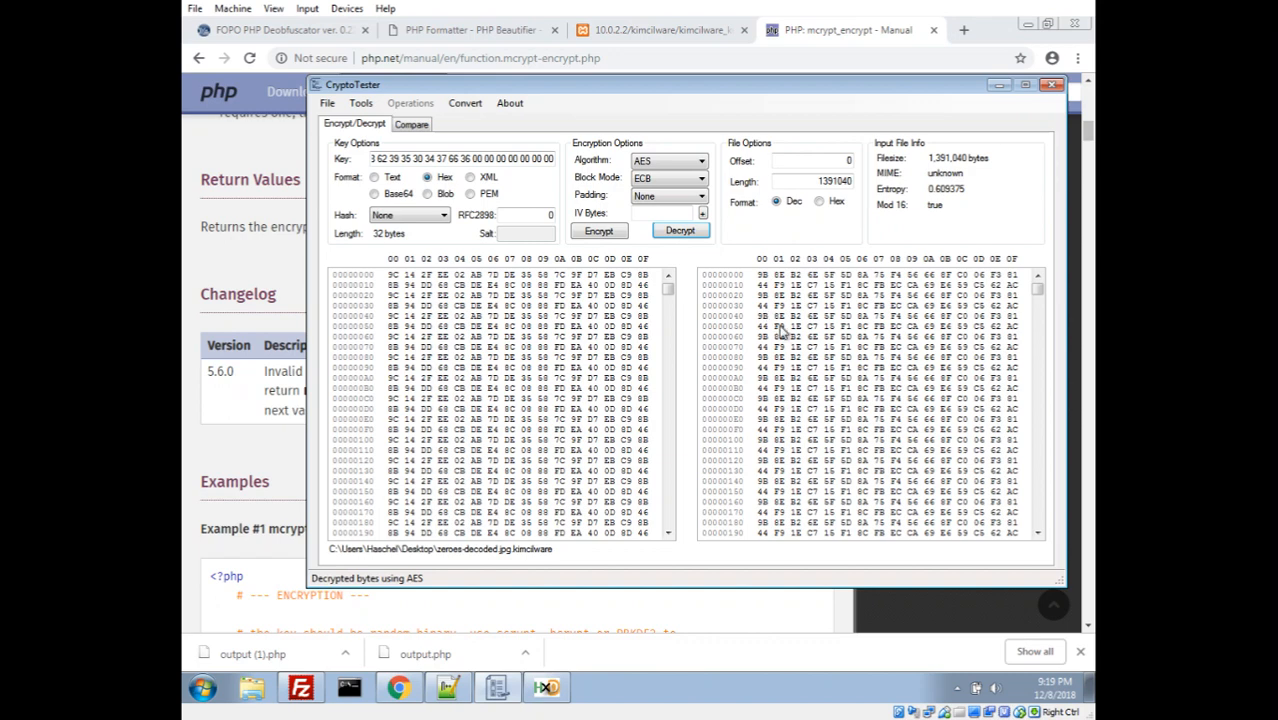
pyautogui.moveTo(790, 288)
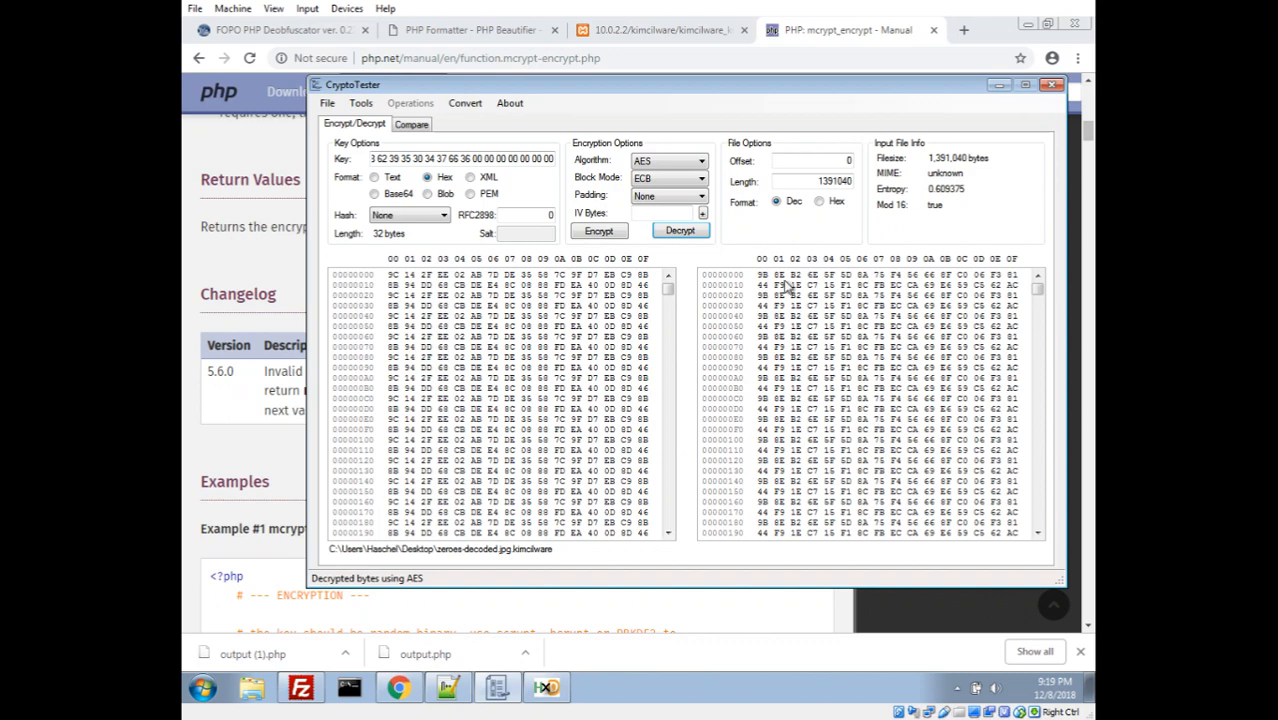
pyautogui.moveTo(896, 430)
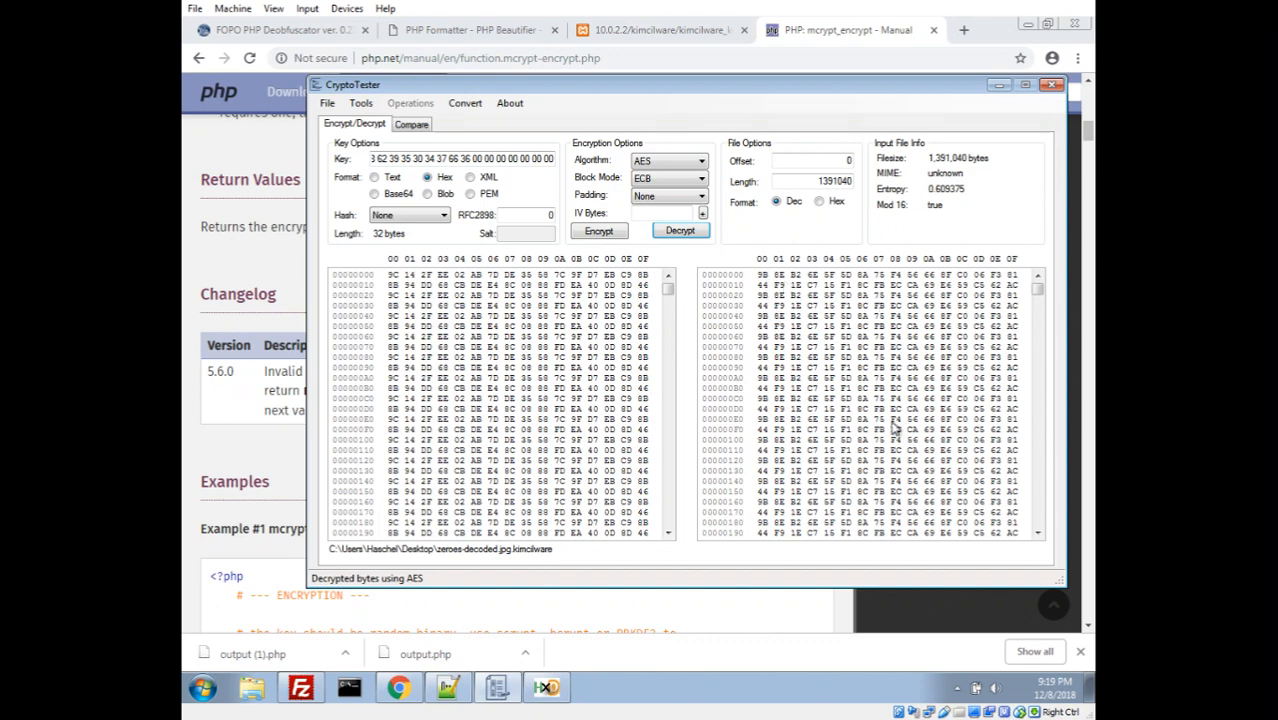
pyautogui.moveTo(864, 424)
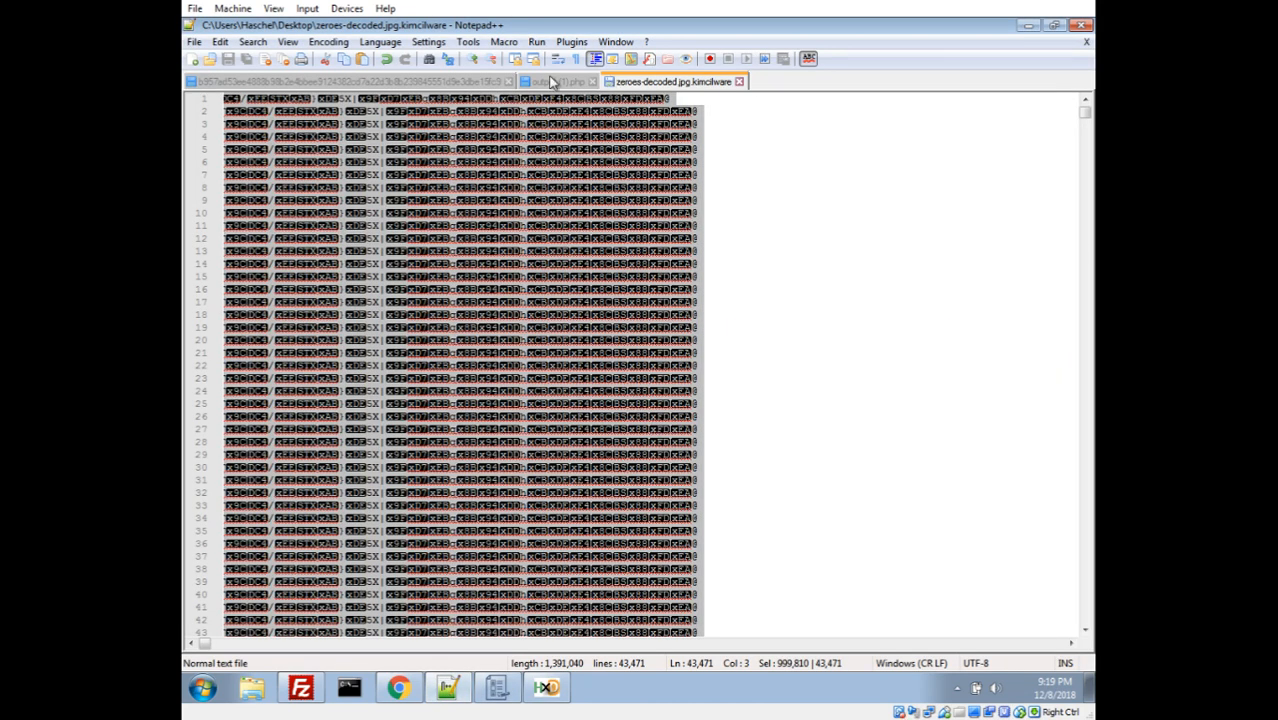
# Step: Show EvilEncrypt's MCRYPT_RIJNDAEL_256 cipher in output (1).php, then return to the PHP manual
pyautogui.click(550, 80)
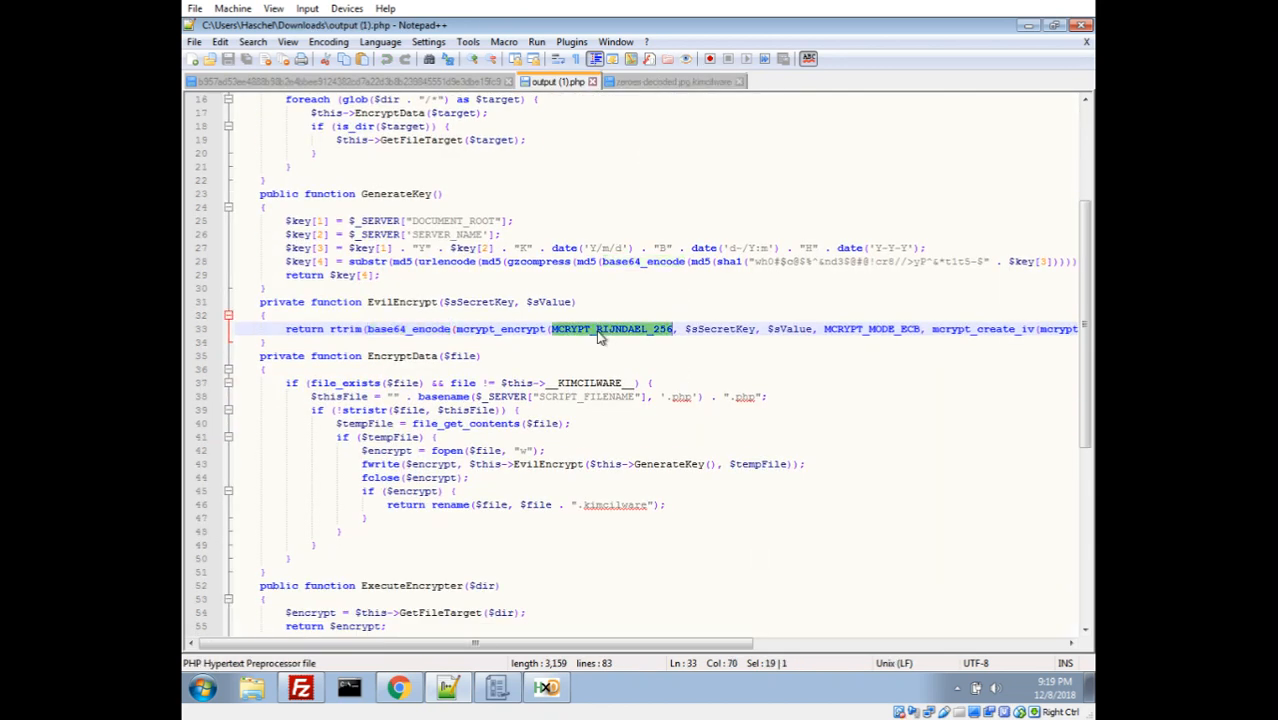
pyautogui.moveTo(532, 338)
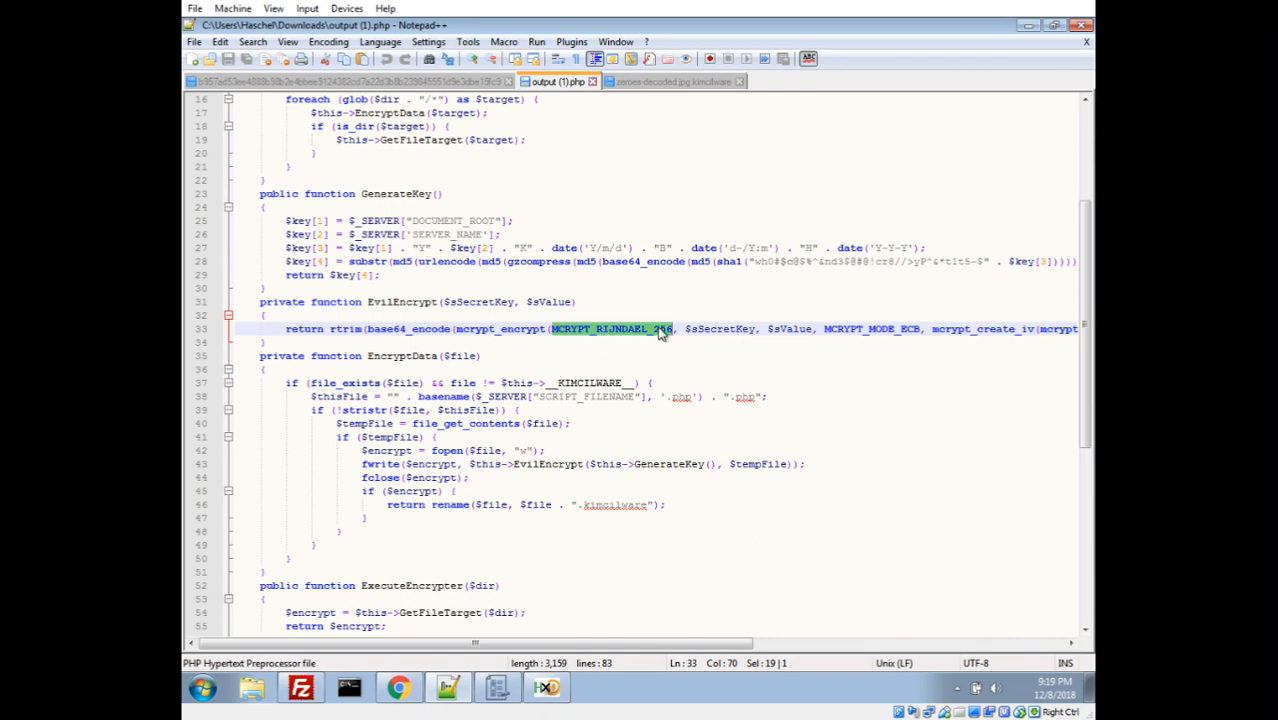
pyautogui.moveTo(664, 336)
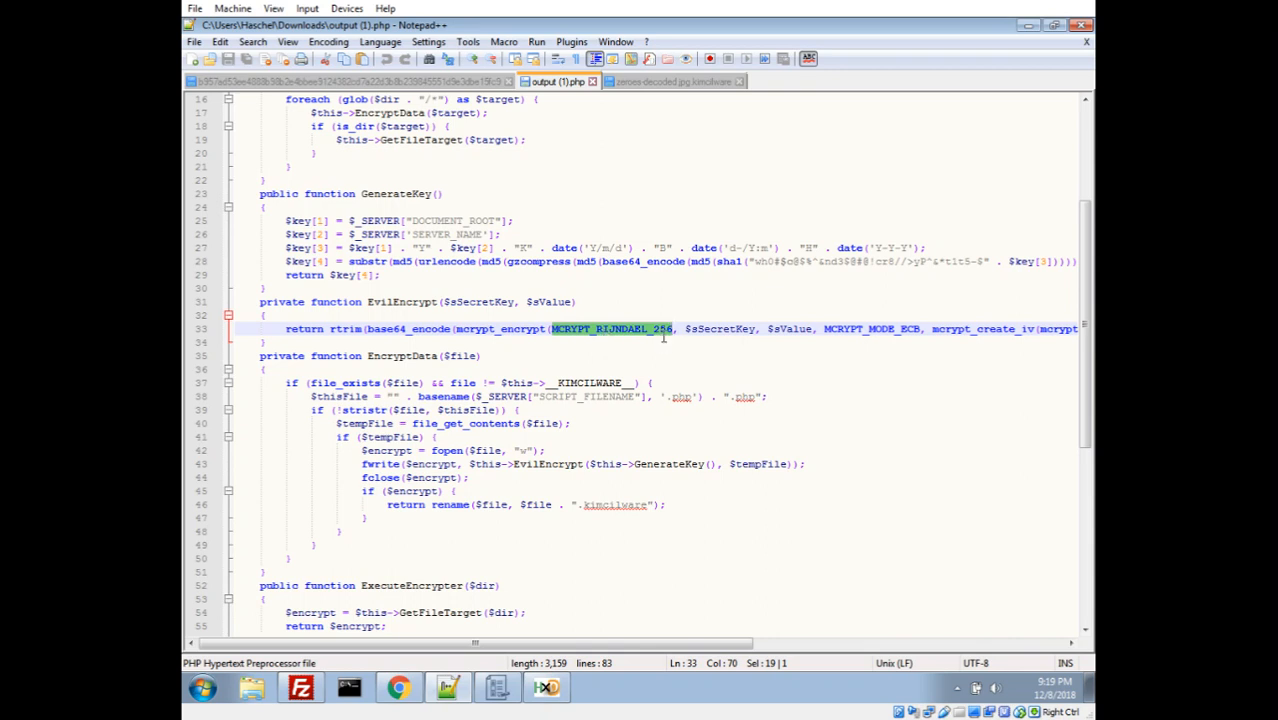
pyautogui.moveTo(632, 352)
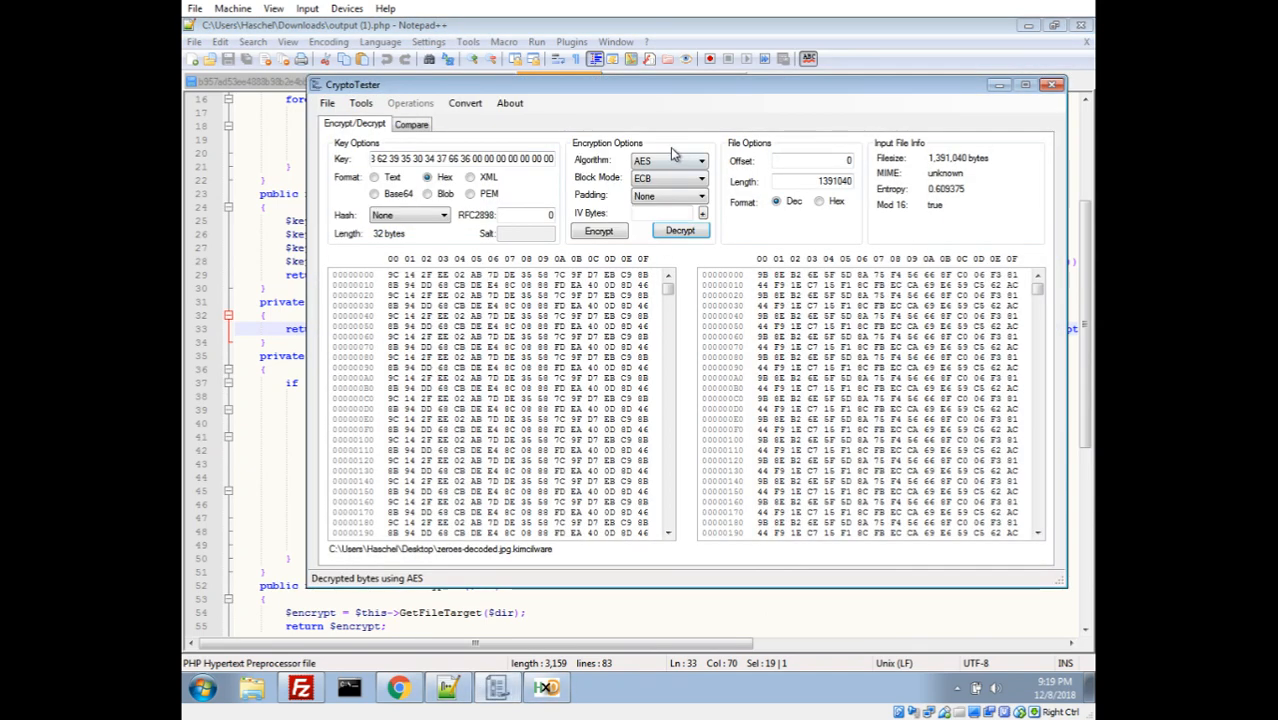
pyautogui.click(700, 160)
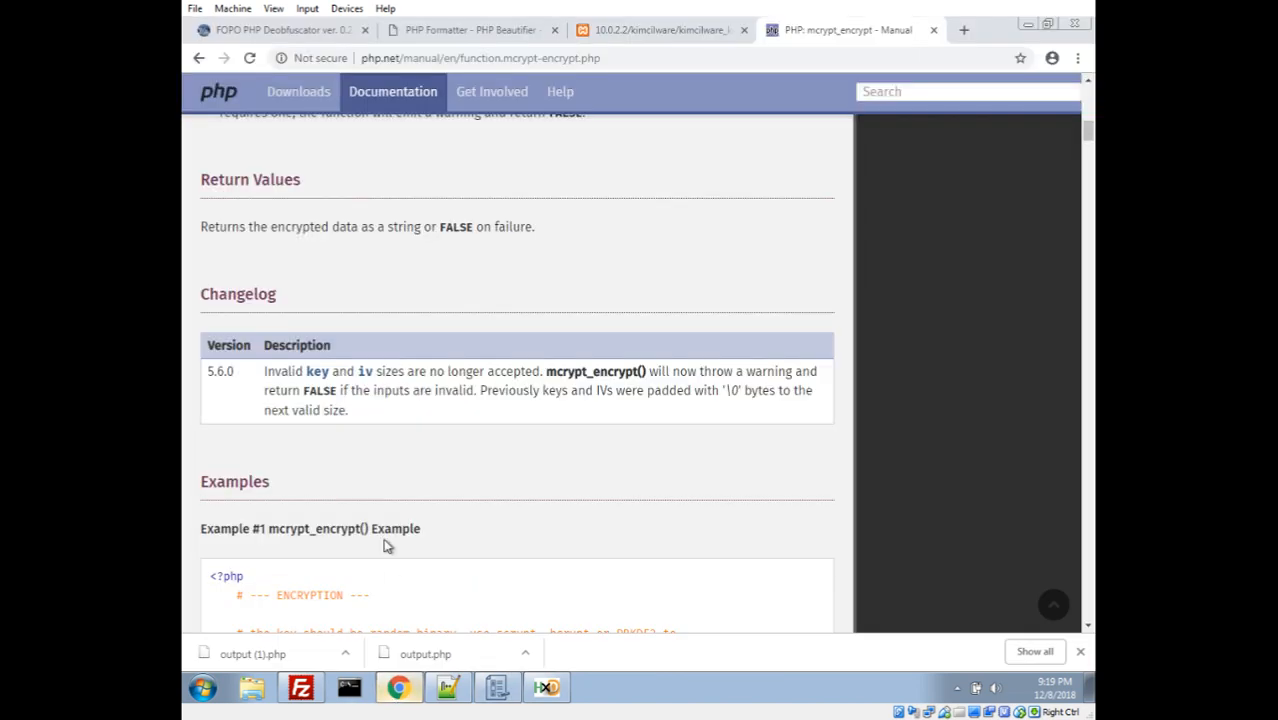
# Step: Highlight the user note recommending MCRYPT_RIJNDAEL_128, explaining RIJNDAEL_256 is not AES-256
pyautogui.scroll(-3)
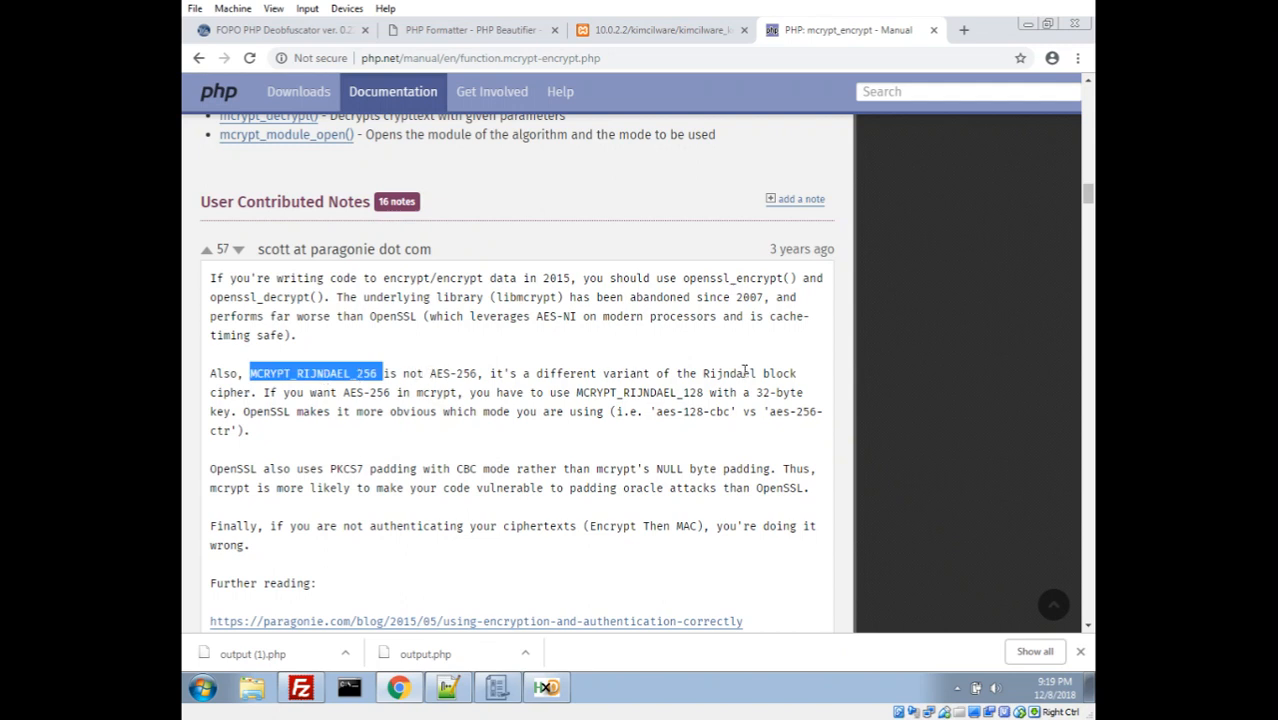
pyautogui.moveTo(644, 420)
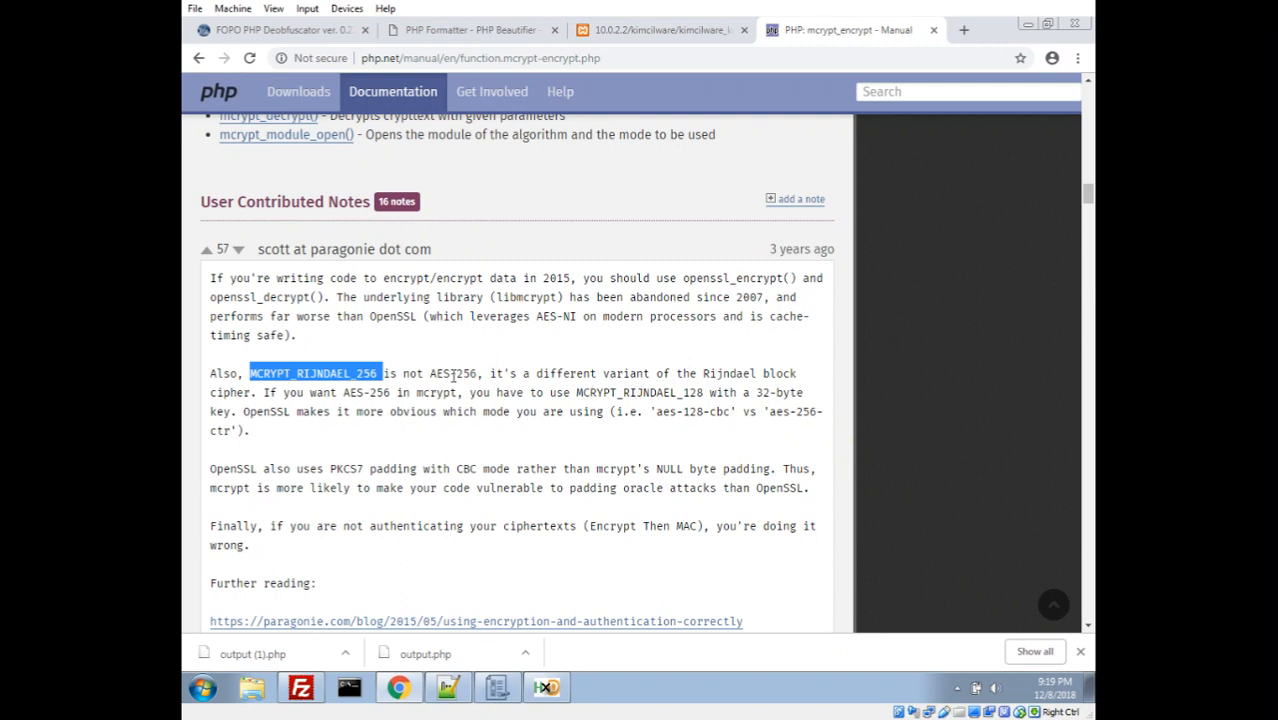
pyautogui.doubleClick(642, 392)
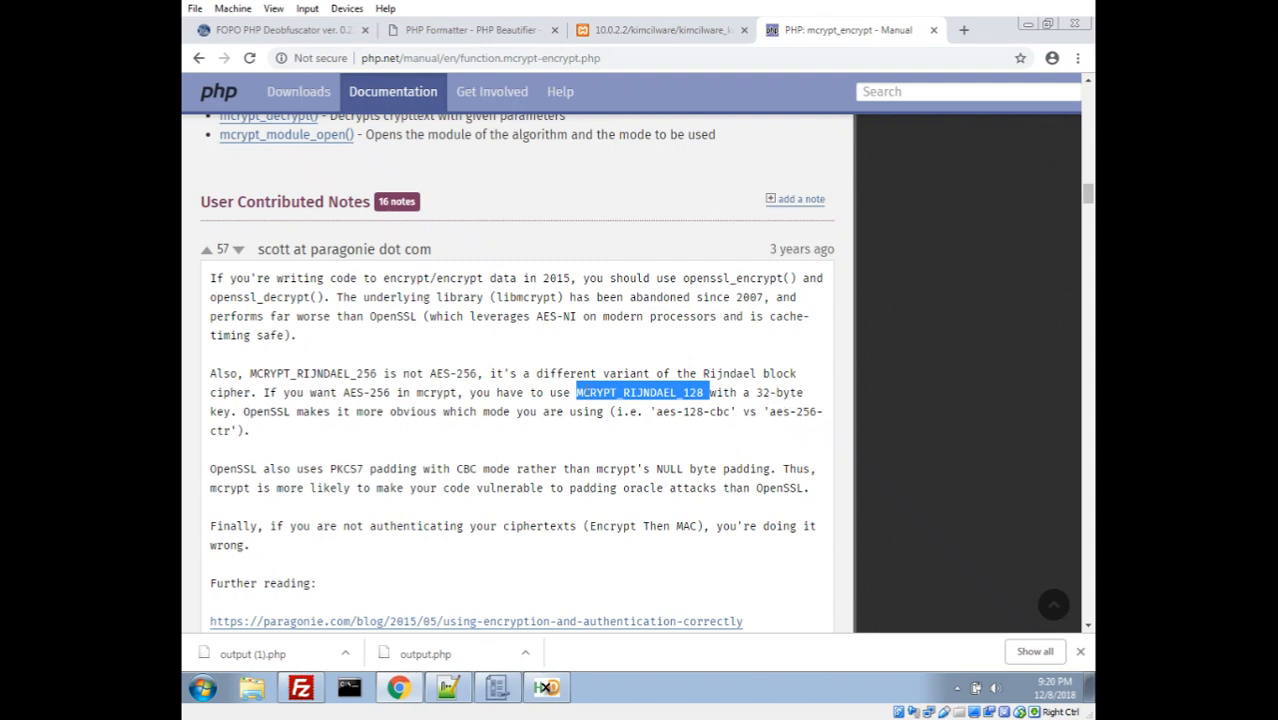
pyautogui.moveTo(772, 390)
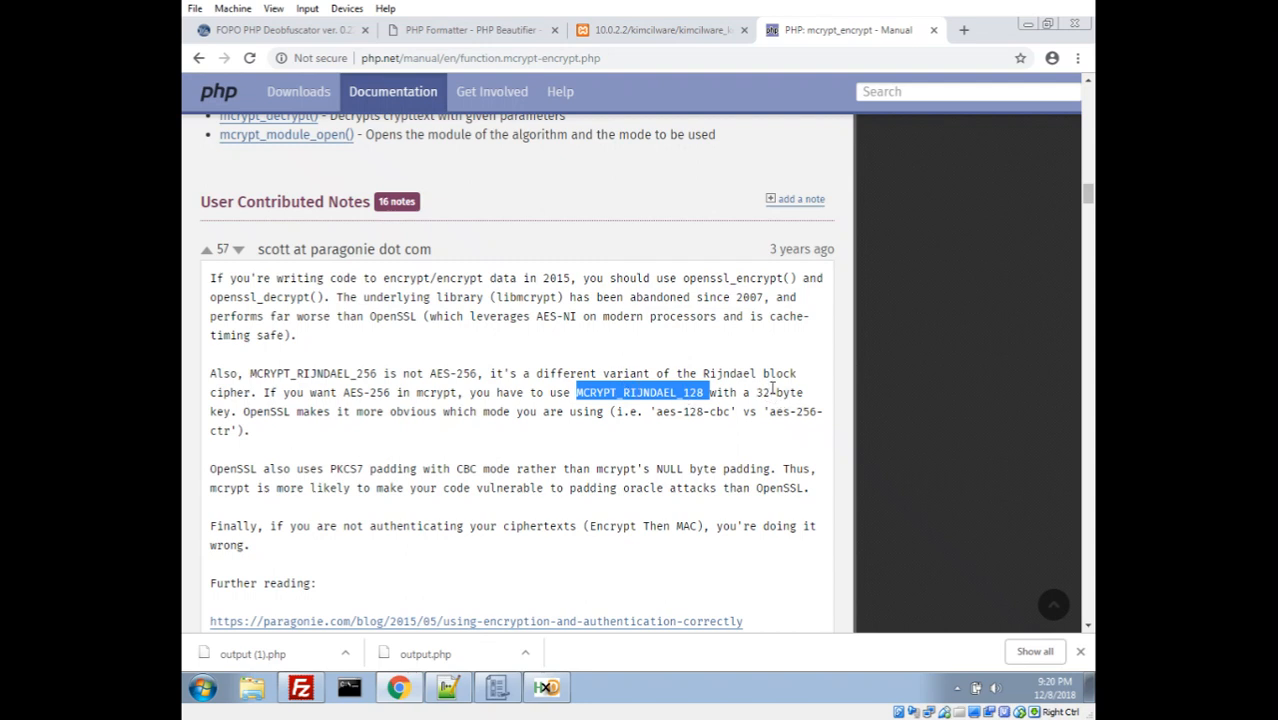
pyautogui.moveTo(492, 432)
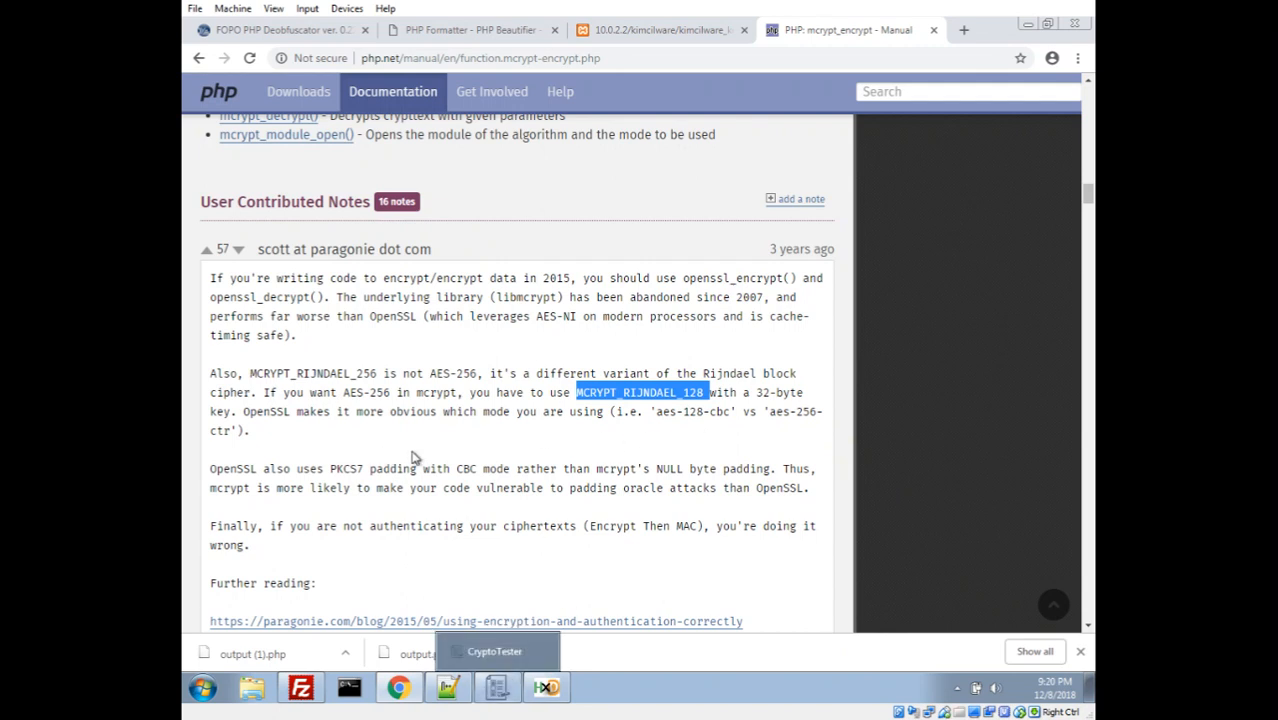
pyautogui.scroll(-3)
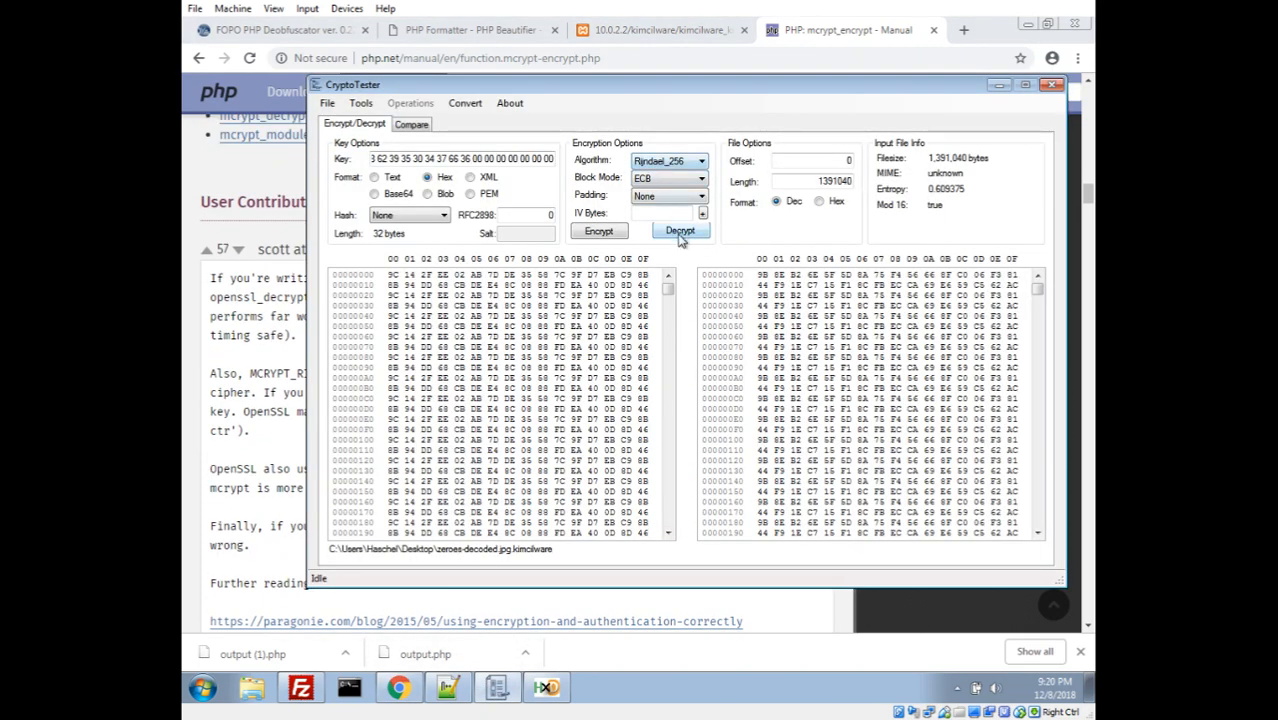
# Step: Decrypt with Rijndael_256 in ECB mode, yielding all-zero bytes matching the original zeroes file
pyautogui.click(680, 232)
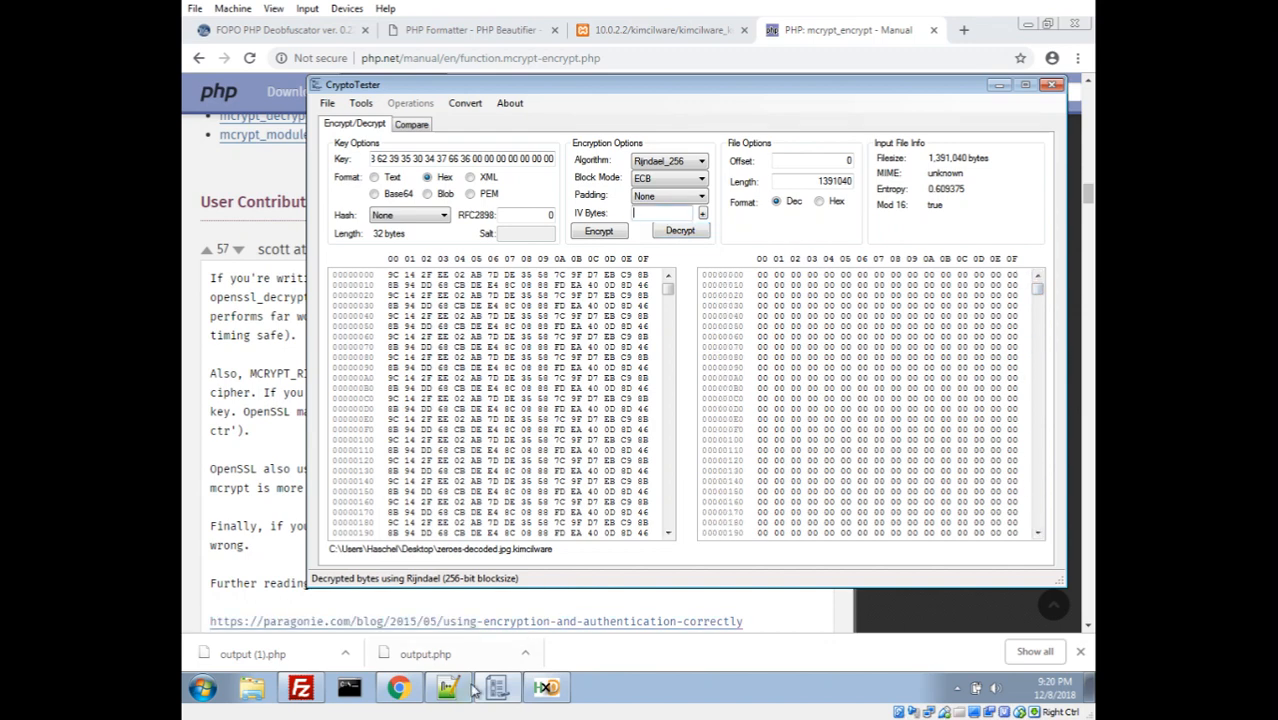
pyautogui.click(448, 686)
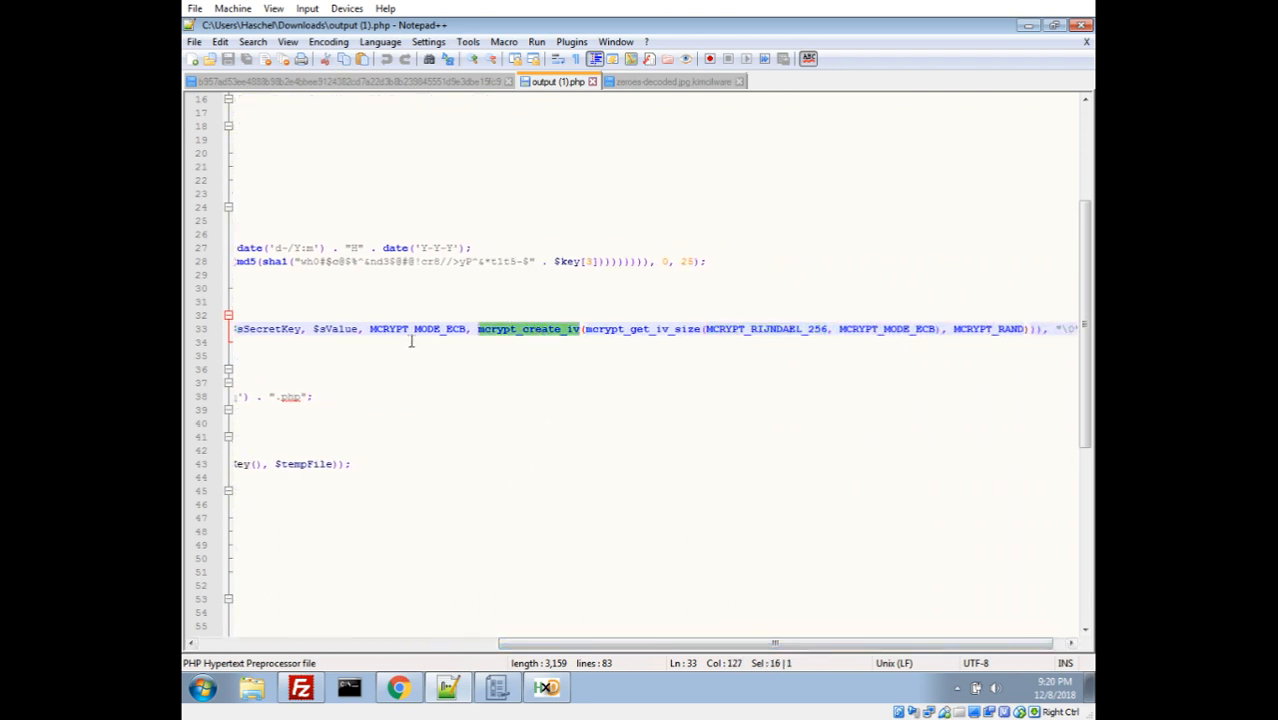
# Step: Highlight MCRYPT_MODE_ECB in the script, review the remaining functions, and minimize everything to the desktop
pyautogui.doubleClick(416, 328)
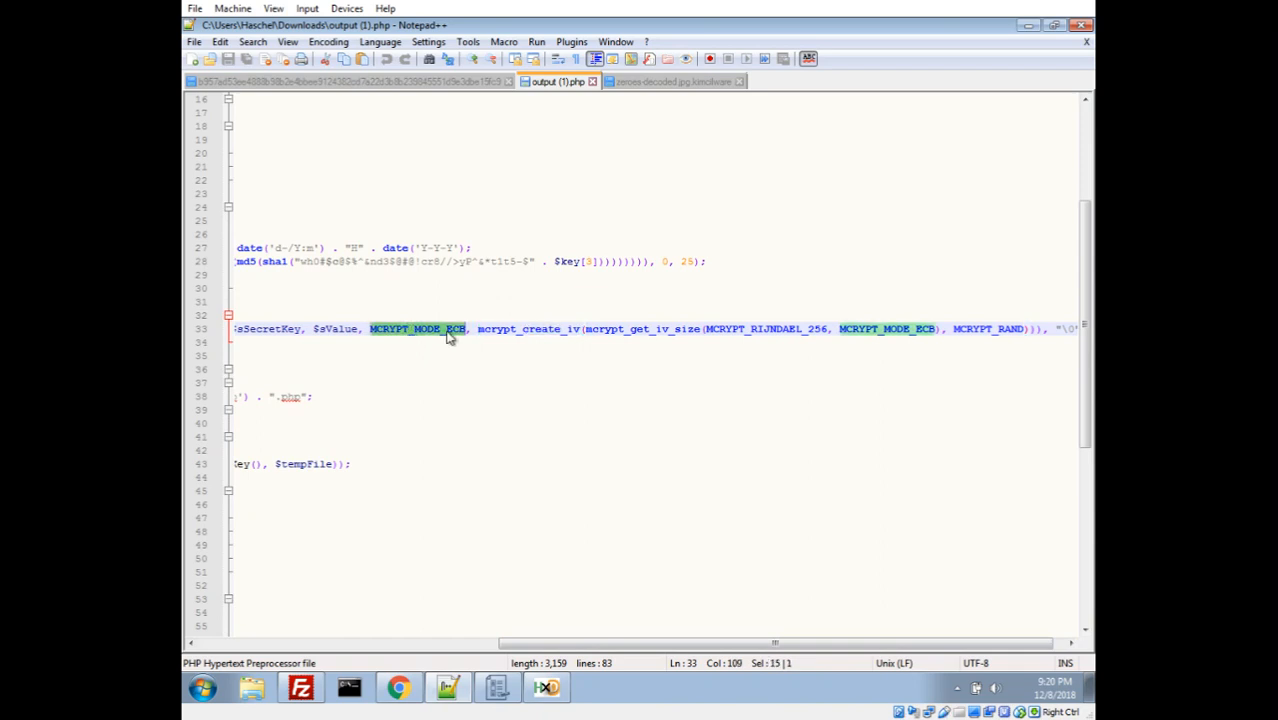
pyautogui.moveTo(792, 350)
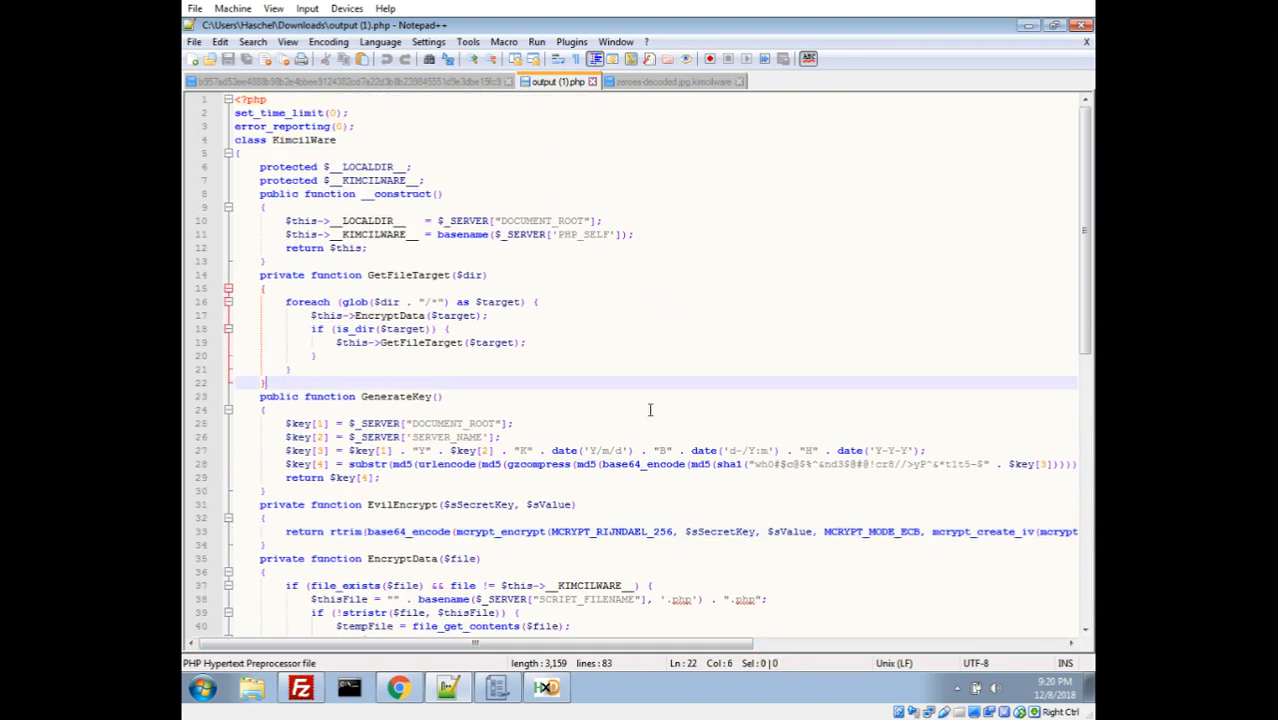
pyautogui.scroll(-3)
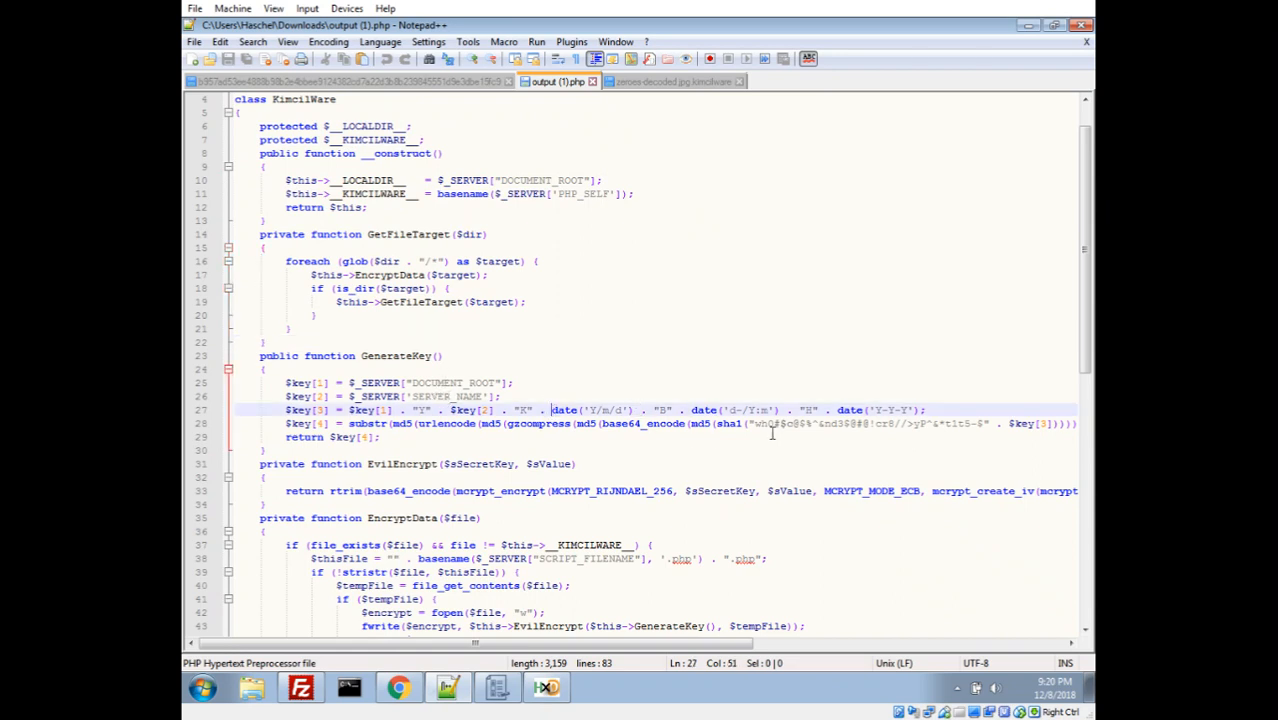
pyautogui.scroll(-3)
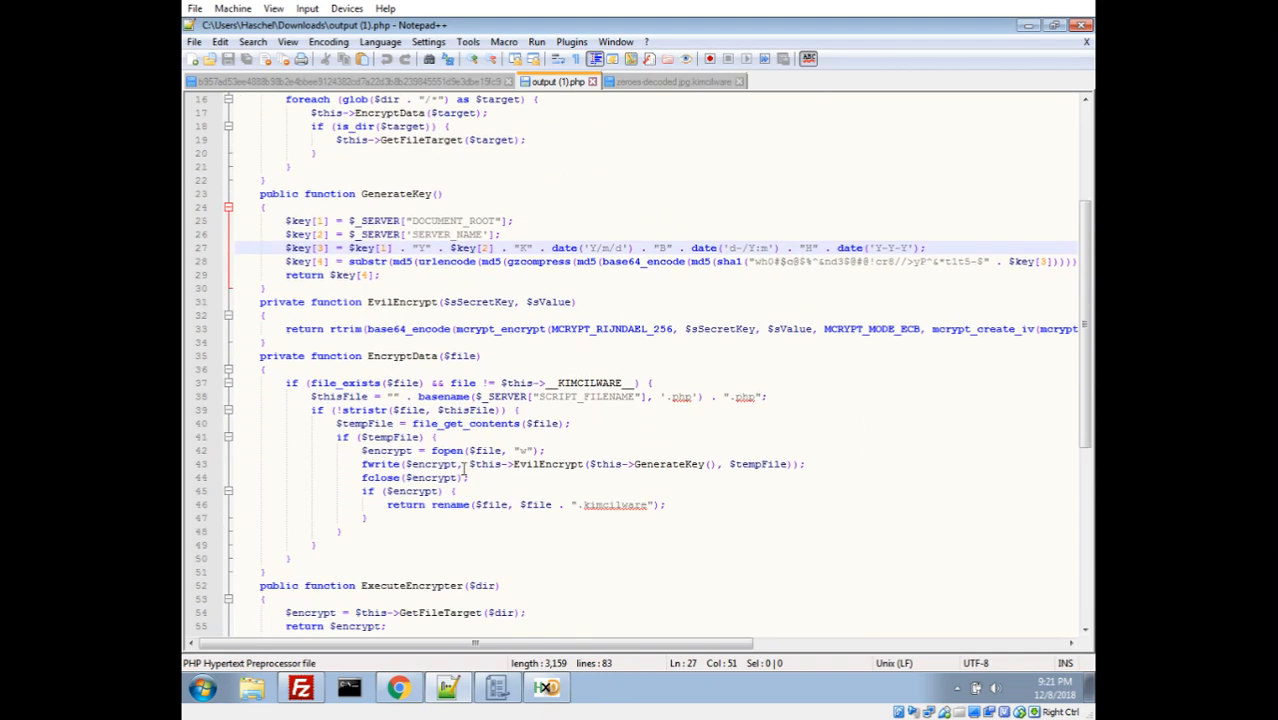
pyautogui.scroll(-3)
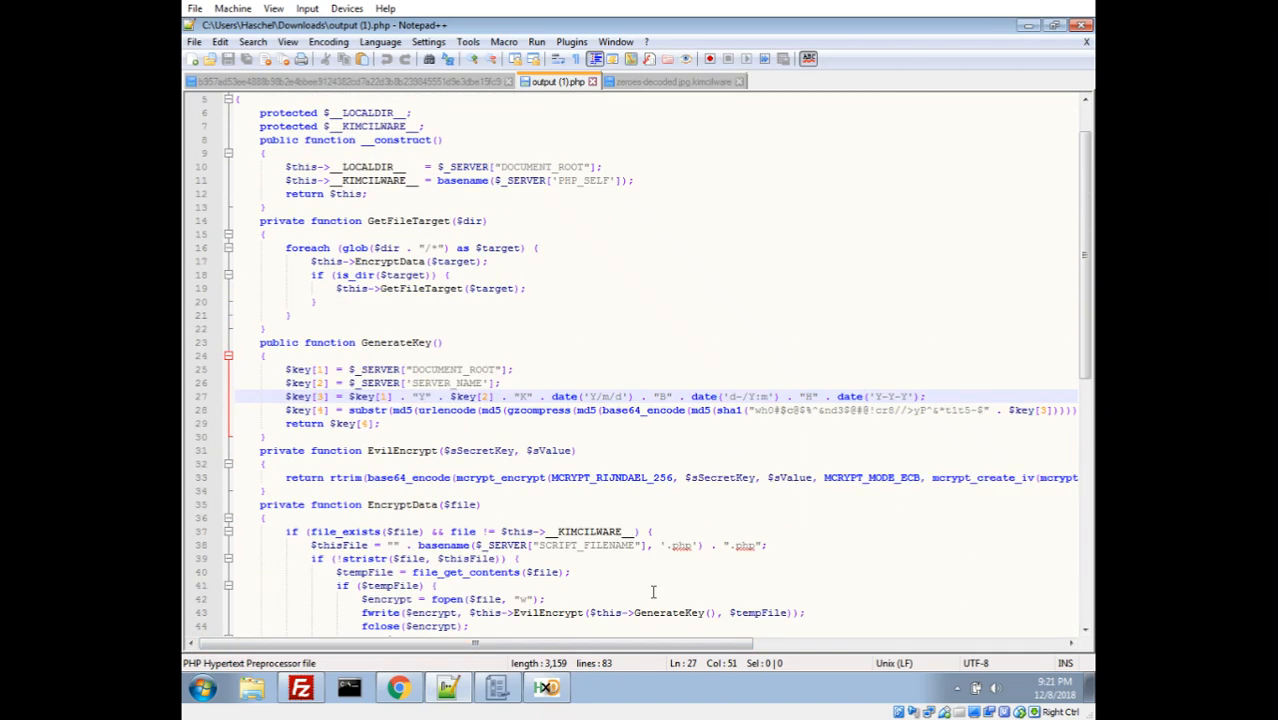
pyautogui.click(350, 80)
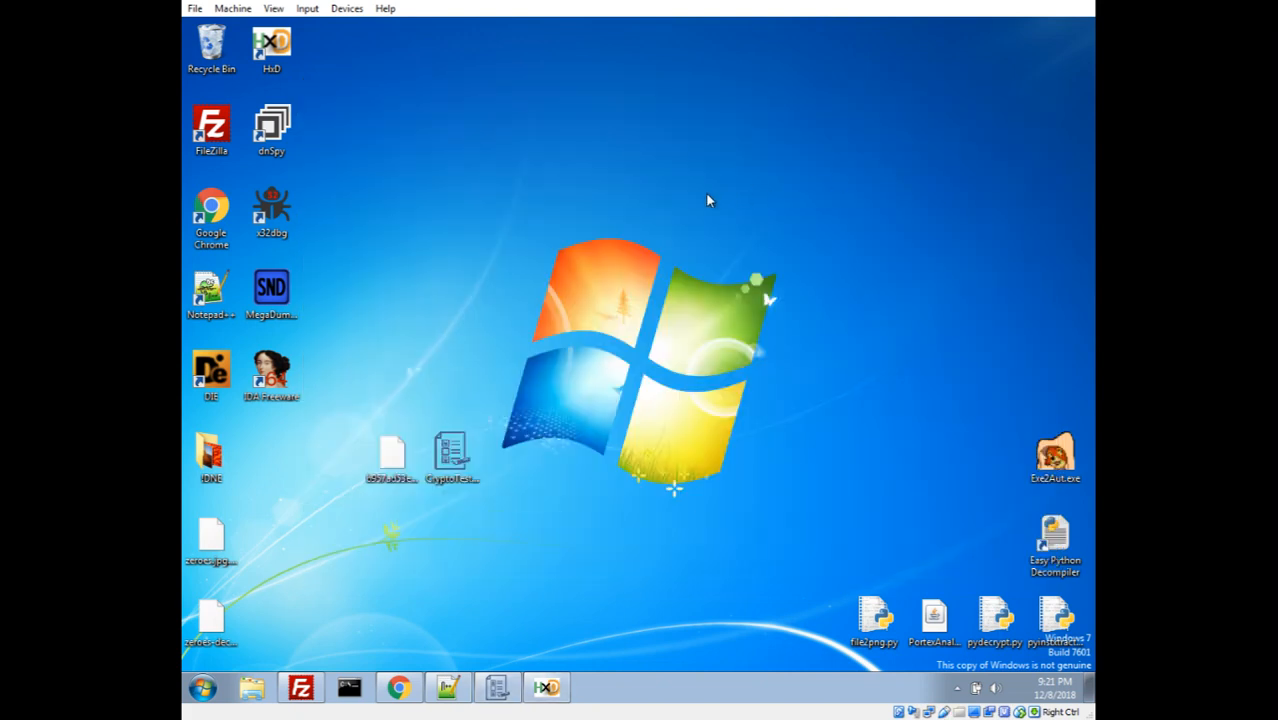
pyautogui.moveTo(1052, 272)
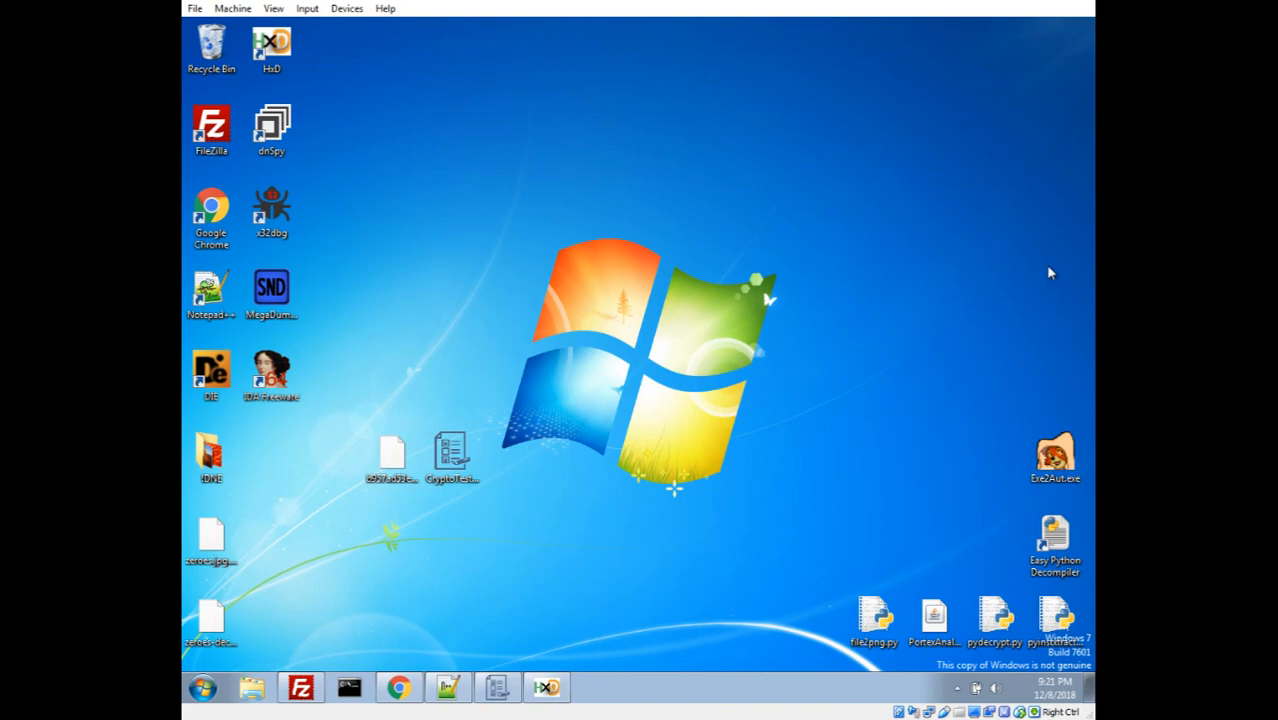